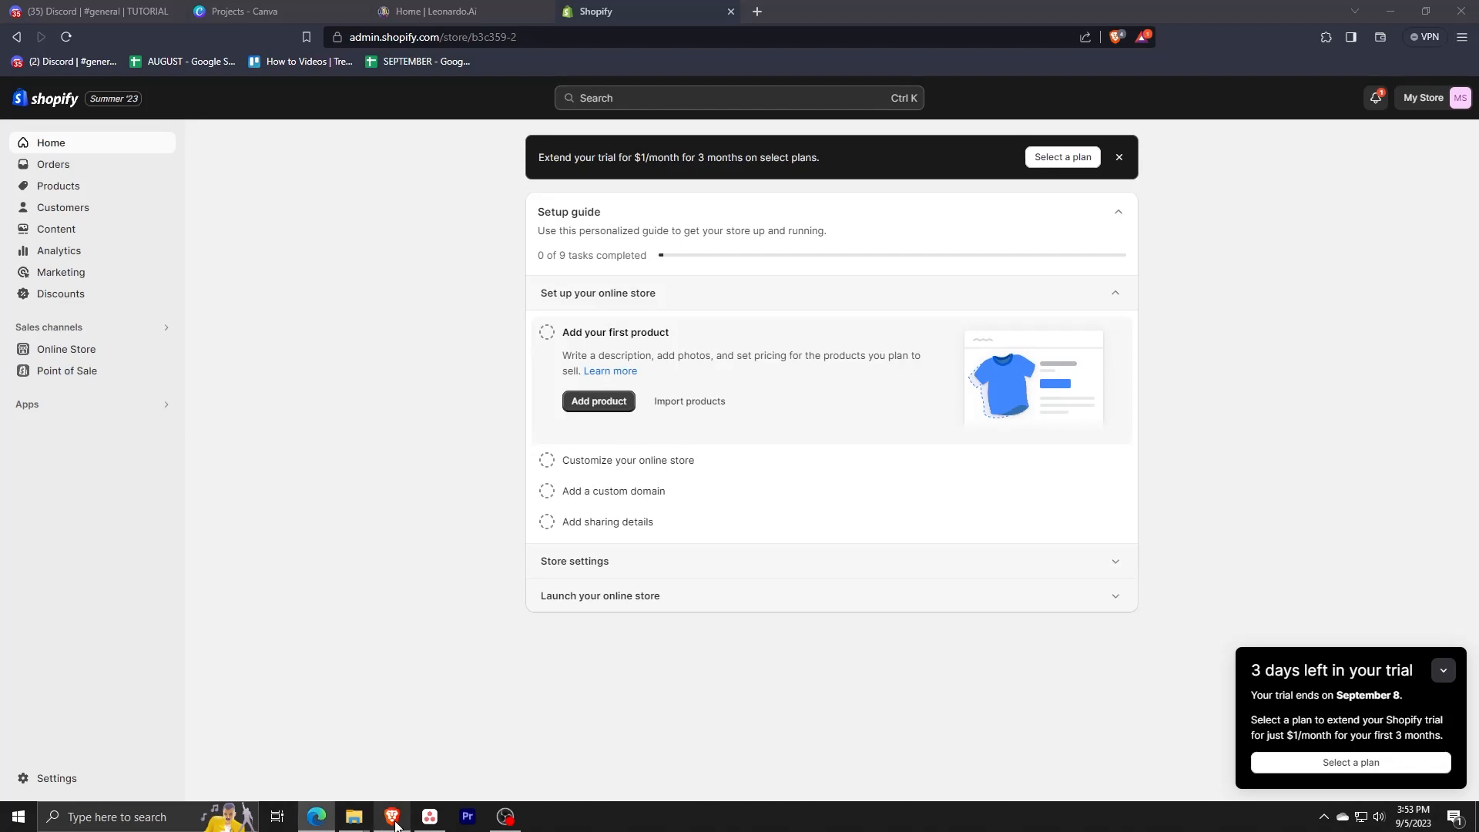
{"action": "mouse_move", "coordinate": [145, 292]}
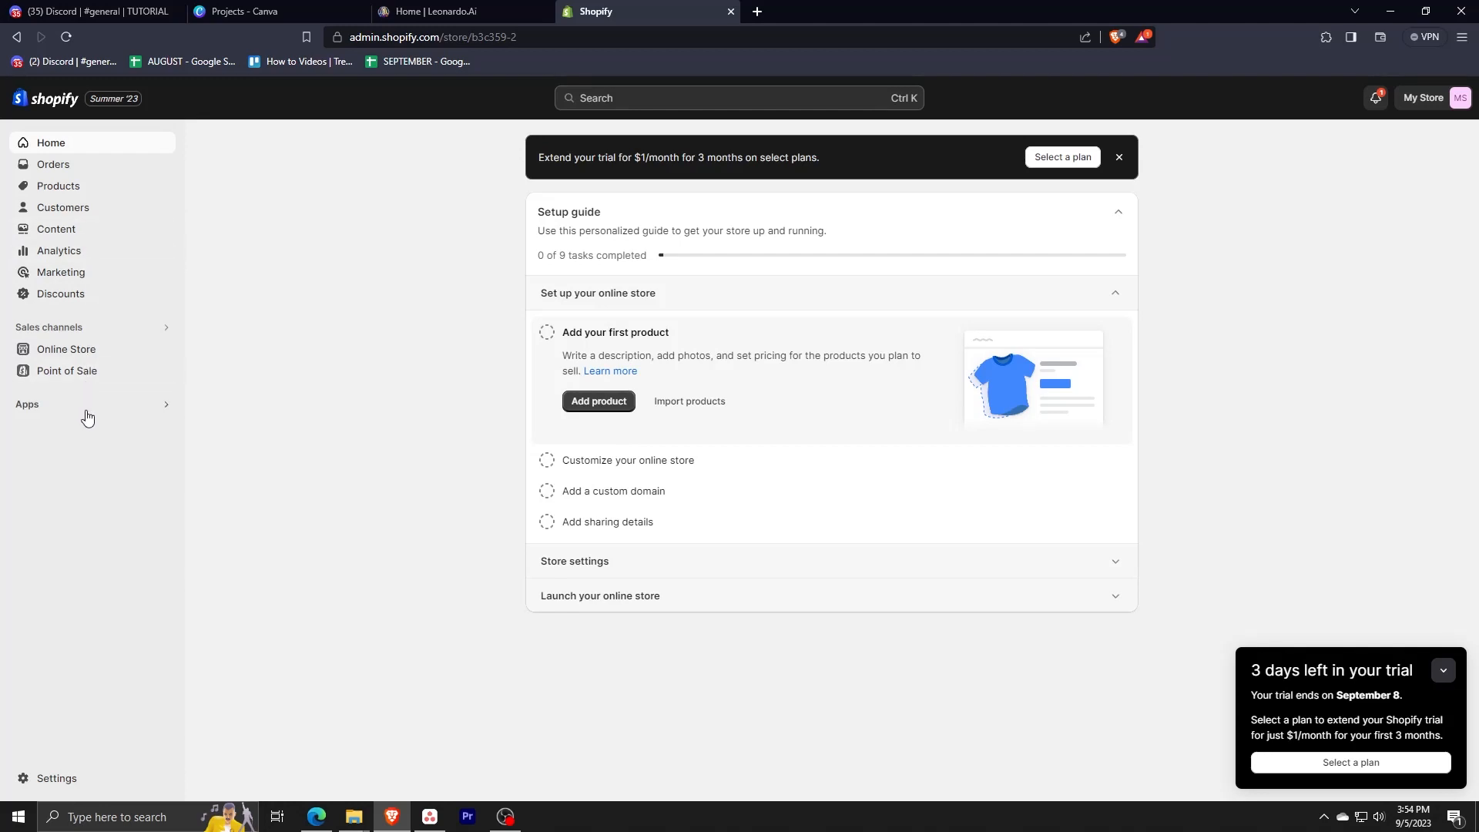
- Search the Shopify App Store for 'dsers' using the admin search's Apps filter
{"action": "left_click", "coordinate": [738, 98]}
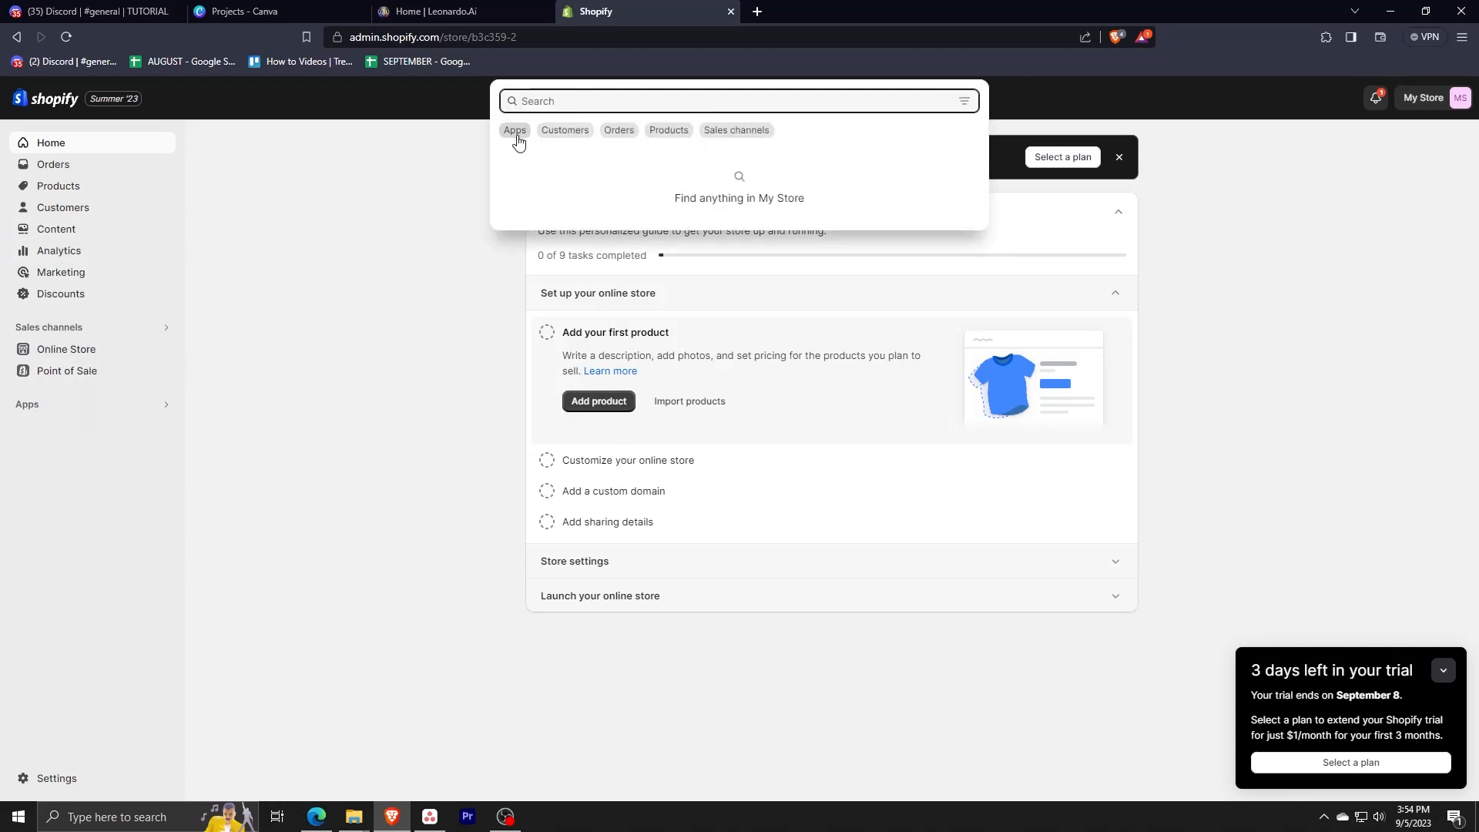
{"action": "left_click", "coordinate": [515, 130]}
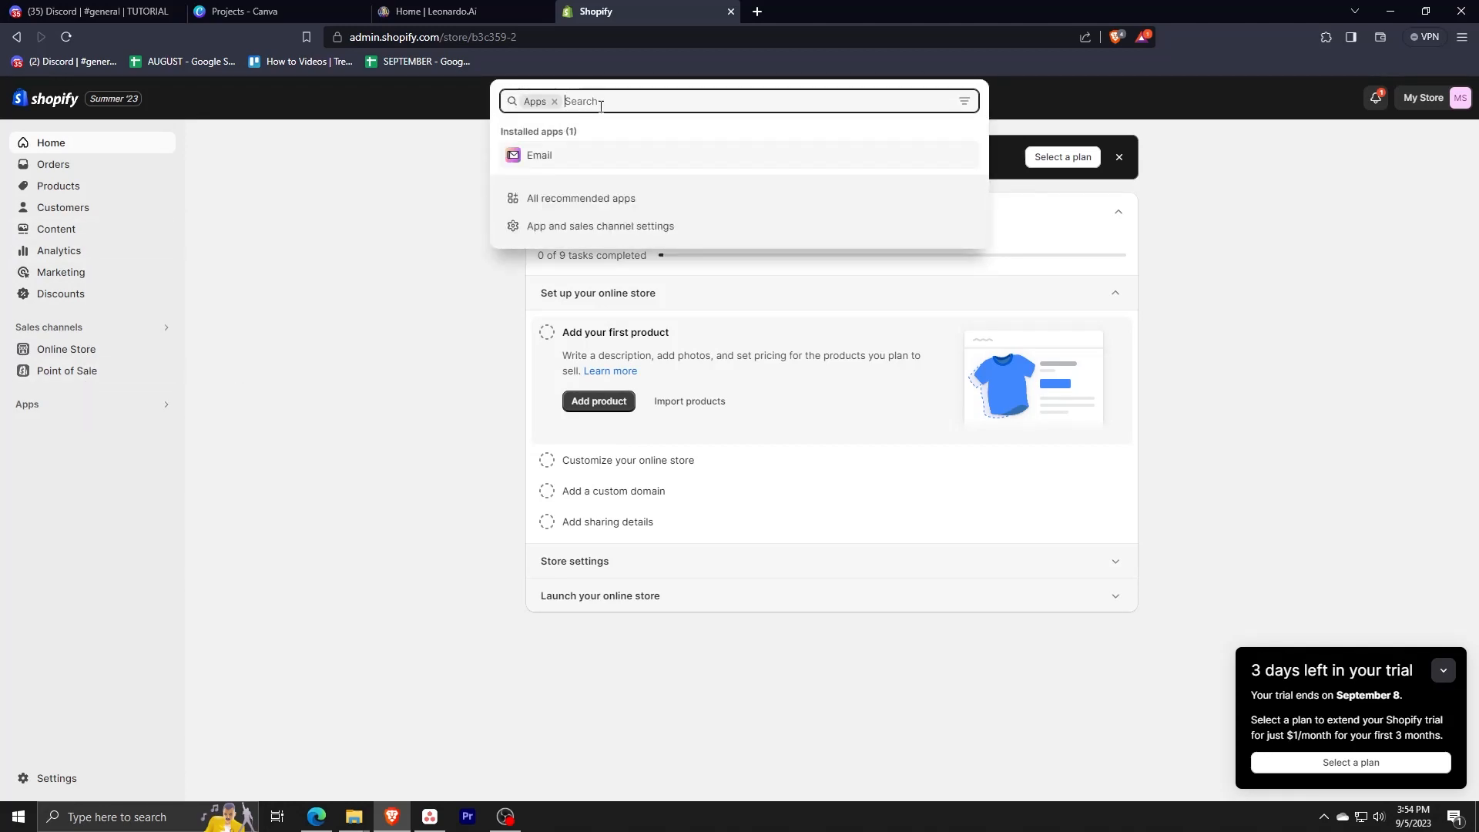
{"action": "type", "text": "dsers"}
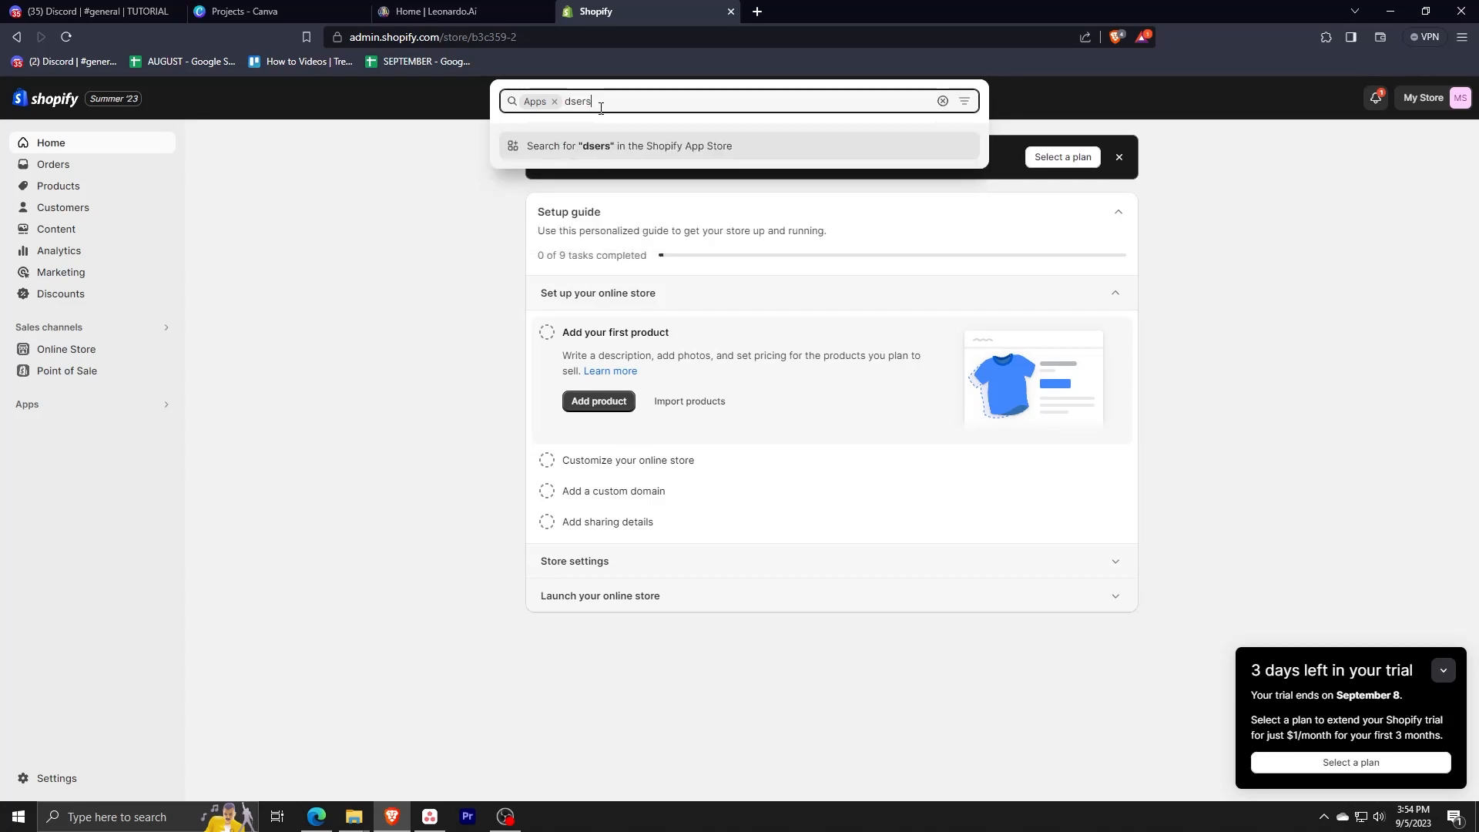
{"action": "left_click", "coordinate": [627, 145]}
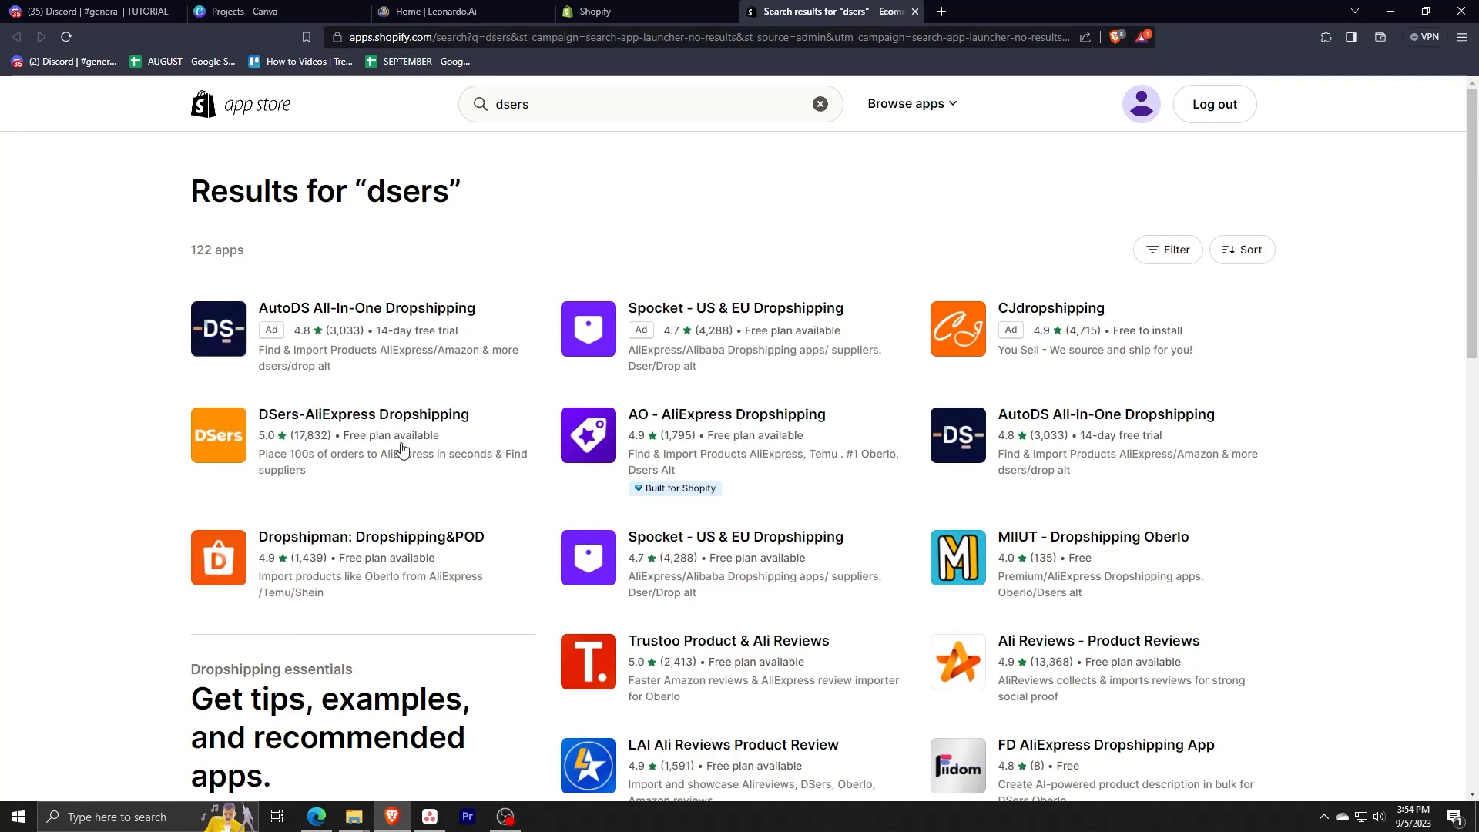
{"action": "mouse_move", "coordinate": [398, 425]}
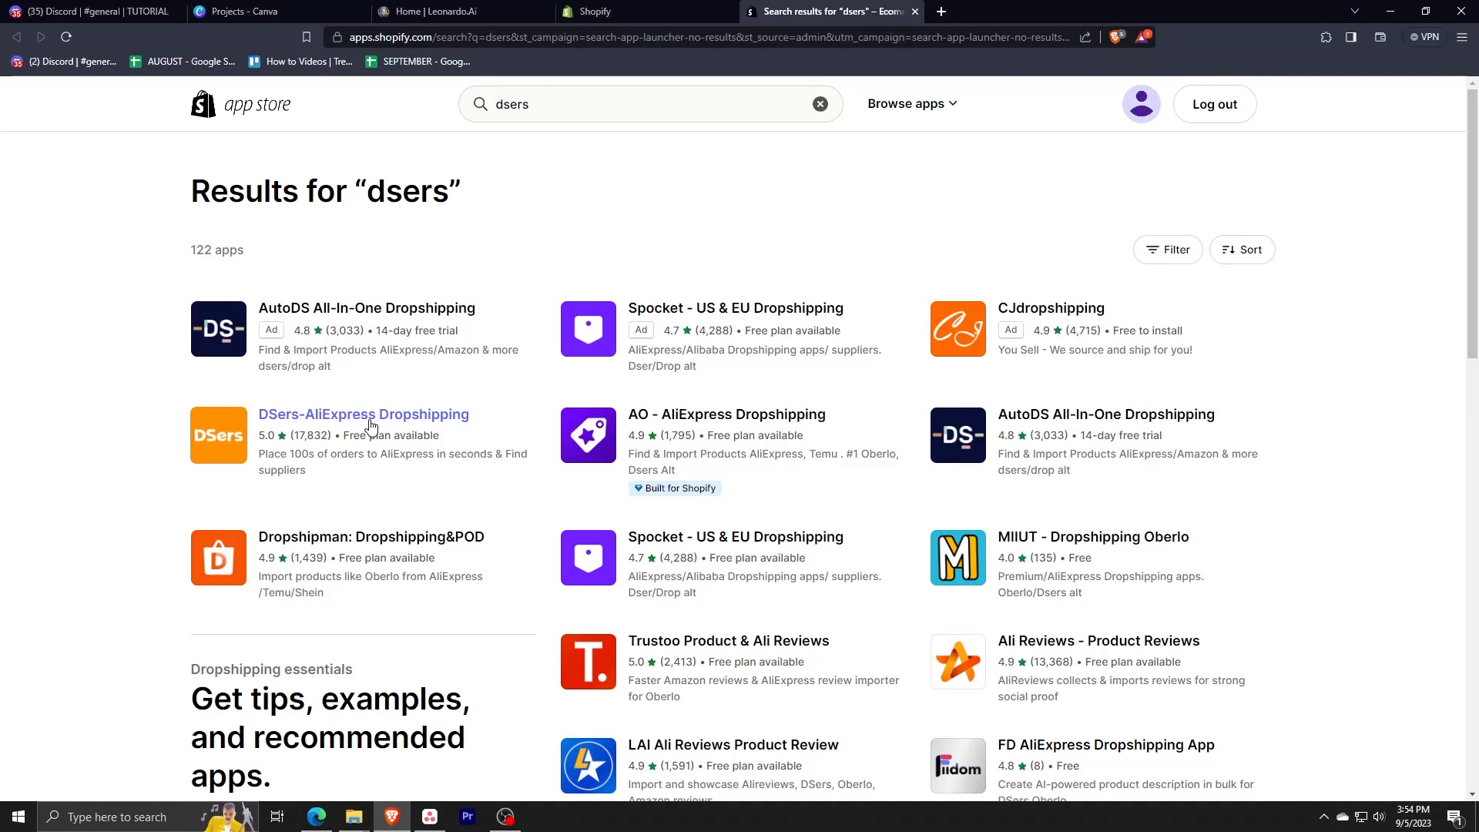
- Open the DSers-AliExpress Dropshipping listing, review its pricing plans, and start installing it
{"action": "left_click", "coordinate": [364, 415]}
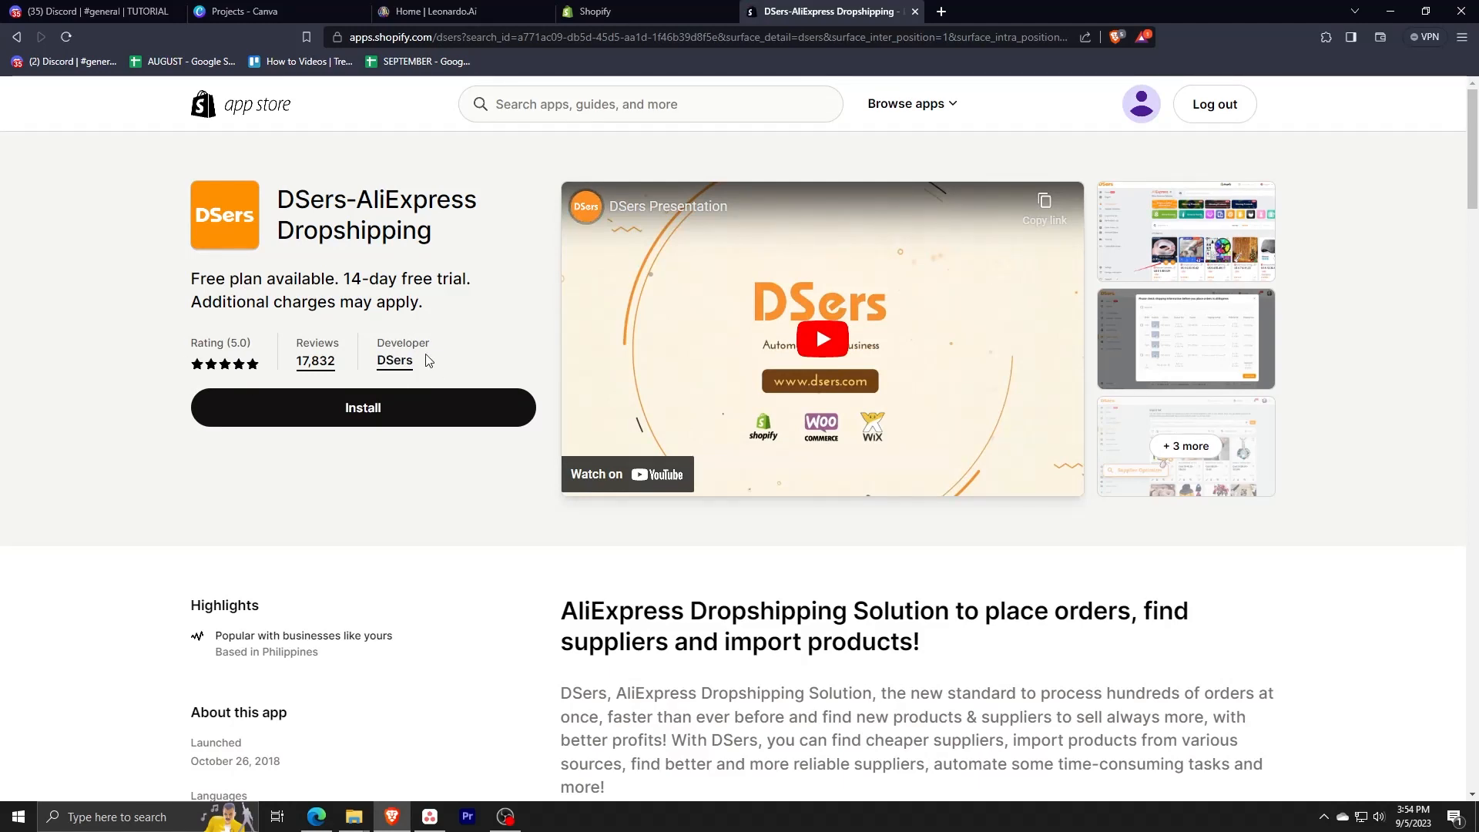
{"action": "scroll", "scroll_direction": "down", "scroll_amount": 3}
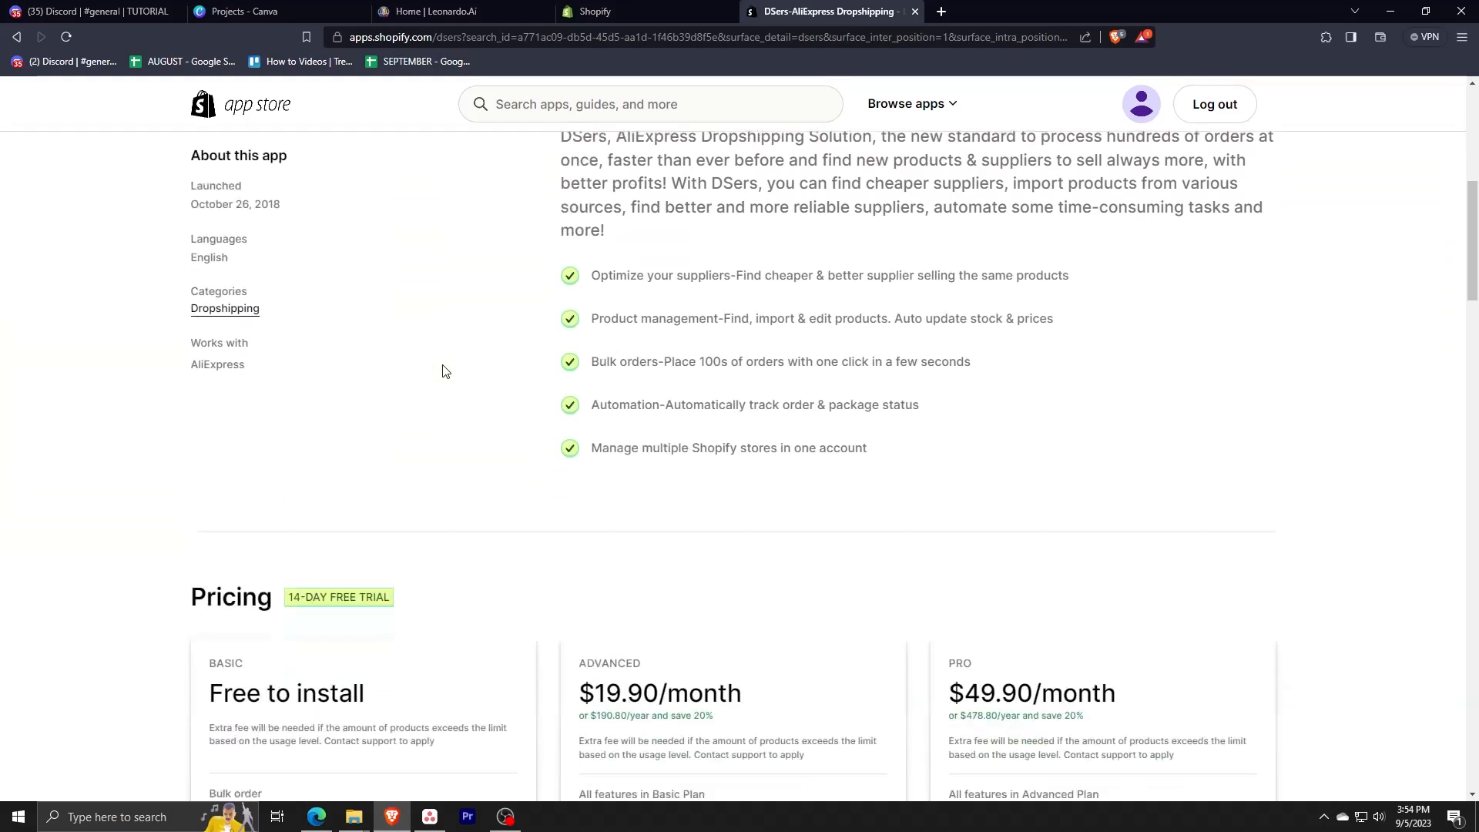
{"action": "scroll", "scroll_direction": "down", "scroll_amount": 3}
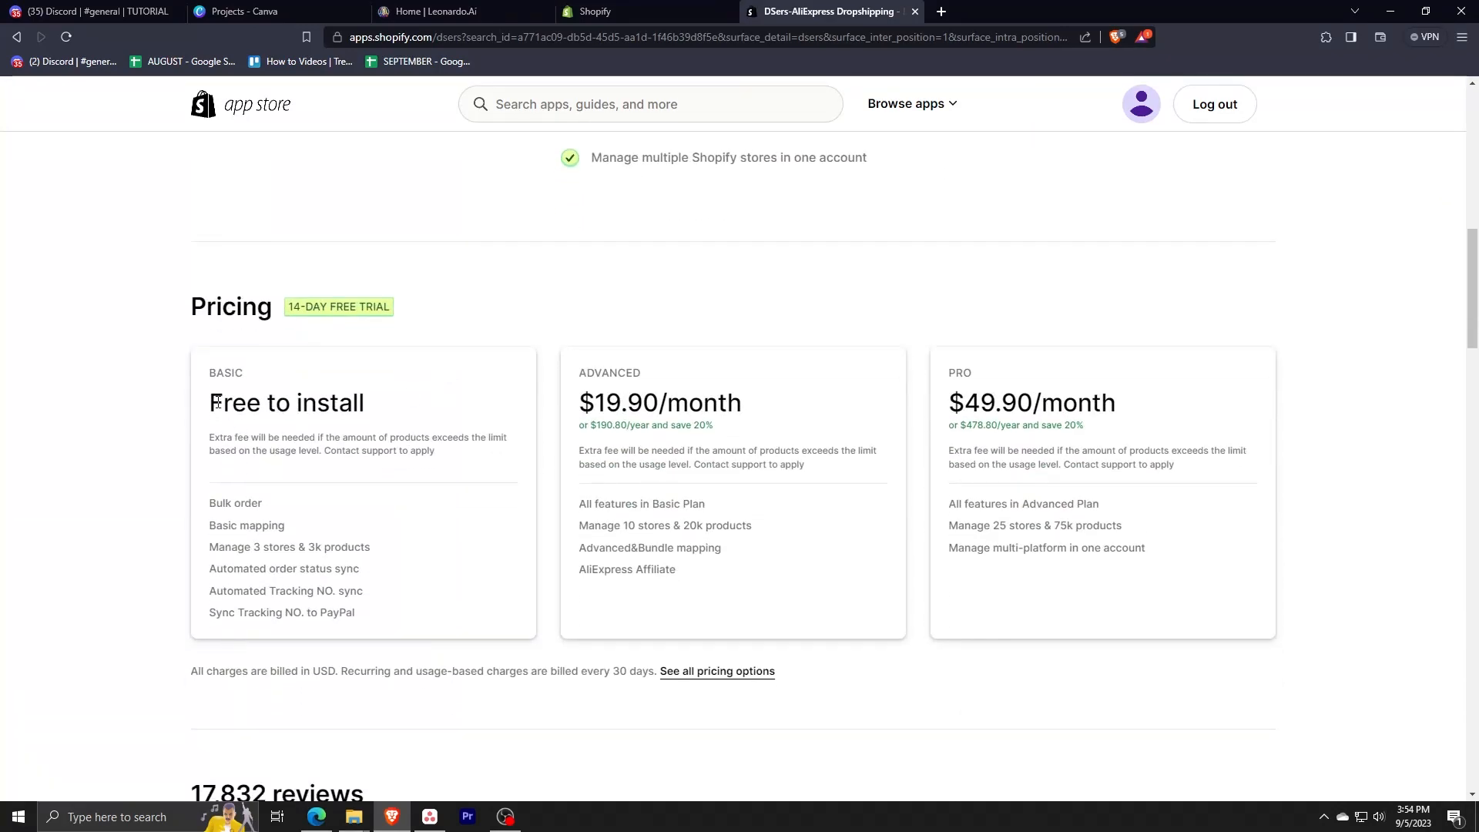
{"action": "mouse_move", "coordinate": [152, 374]}
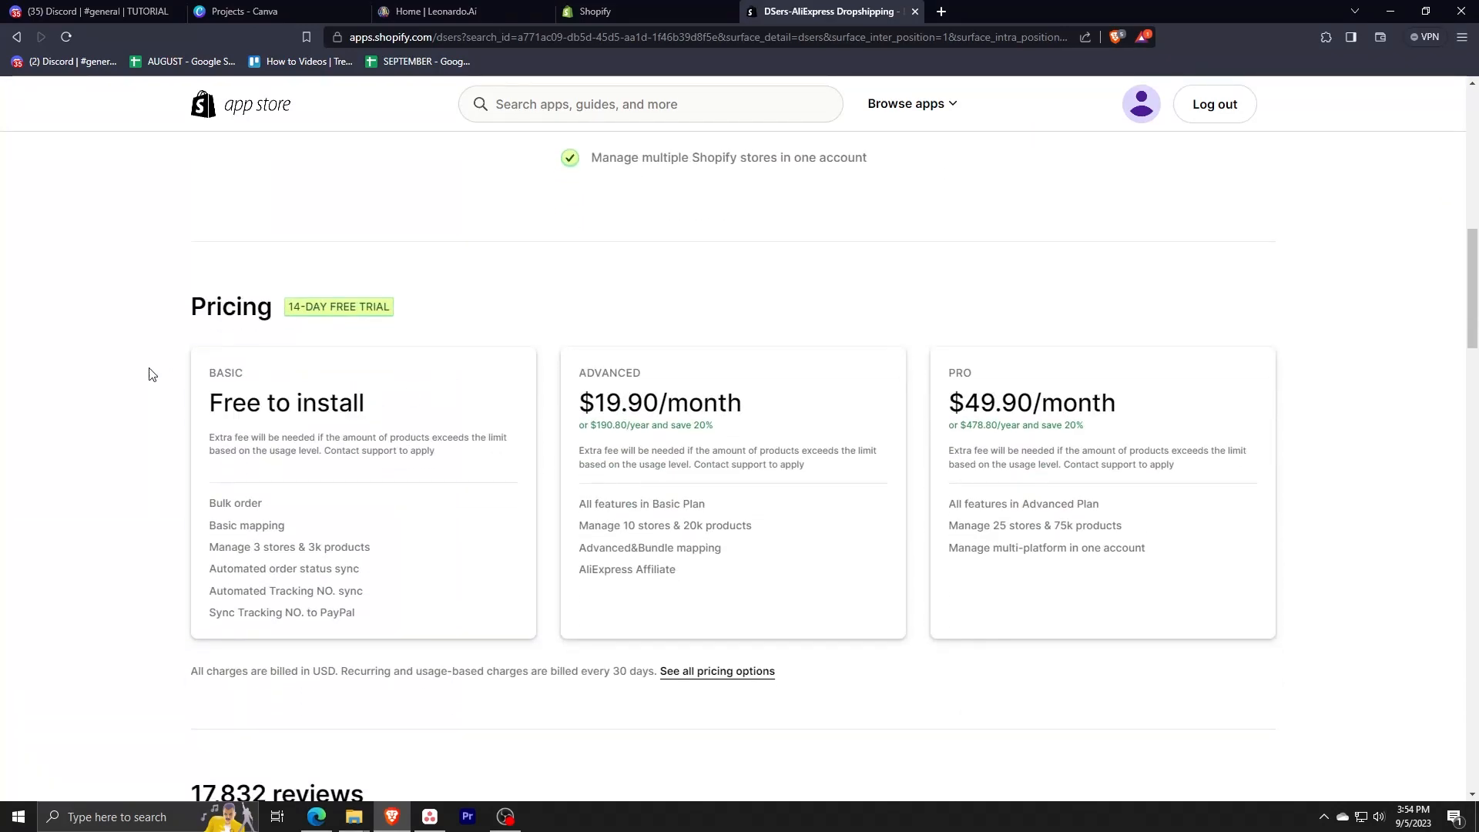
{"action": "mouse_move", "coordinate": [131, 315]}
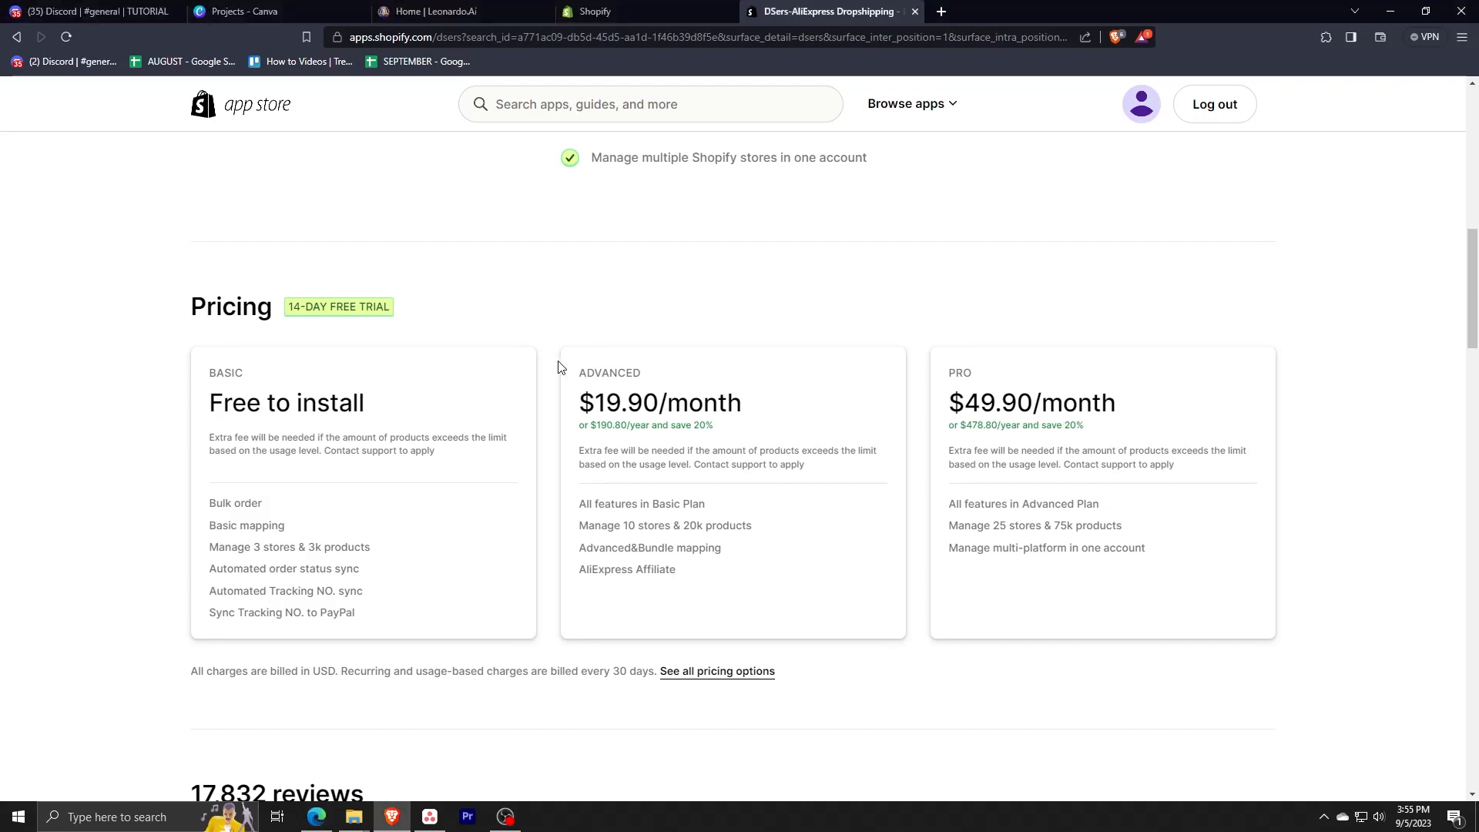
{"action": "mouse_move", "coordinate": [816, 352]}
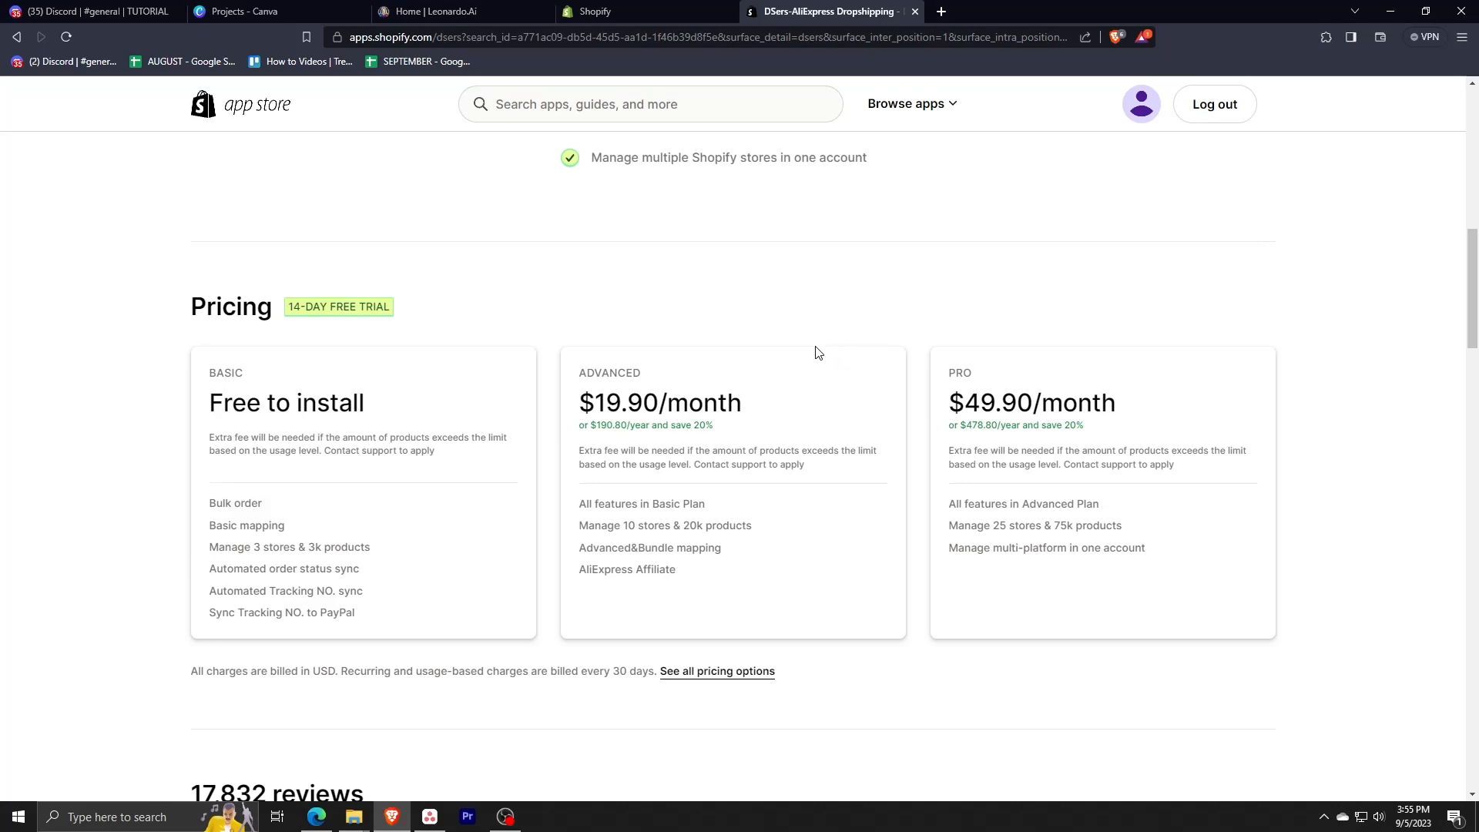
{"action": "scroll", "scroll_direction": "up", "scroll_amount": 3}
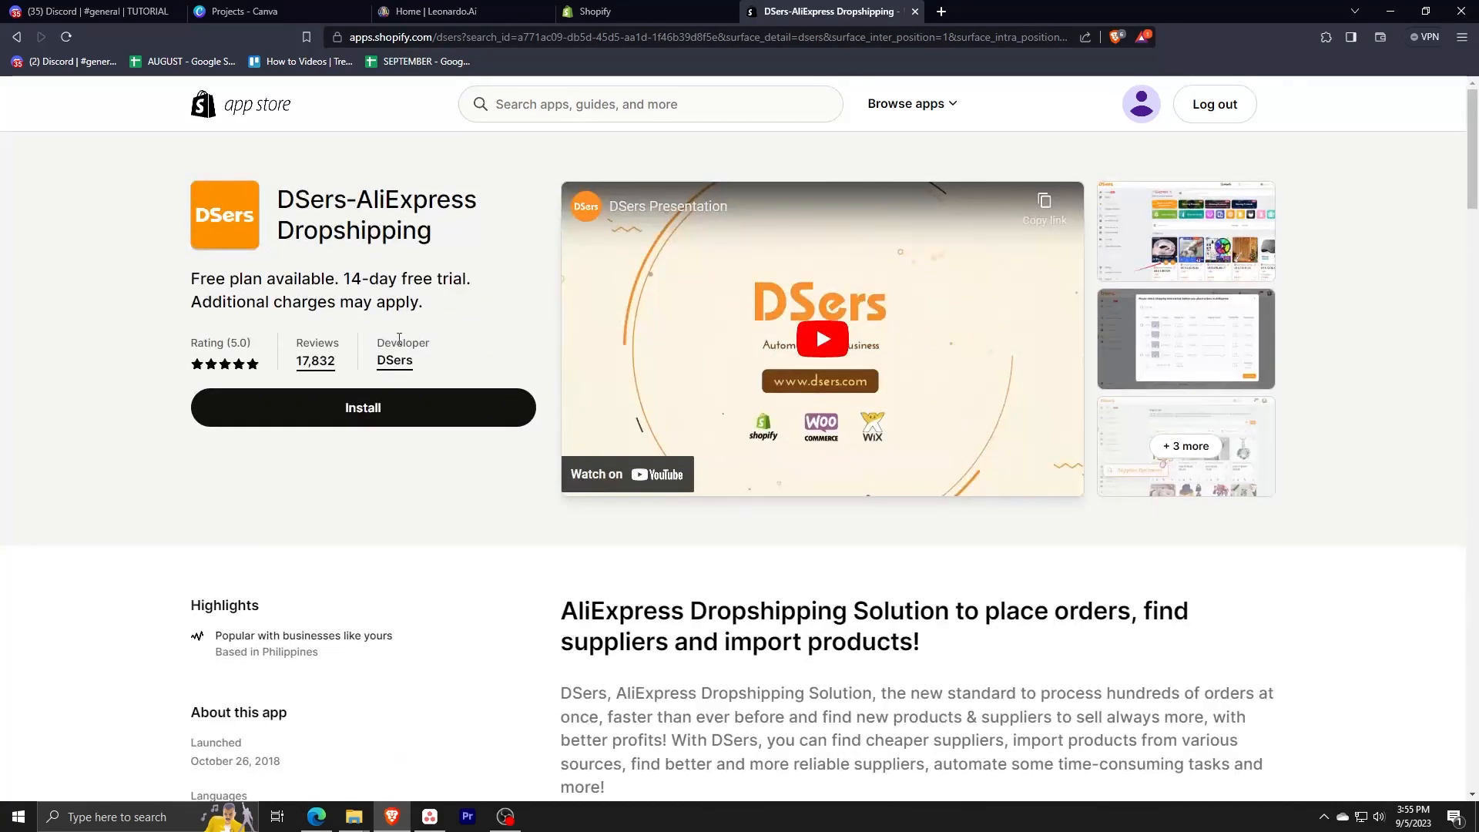
{"action": "left_click", "coordinate": [363, 408]}
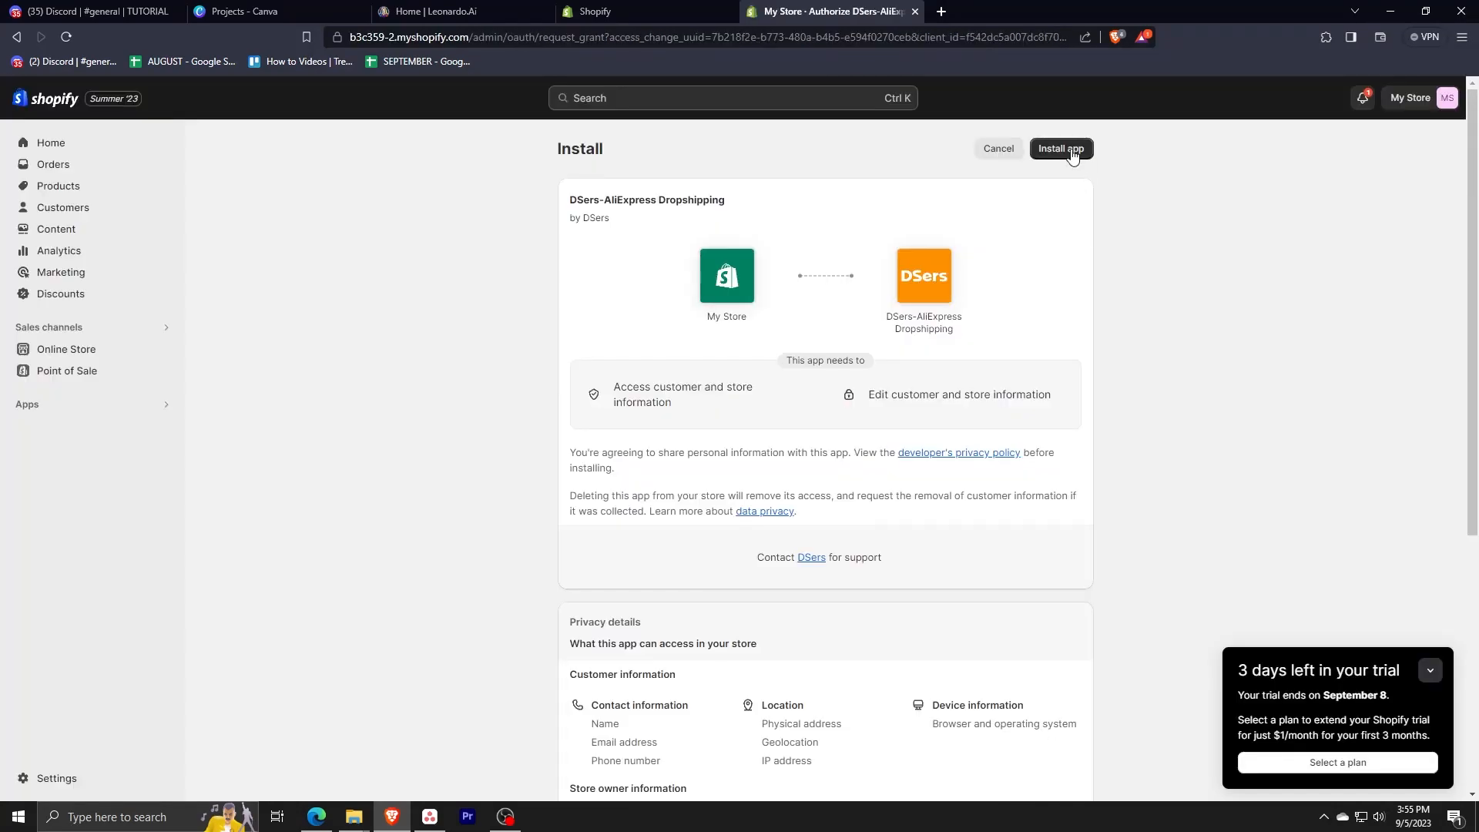
- Approve installing DSers-AliExpress Dropshipping on the store's authorization page
{"action": "left_click", "coordinate": [1062, 148]}
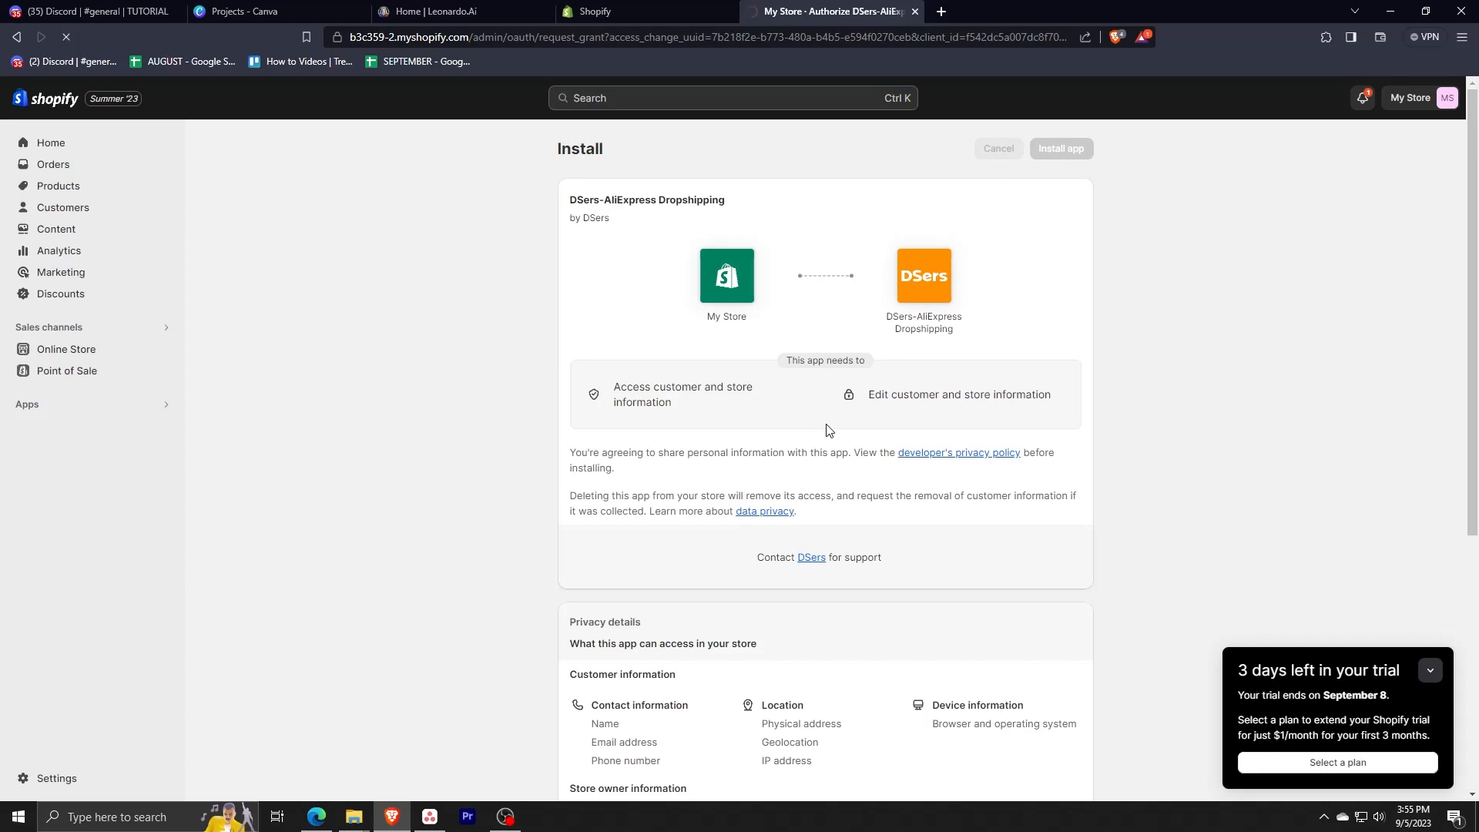
{"action": "left_click", "coordinate": [1061, 148]}
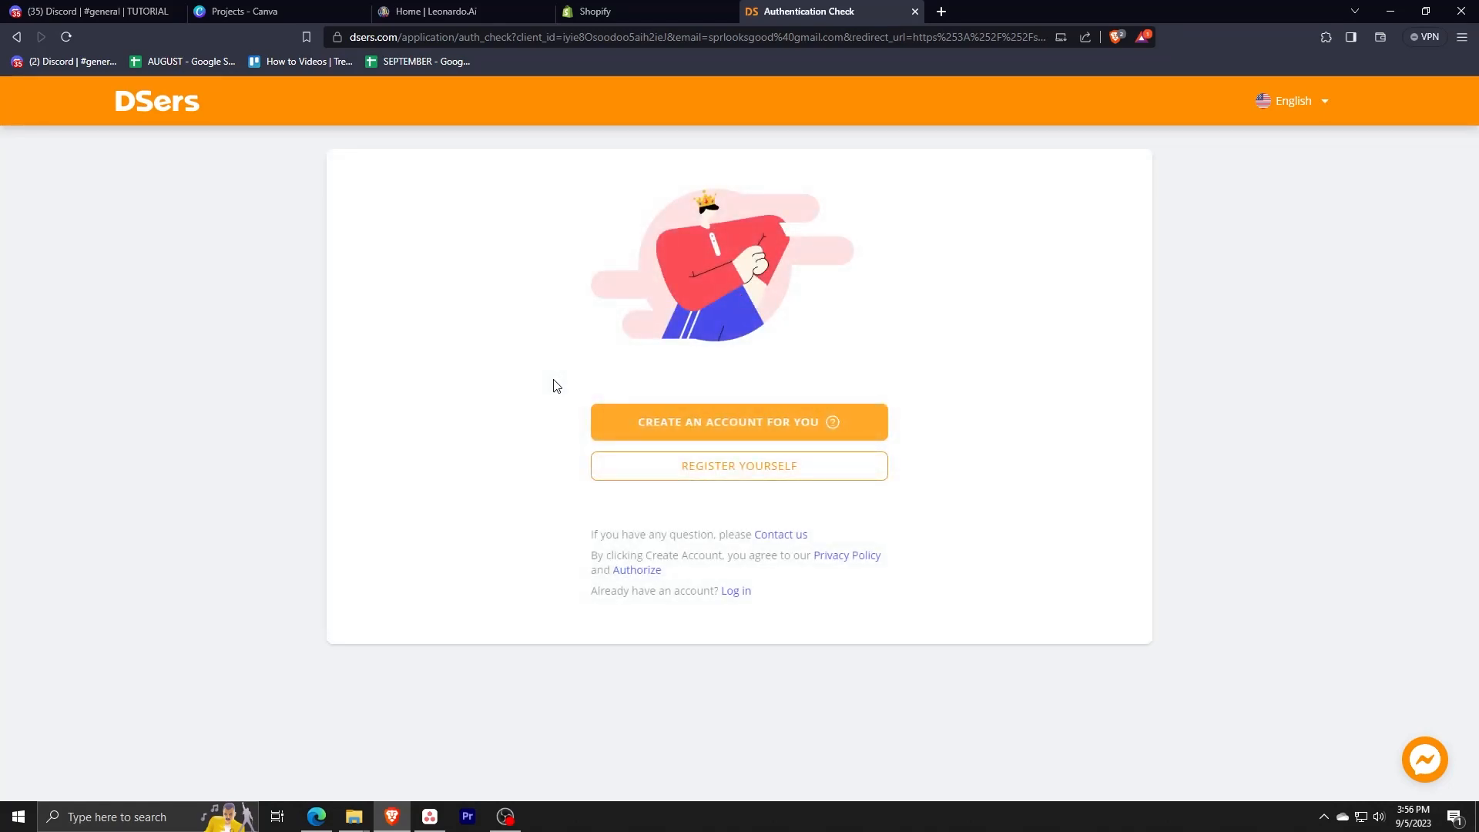
- Let DSers create an account automatically and choose the free Basic plan
{"action": "left_click", "coordinate": [740, 422]}
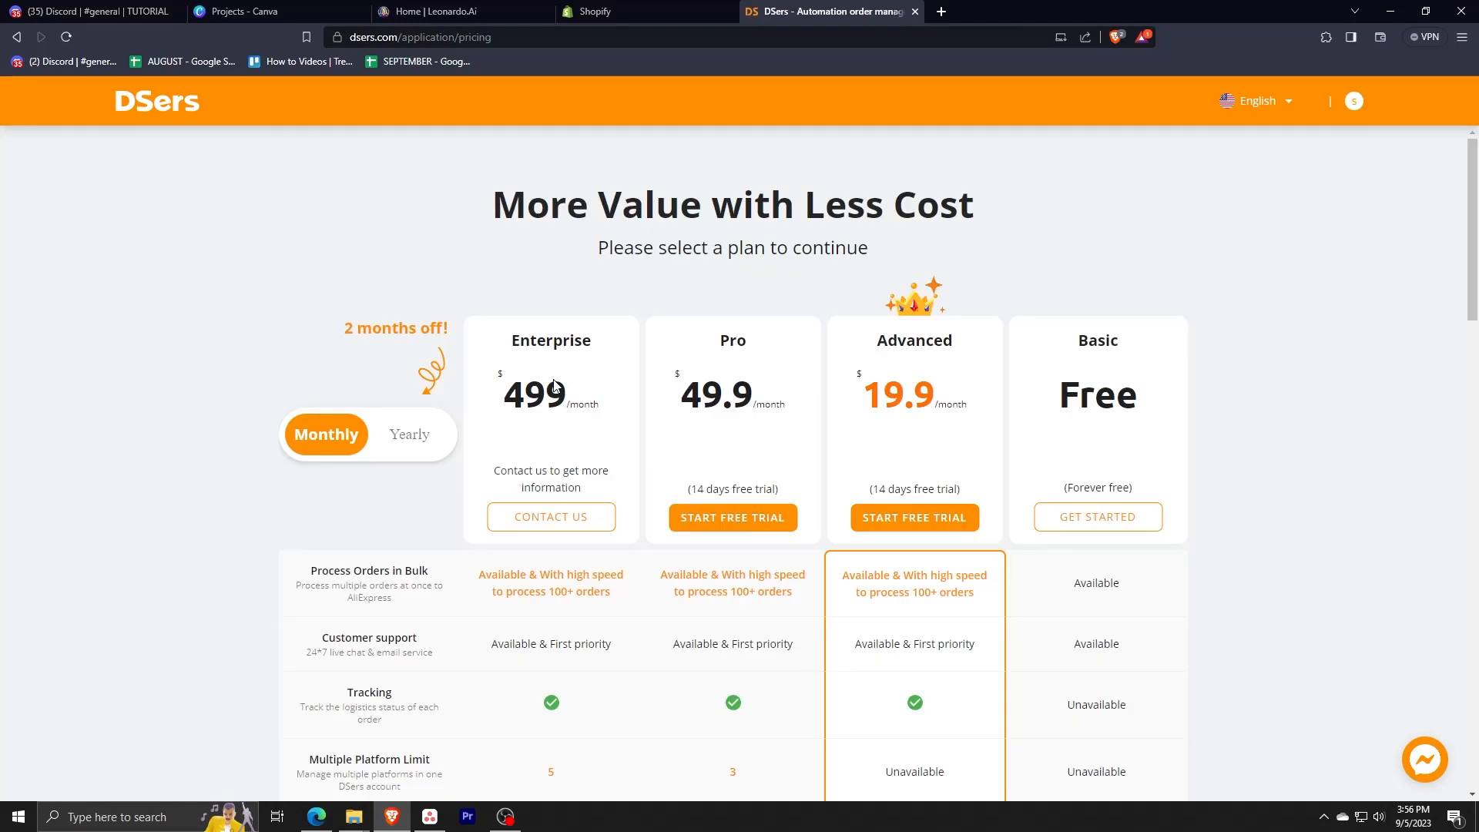
{"action": "mouse_move", "coordinate": [828, 394]}
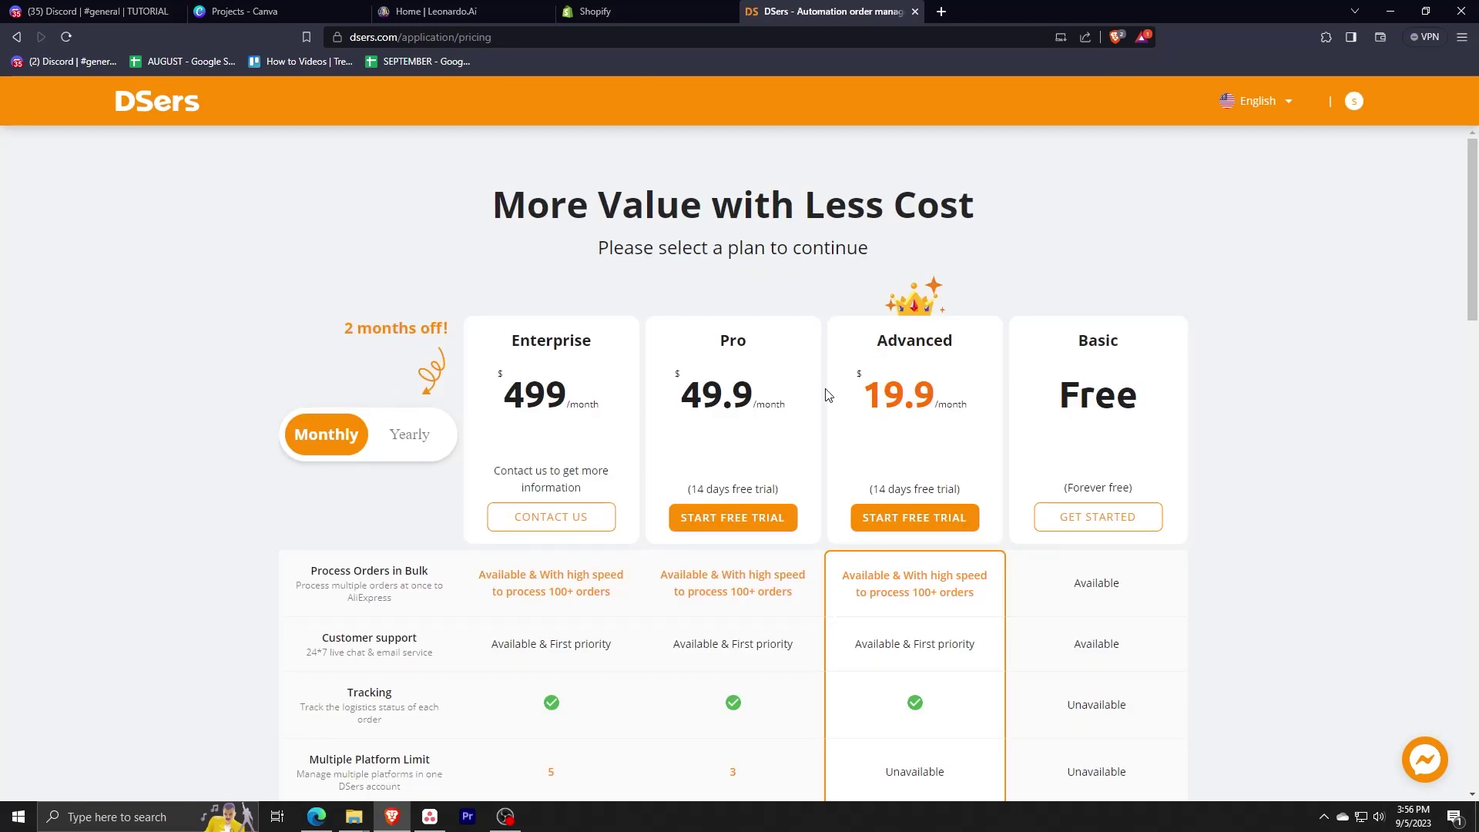
{"action": "scroll", "scroll_direction": "down", "scroll_amount": 3}
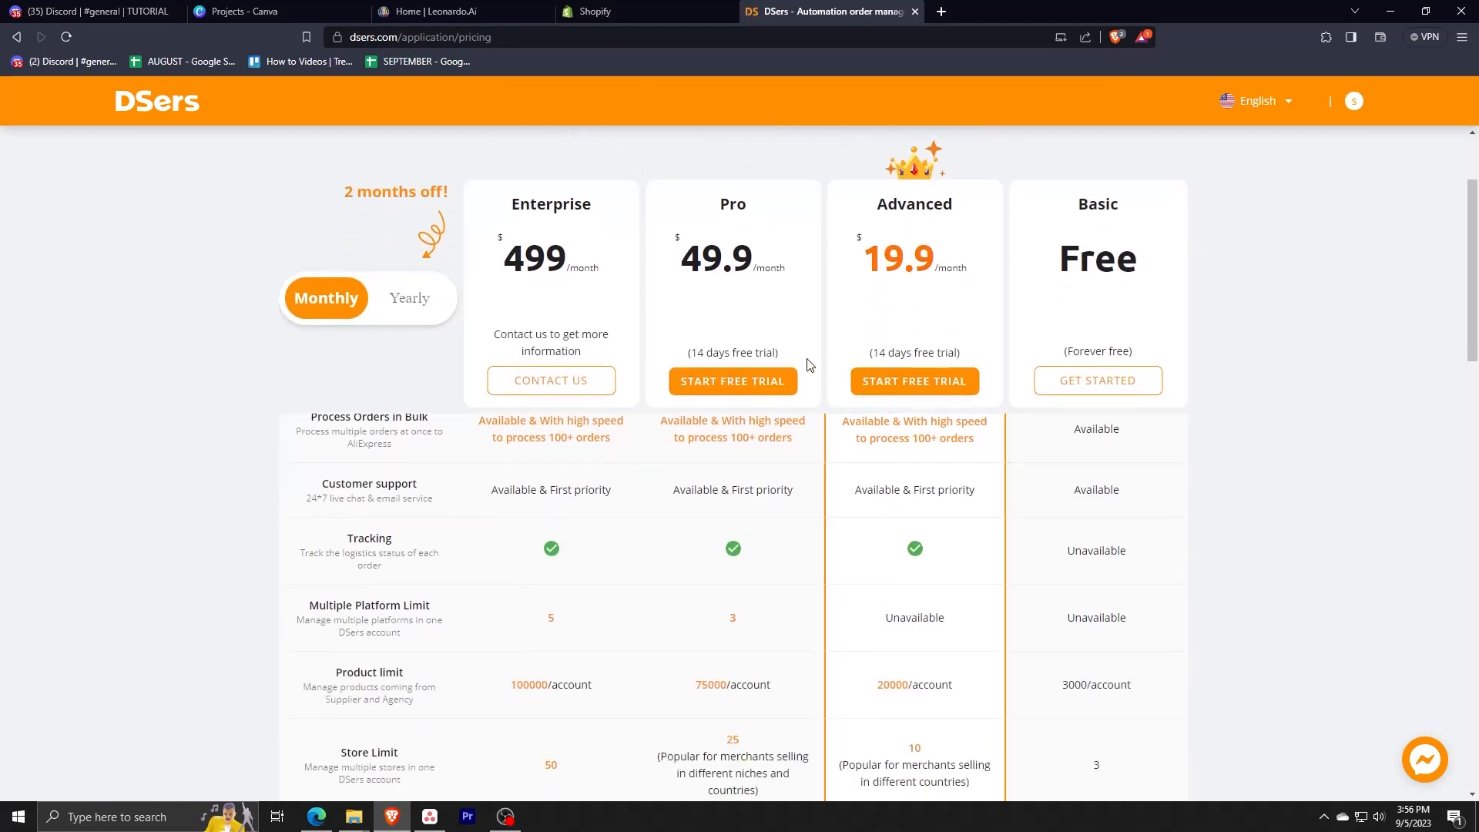
{"action": "scroll", "scroll_direction": "up", "scroll_amount": 3}
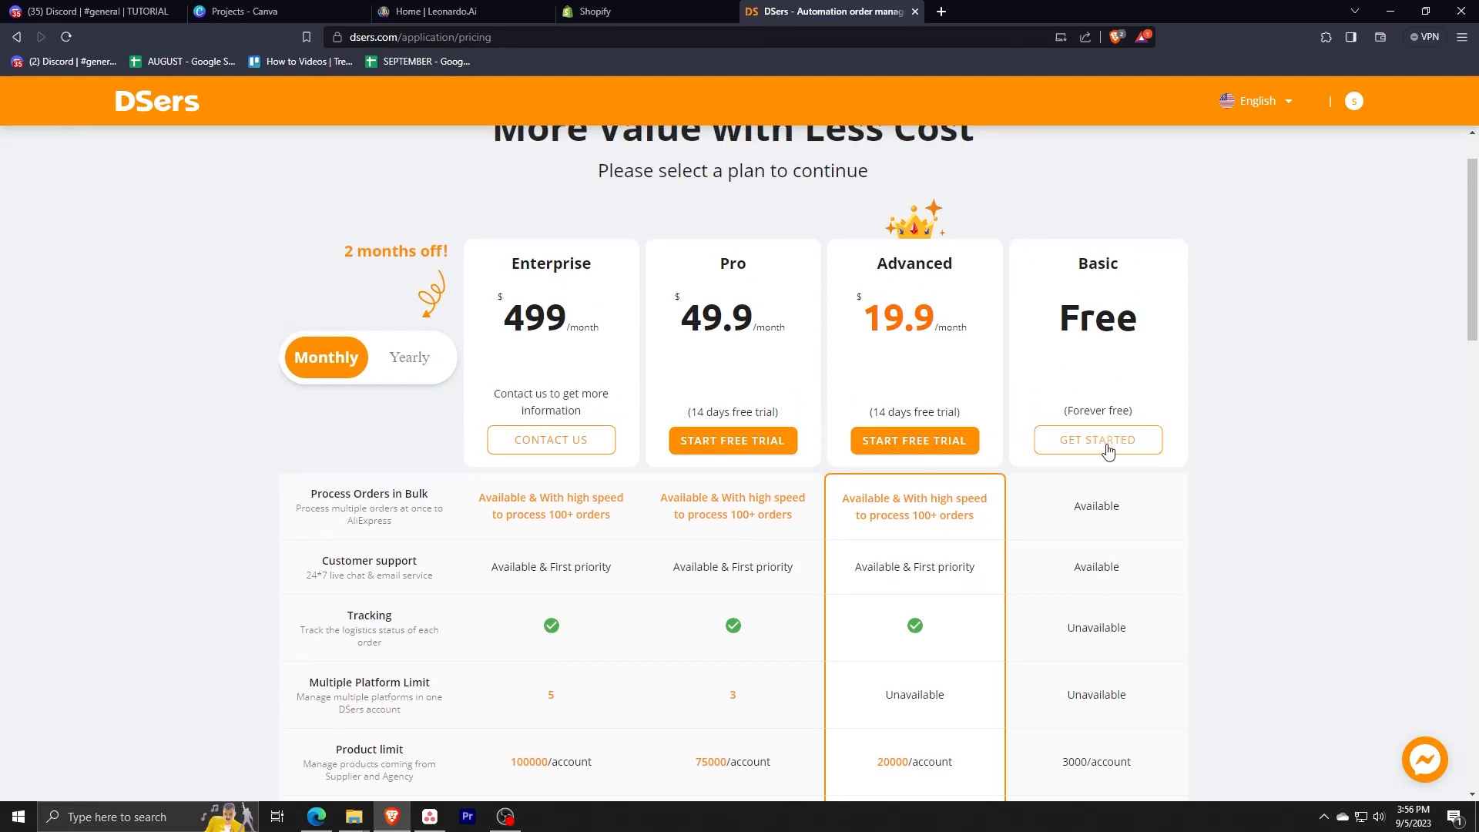
{"action": "left_click", "coordinate": [1098, 439]}
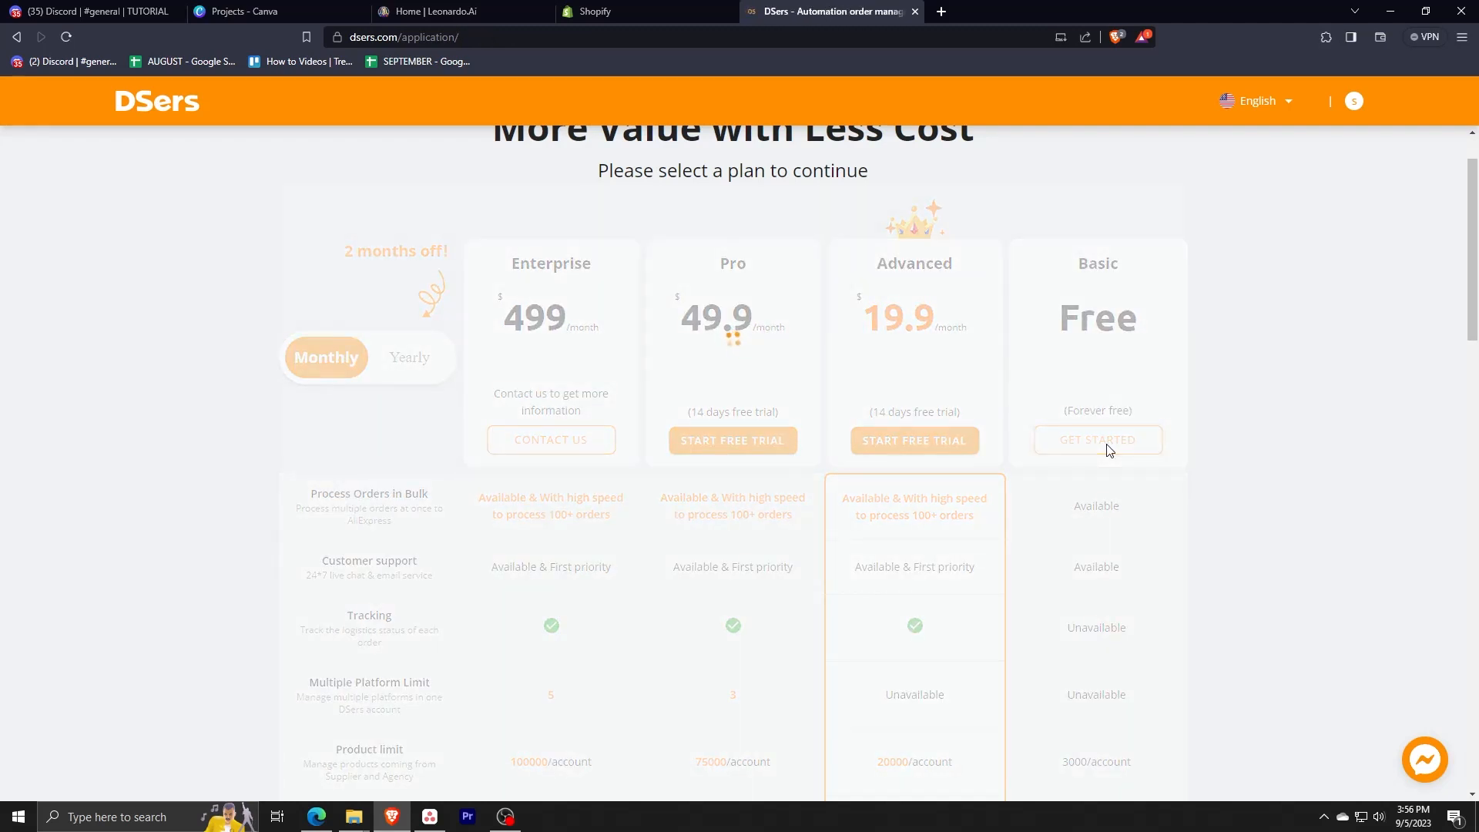
{"action": "left_click", "coordinate": [1097, 440]}
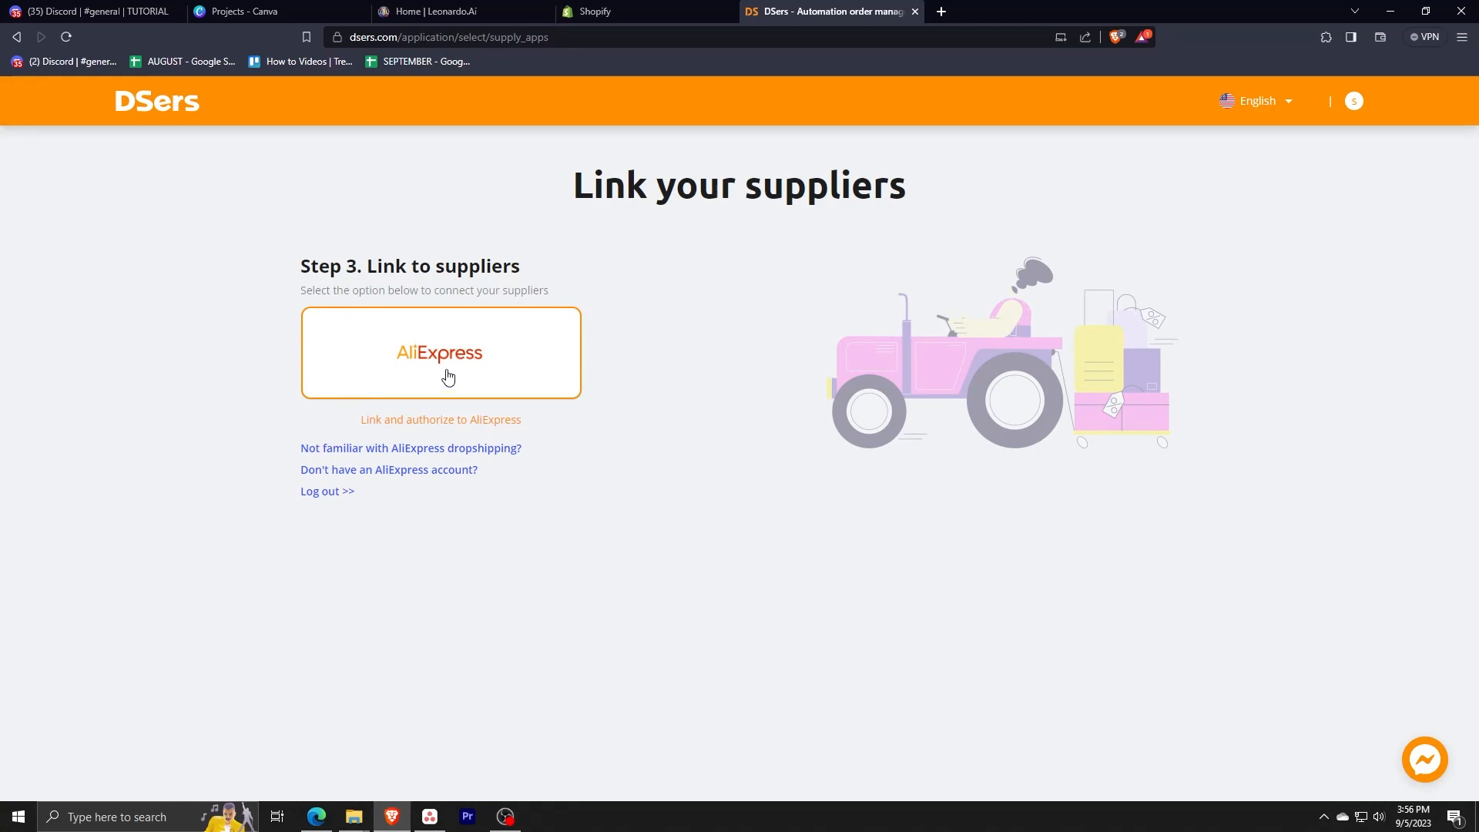
{"action": "mouse_move", "coordinate": [607, 299]}
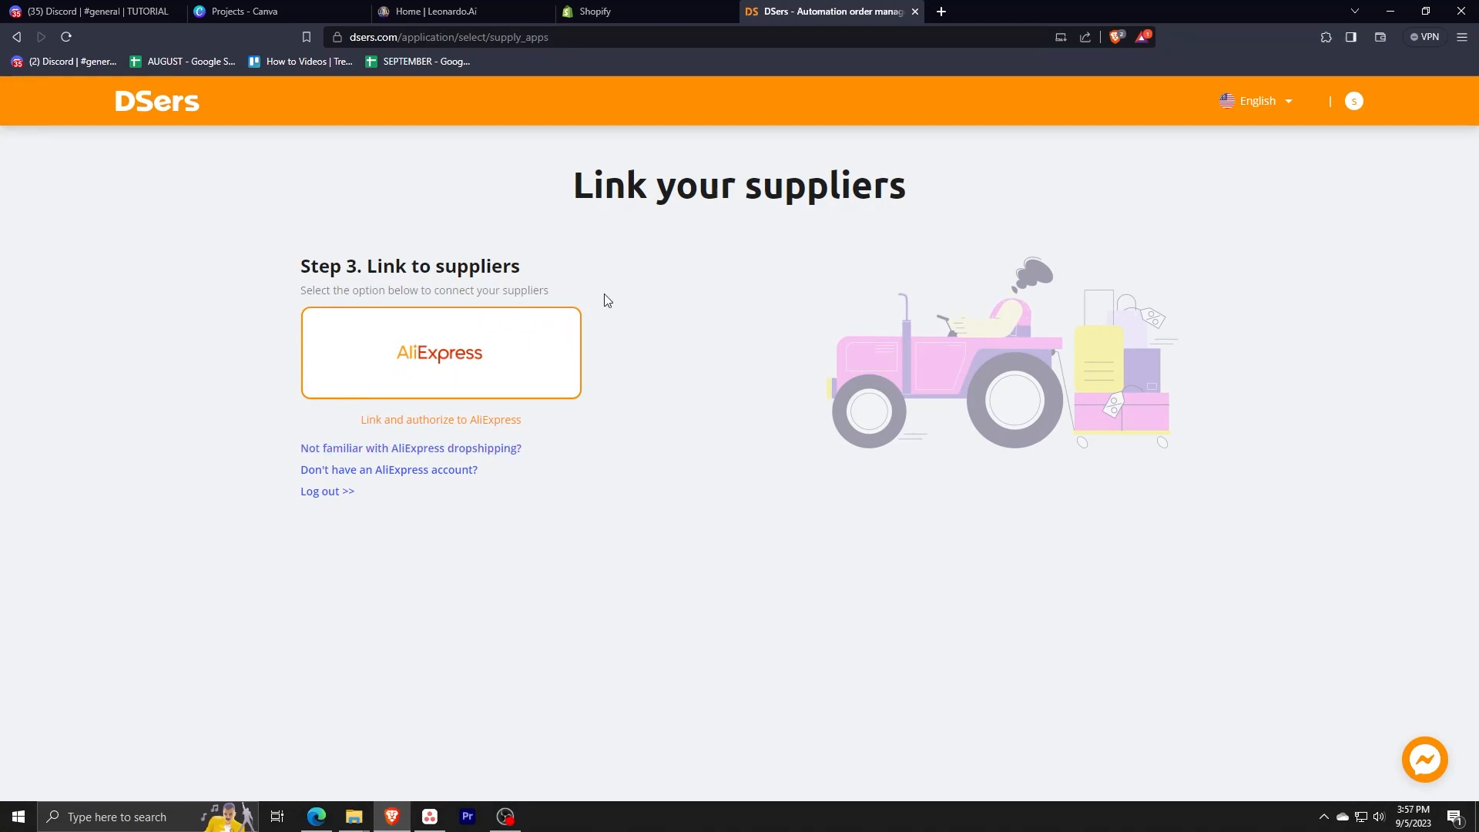
{"action": "mouse_move", "coordinate": [391, 406]}
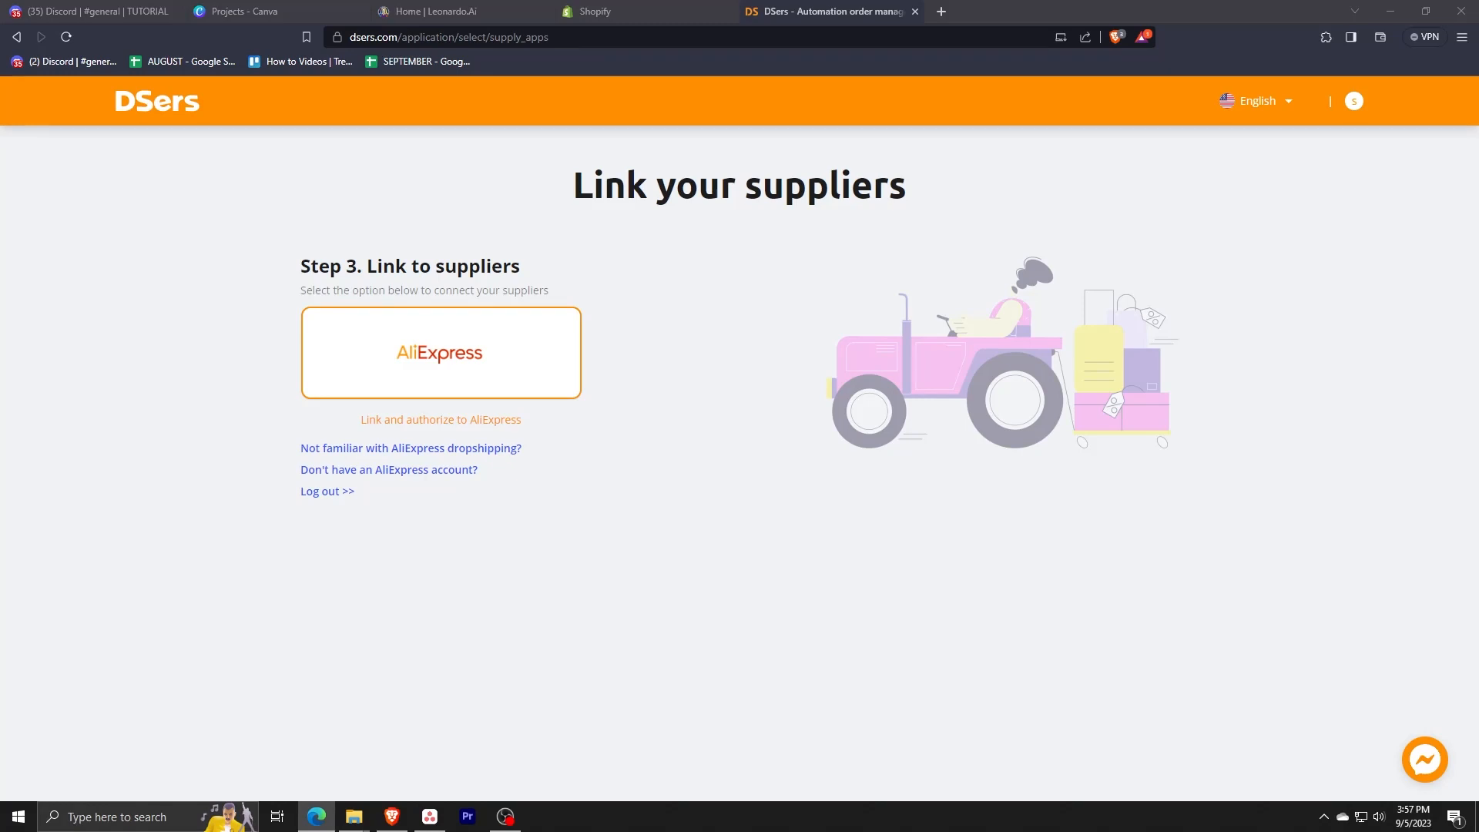
{"action": "mouse_move", "coordinate": [413, 823]}
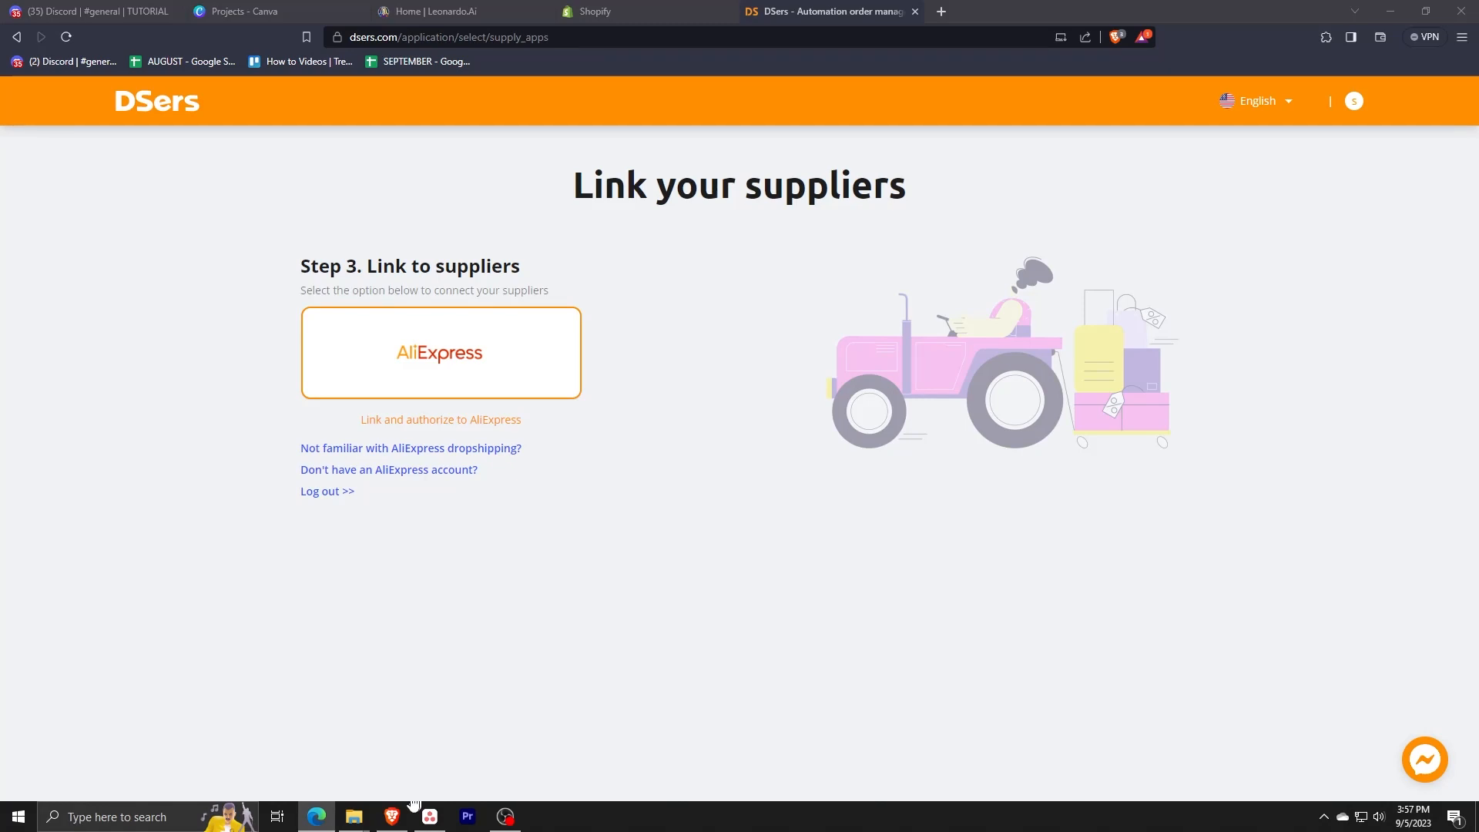
{"action": "mouse_move", "coordinate": [430, 376]}
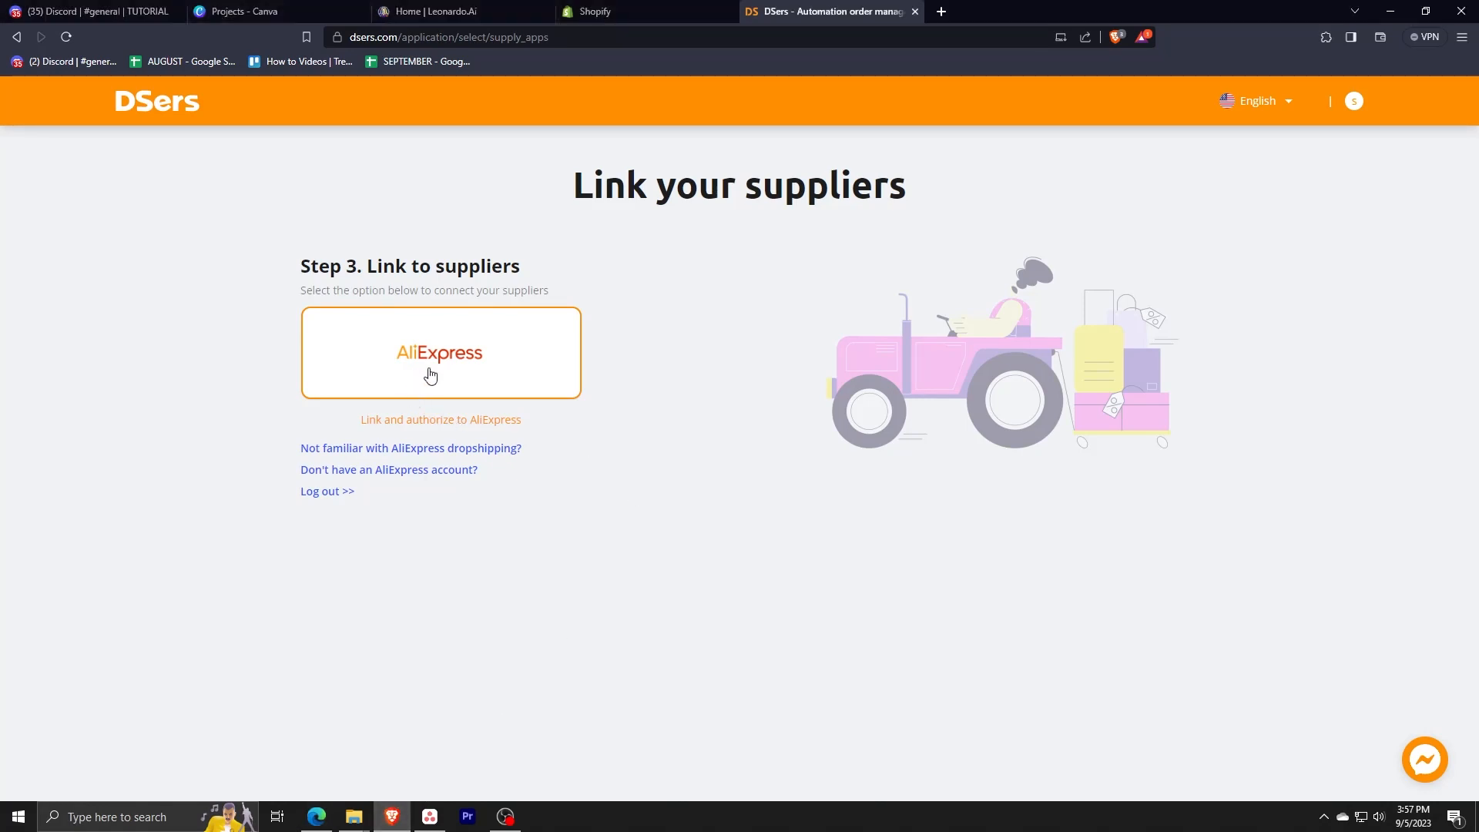
- Choose AliExpress as the supplier to link in DSers
{"action": "left_click", "coordinate": [439, 353]}
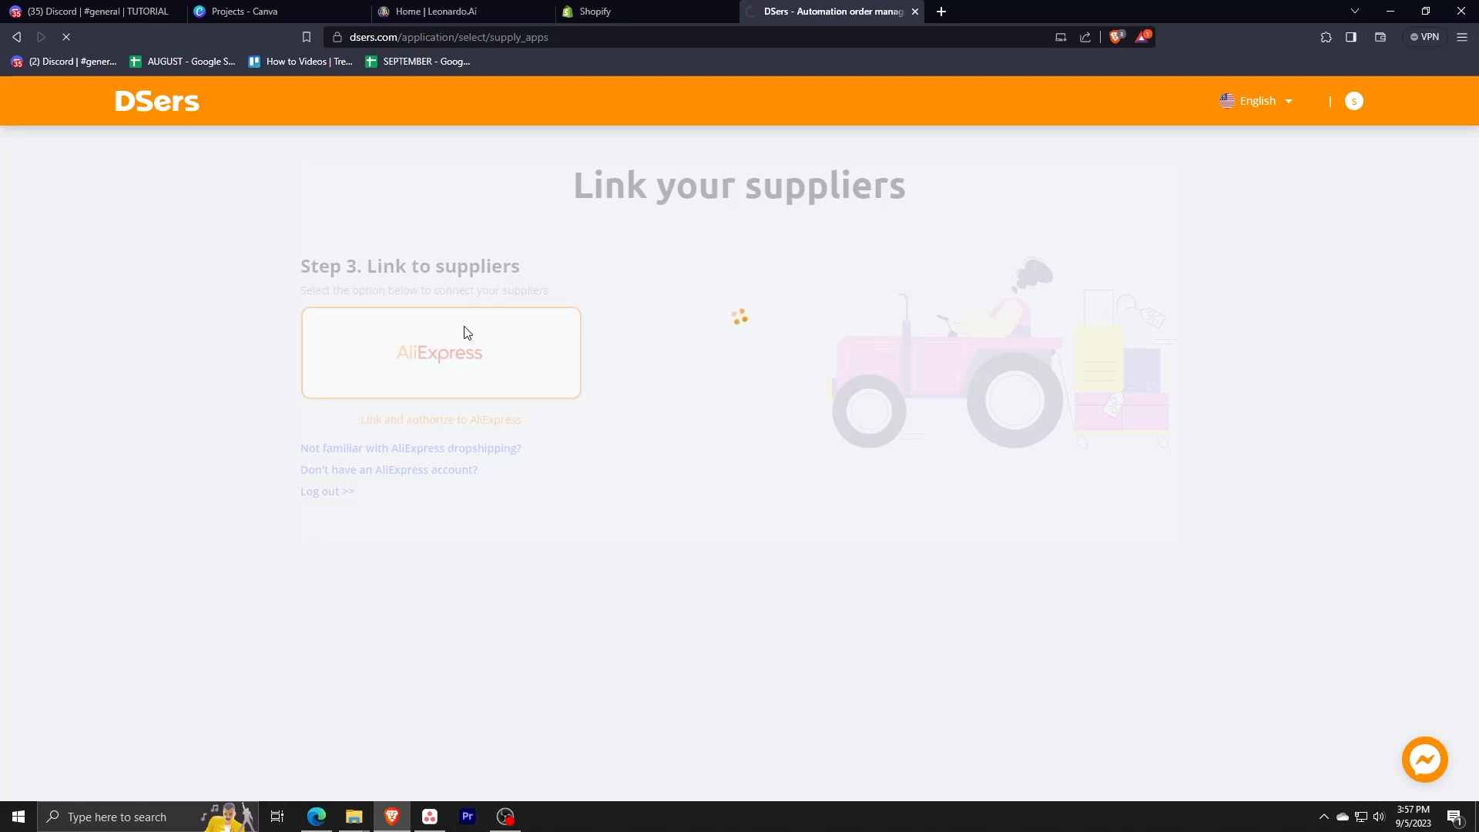
{"action": "left_click", "coordinate": [441, 352]}
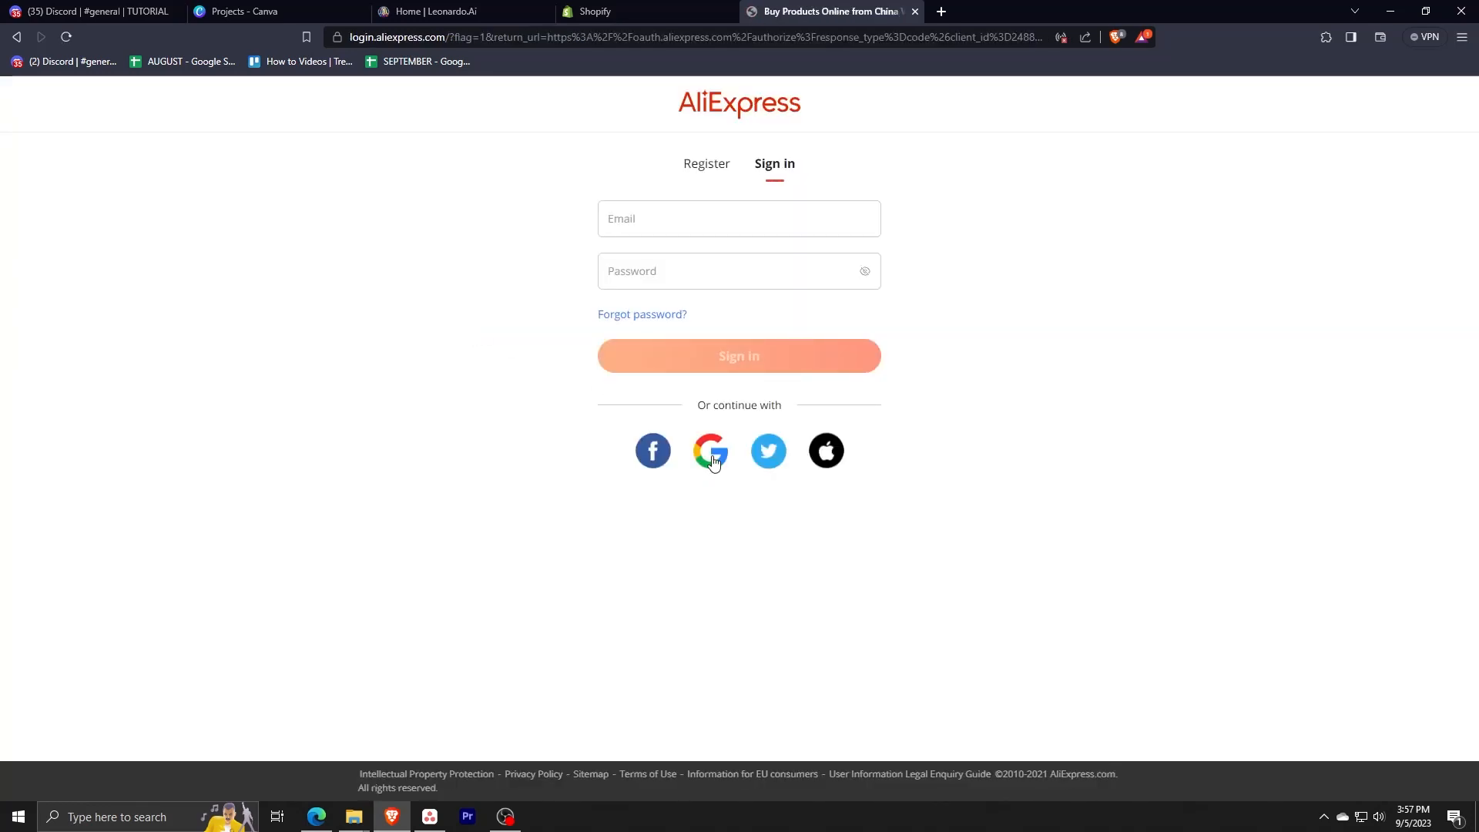
- Sign in to AliExpress with Google, accept the Authorization Terms, and grant DSers access
{"action": "left_click", "coordinate": [710, 451]}
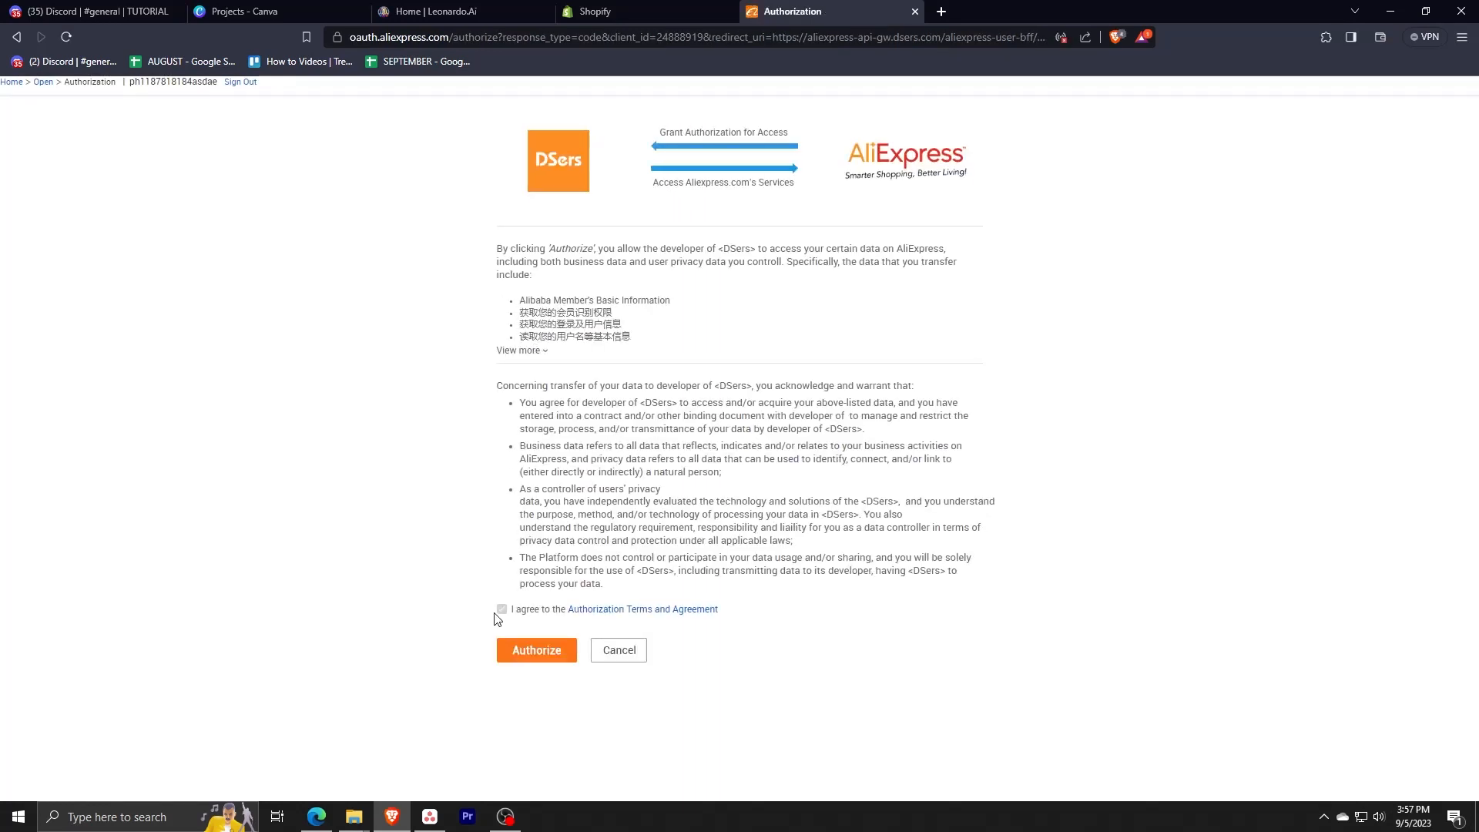
{"action": "left_click", "coordinate": [501, 608]}
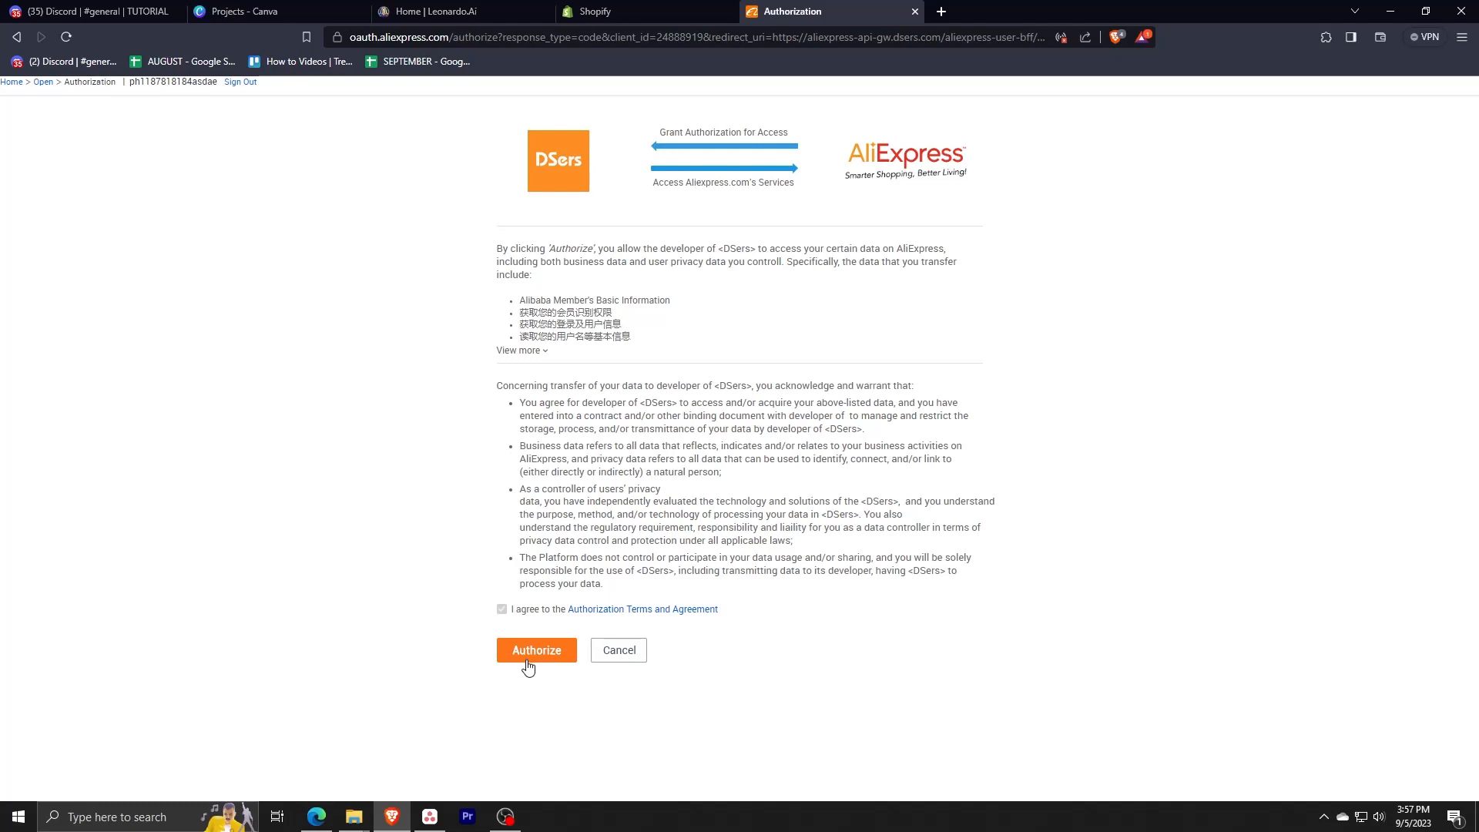
{"action": "left_click", "coordinate": [536, 650]}
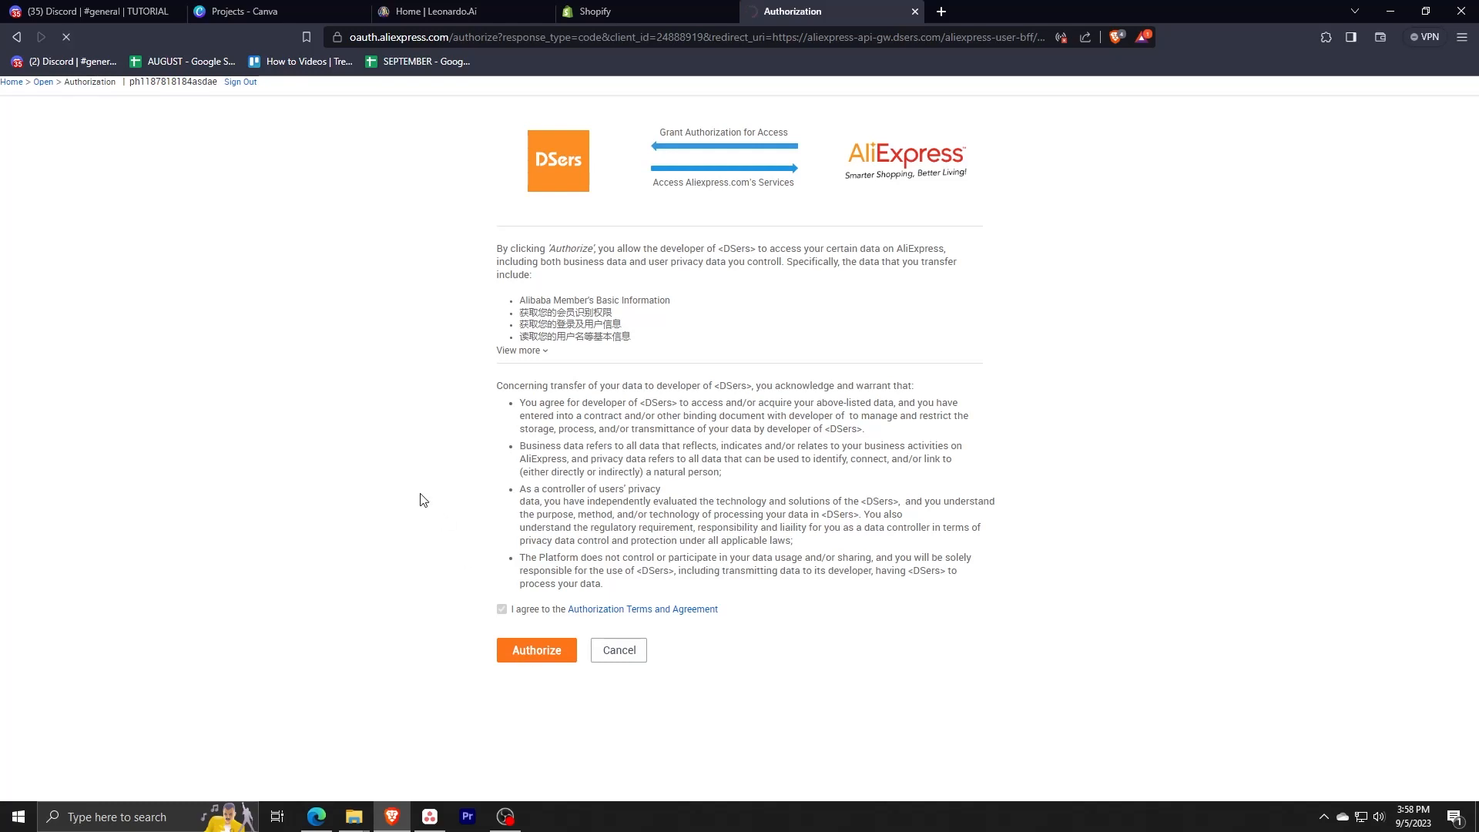
{"action": "left_click", "coordinate": [536, 650]}
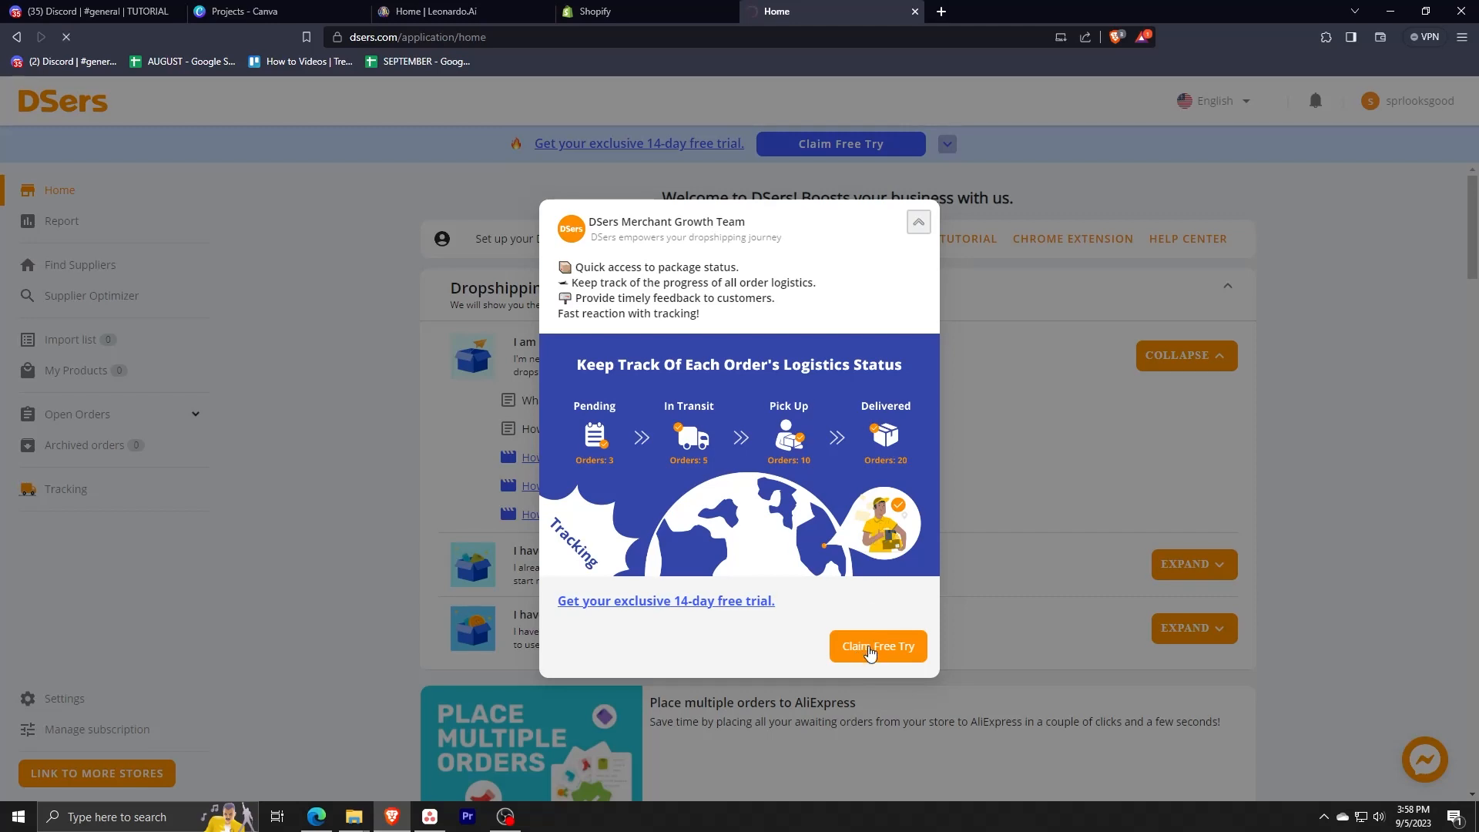
- Dismiss the free-trial pop-up, collapse the beginner guide, and briefly expand Open Orders
{"action": "left_click", "coordinate": [918, 221]}
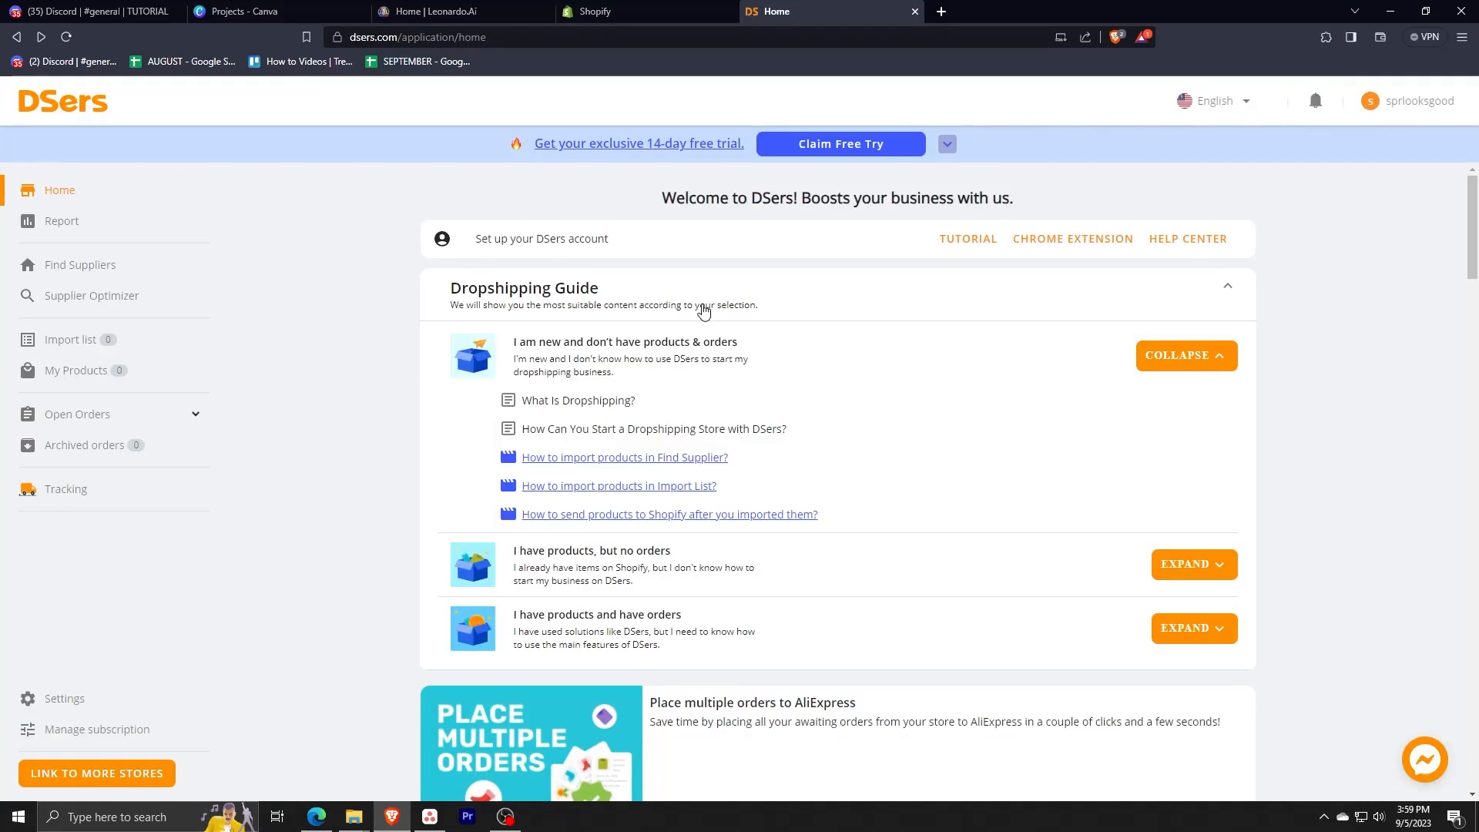
{"action": "mouse_move", "coordinate": [584, 377]}
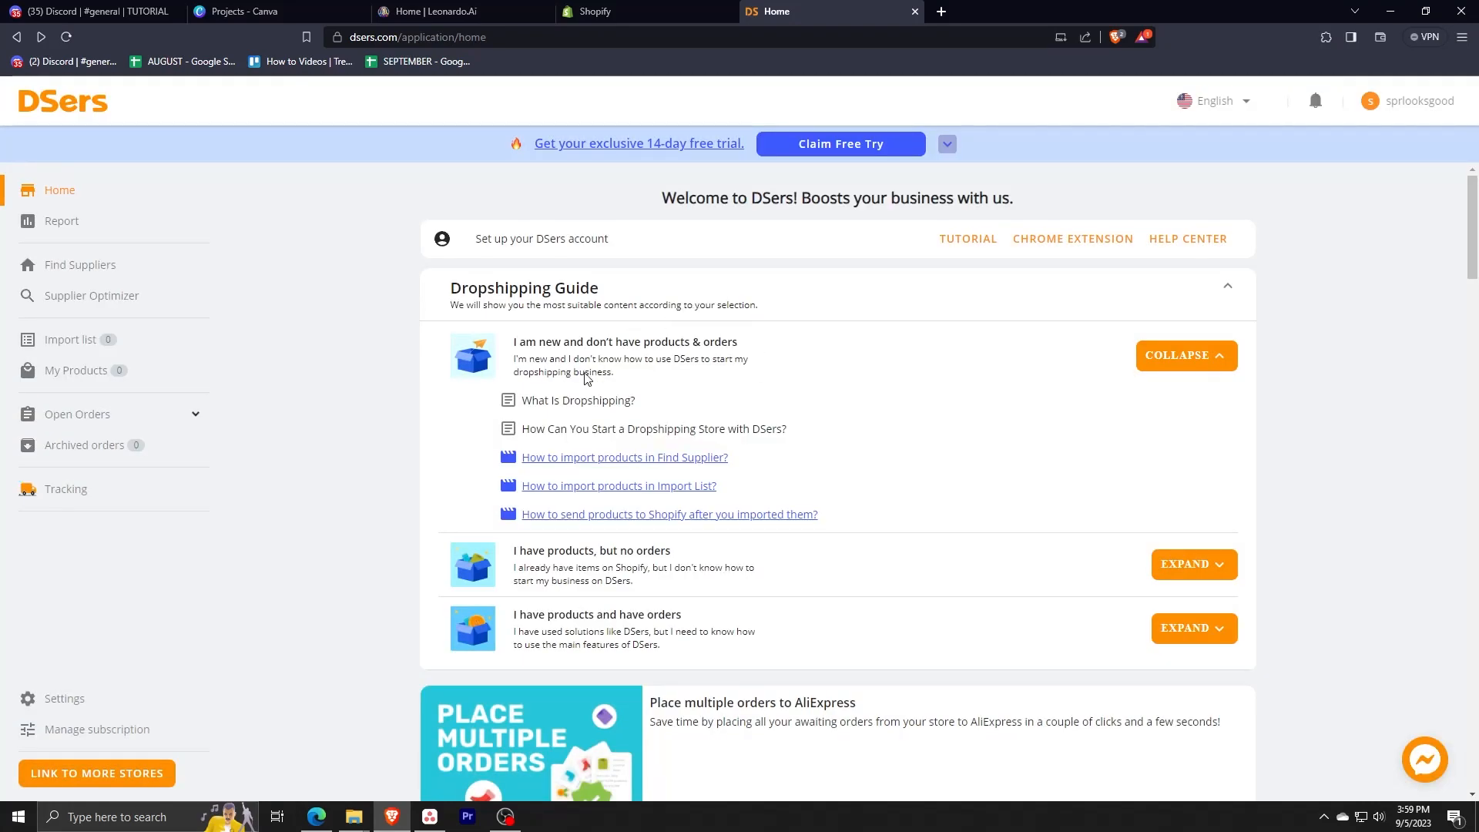
{"action": "mouse_move", "coordinate": [572, 432]}
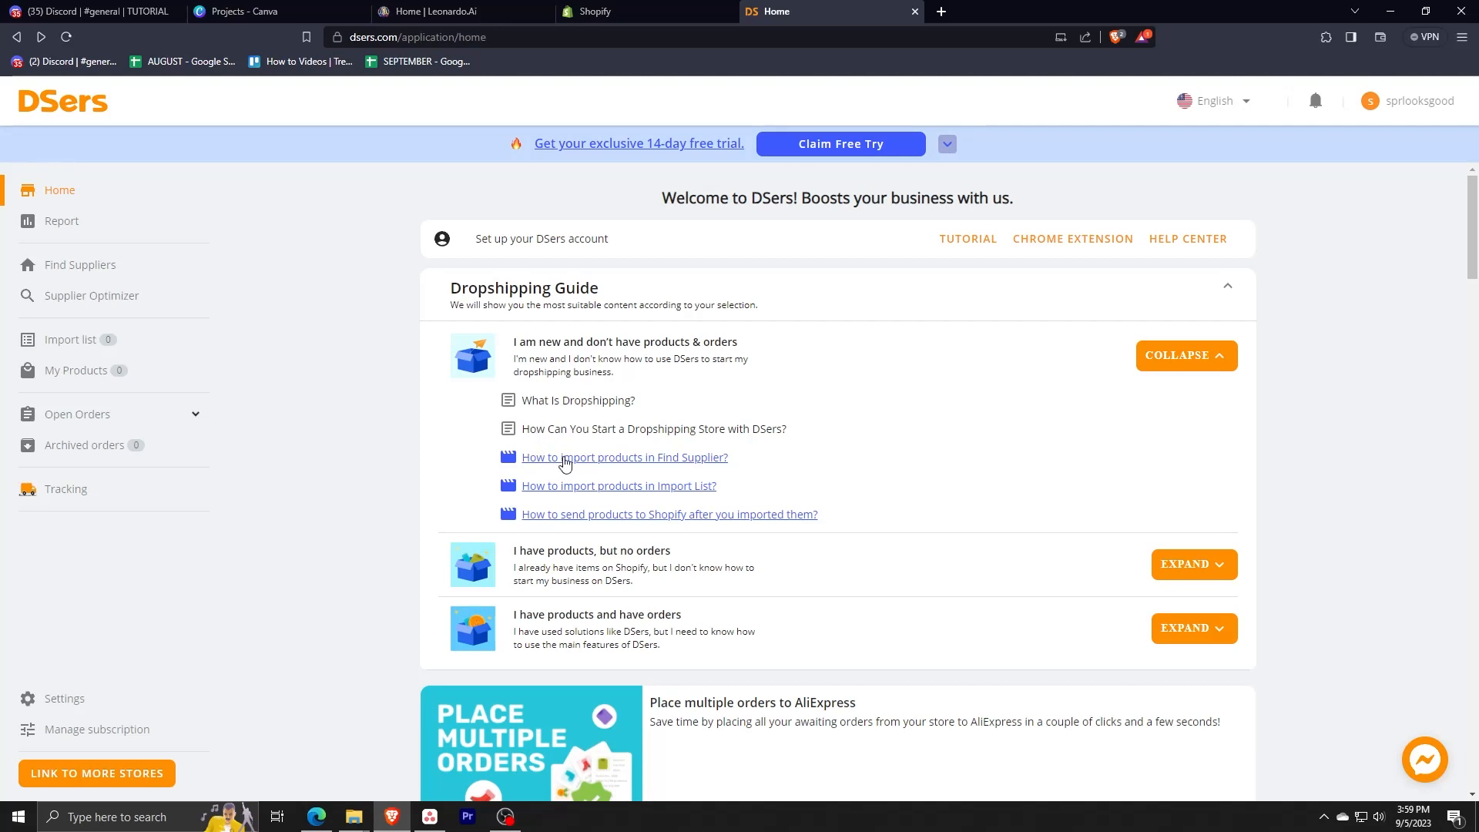
{"action": "left_click", "coordinate": [1186, 355]}
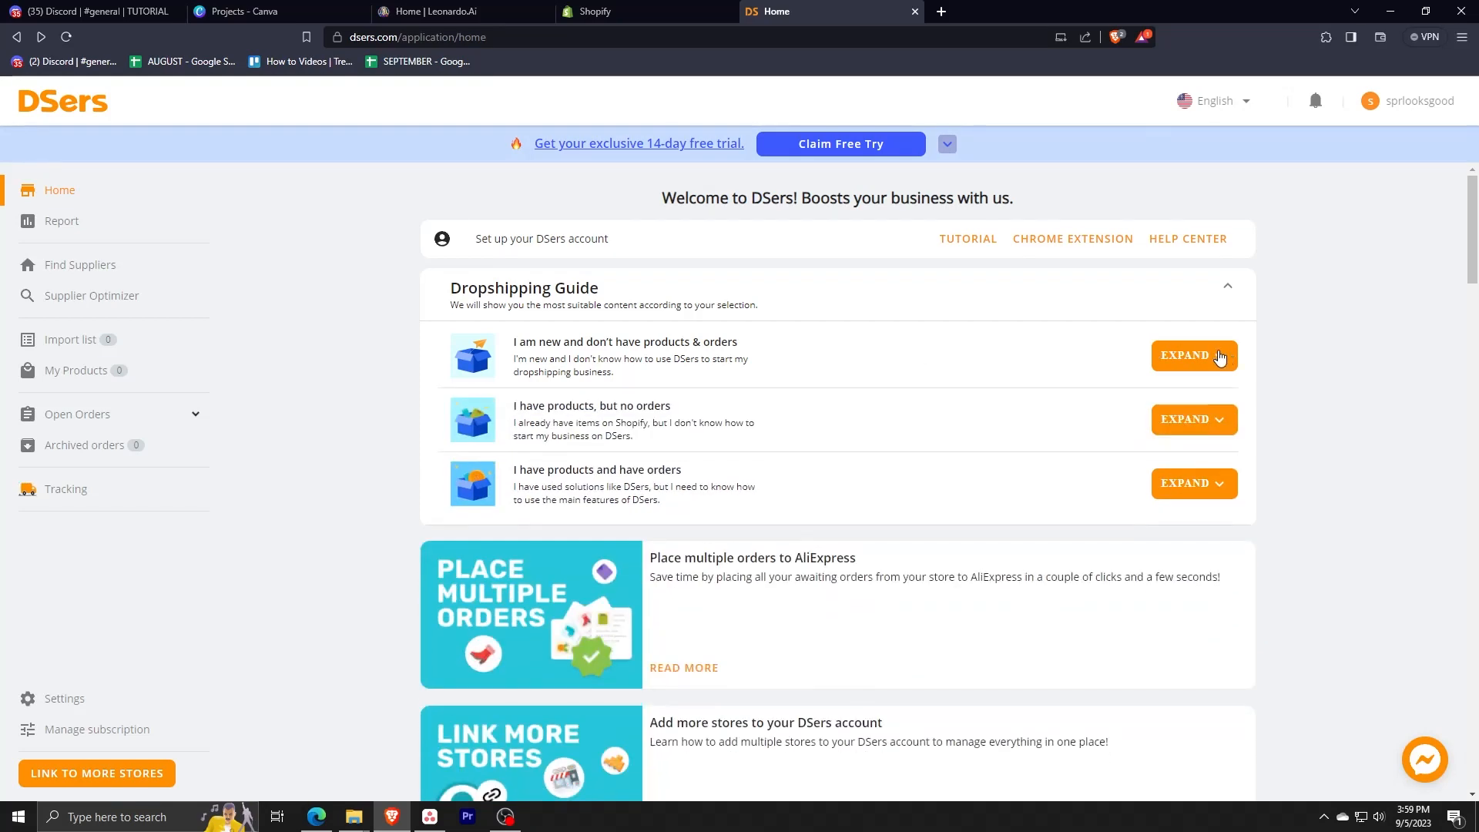
{"action": "scroll", "scroll_direction": "down", "scroll_amount": 3}
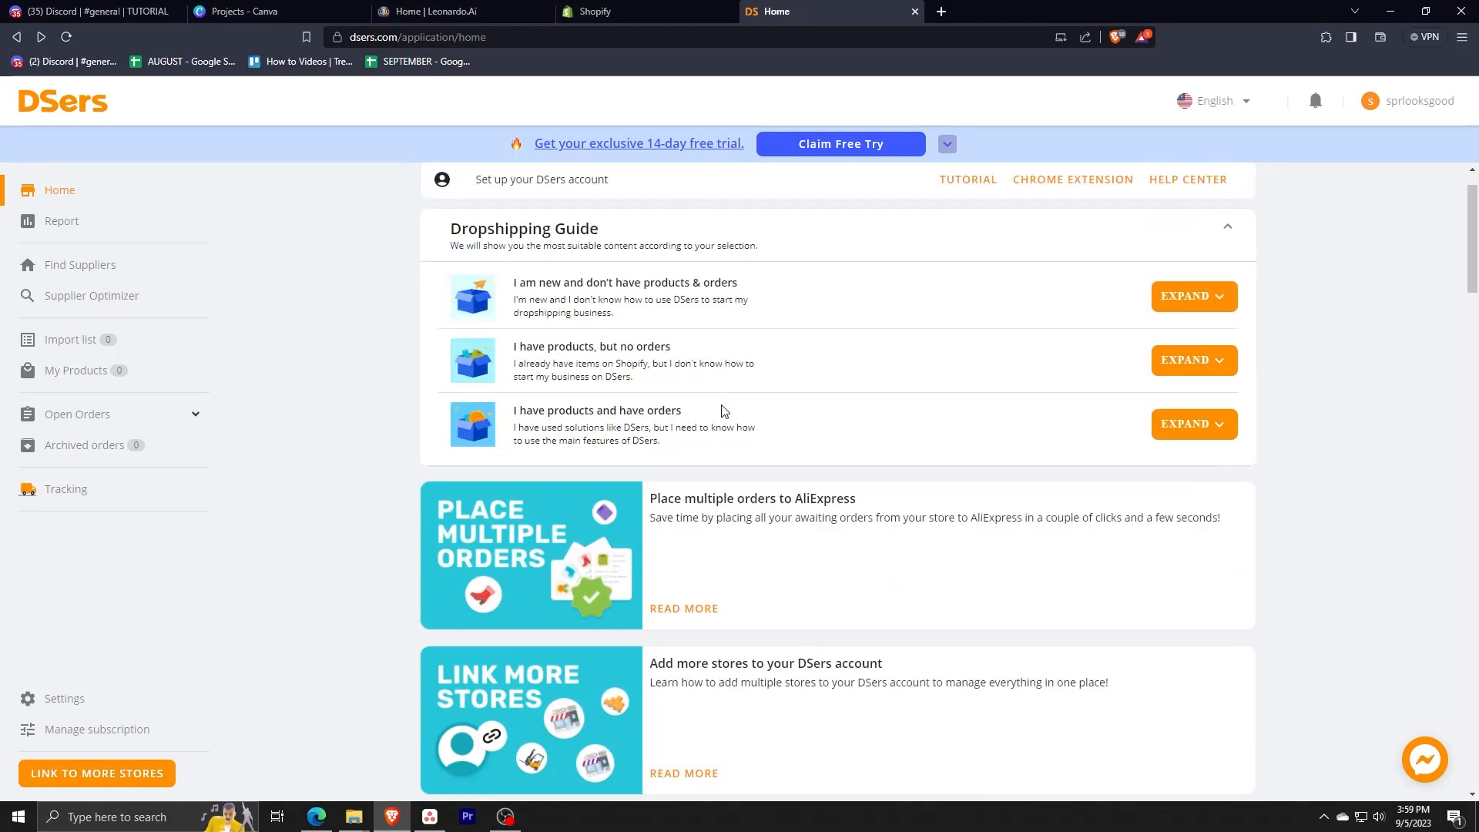
{"action": "left_click", "coordinate": [77, 414]}
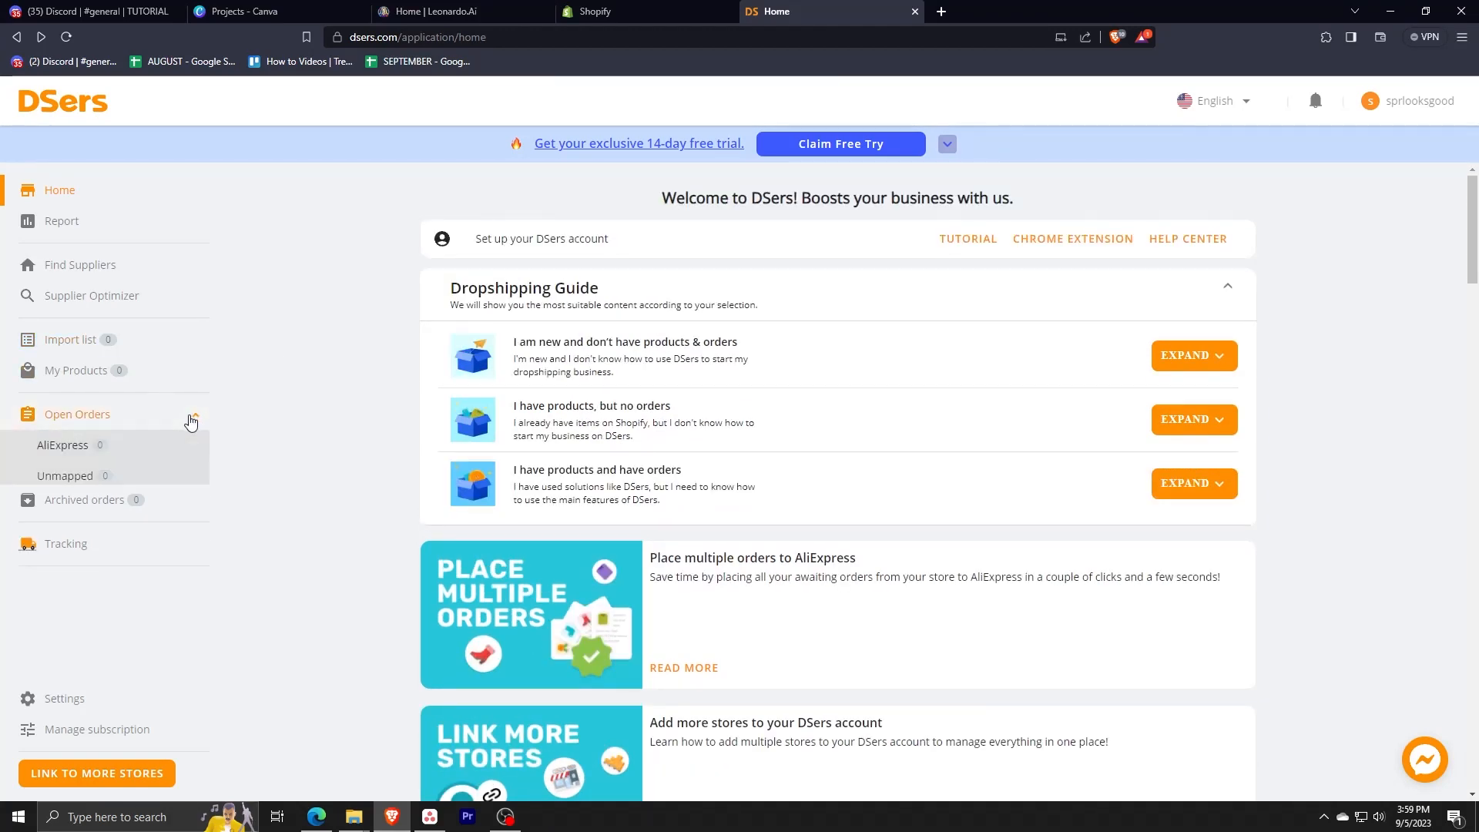
{"action": "left_click", "coordinate": [193, 418]}
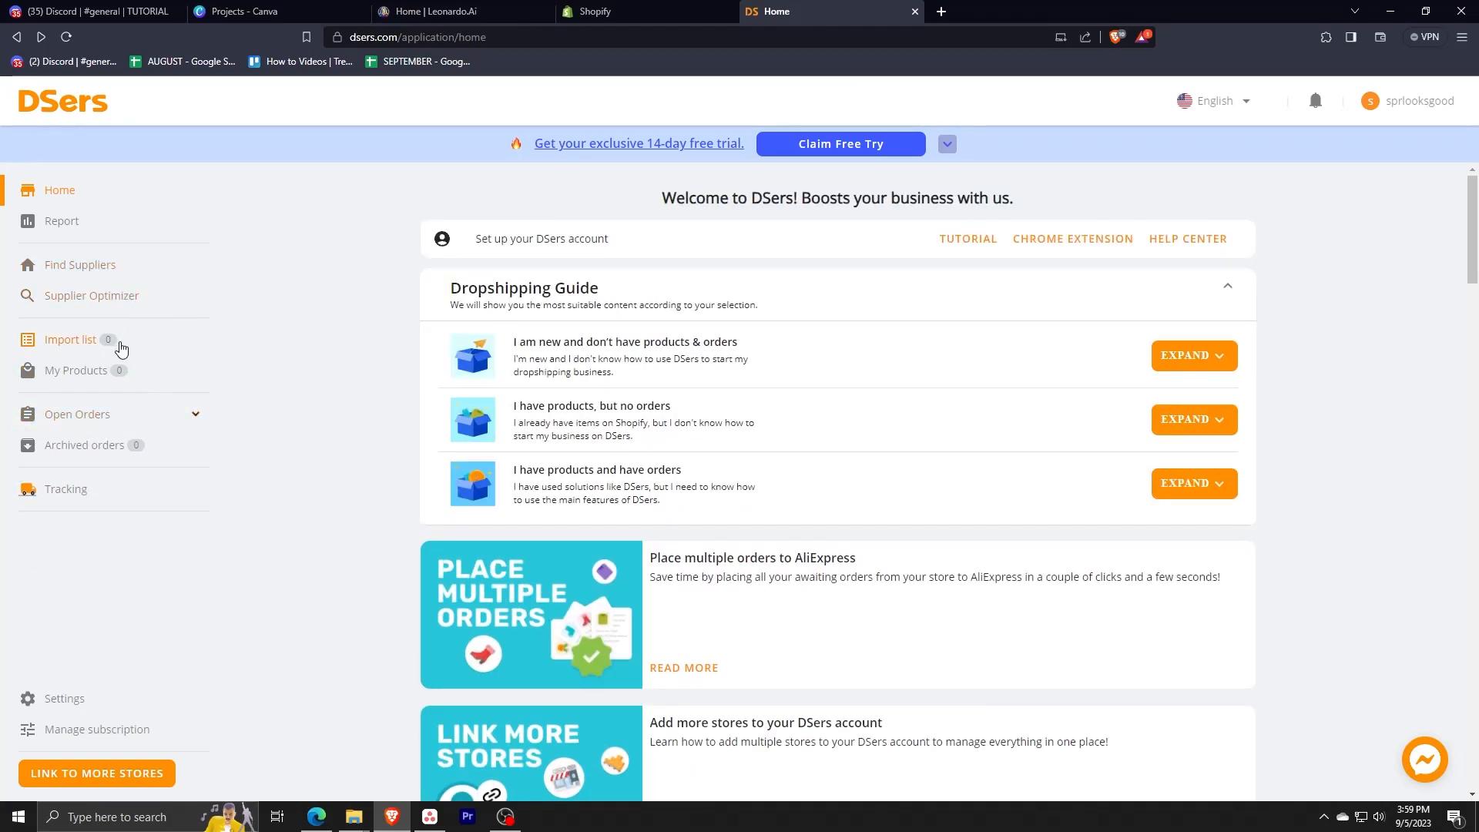
- Check the empty Import List, then the empty My Products page
{"action": "left_click", "coordinate": [69, 339]}
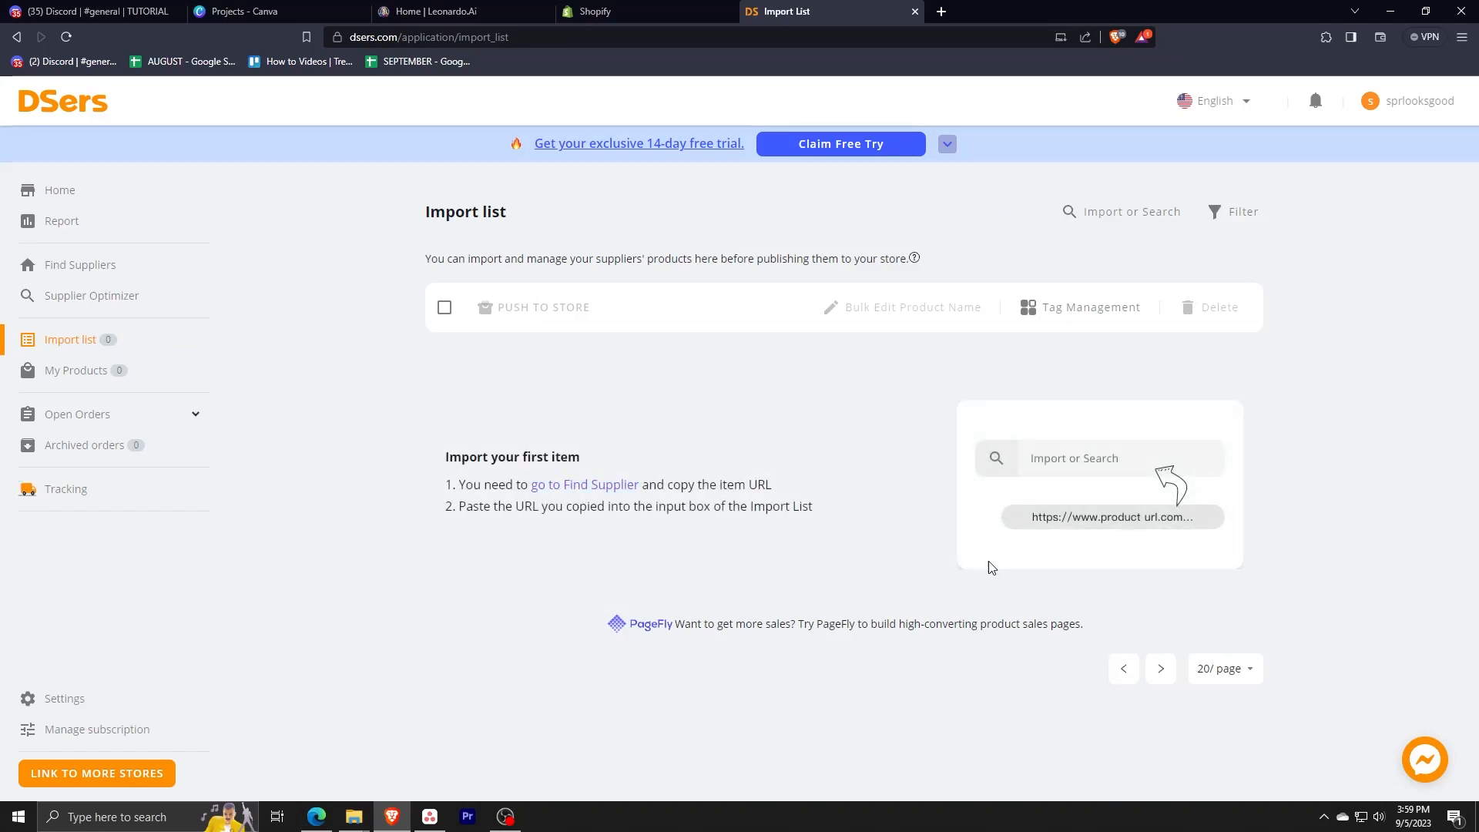
{"action": "mouse_move", "coordinate": [95, 371]}
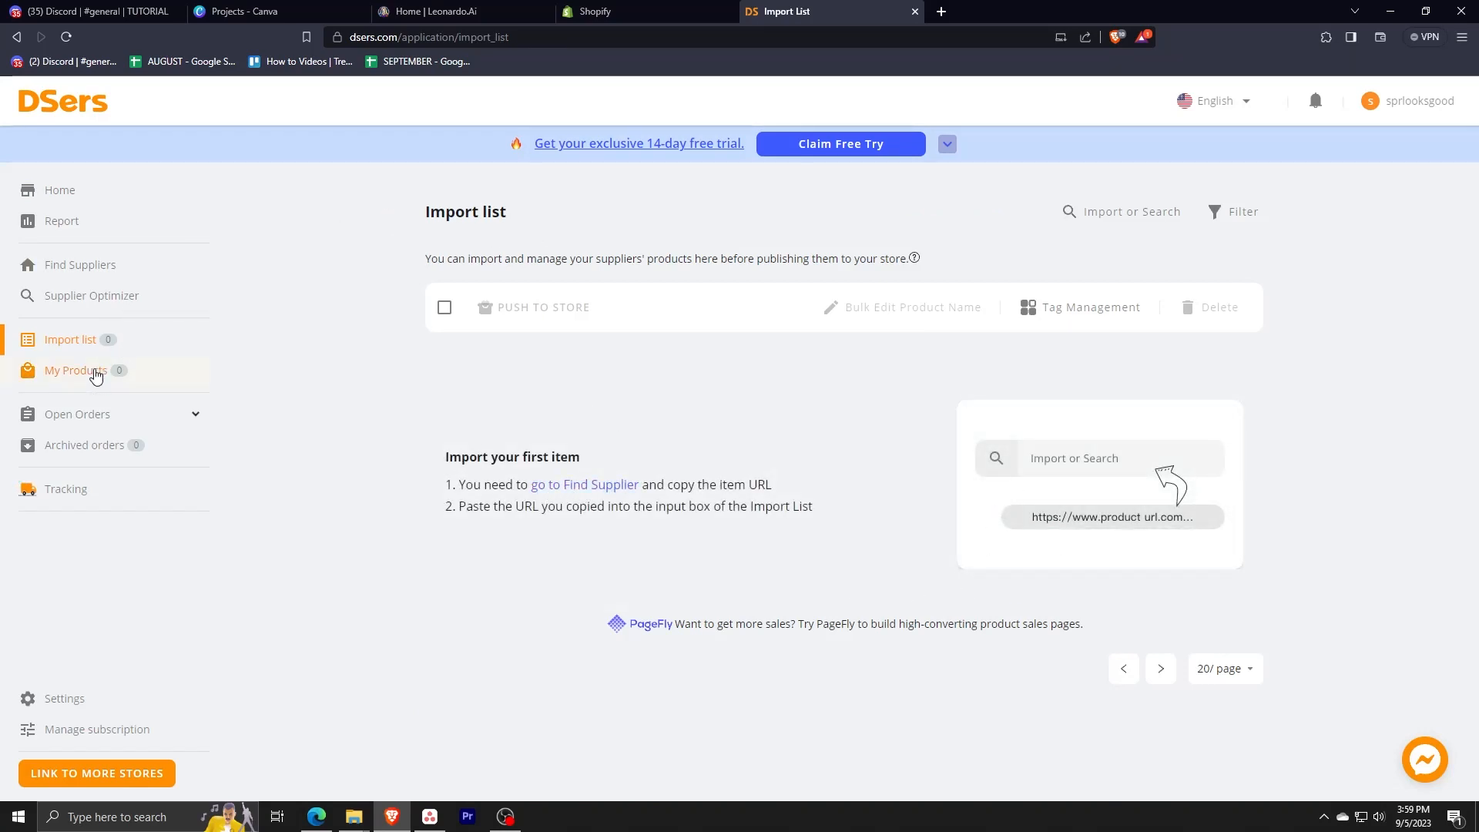
{"action": "left_click", "coordinate": [75, 370]}
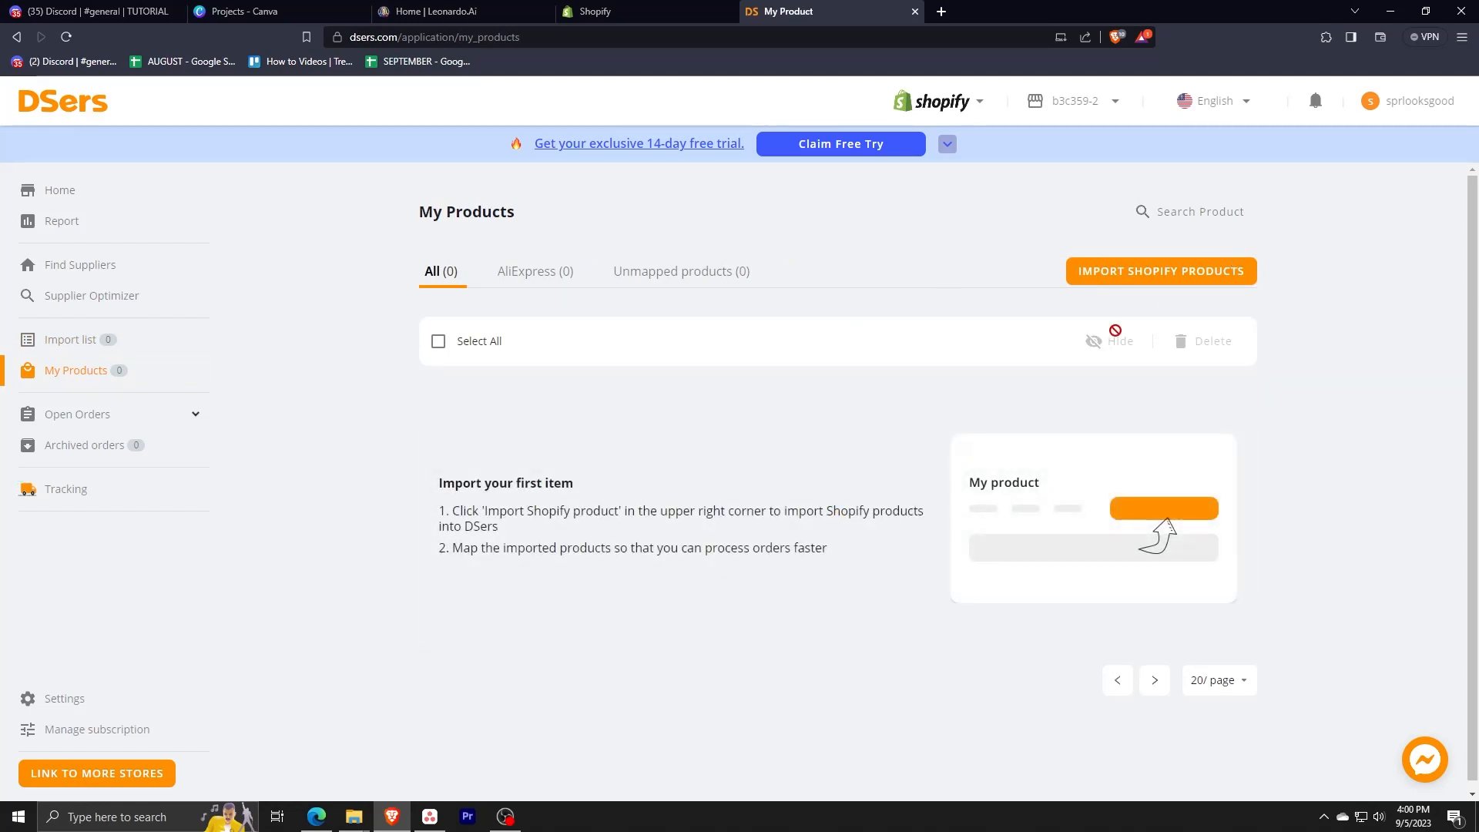
{"action": "mouse_move", "coordinate": [1121, 282]}
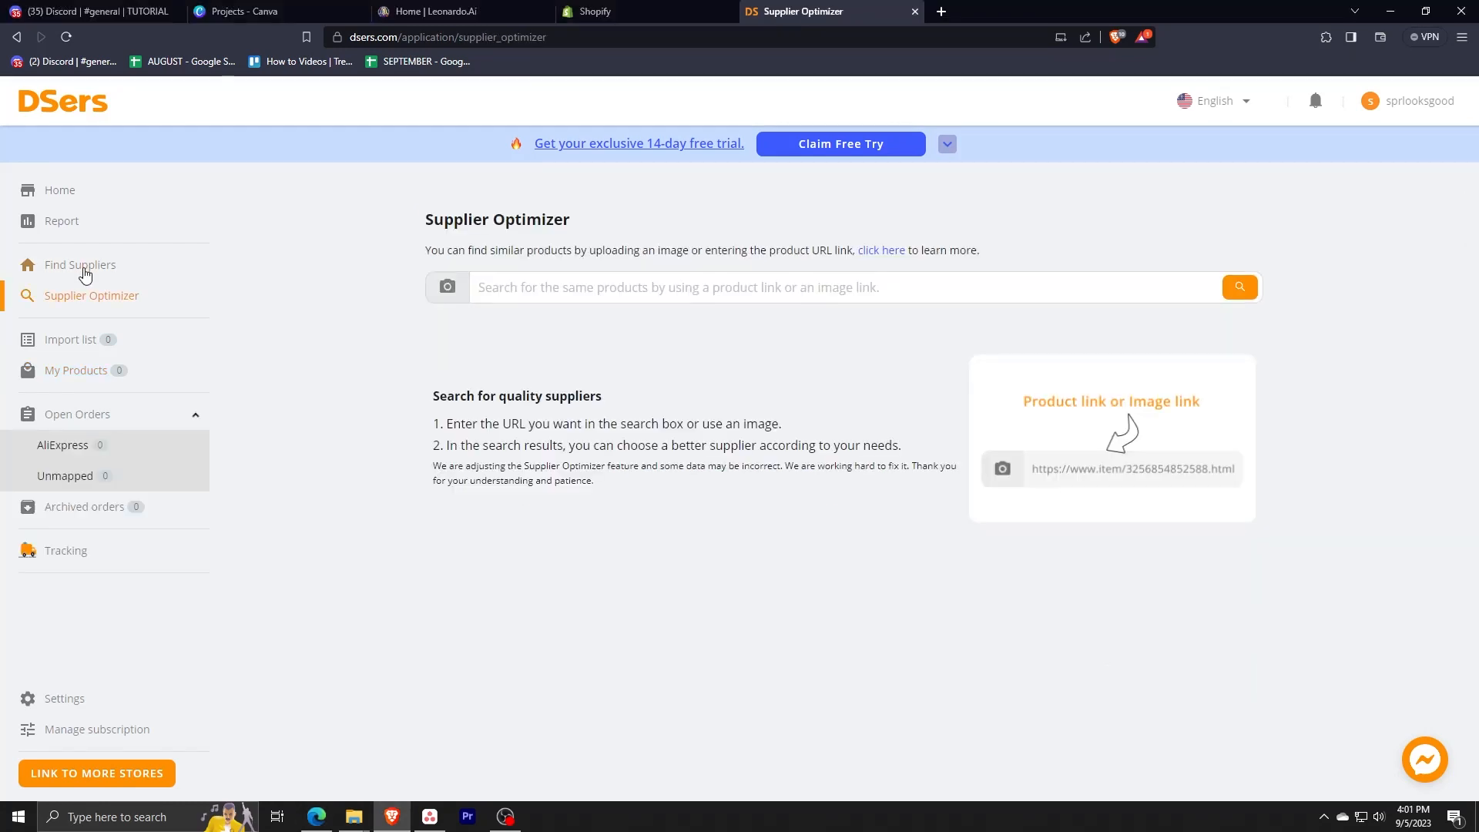
- Browse the AliExpress product catalog on DSers's Find Suppliers page
{"action": "left_click", "coordinate": [80, 264]}
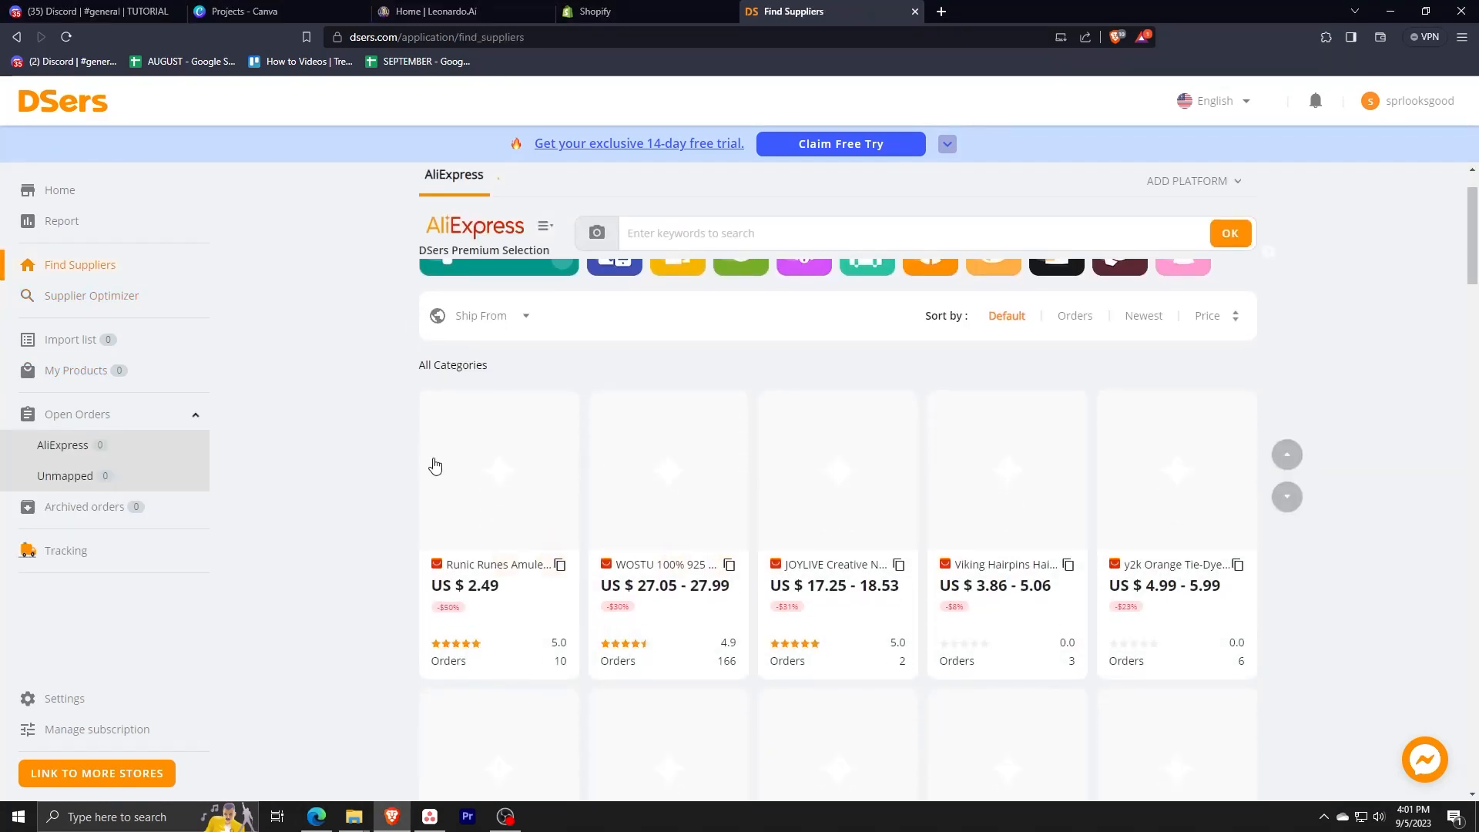
{"action": "scroll", "scroll_direction": "down", "scroll_amount": 3}
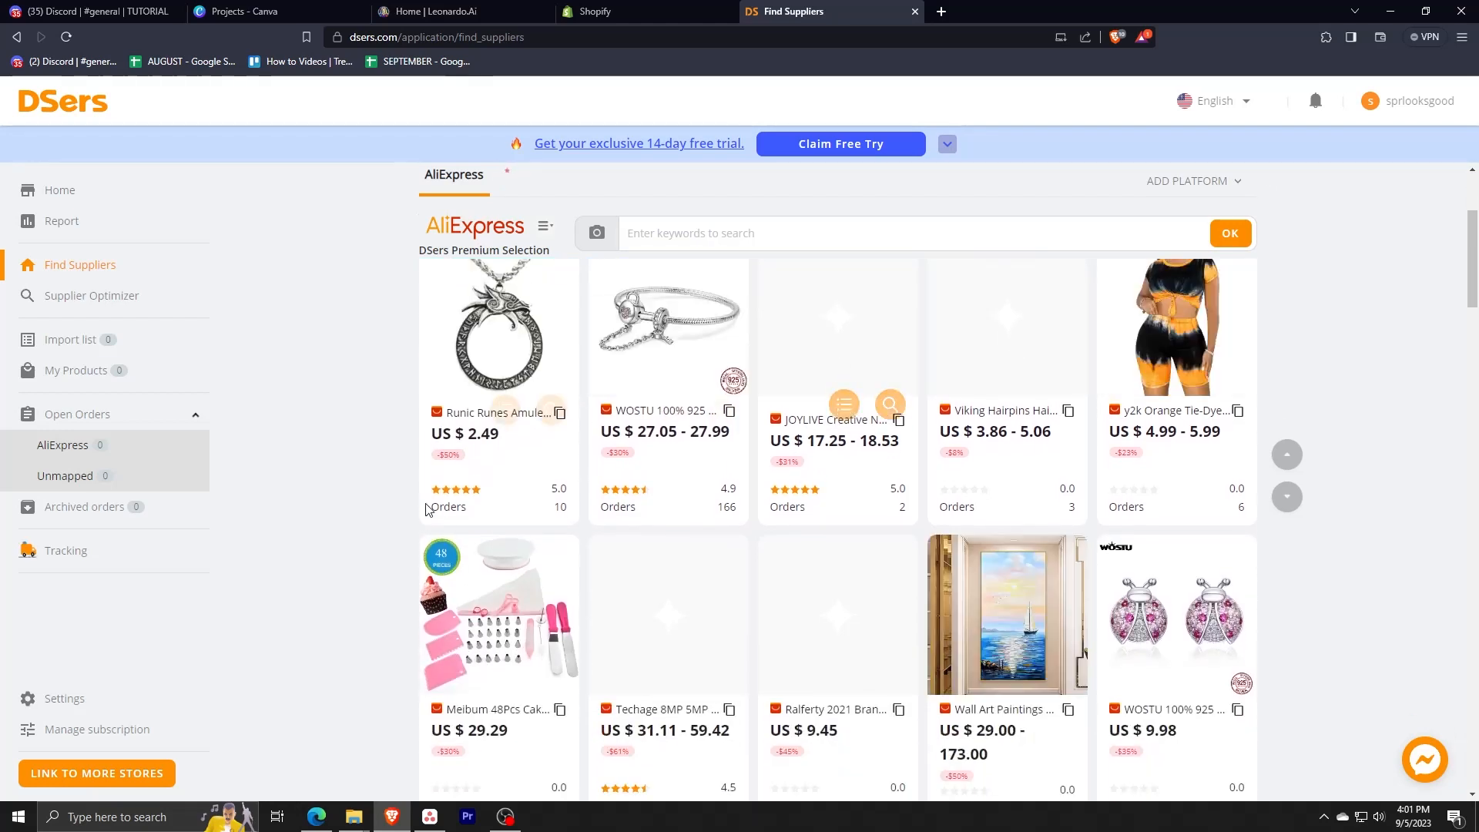
{"action": "scroll", "scroll_direction": "down", "scroll_amount": 3}
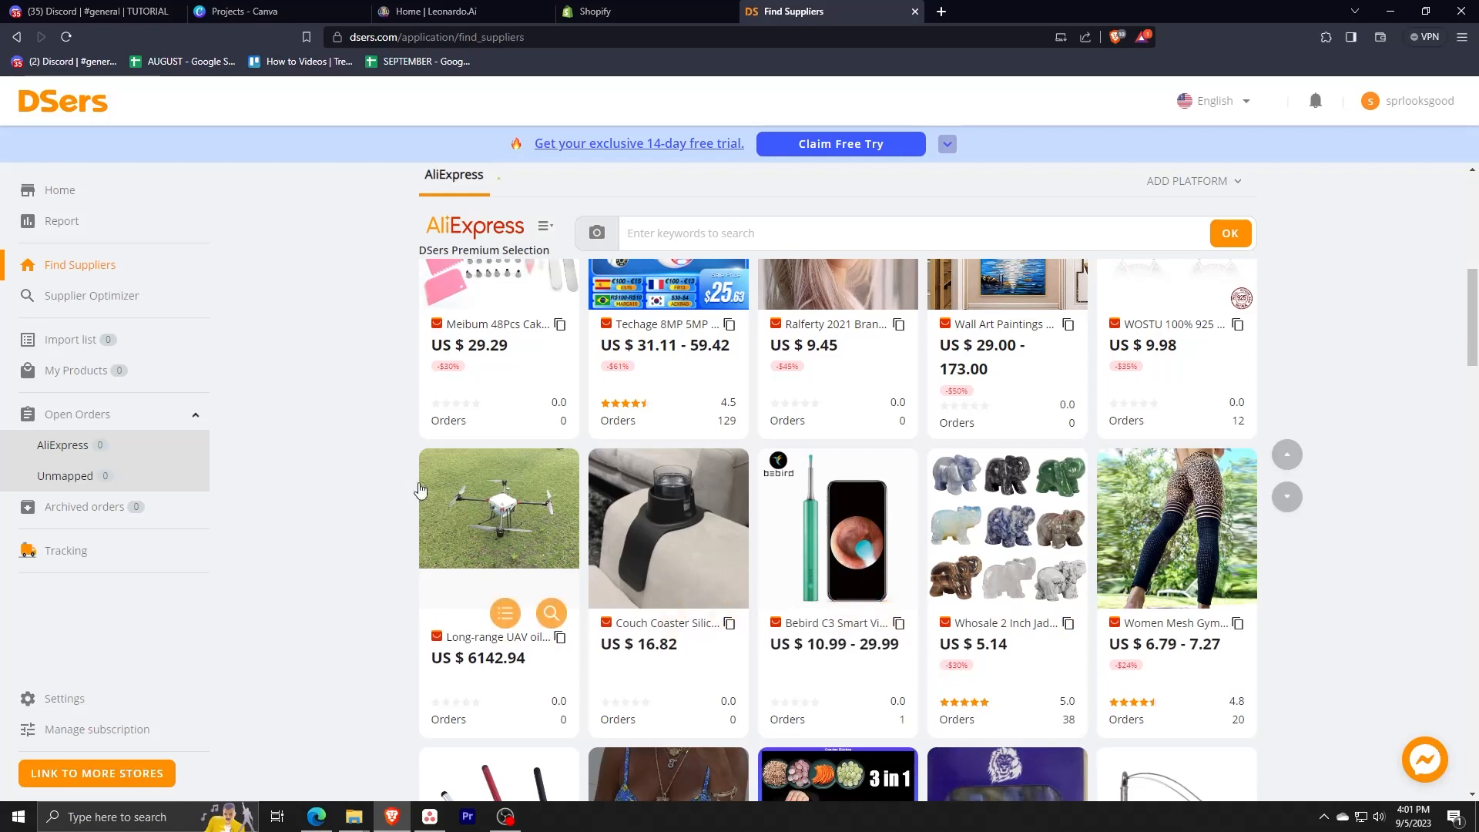
{"action": "scroll", "scroll_direction": "down", "scroll_amount": 3}
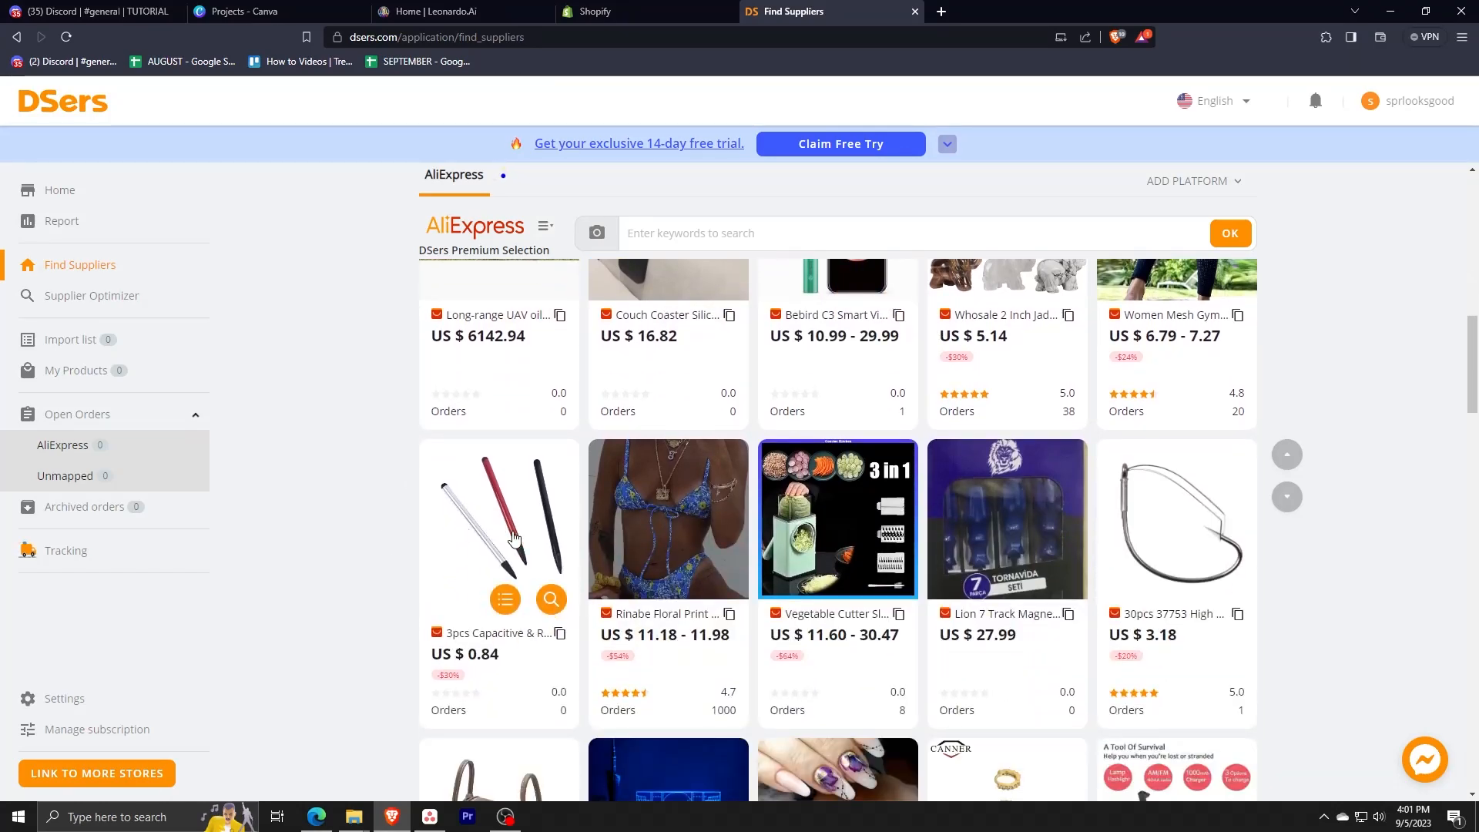
{"action": "left_click", "coordinate": [512, 530]}
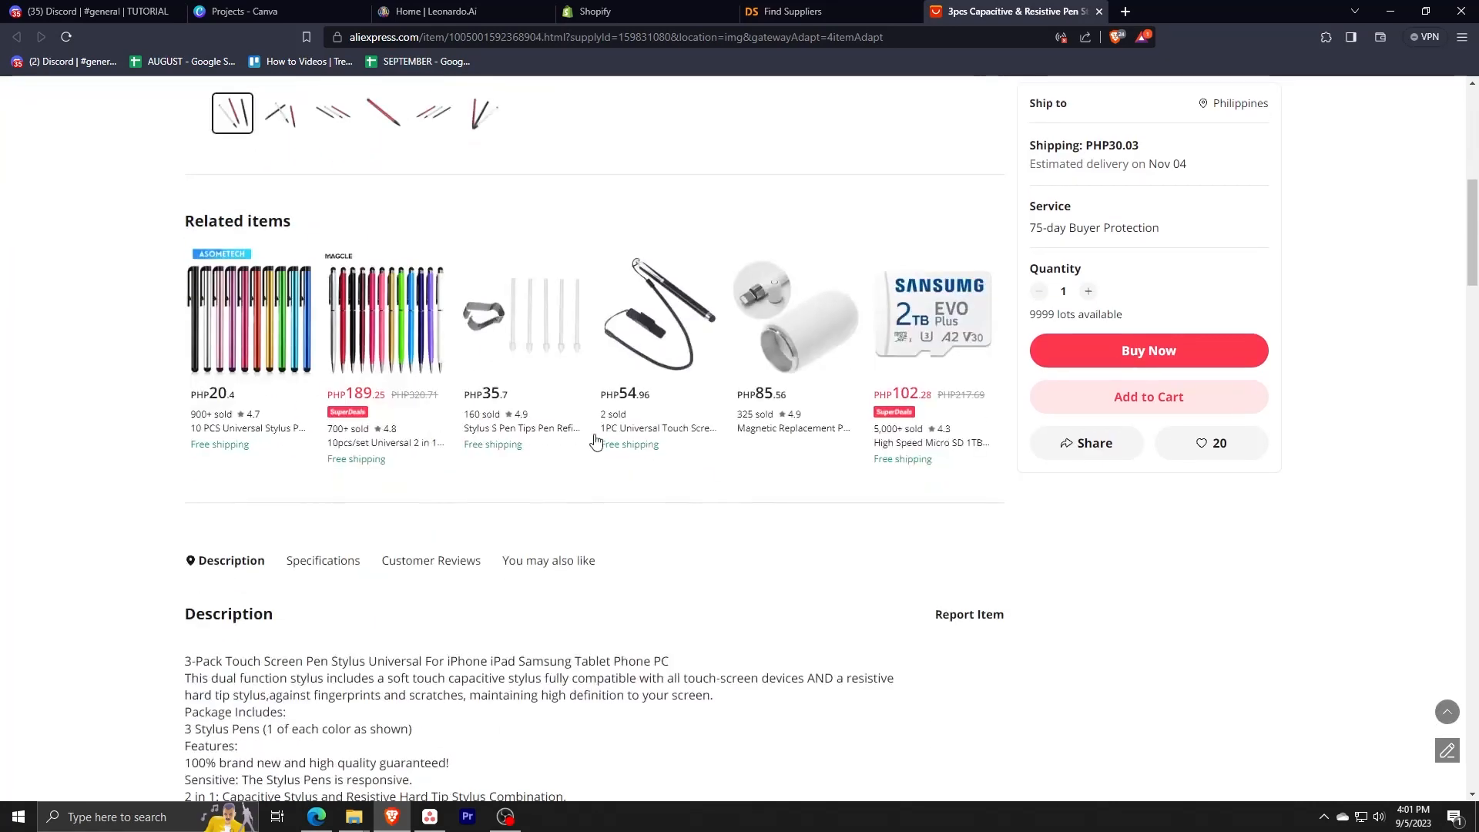
{"action": "left_click", "coordinate": [798, 10]}
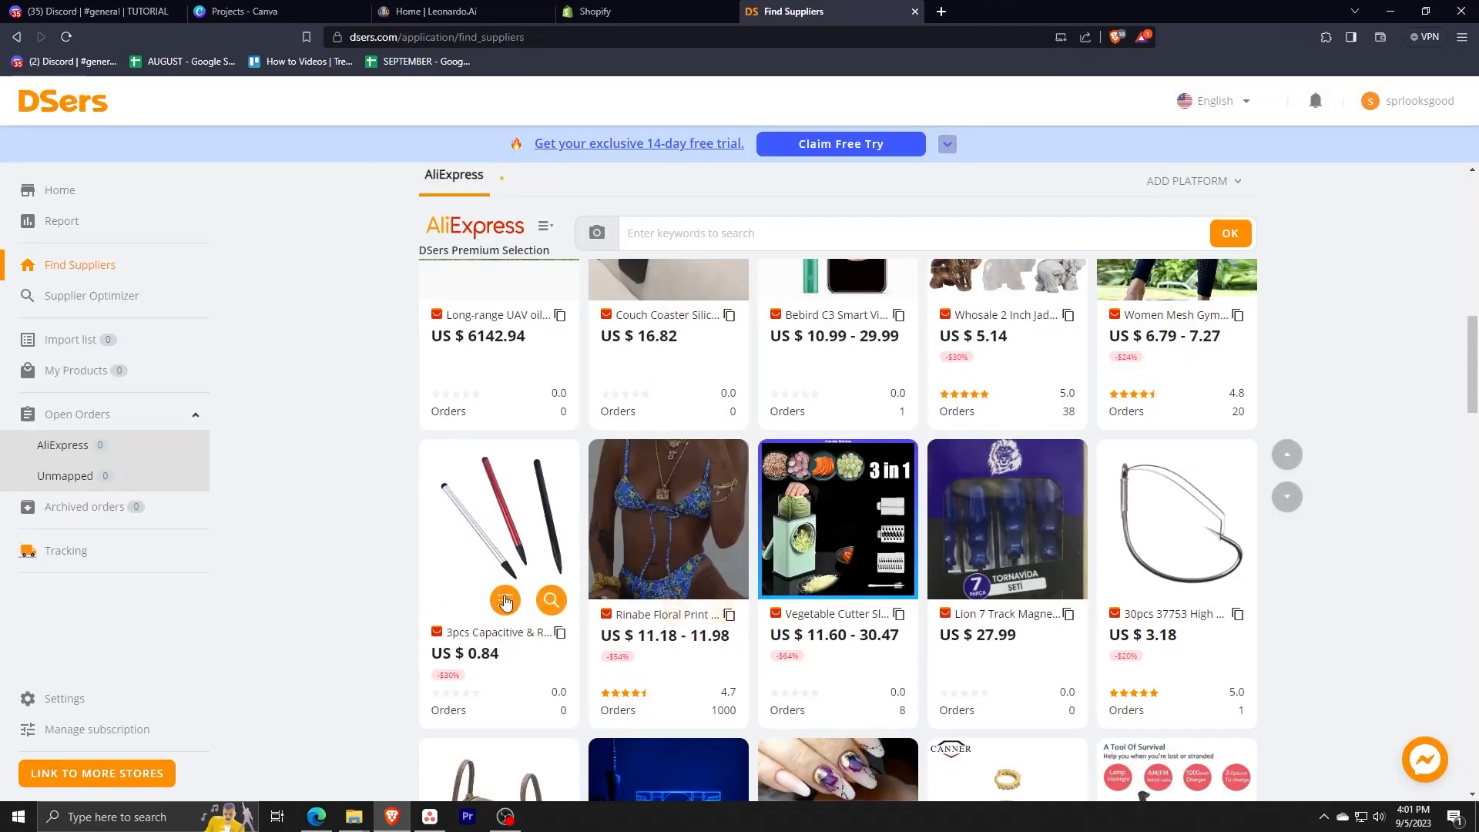
{"action": "mouse_move", "coordinate": [505, 599]}
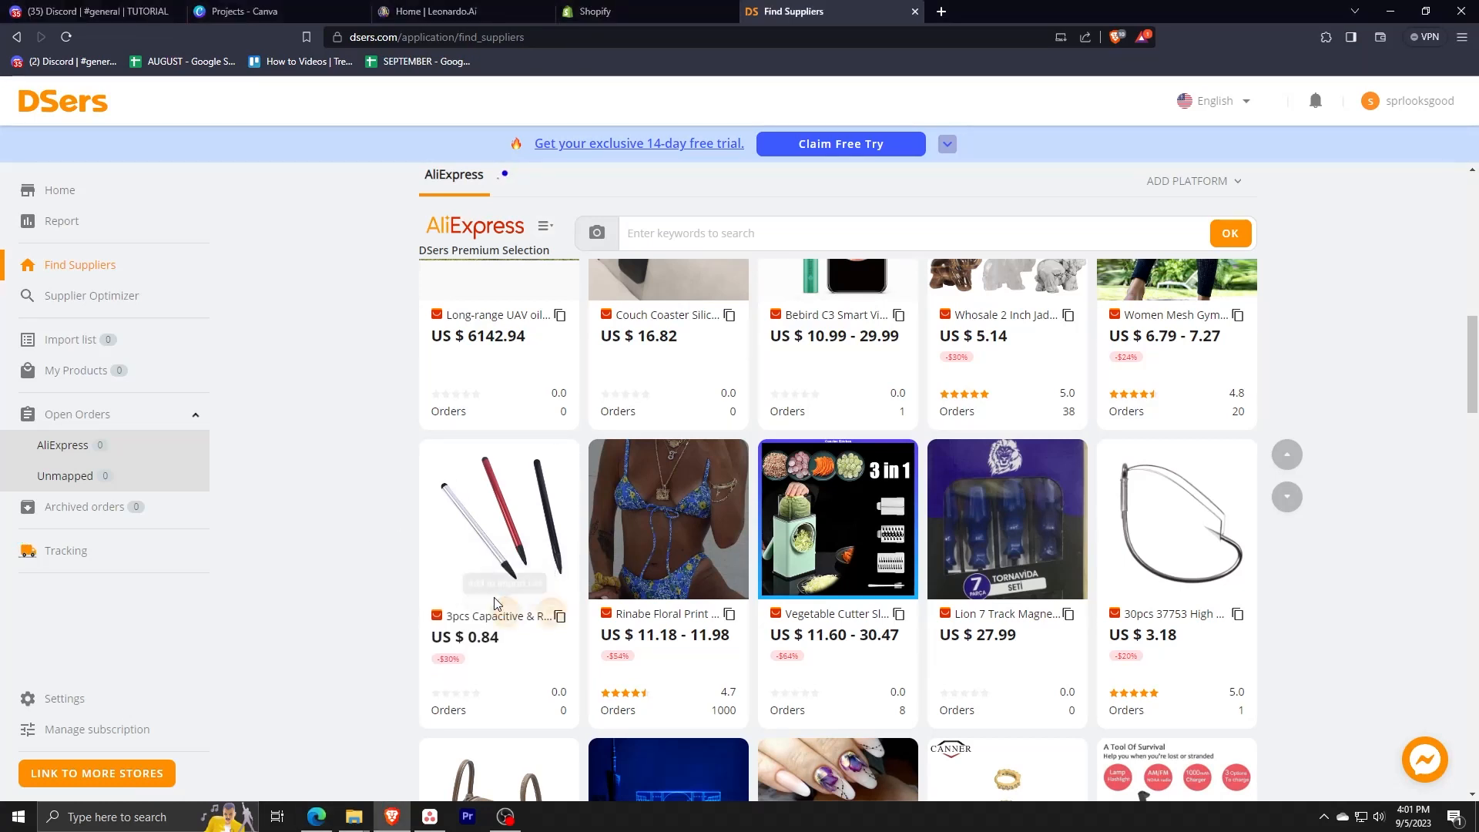
{"action": "mouse_move", "coordinate": [505, 599]}
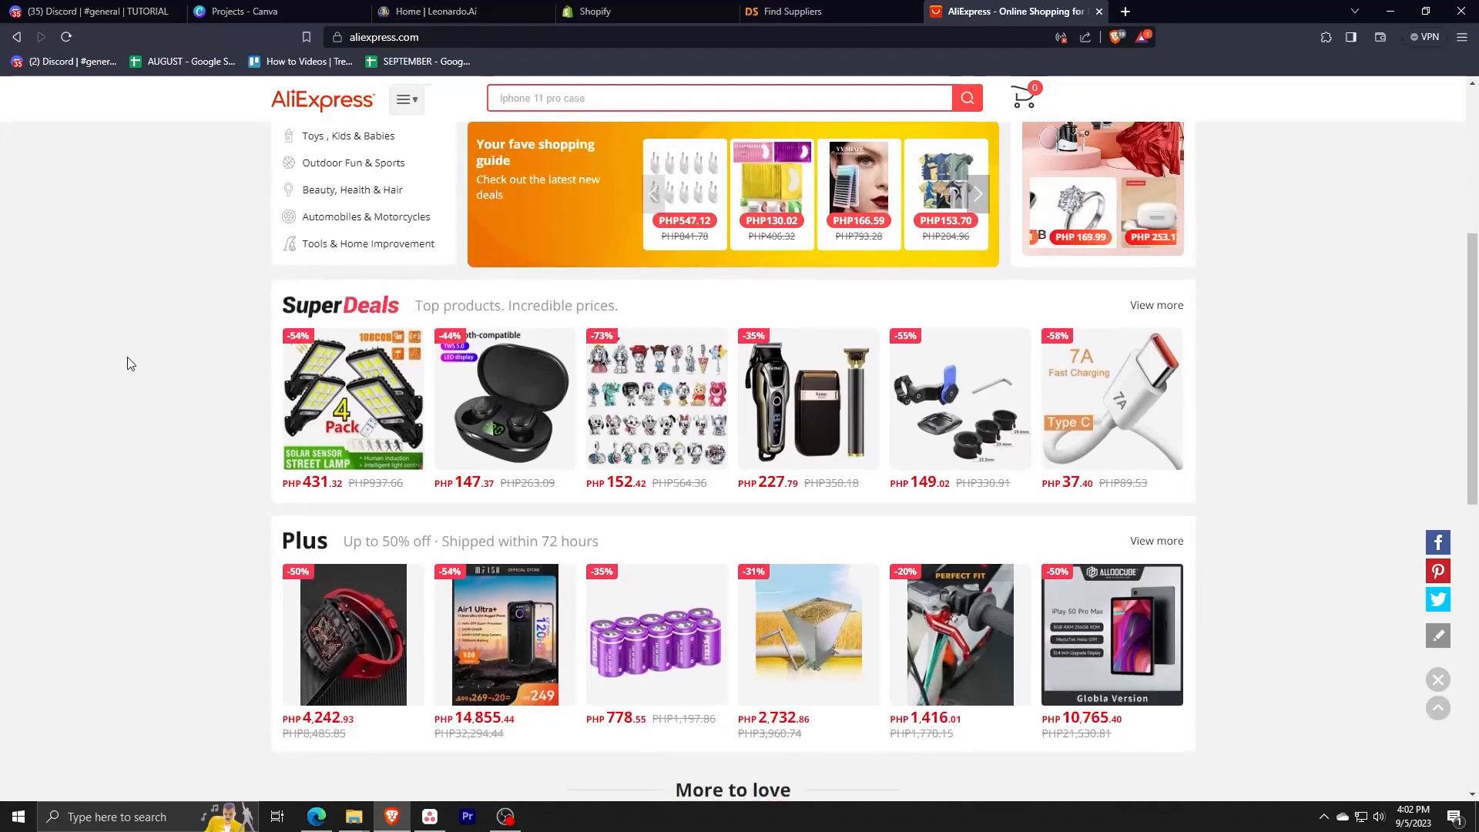
- Scroll through AliExpress's More to love feed to find the USB 3.0 pen drive
{"action": "scroll", "scroll_direction": "down", "scroll_amount": 3}
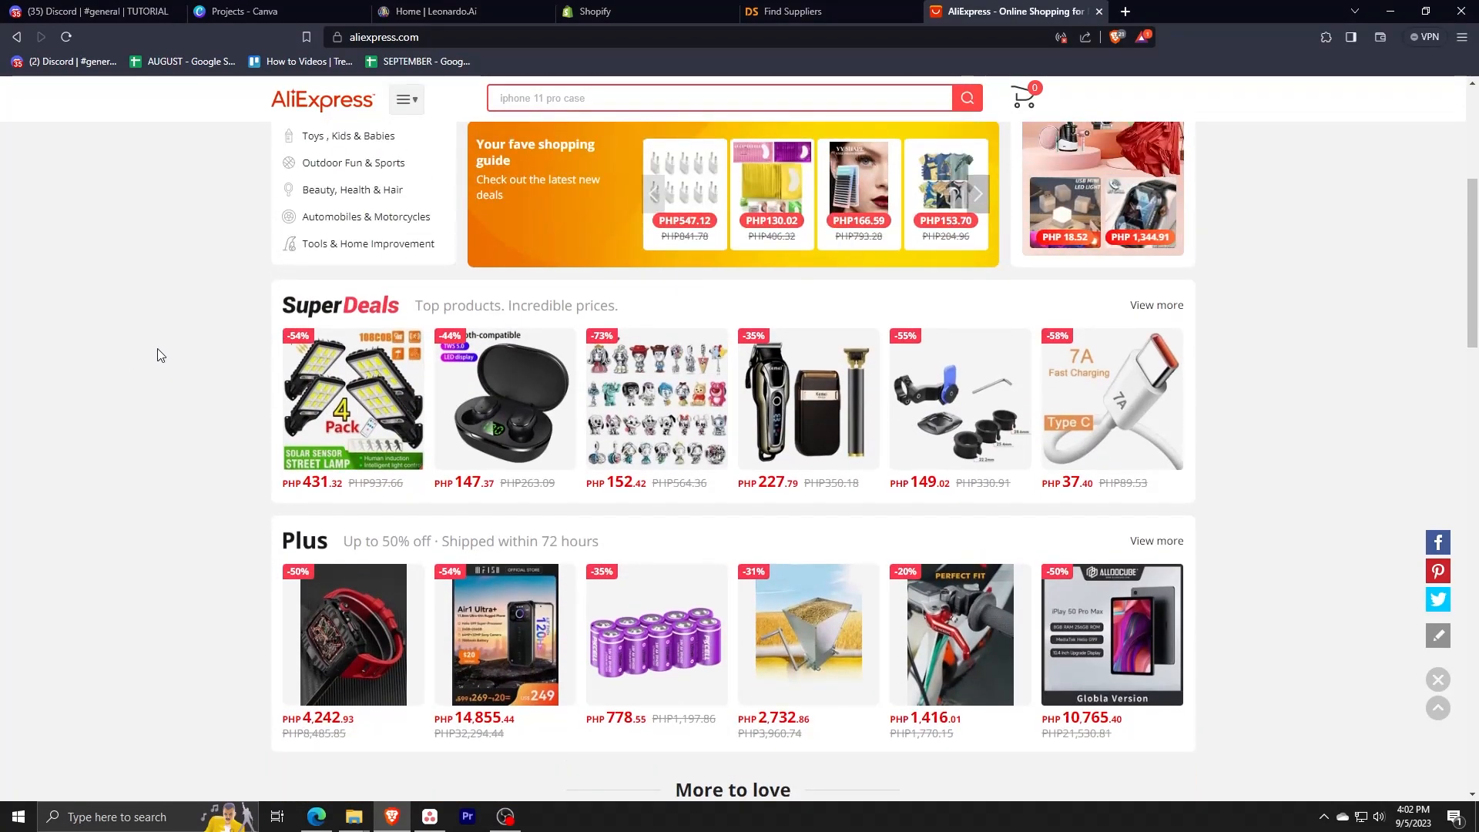
{"action": "scroll", "scroll_direction": "down", "scroll_amount": 3}
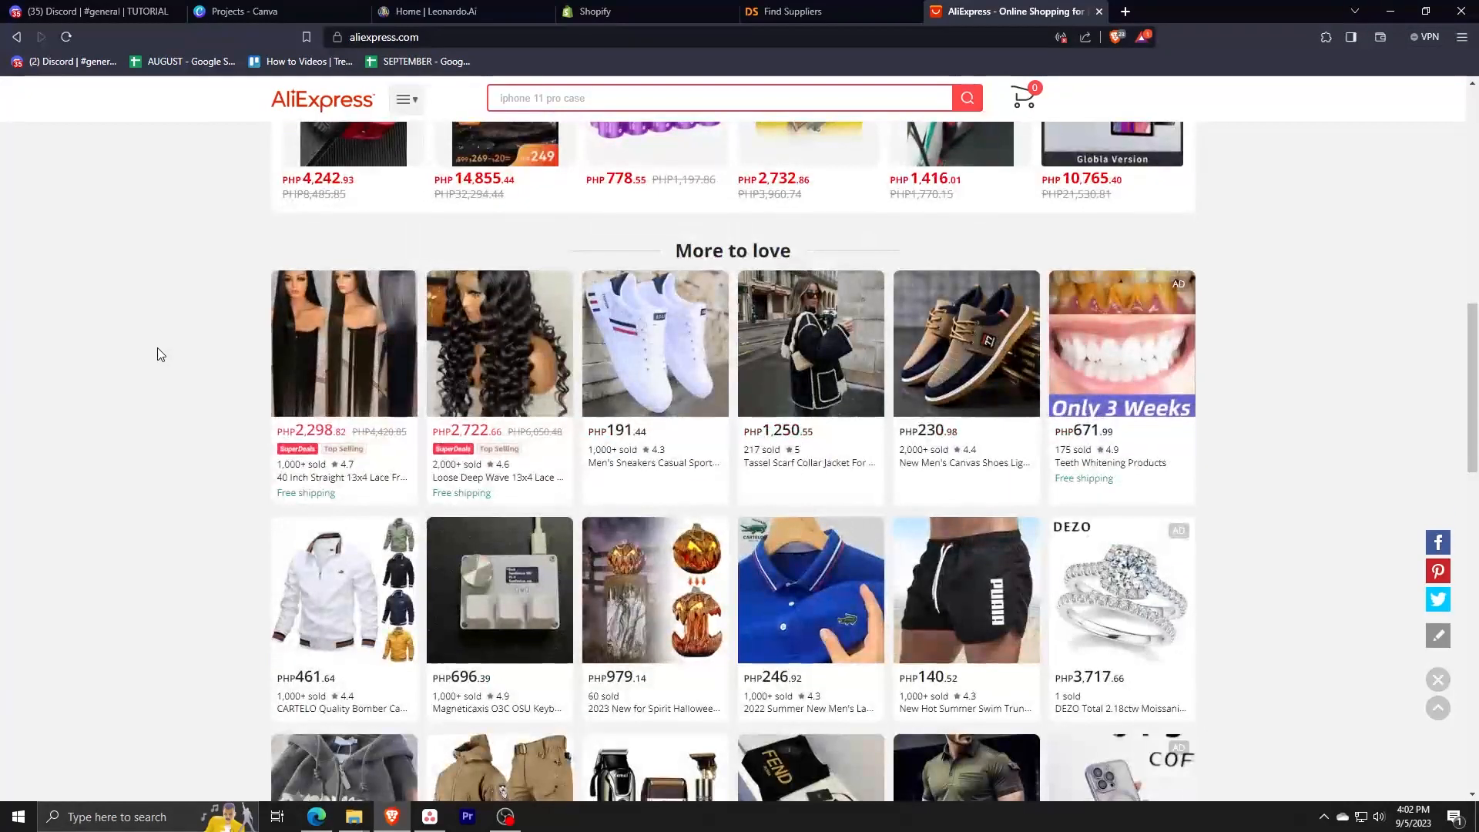
{"action": "scroll", "scroll_direction": "down", "scroll_amount": 3}
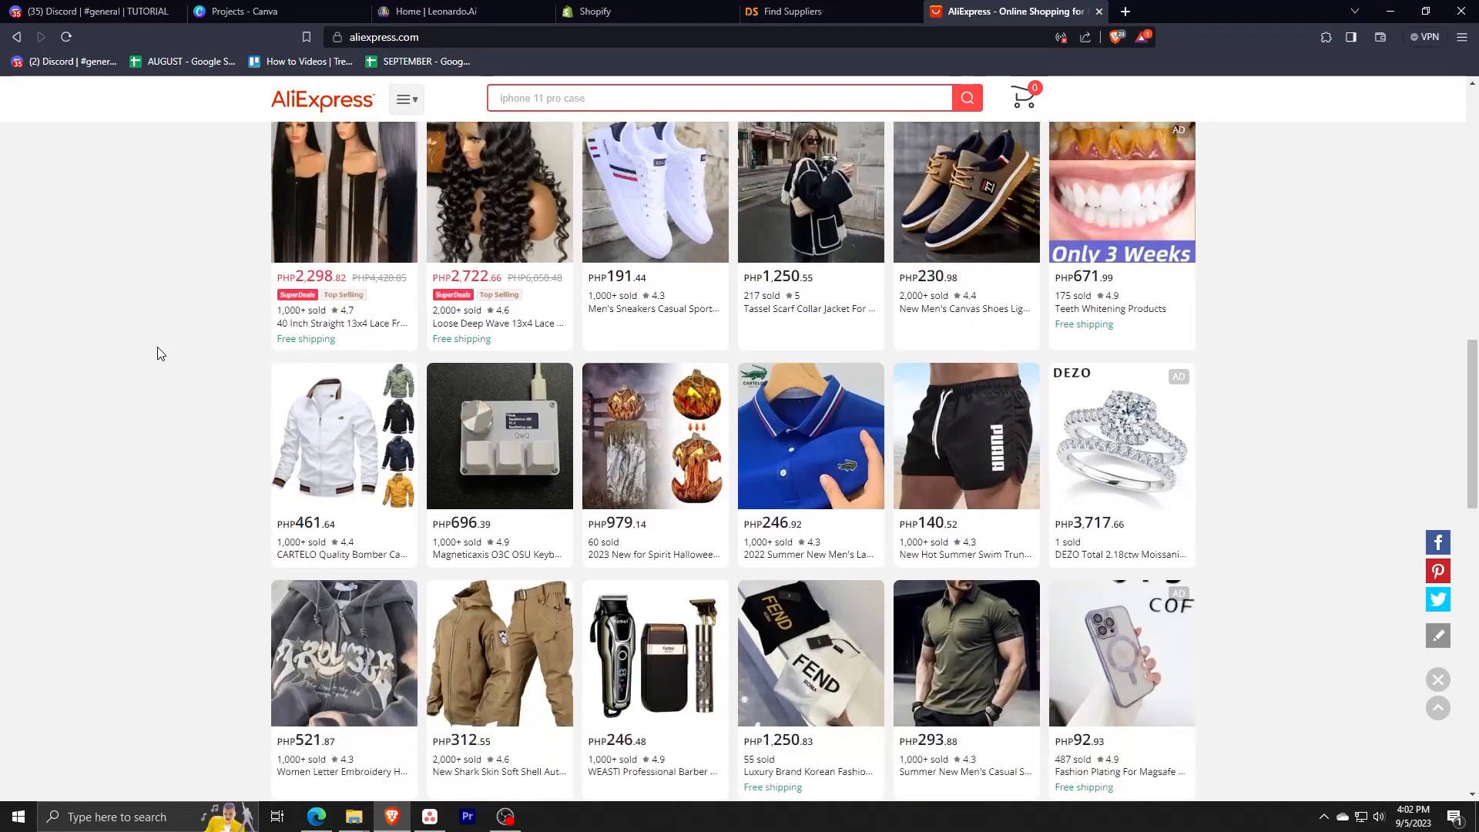
{"action": "scroll", "scroll_direction": "down", "scroll_amount": 3}
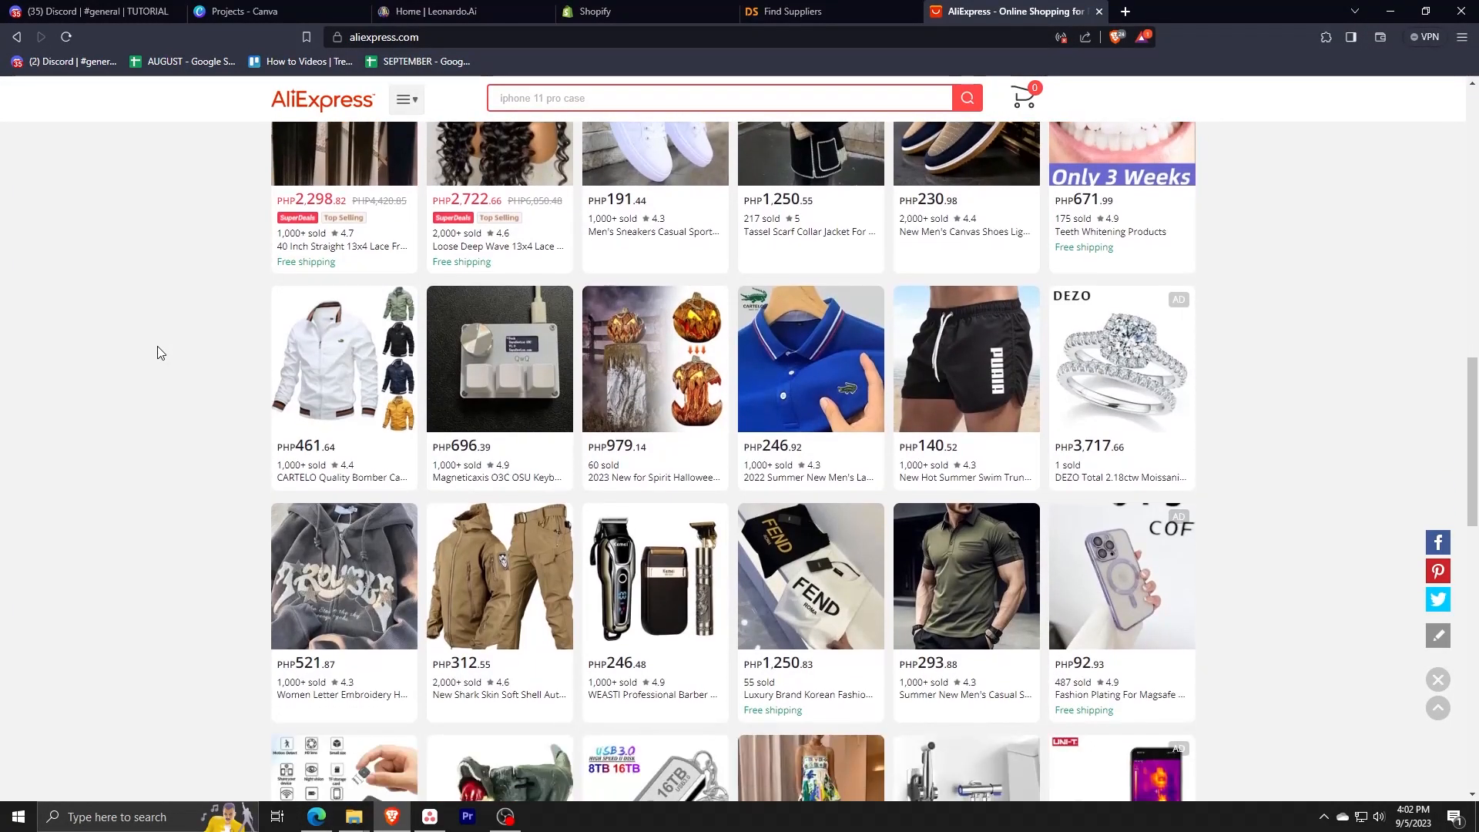
{"action": "scroll", "scroll_direction": "down", "scroll_amount": 3}
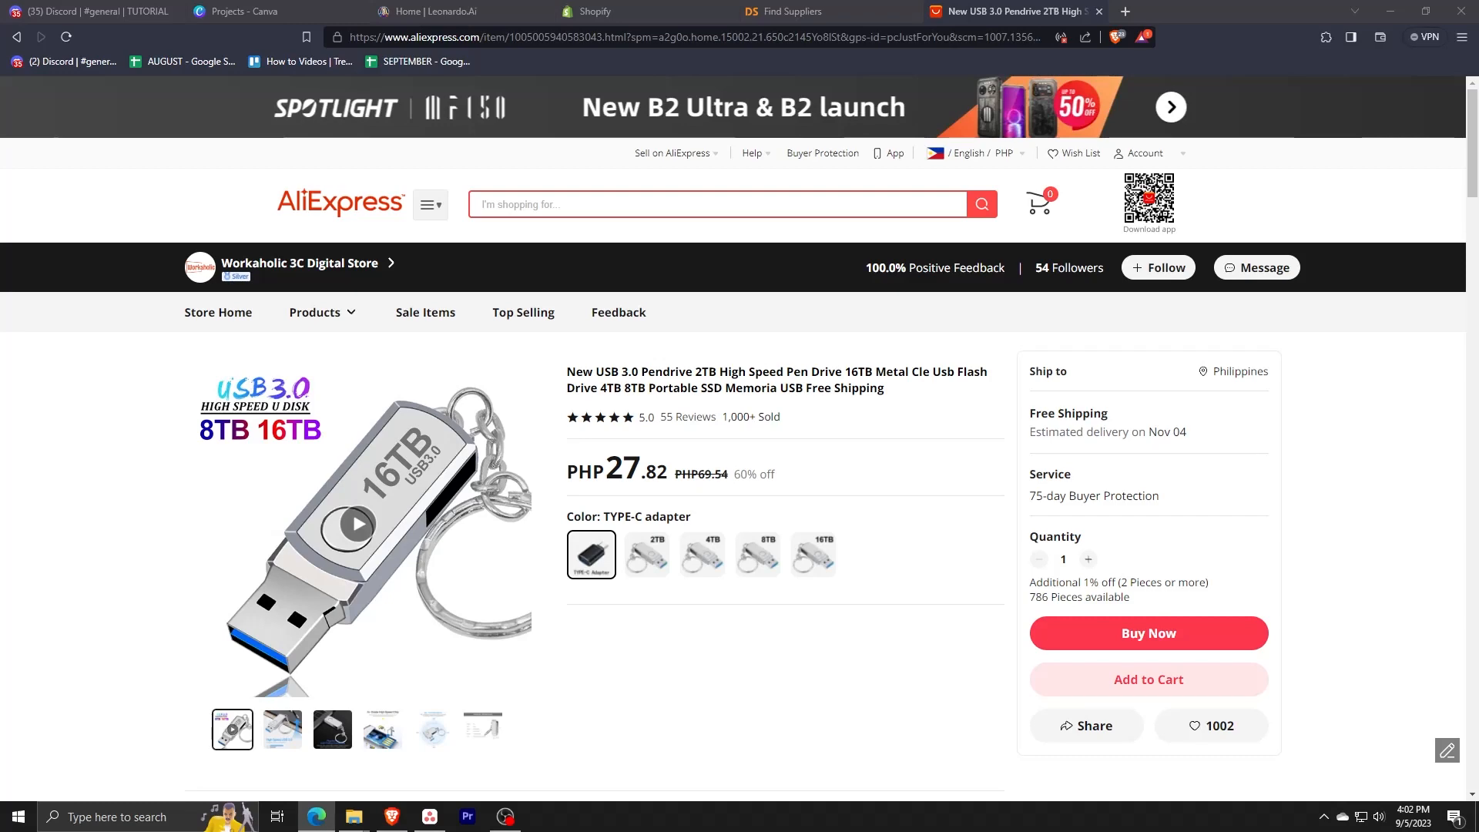
- In the DSers Import list, select all items and import the pen drive by its AliExpress link
{"action": "left_click", "coordinate": [791, 11]}
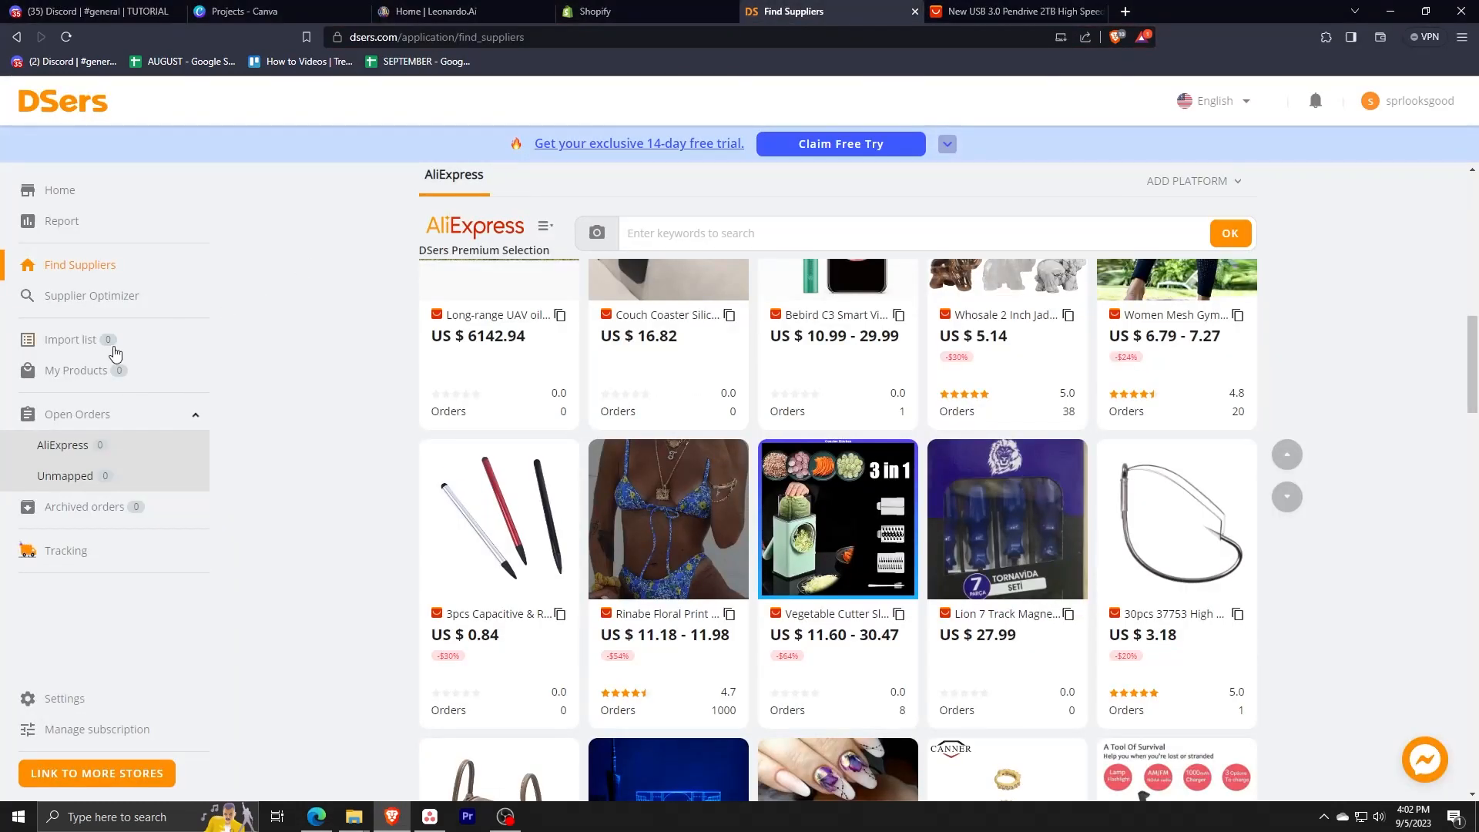
{"action": "left_click", "coordinate": [69, 339]}
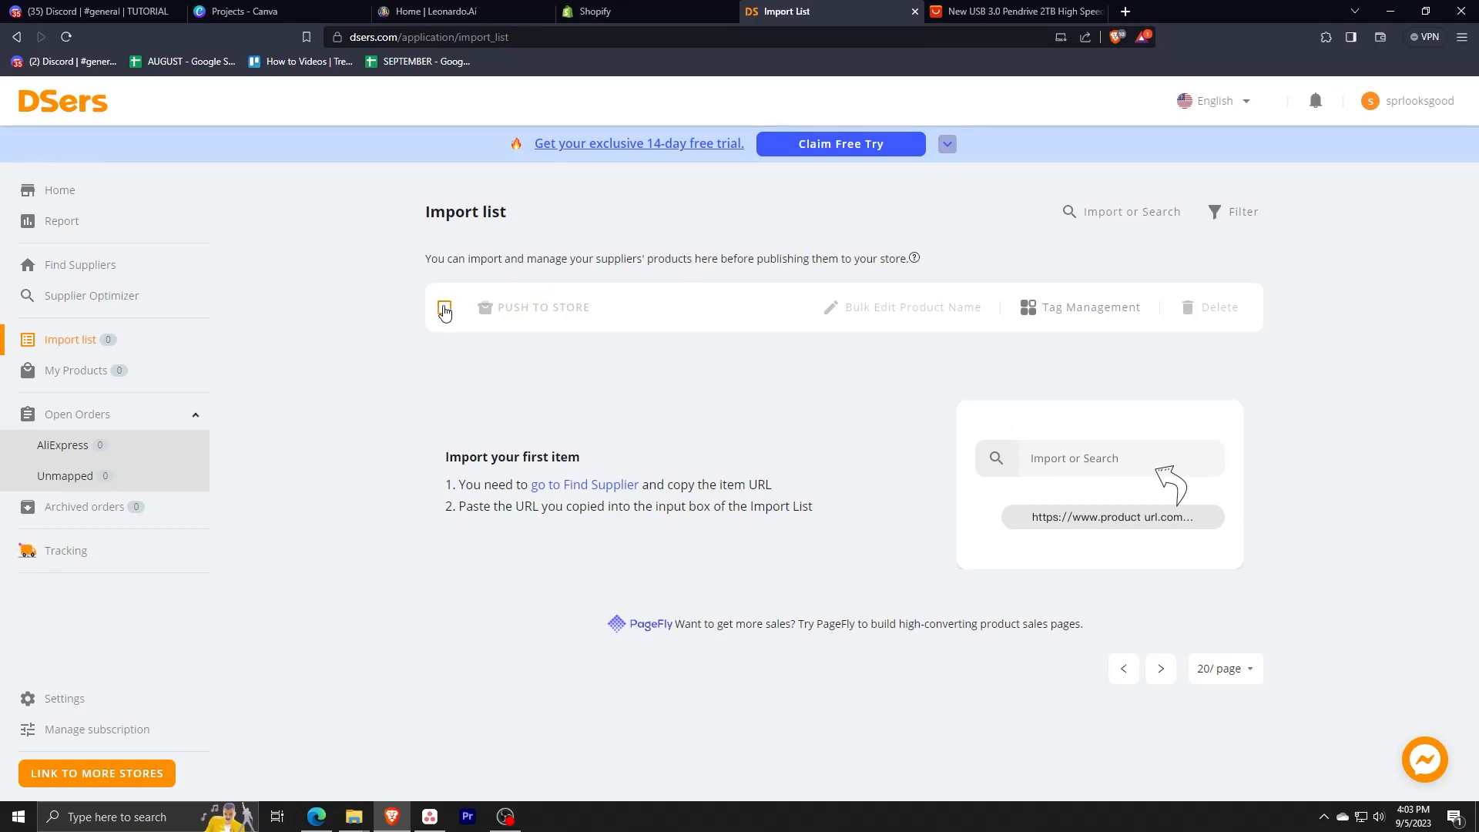
{"action": "left_click", "coordinate": [444, 307]}
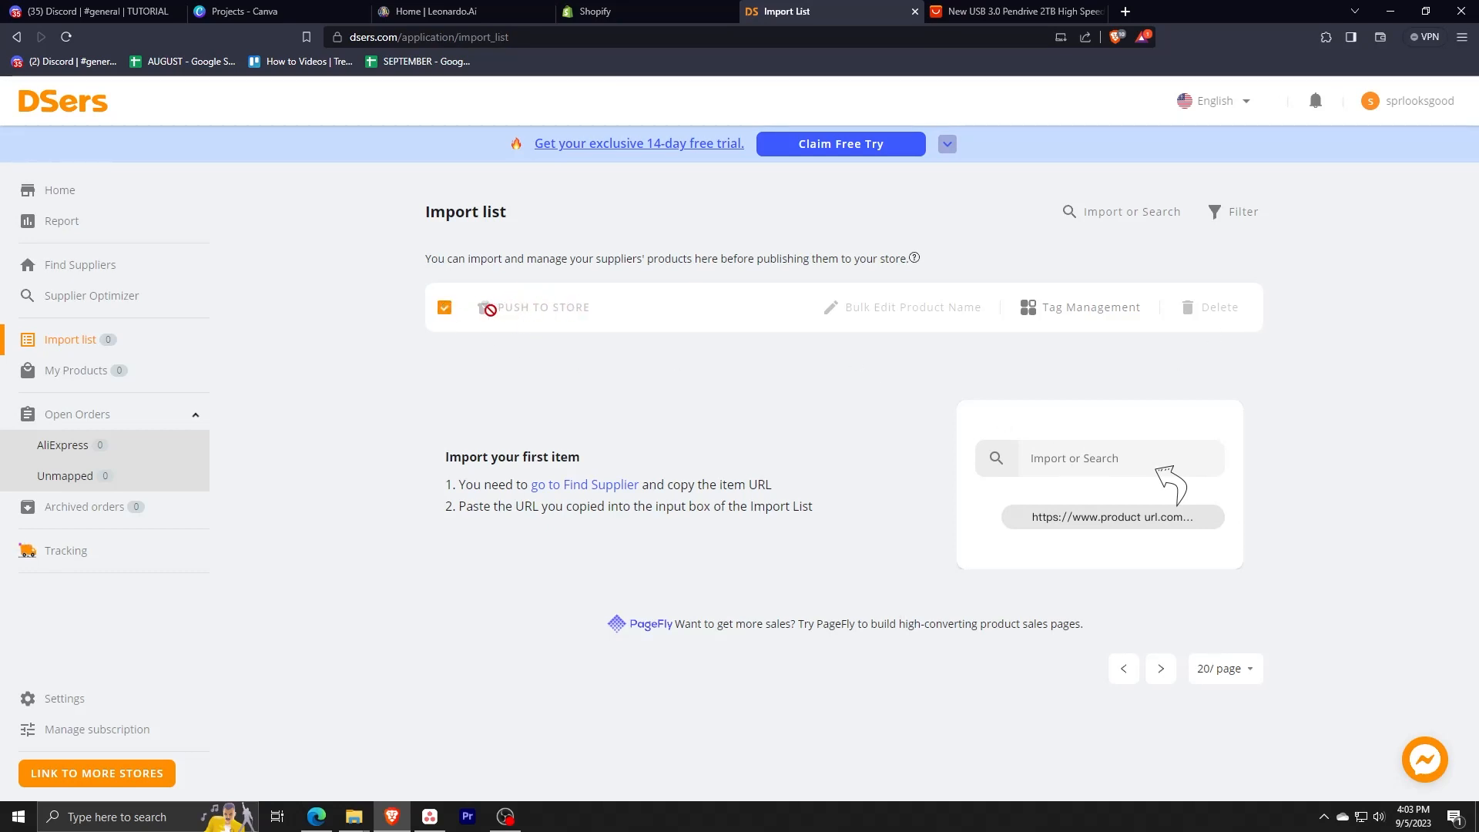
{"action": "left_click", "coordinate": [1121, 212]}
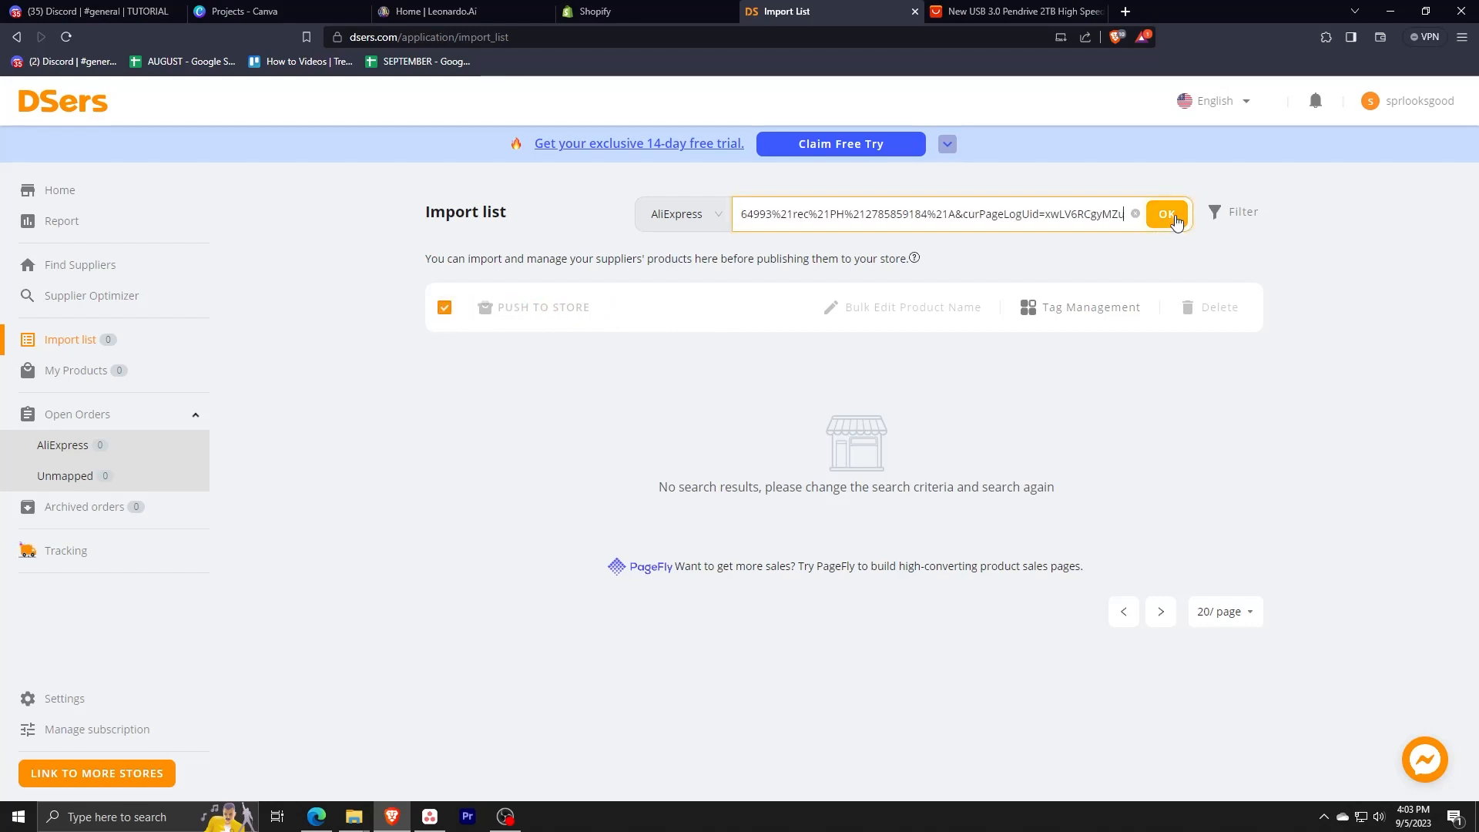
{"action": "left_click", "coordinate": [1135, 214]}
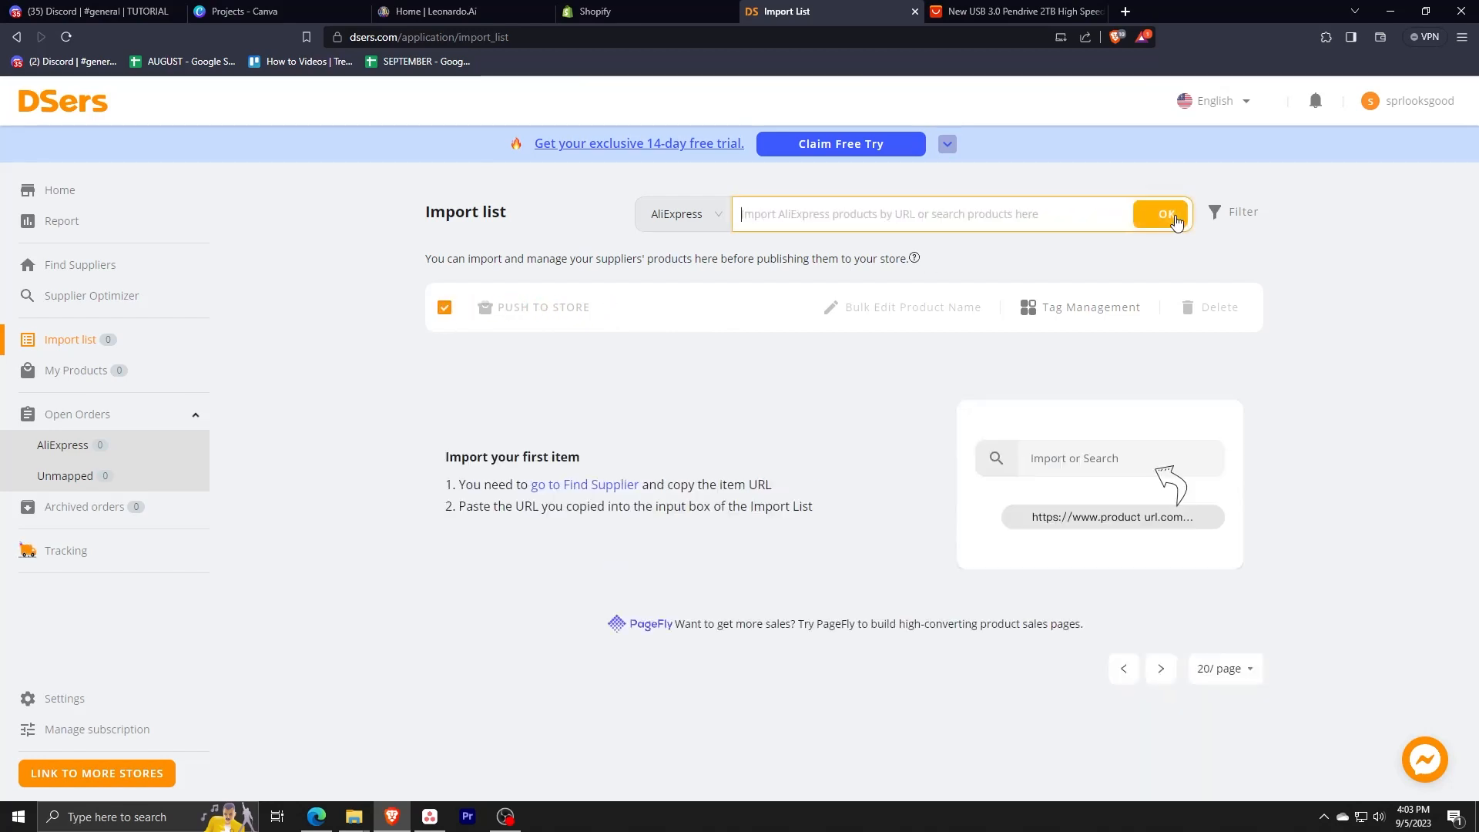
{"action": "left_click", "coordinate": [1159, 214]}
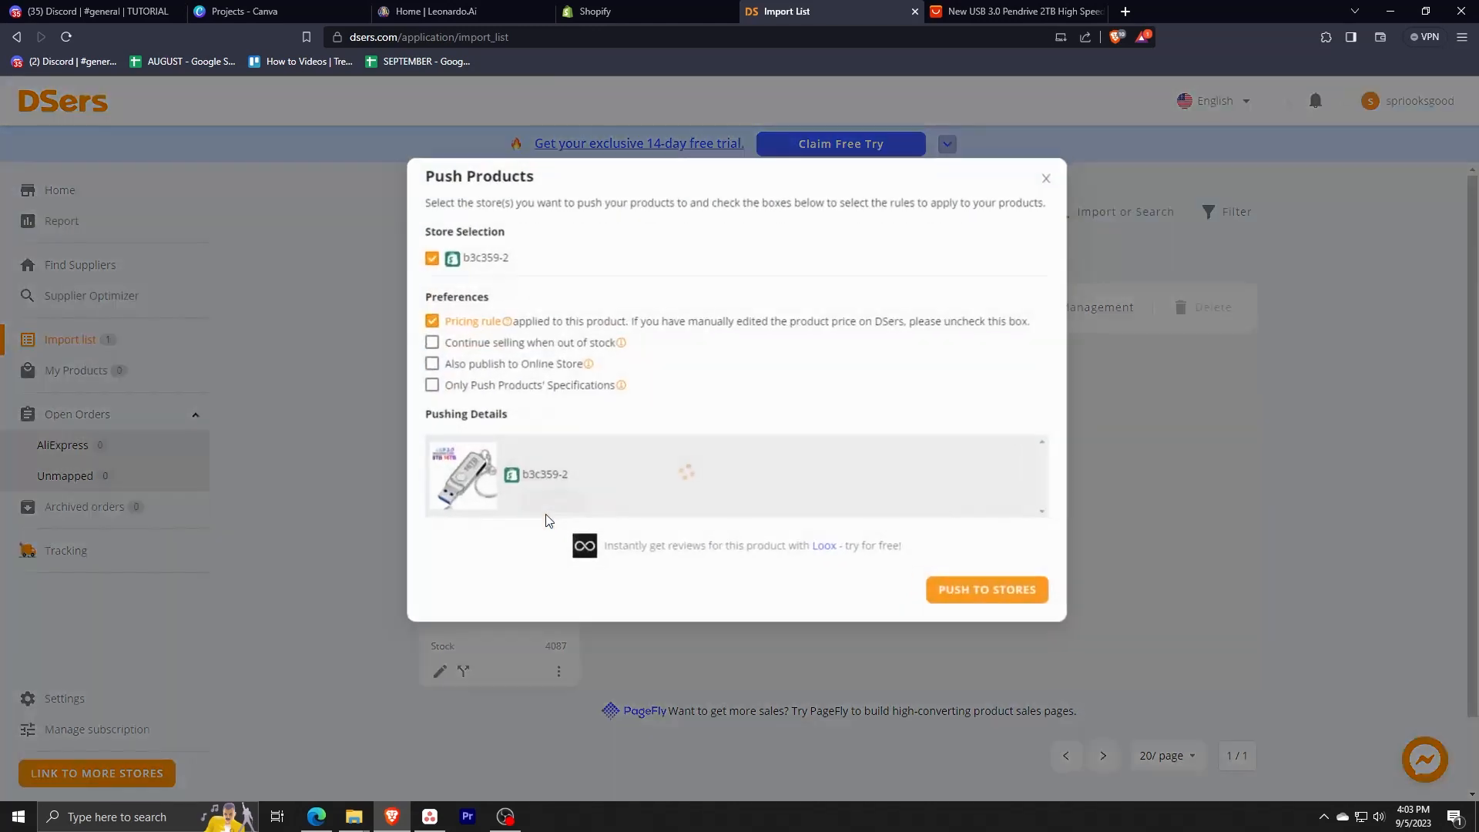
{"action": "mouse_move", "coordinate": [505, 319]}
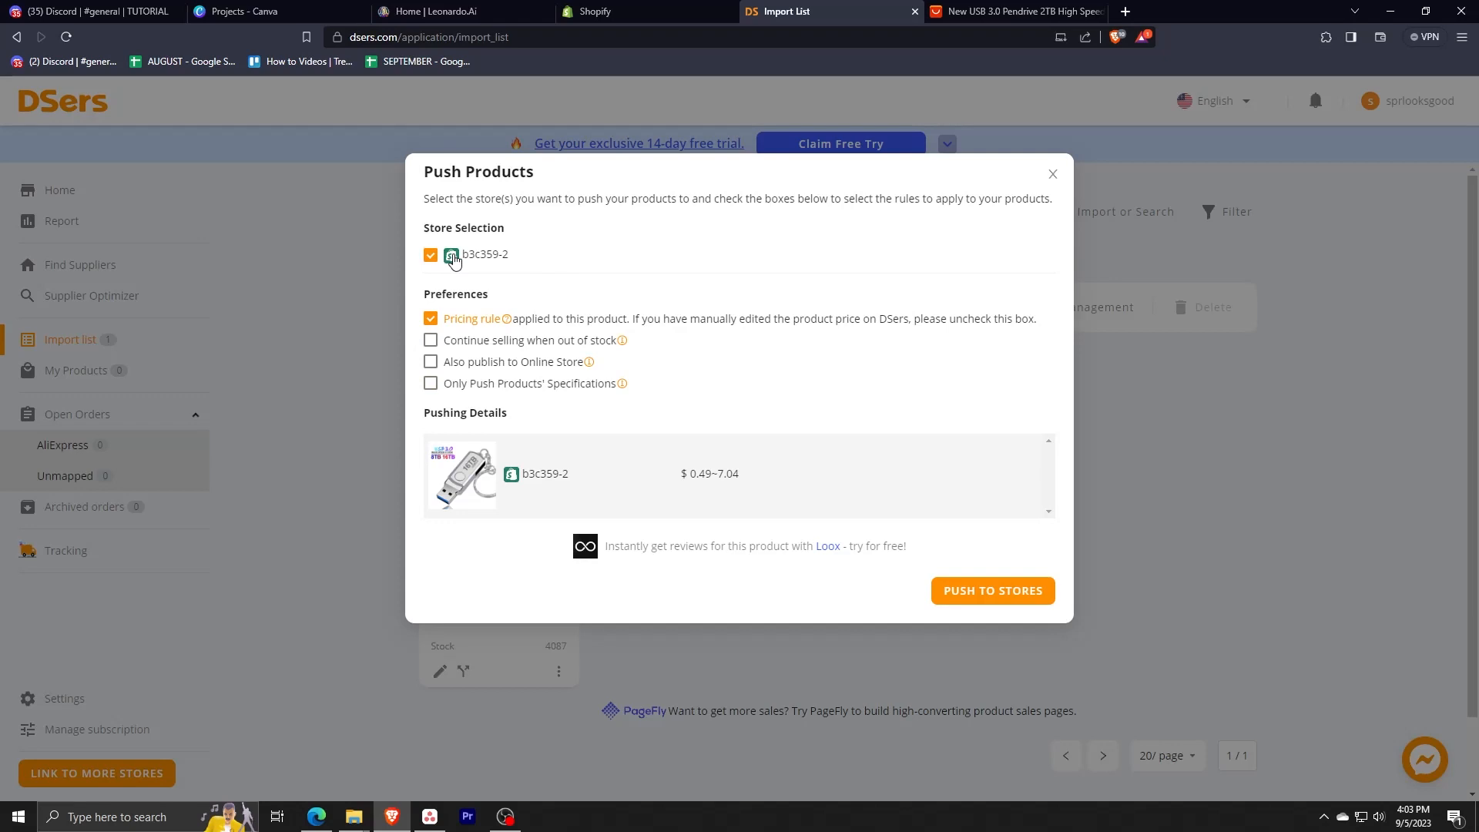
{"action": "mouse_move", "coordinate": [725, 538]}
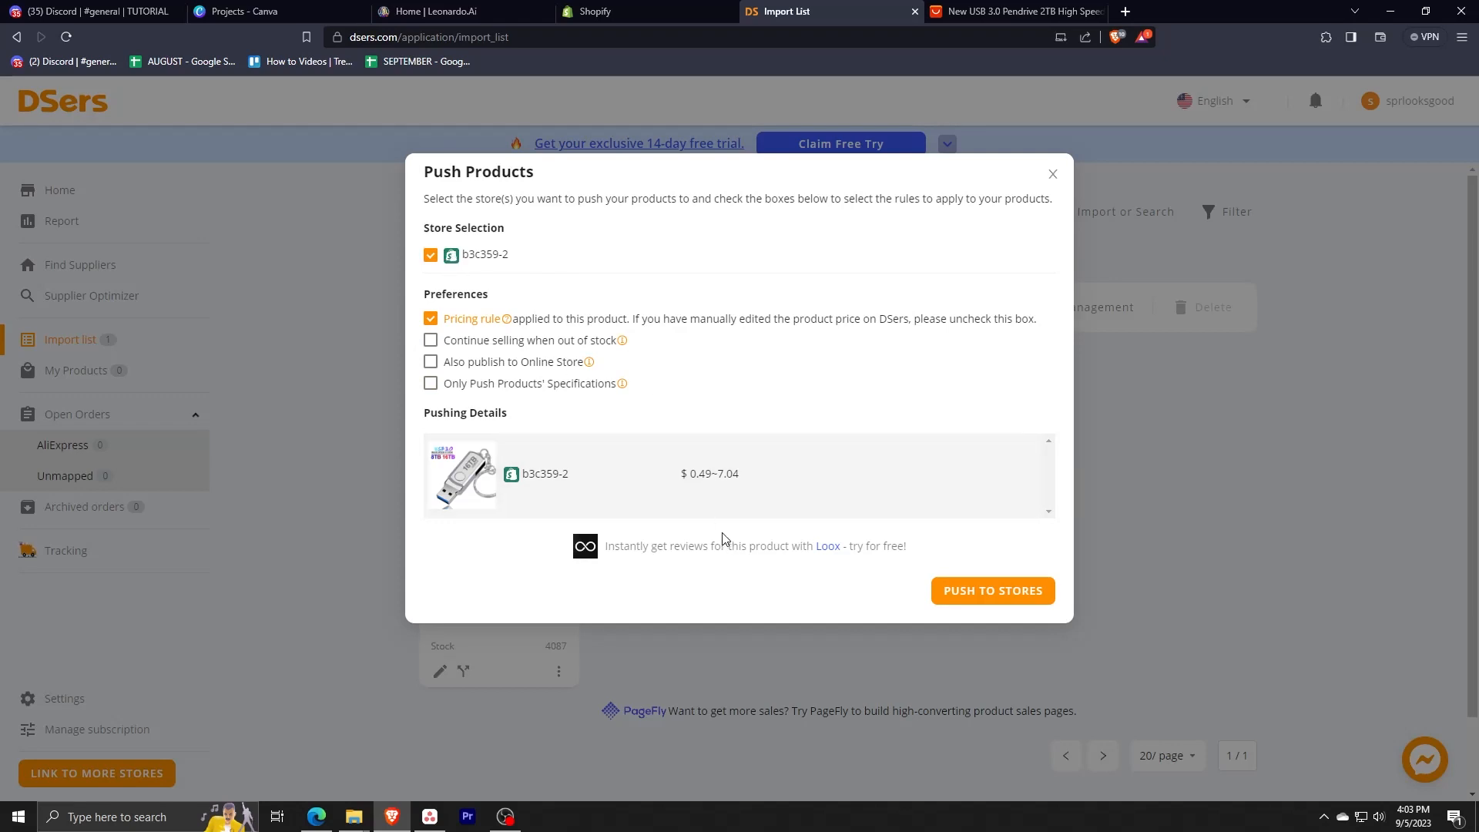
{"action": "mouse_move", "coordinate": [979, 596]}
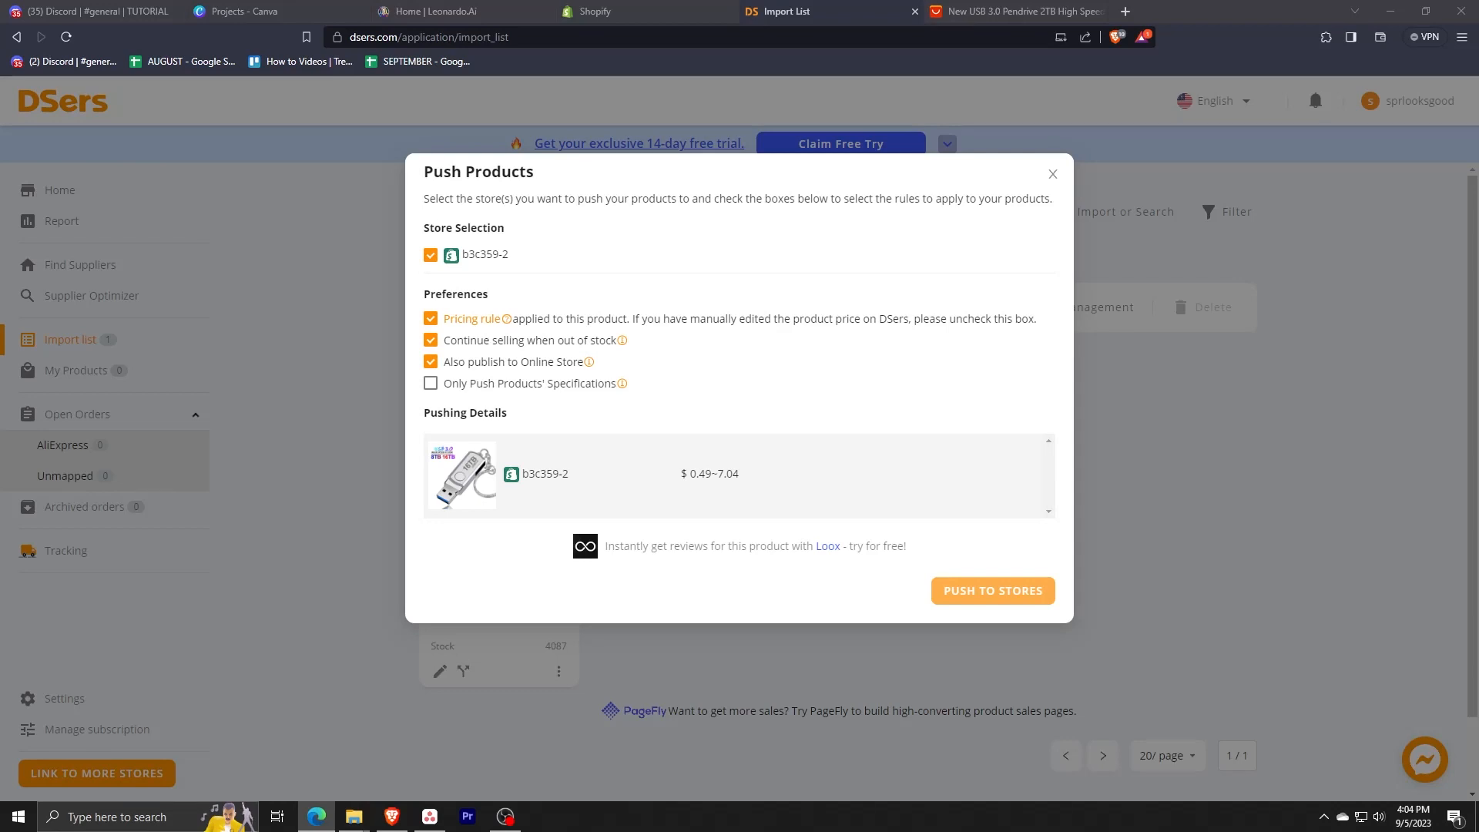
- Push the pendrive to the store with 'Continue selling when out of stock' turned off
{"action": "left_click", "coordinate": [431, 340]}
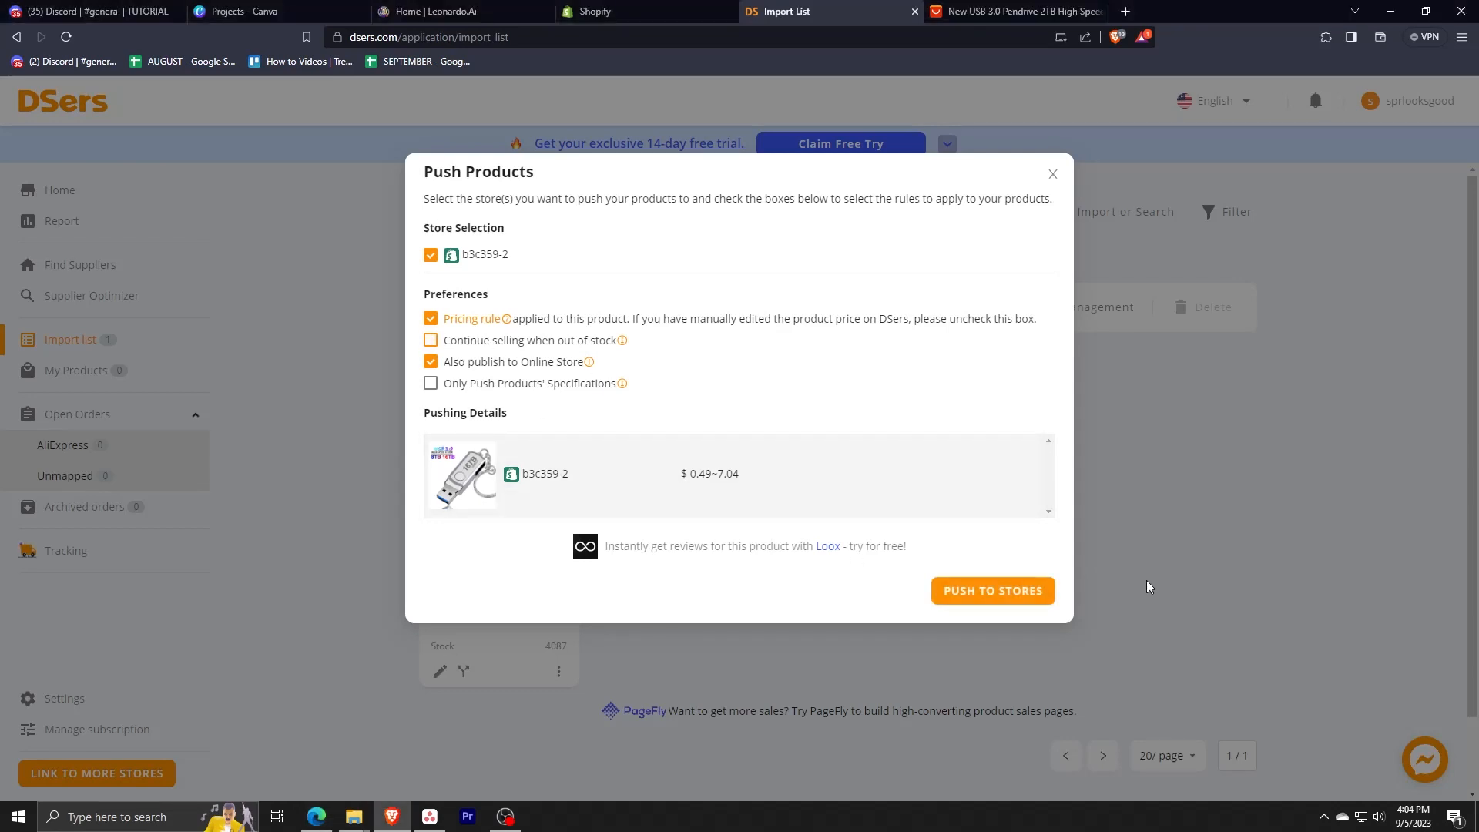
{"action": "left_click", "coordinate": [992, 590]}
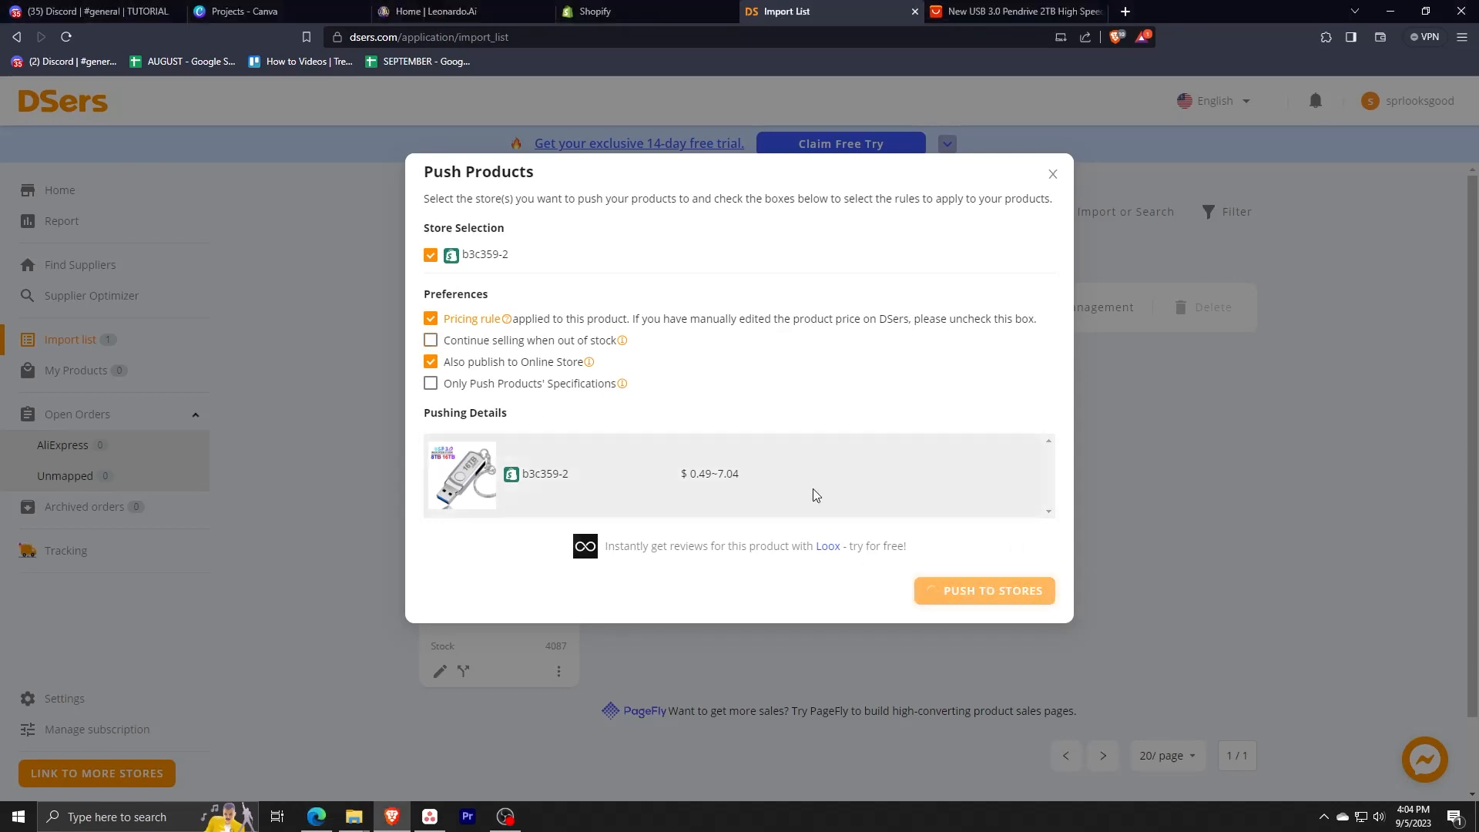
{"action": "left_click", "coordinate": [984, 590]}
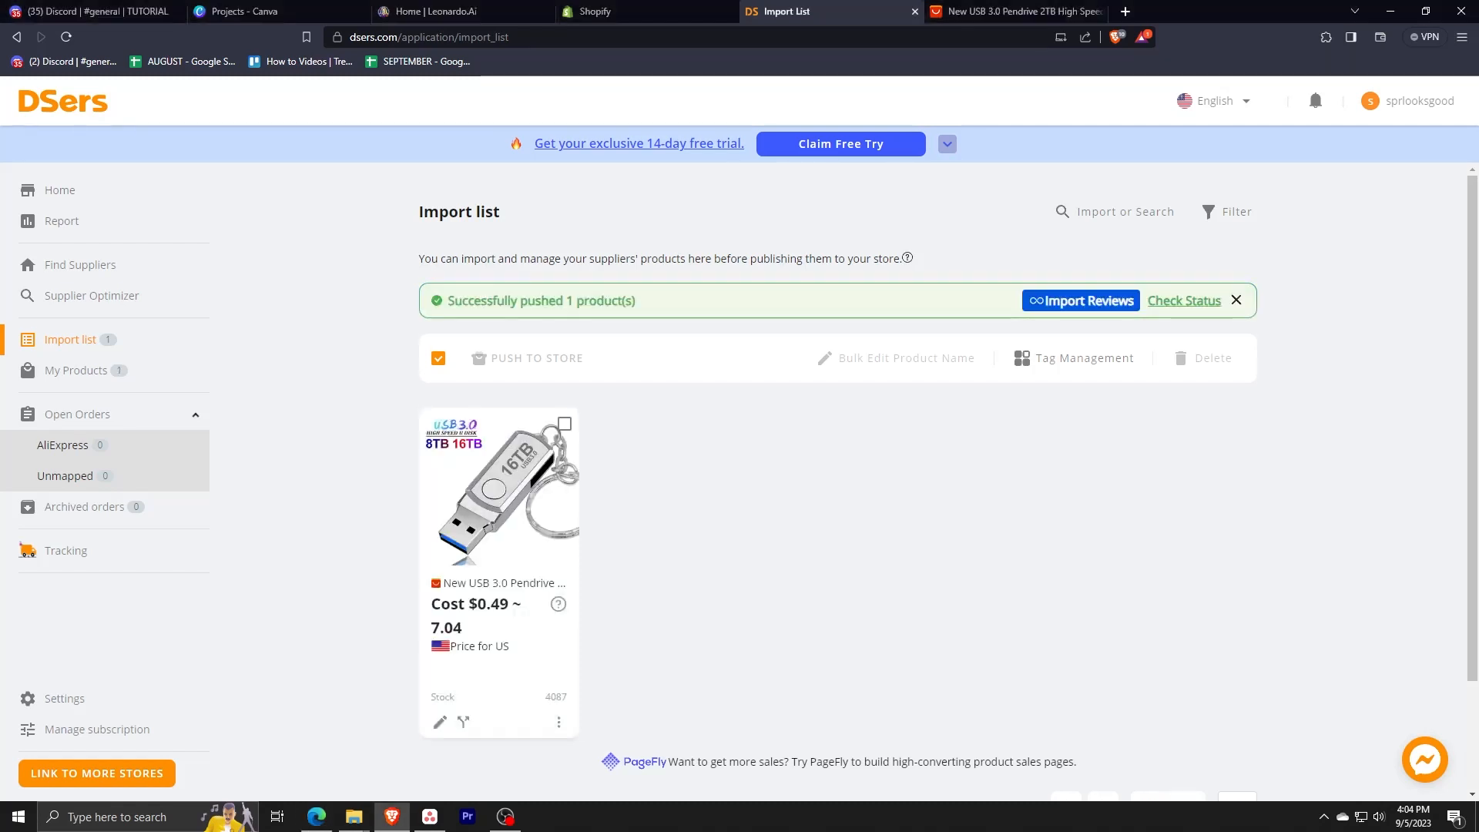
- Switch to the Shopify admin and open the Products list
{"action": "left_click", "coordinate": [597, 10]}
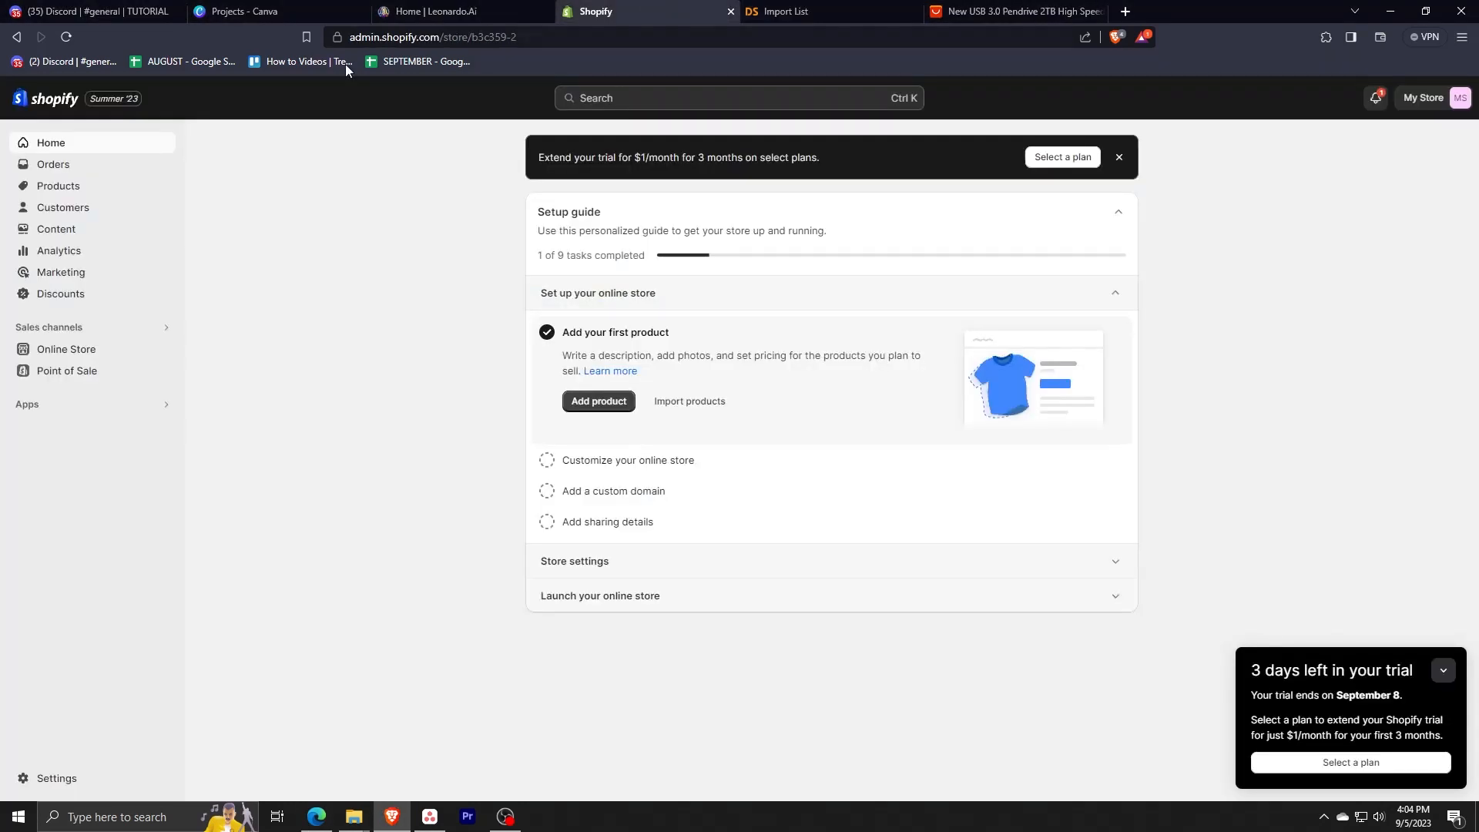
{"action": "mouse_move", "coordinate": [85, 191]}
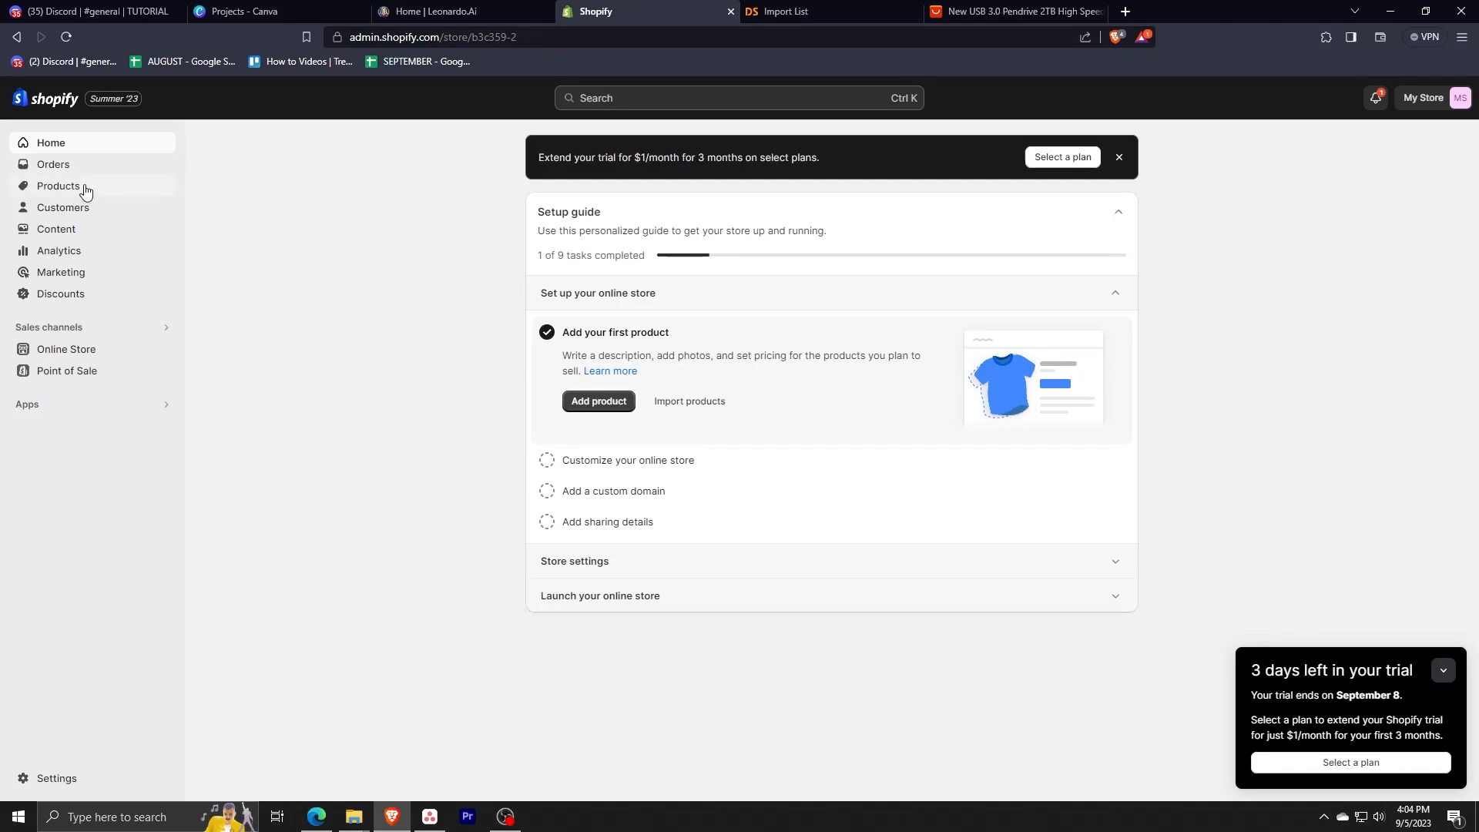
{"action": "left_click", "coordinate": [58, 185]}
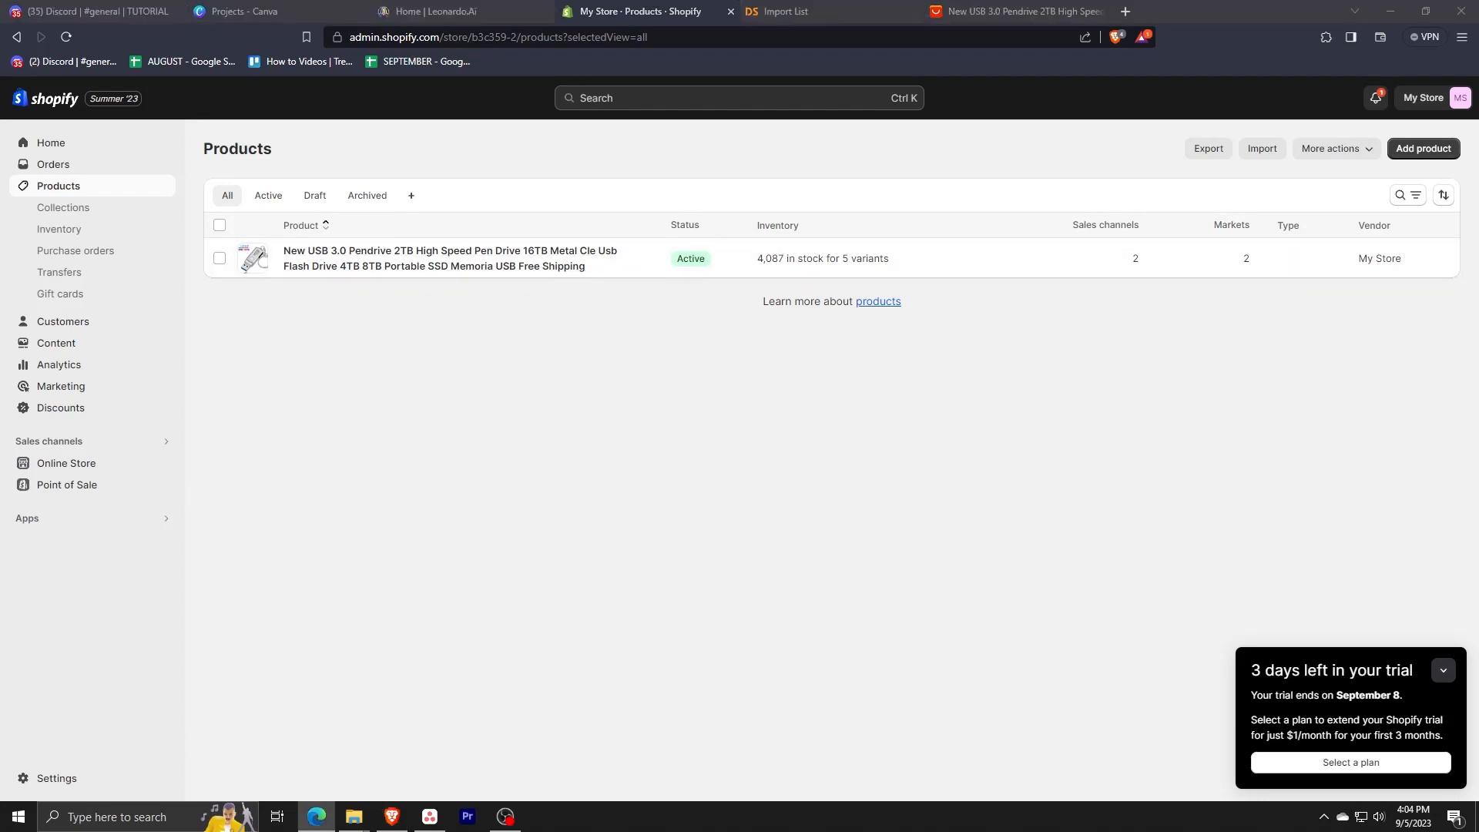
{"action": "mouse_move", "coordinate": [538, 271]}
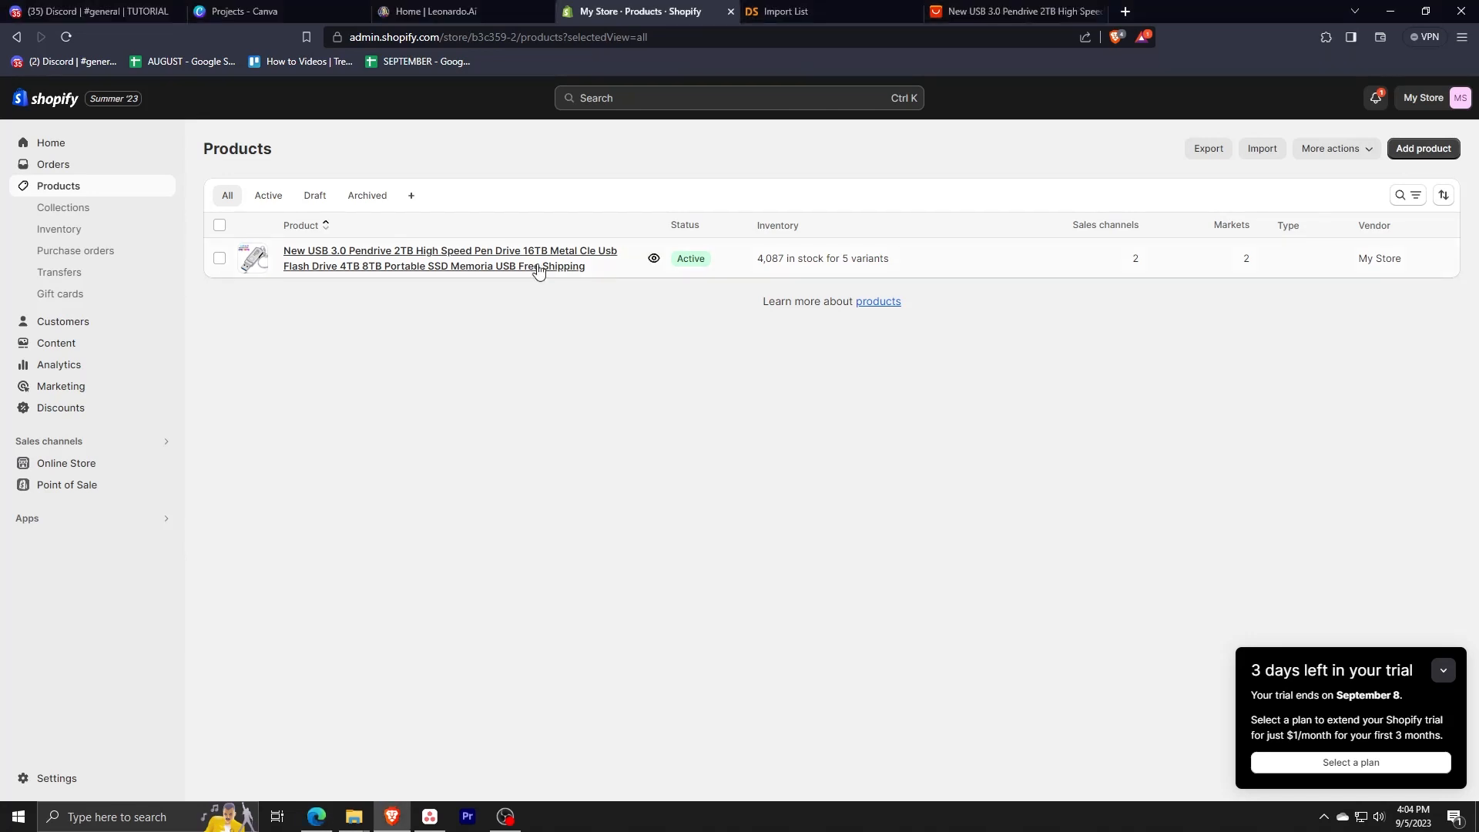
- Open the pendrive product and review its description, media images and five Color variants
{"action": "left_click", "coordinate": [450, 258]}
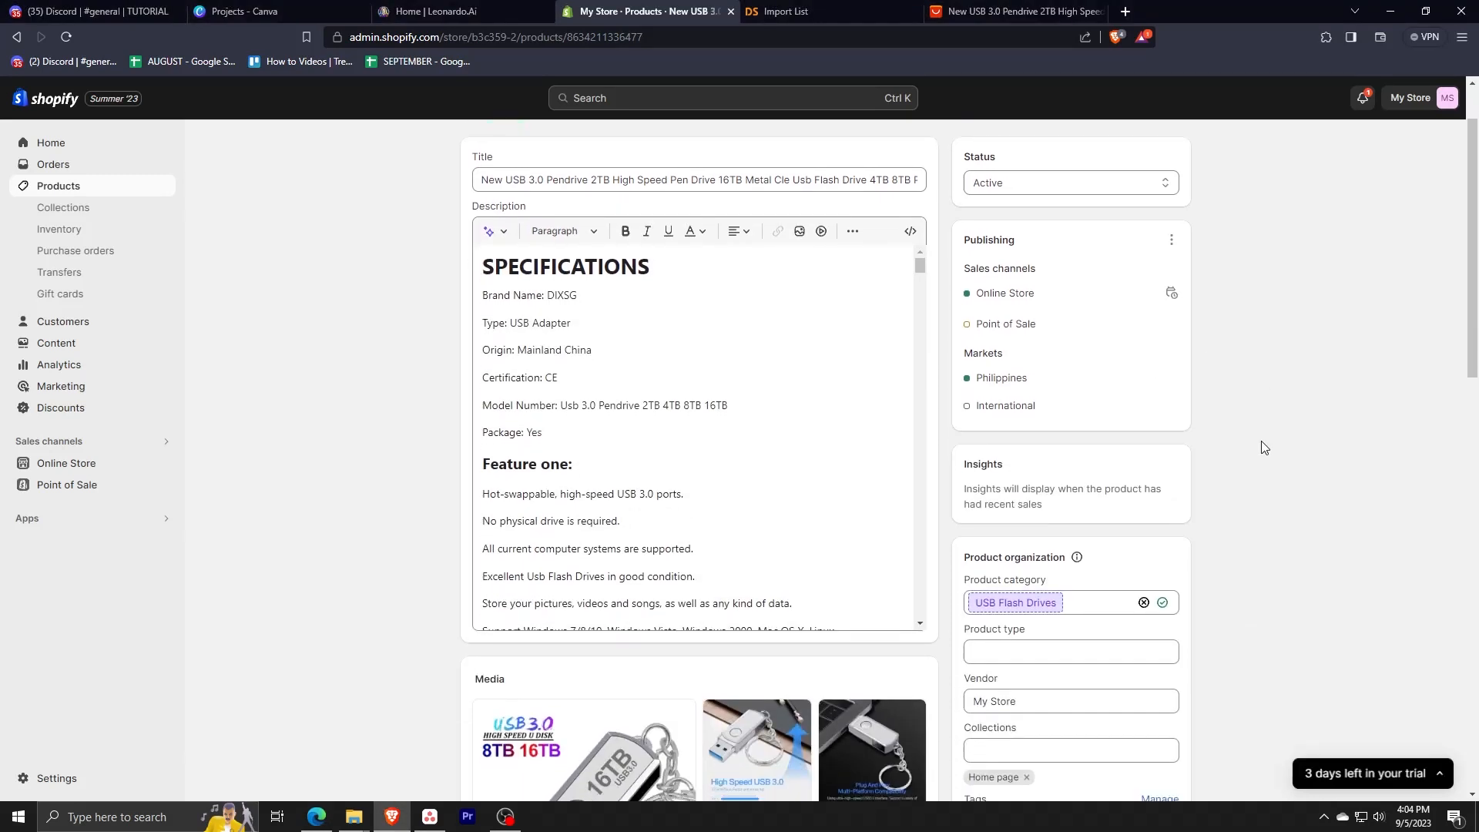
{"action": "scroll", "scroll_direction": "down", "scroll_amount": 3}
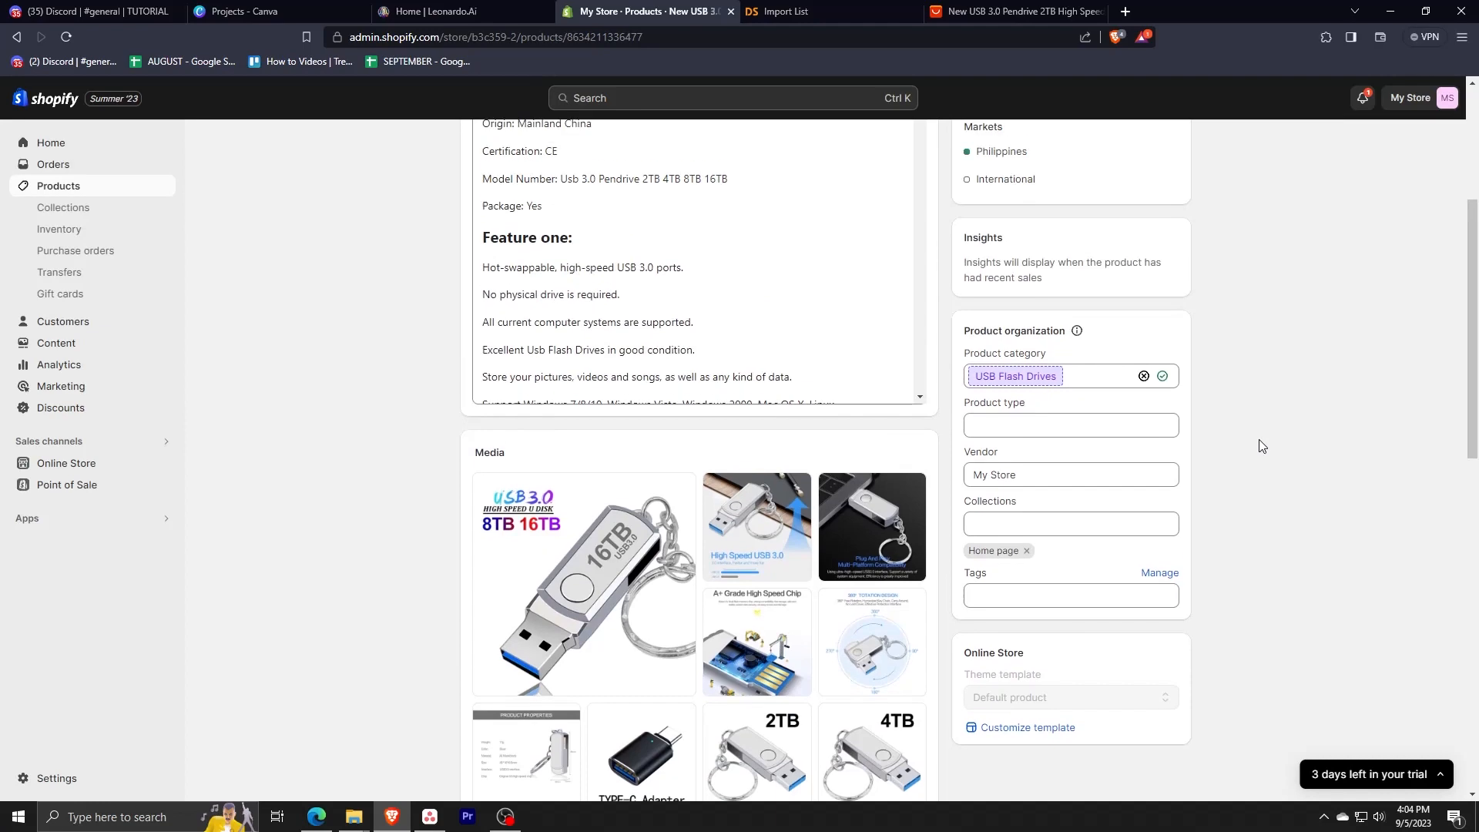
{"action": "scroll", "scroll_direction": "down", "scroll_amount": 3}
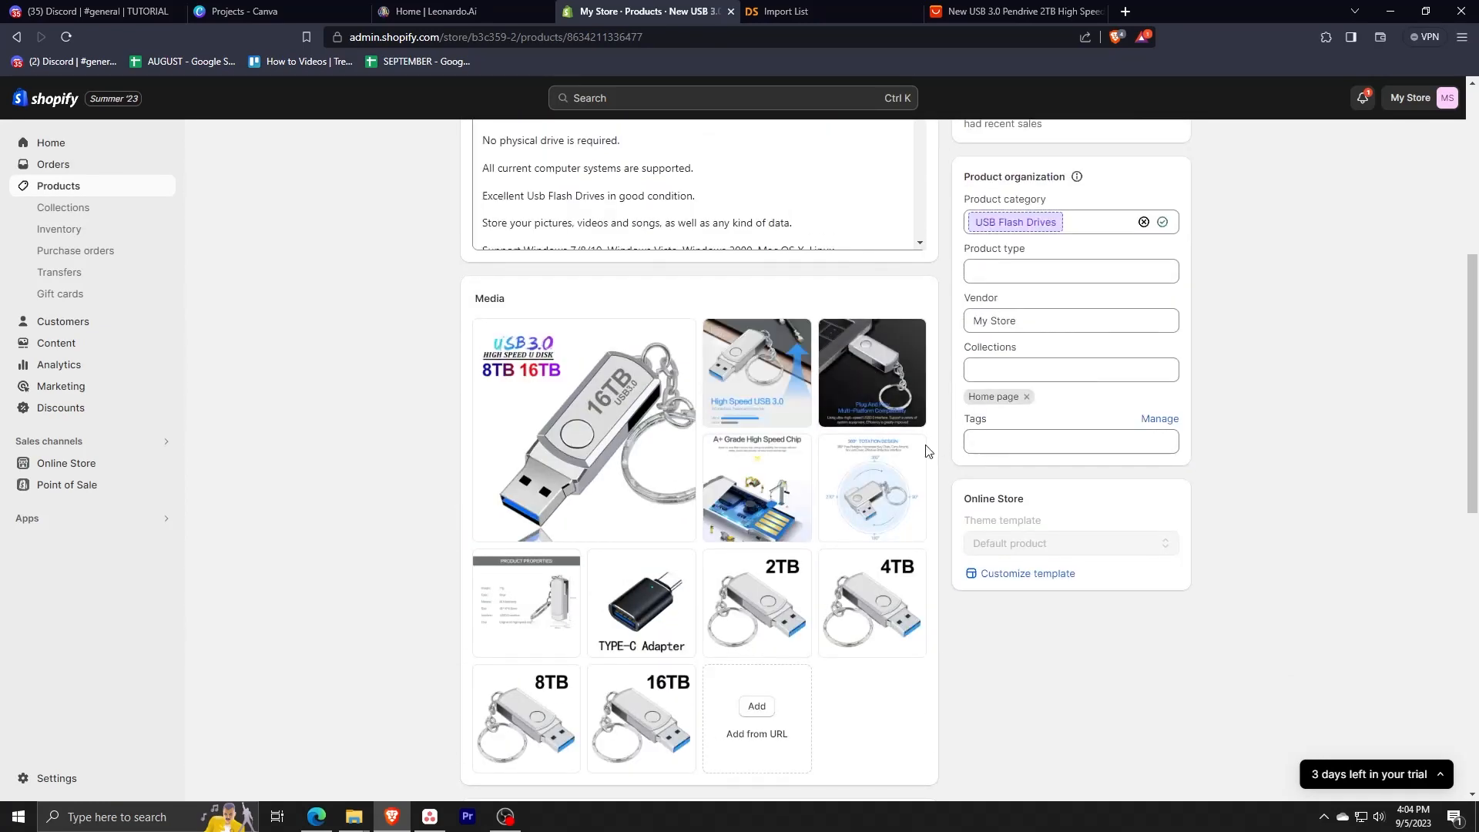
{"action": "scroll", "scroll_direction": "down", "scroll_amount": 3}
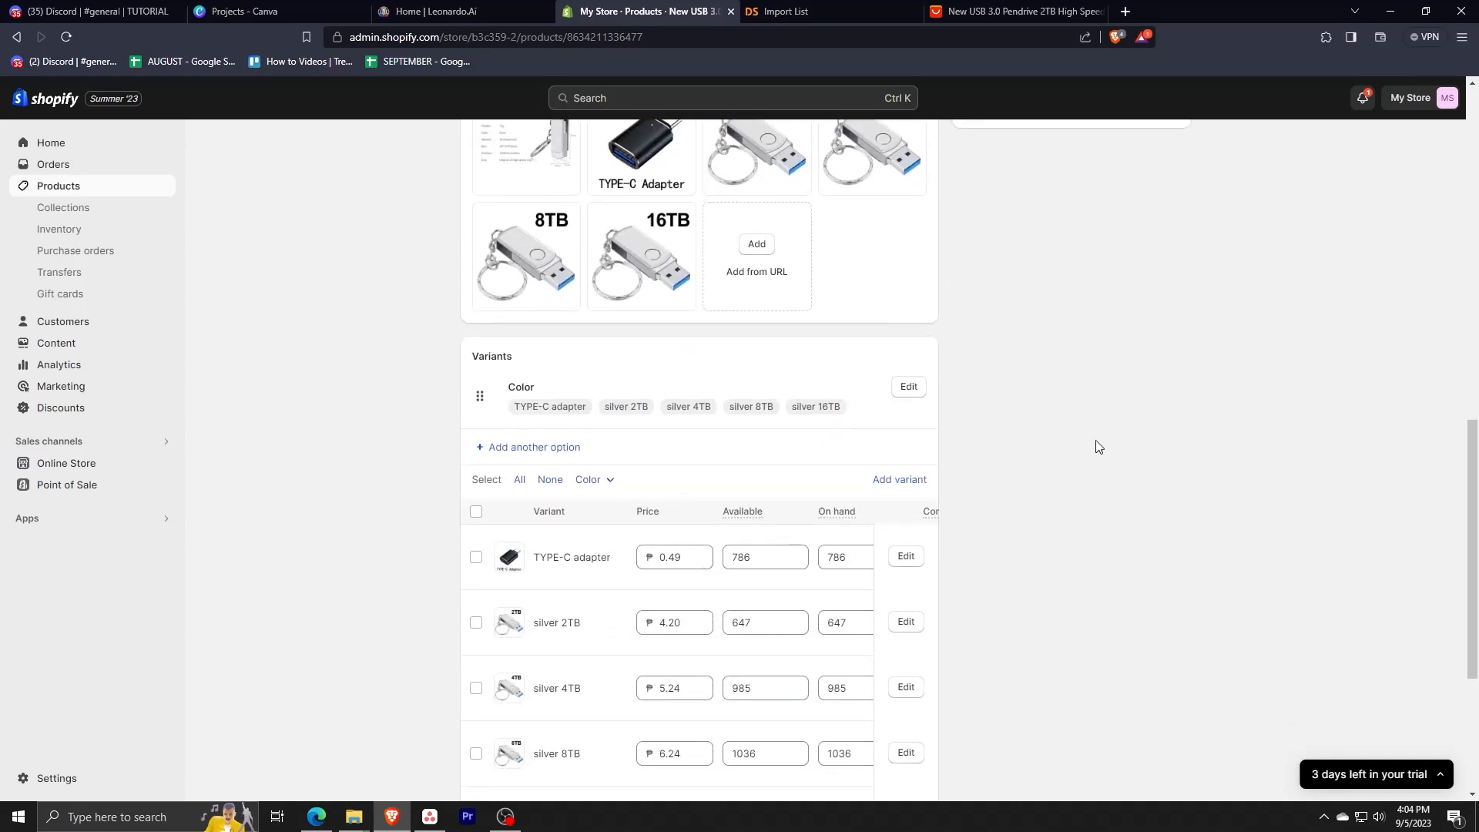
{"action": "scroll", "scroll_direction": "down", "scroll_amount": 3}
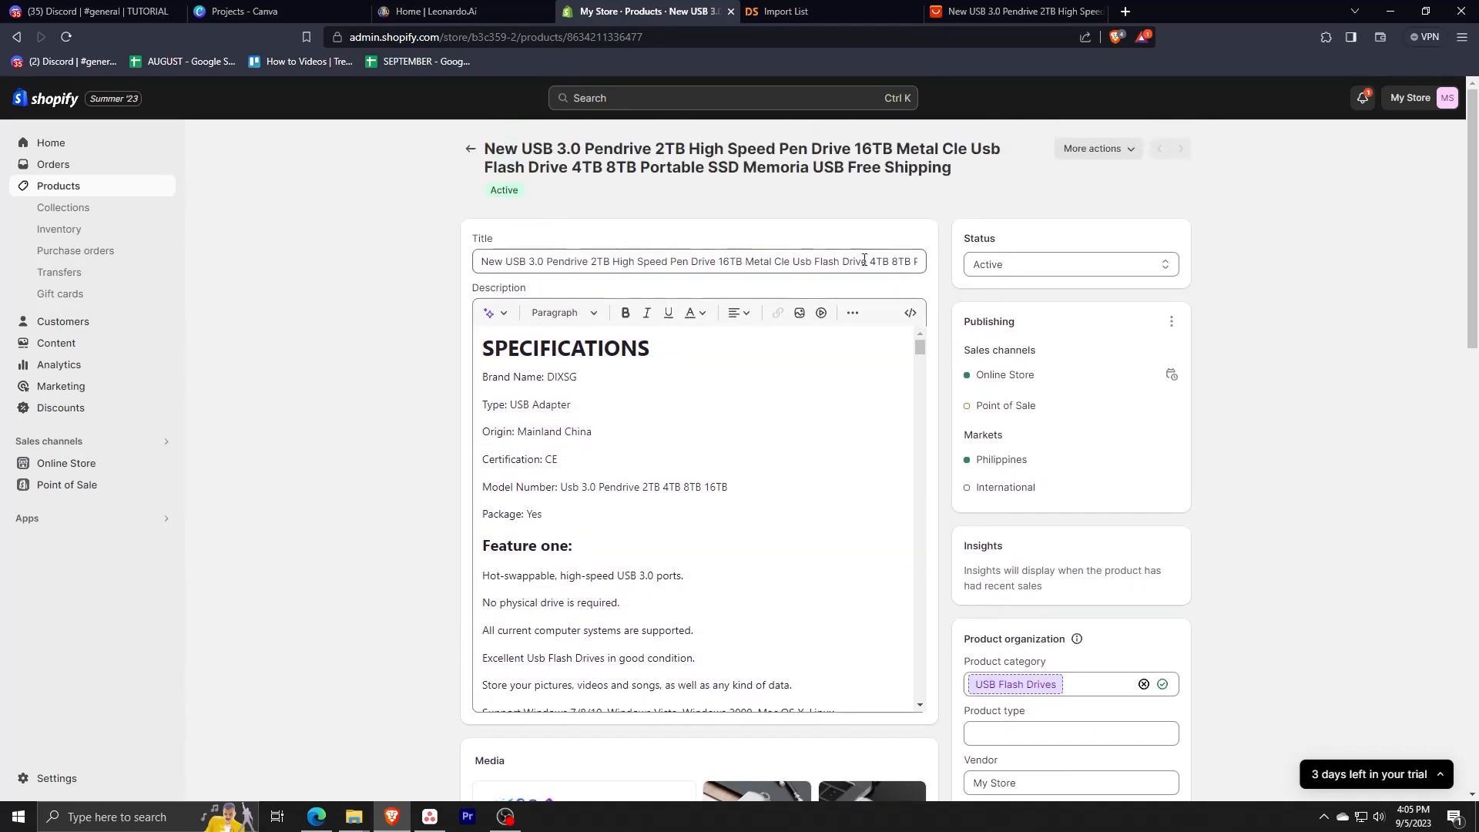
{"action": "scroll", "scroll_direction": "down", "scroll_amount": 3}
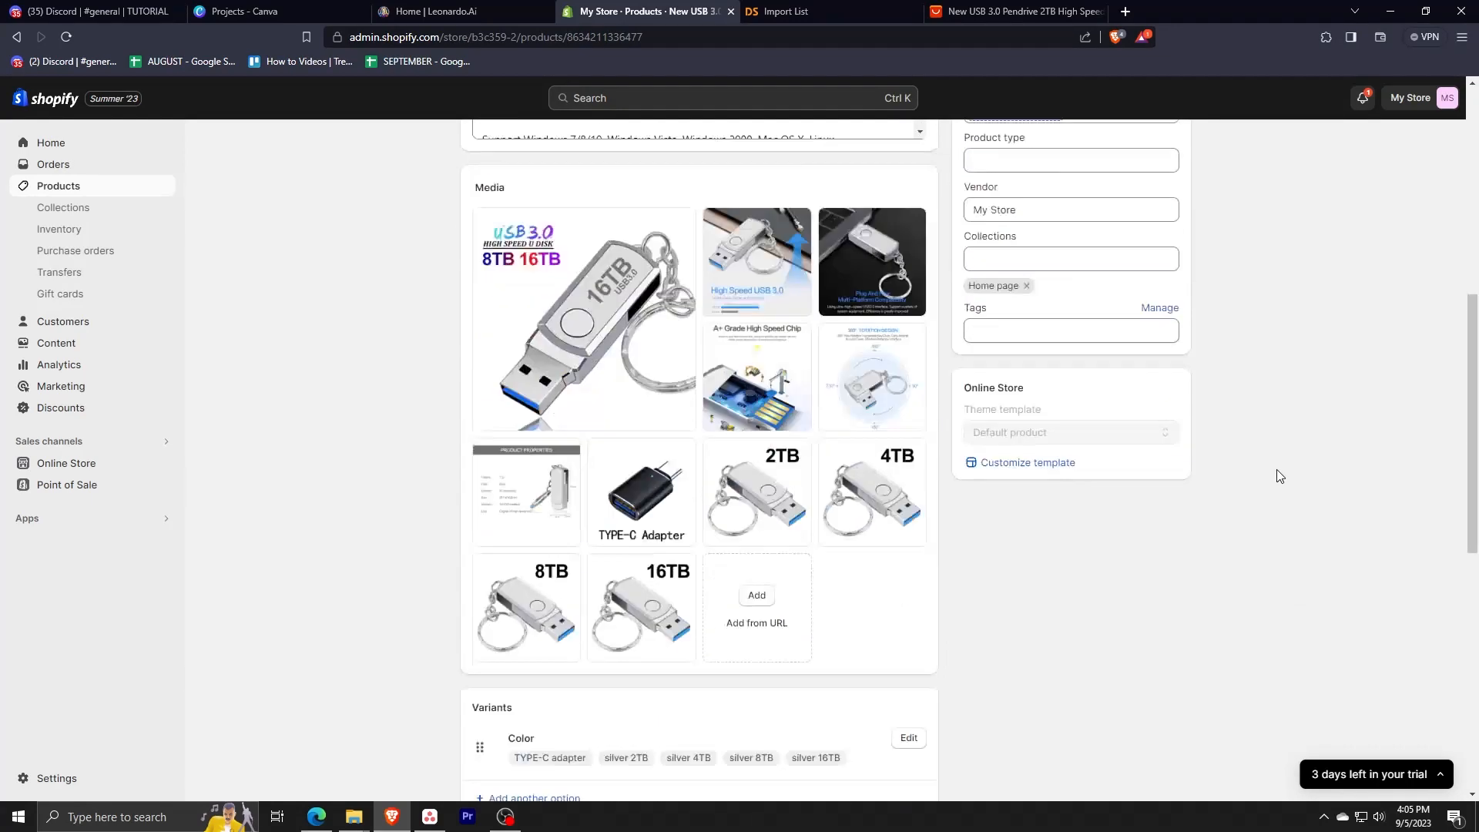
{"action": "scroll", "scroll_direction": "down", "scroll_amount": 3}
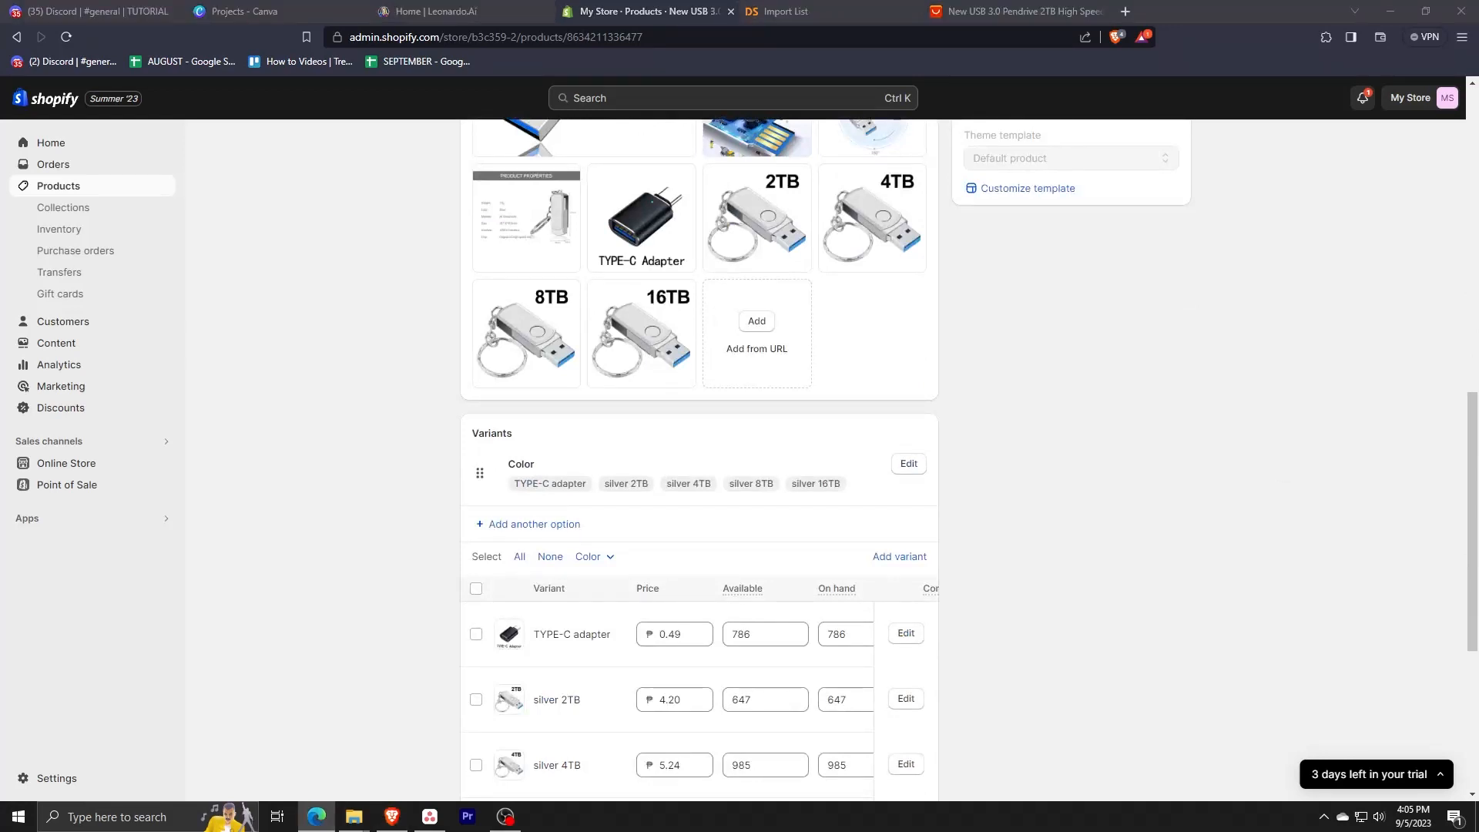
{"action": "scroll", "scroll_direction": "up", "scroll_amount": 3}
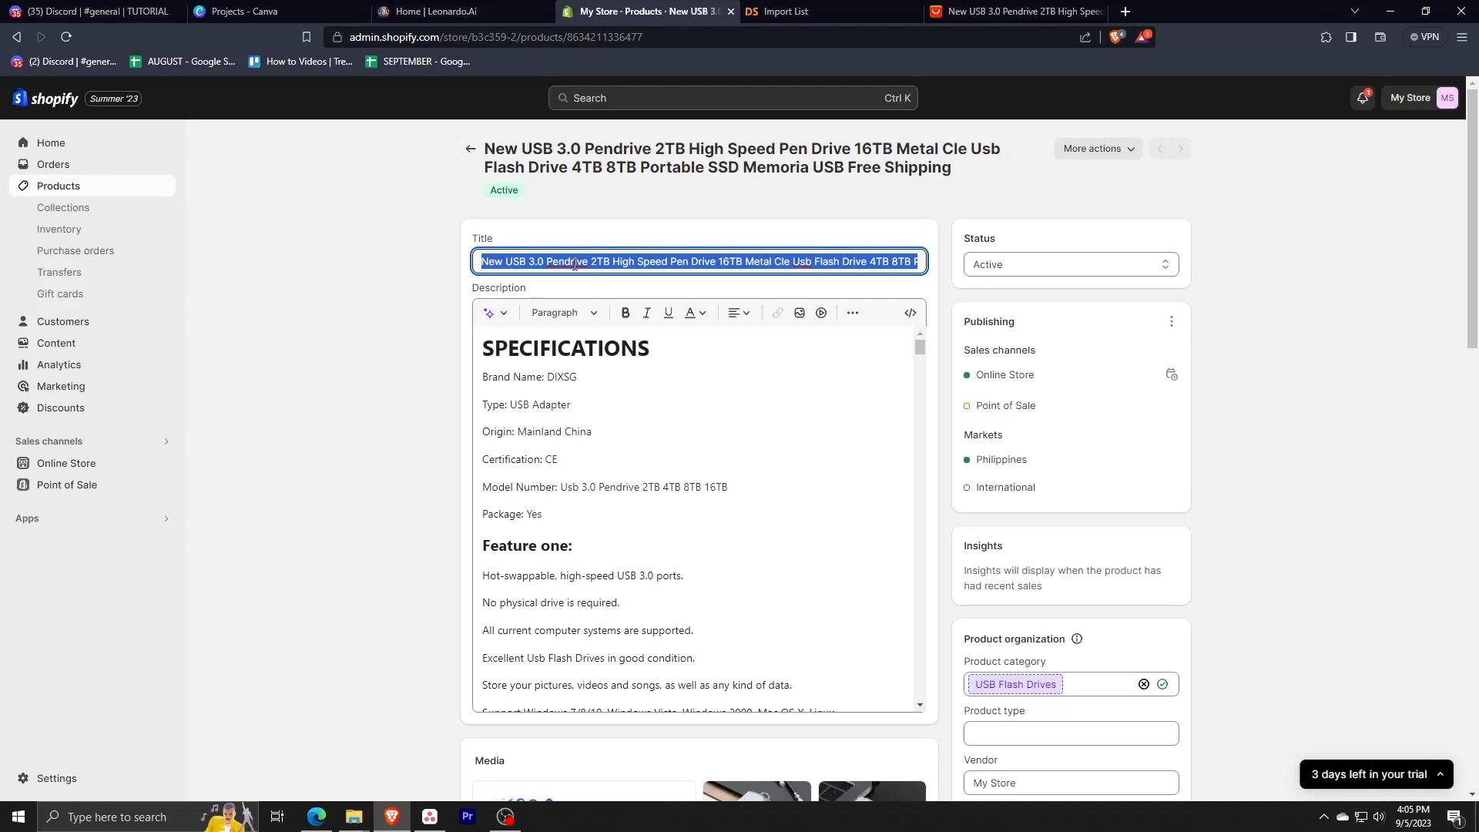
- Retitle the product 'USB 3.0 Pendrive 2TB High Speed Drive'
{"action": "type", "text": "USB 3.0"}
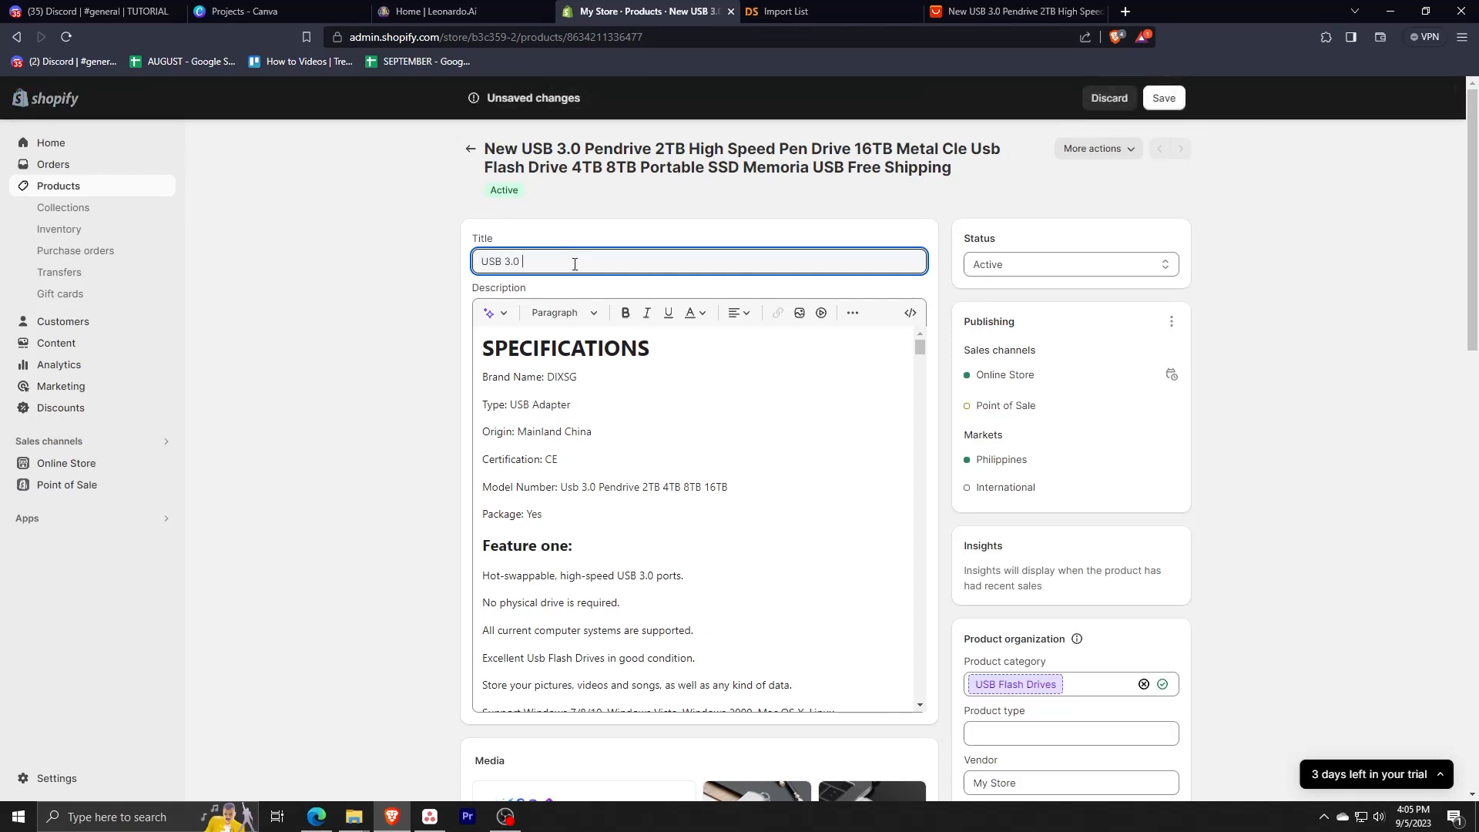
{"action": "type", "text": "P"}
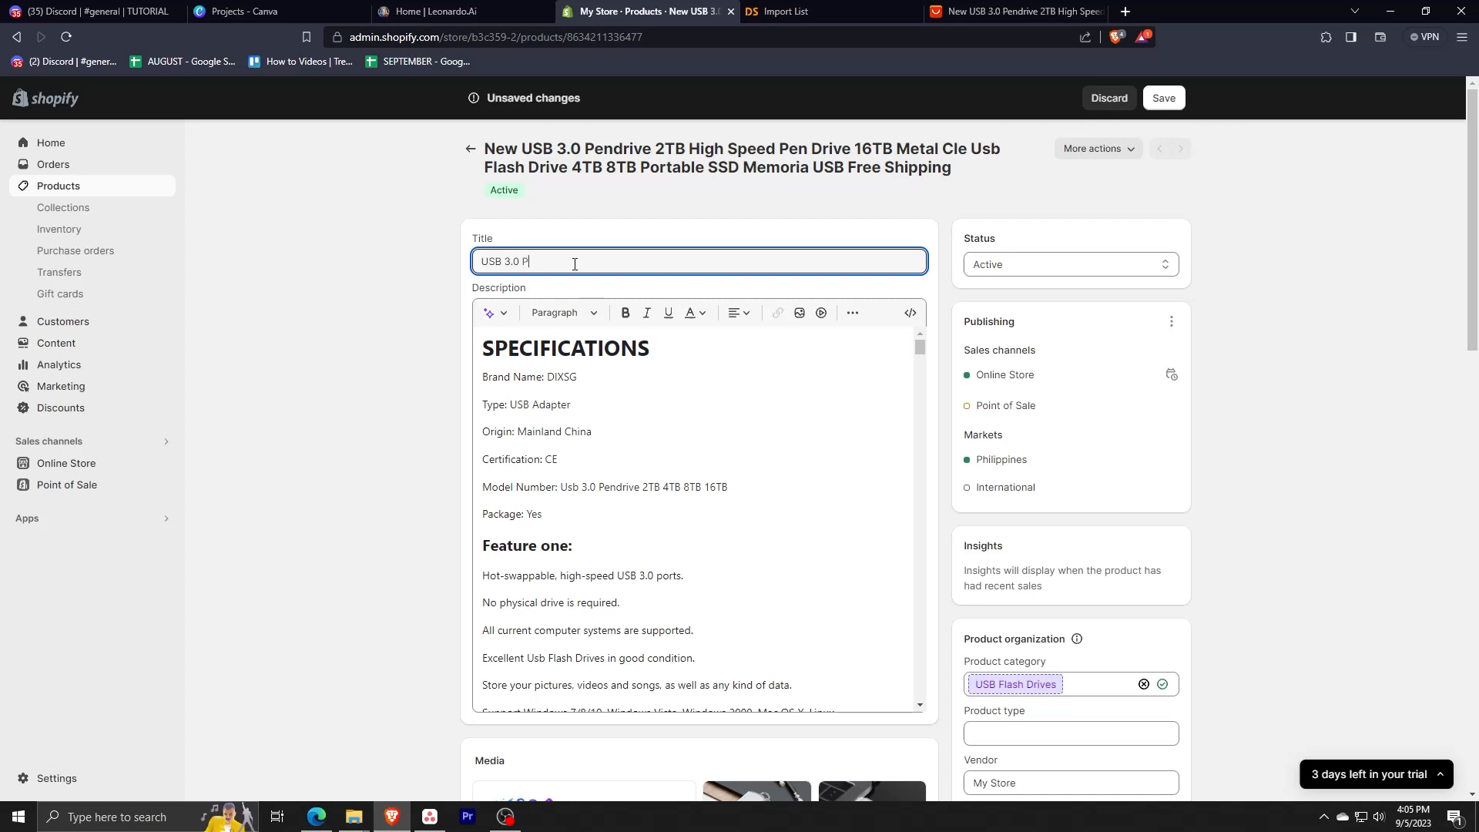
{"action": "type", "text": "endrive"}
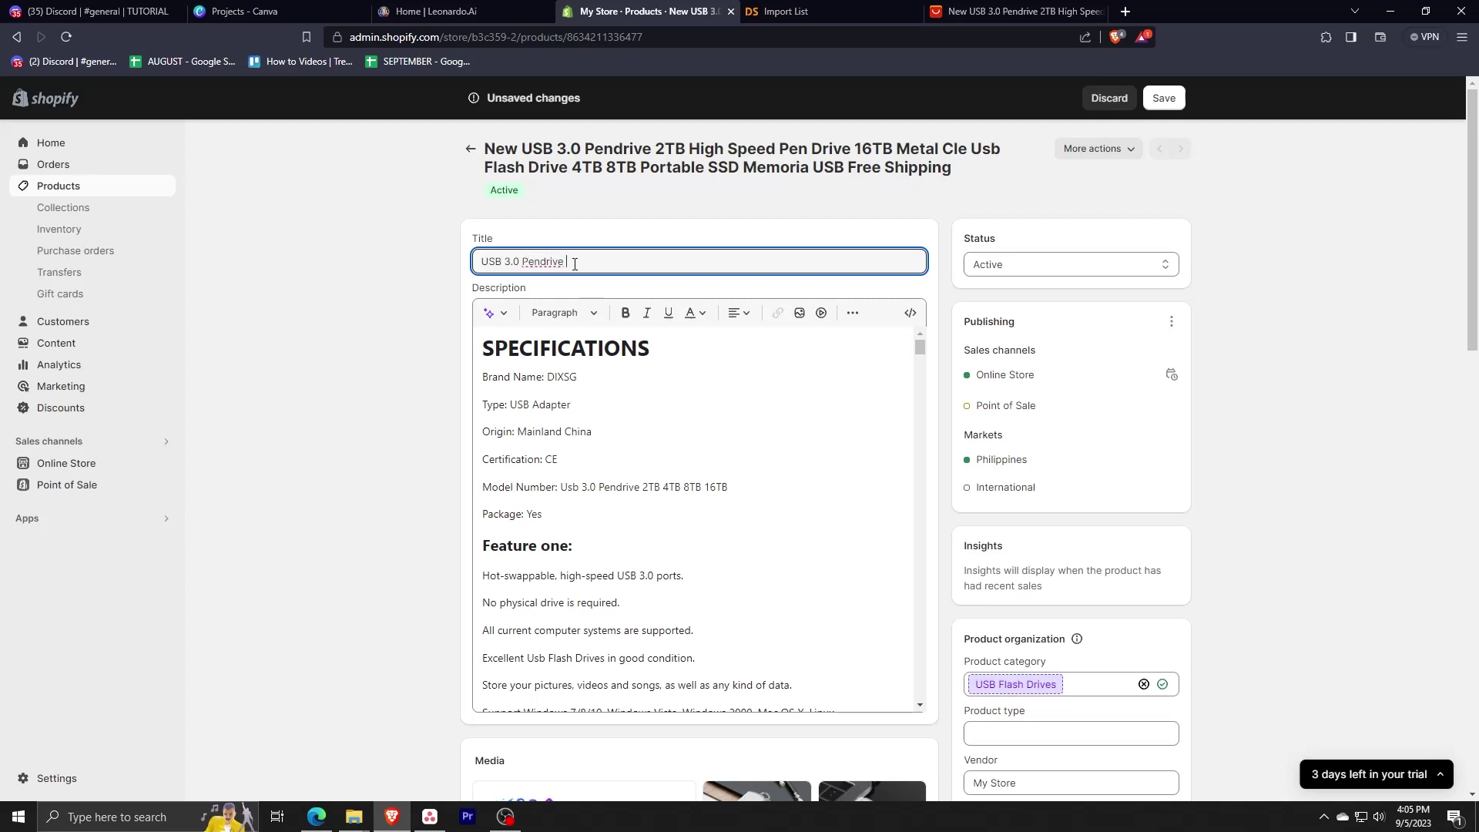
{"action": "type", "text": "2TB Hig"}
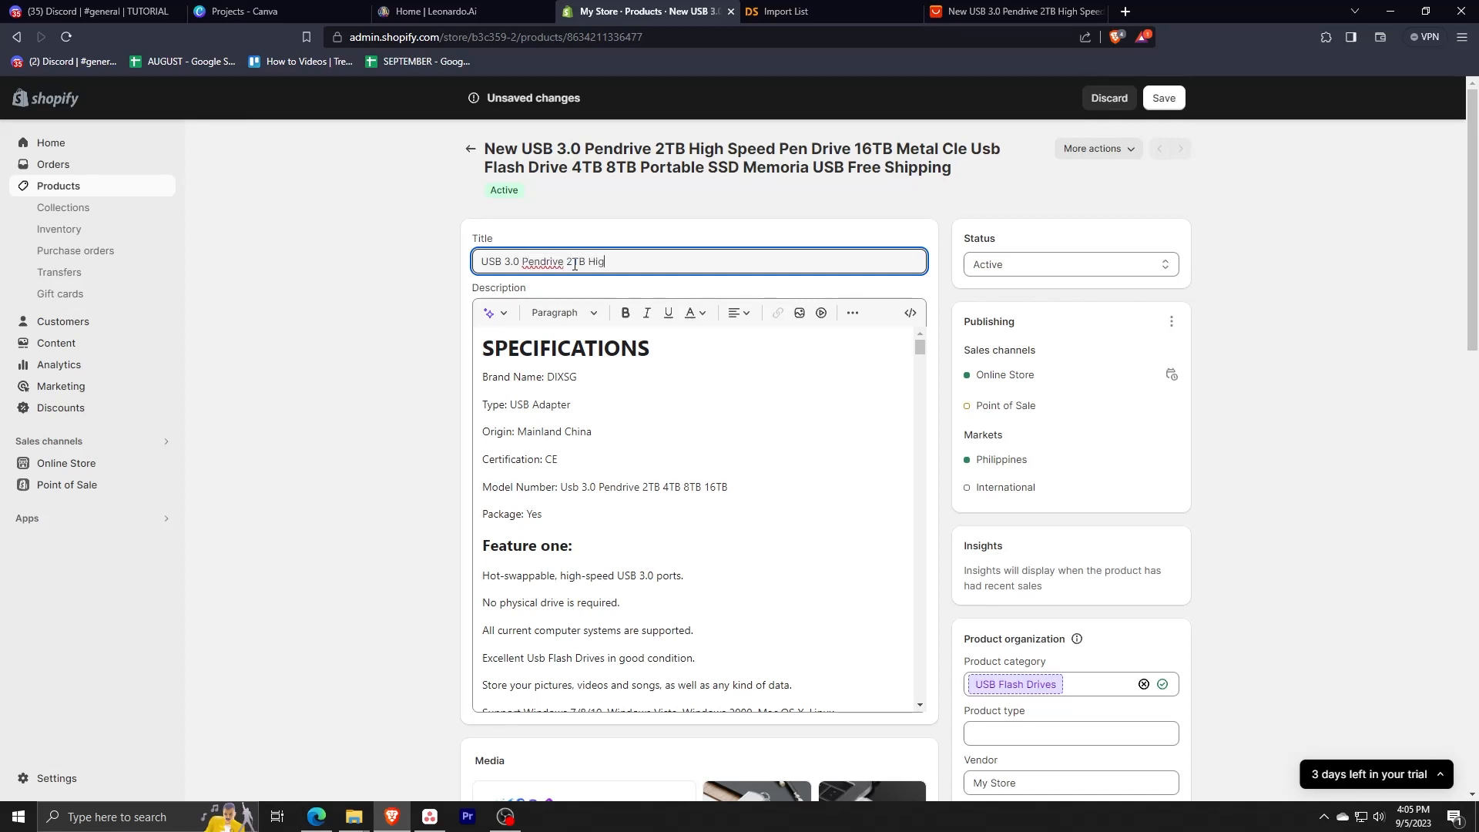
{"action": "type", "text": "h Speed"}
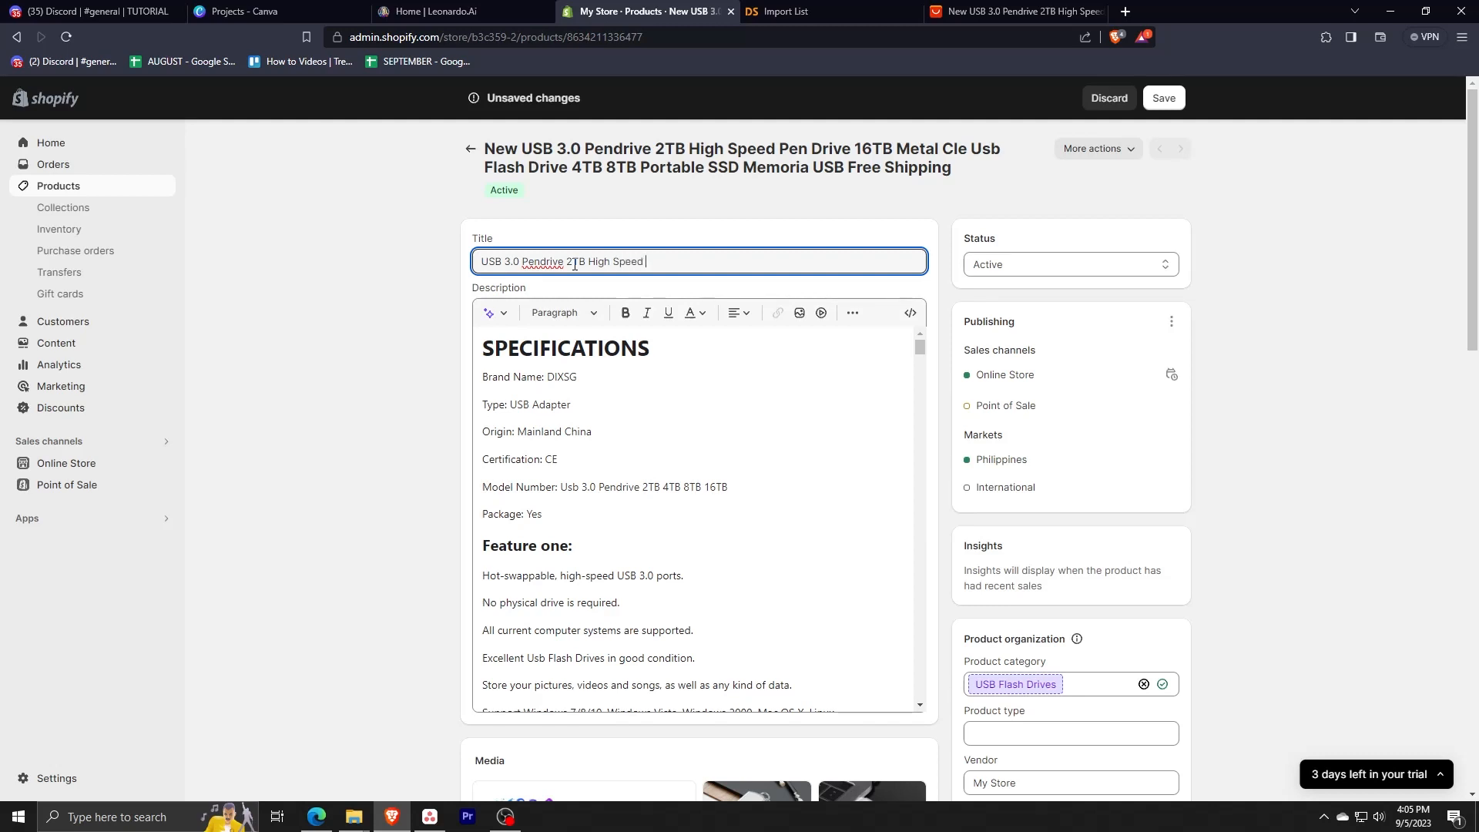
{"action": "type", "text": "Drive"}
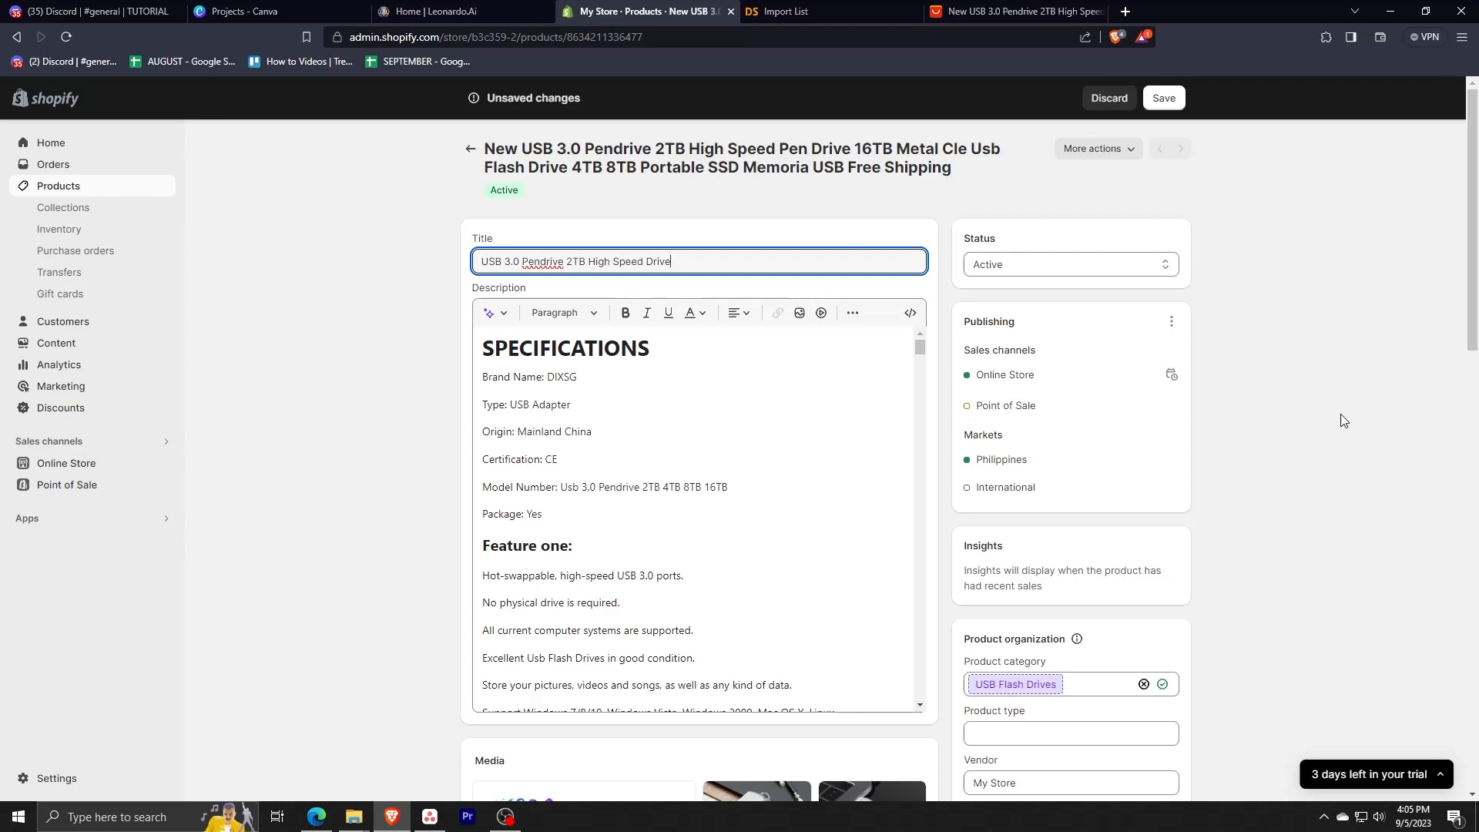
- Scroll to the Variants table and start editing the silver 2TB variant's price
{"action": "scroll", "scroll_direction": "down", "scroll_amount": 3}
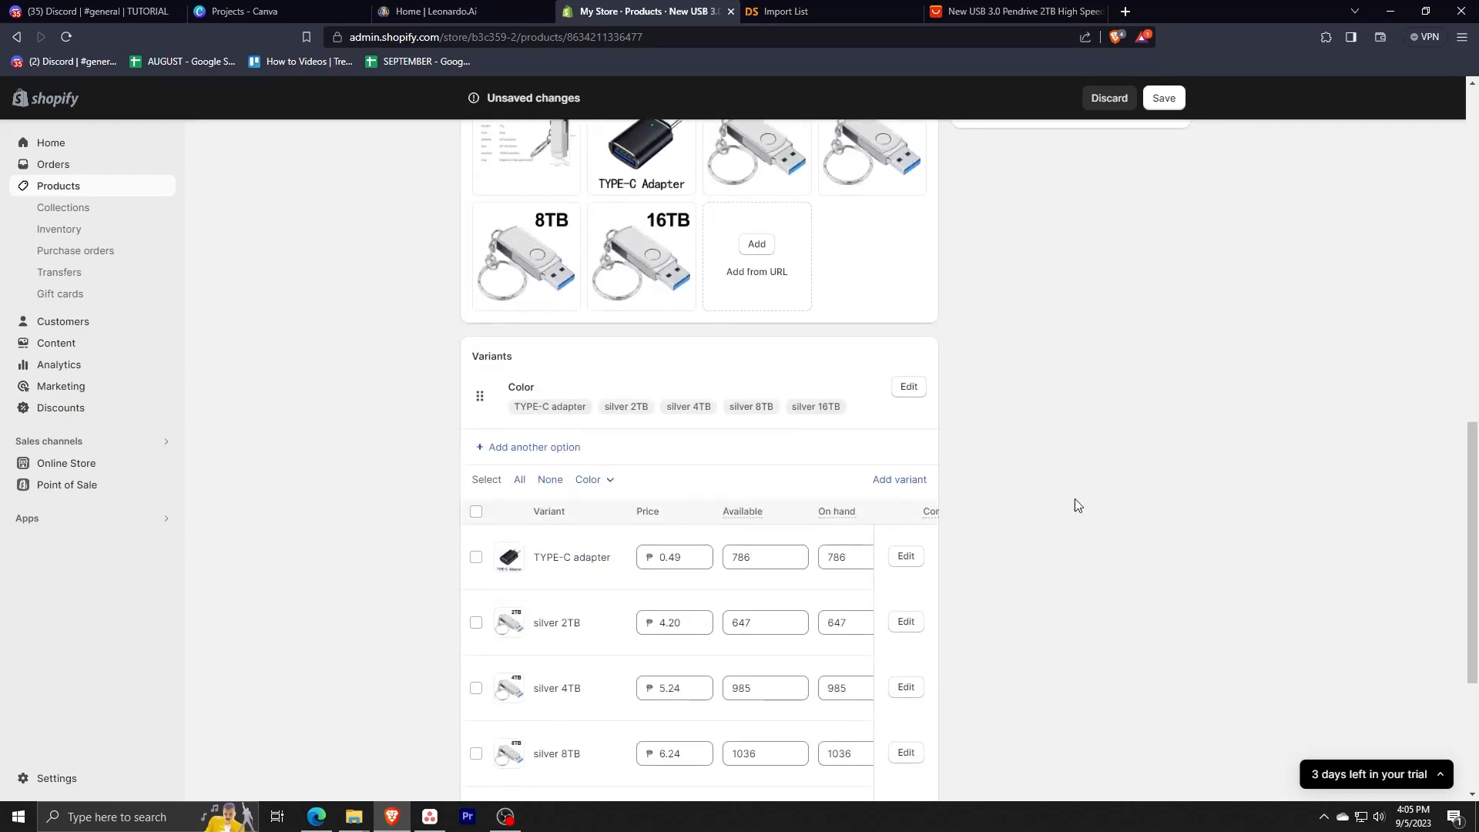
{"action": "scroll", "scroll_direction": "down", "scroll_amount": 3}
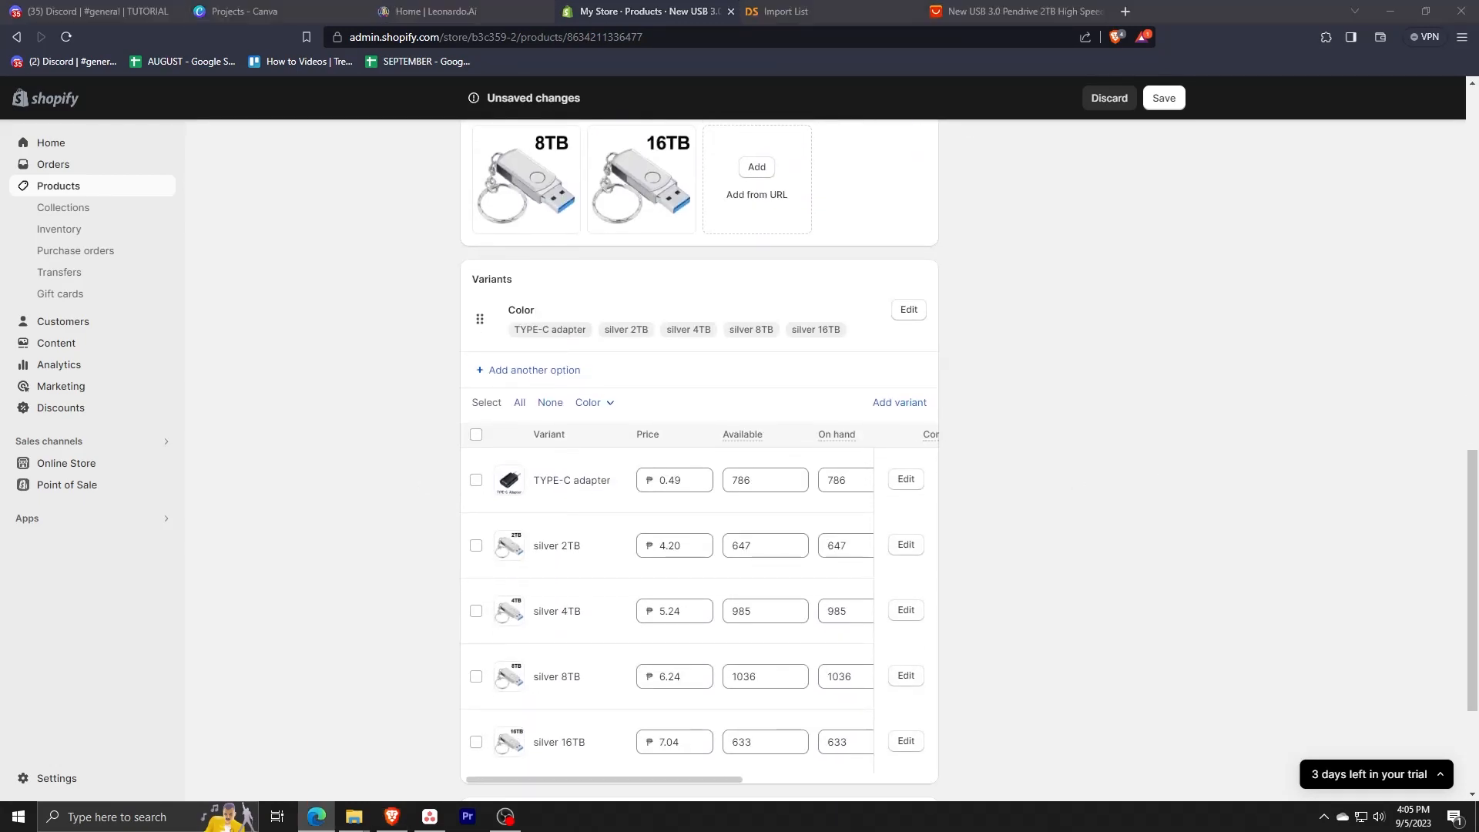
{"action": "scroll", "scroll_direction": "down", "scroll_amount": 3}
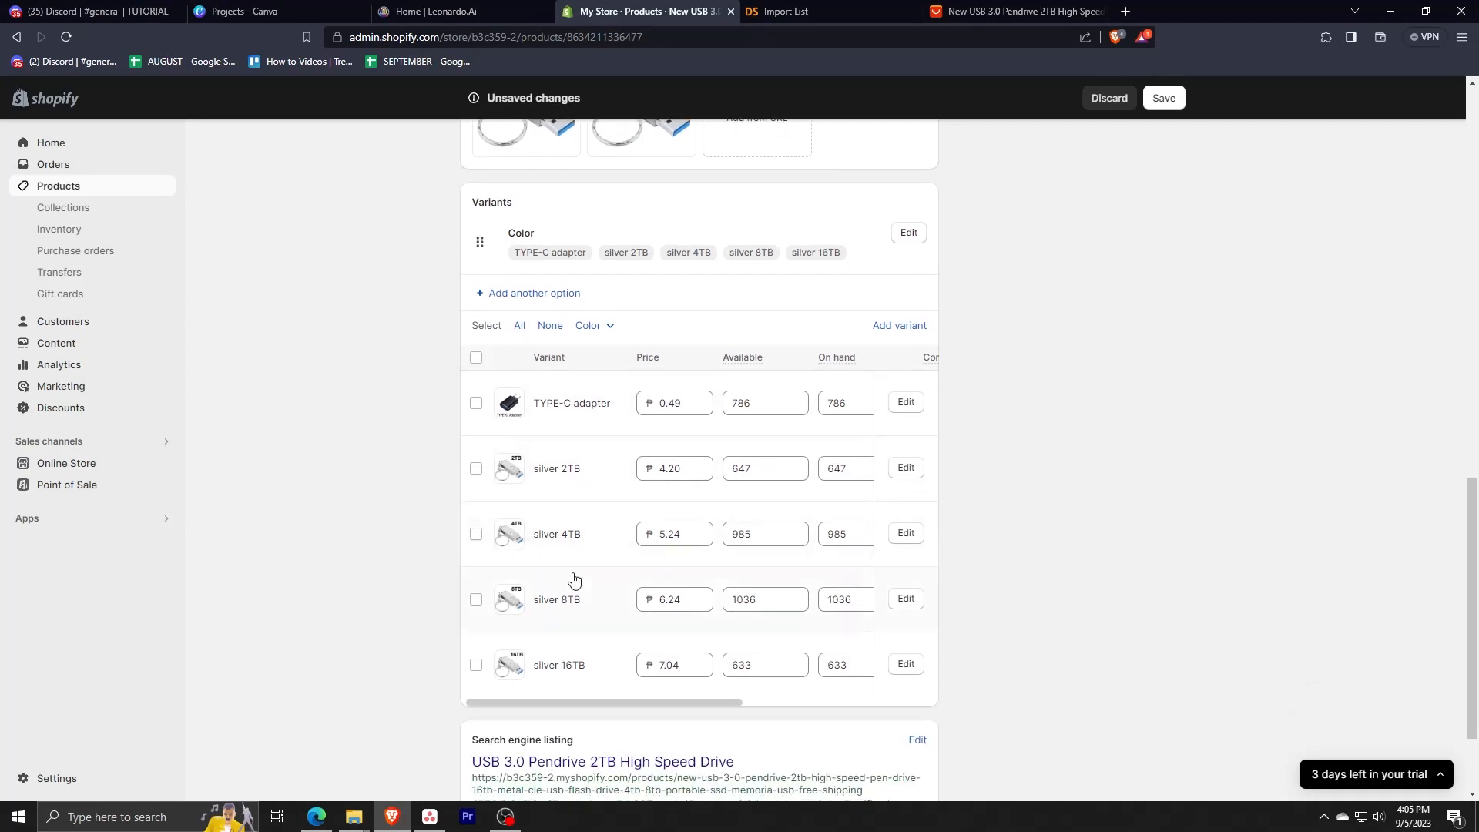
{"action": "left_click", "coordinate": [674, 469]}
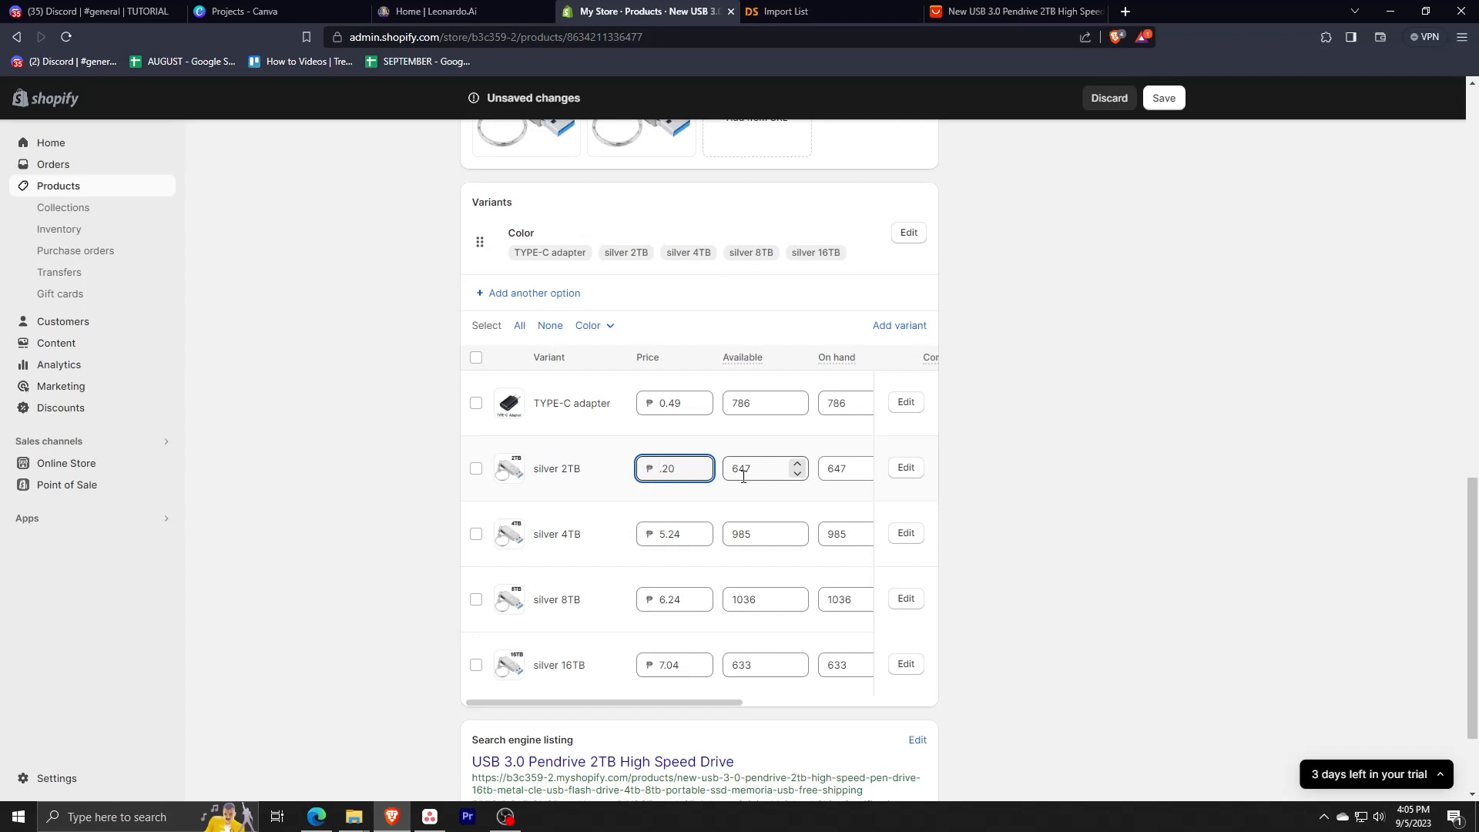
- Reprice the silver 4TB variant to 7.24 and scroll further down the product page
{"action": "left_click", "coordinate": [674, 533]}
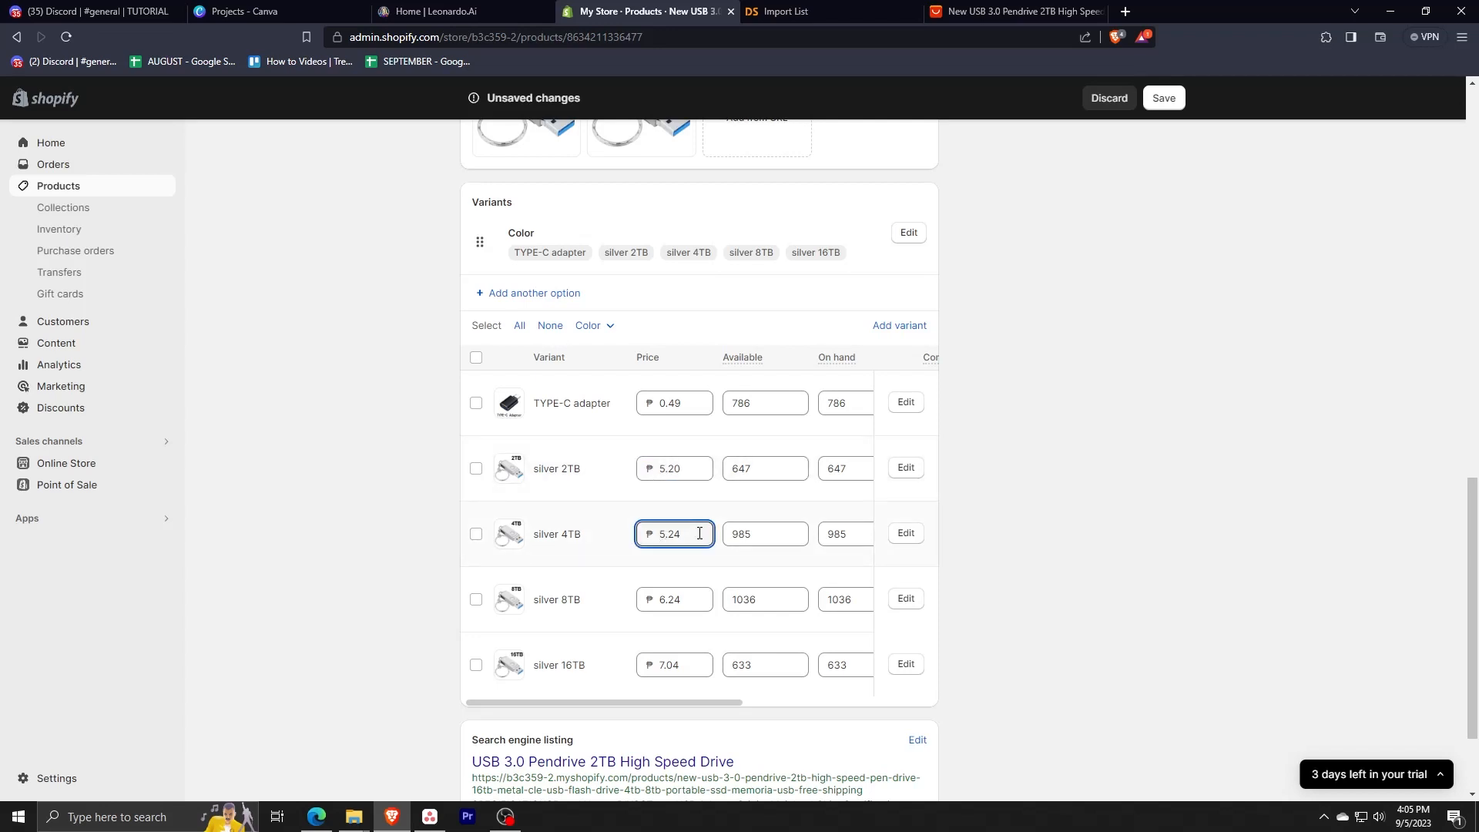
{"action": "type", "text": "7.24"}
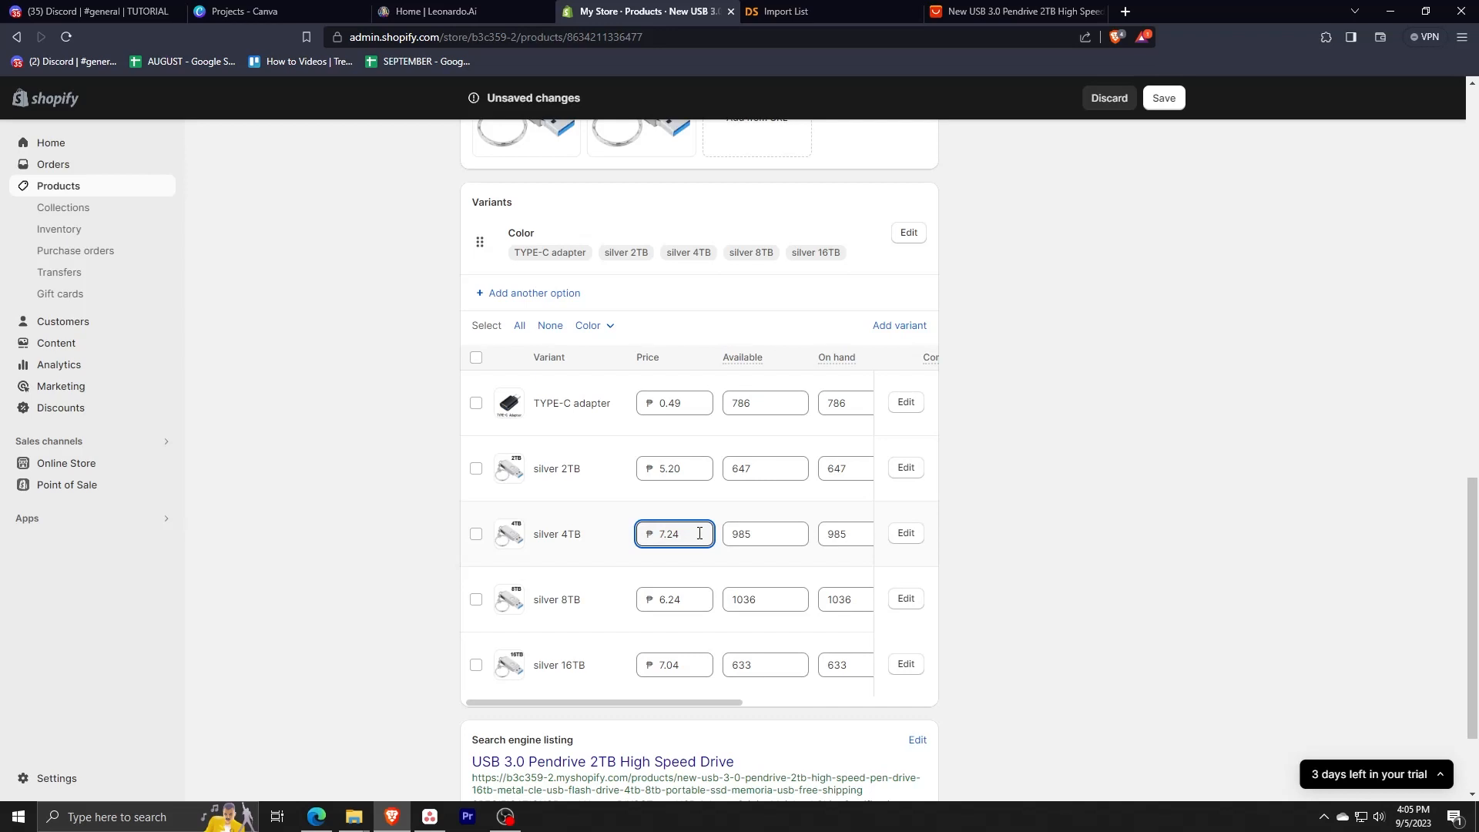
{"action": "scroll", "scroll_direction": "down", "scroll_amount": 3}
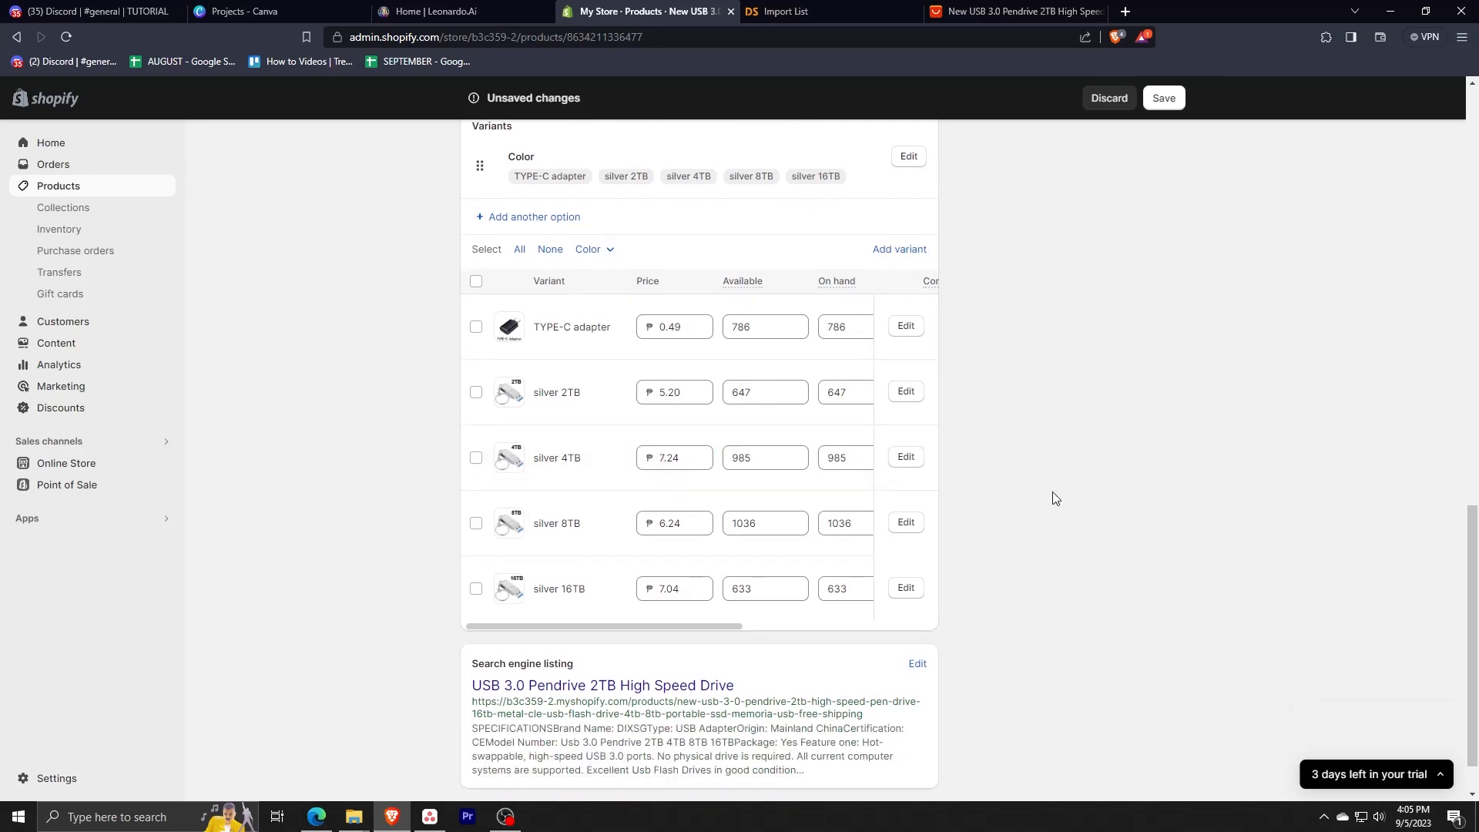
{"action": "scroll", "scroll_direction": "down", "scroll_amount": 3}
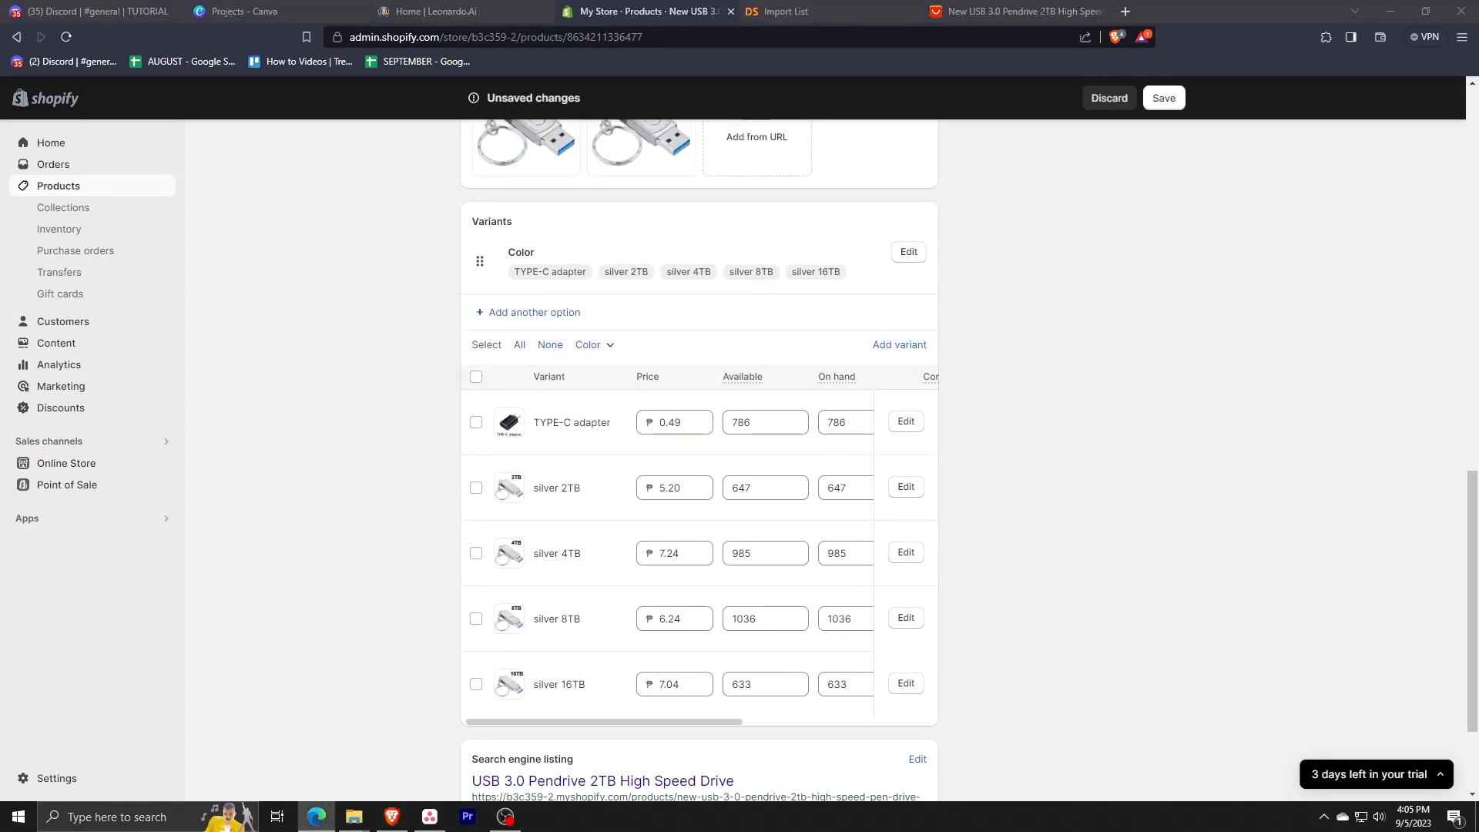
{"action": "scroll", "scroll_direction": "down", "scroll_amount": 3}
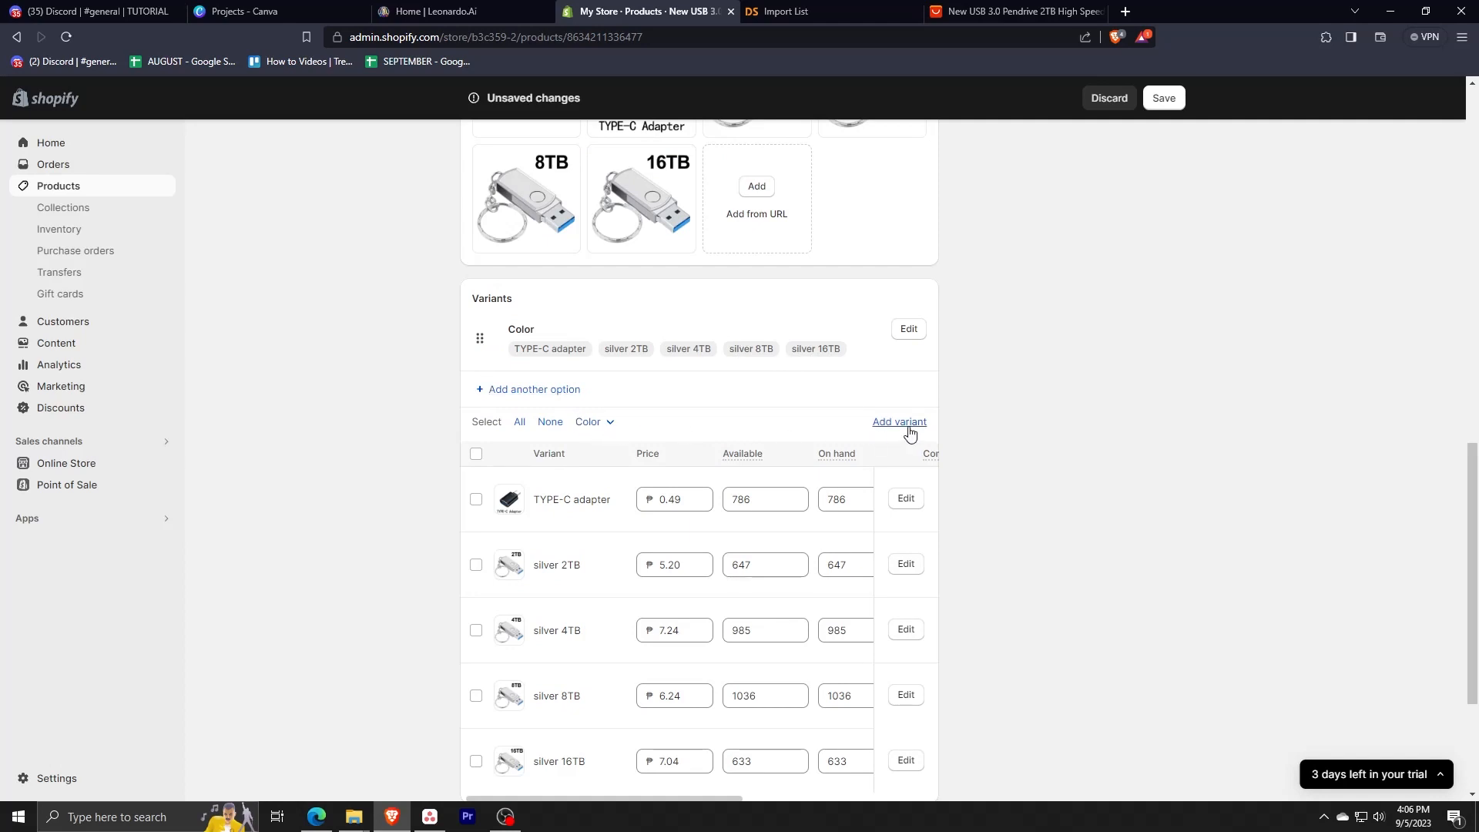
{"action": "mouse_move", "coordinate": [1056, 386]}
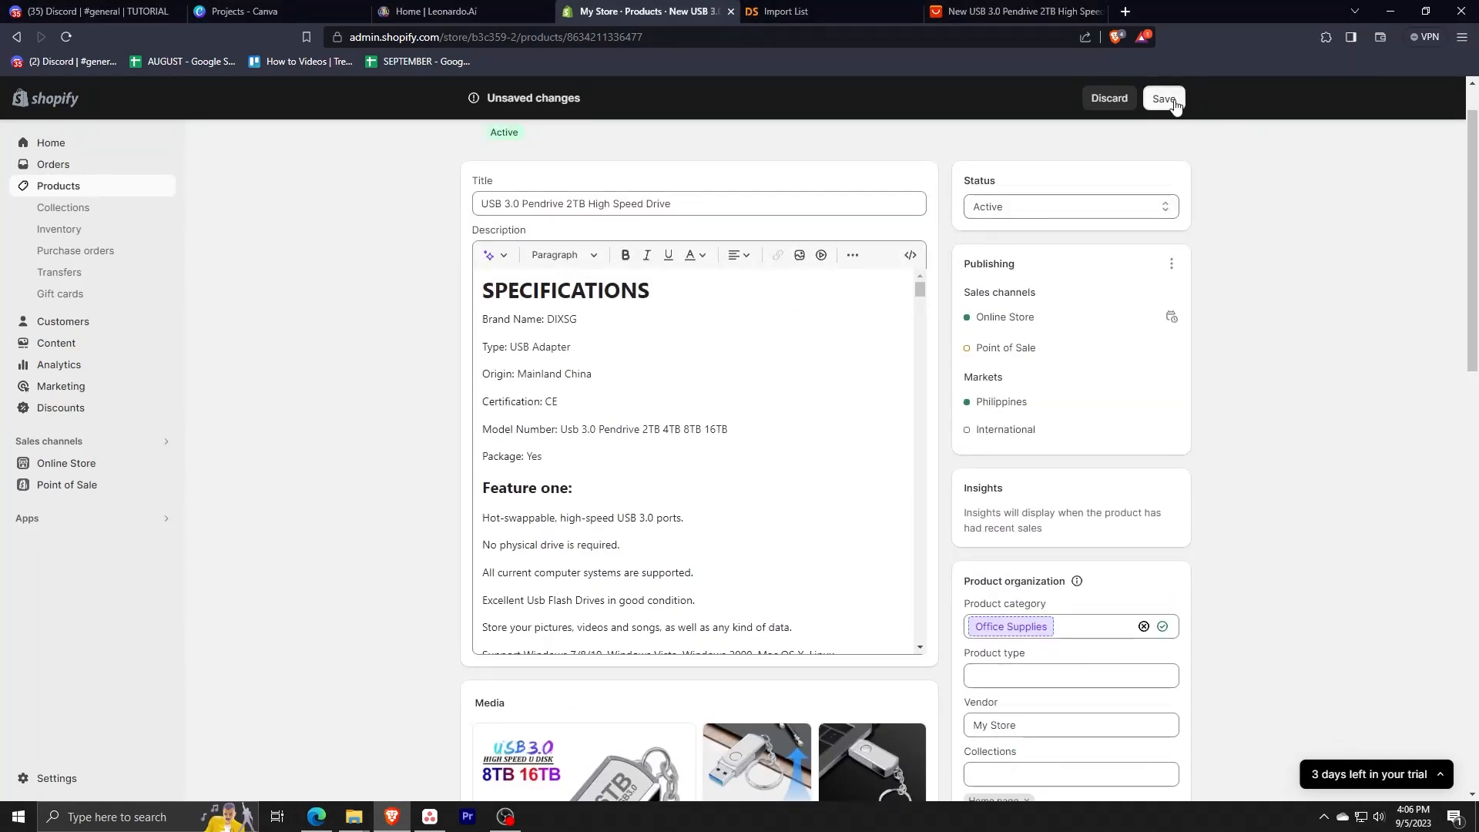
- Save the pendrive product edits and return to the DSers Import List
{"action": "left_click", "coordinate": [1164, 98]}
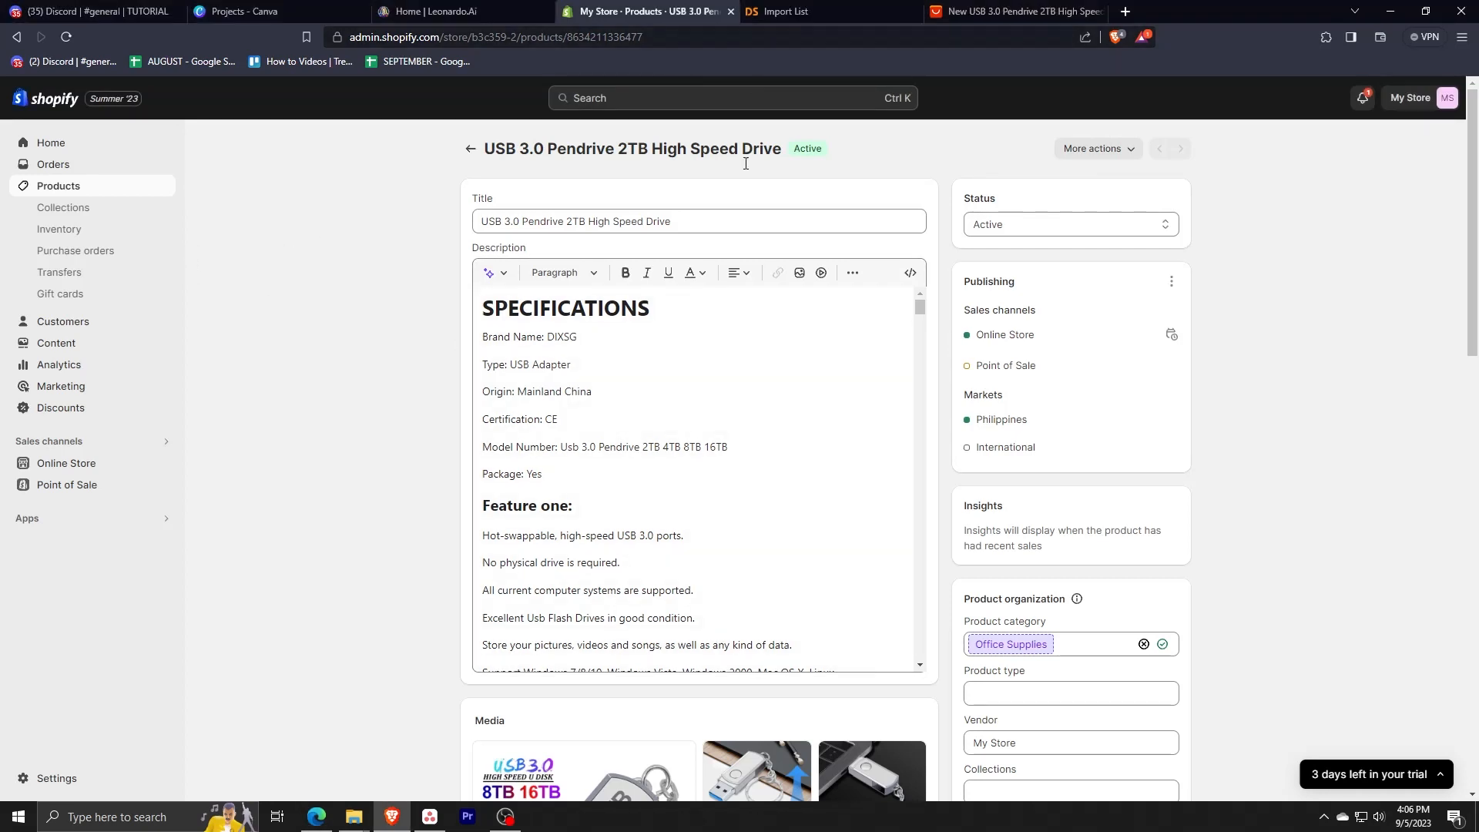
{"action": "left_click", "coordinate": [783, 11]}
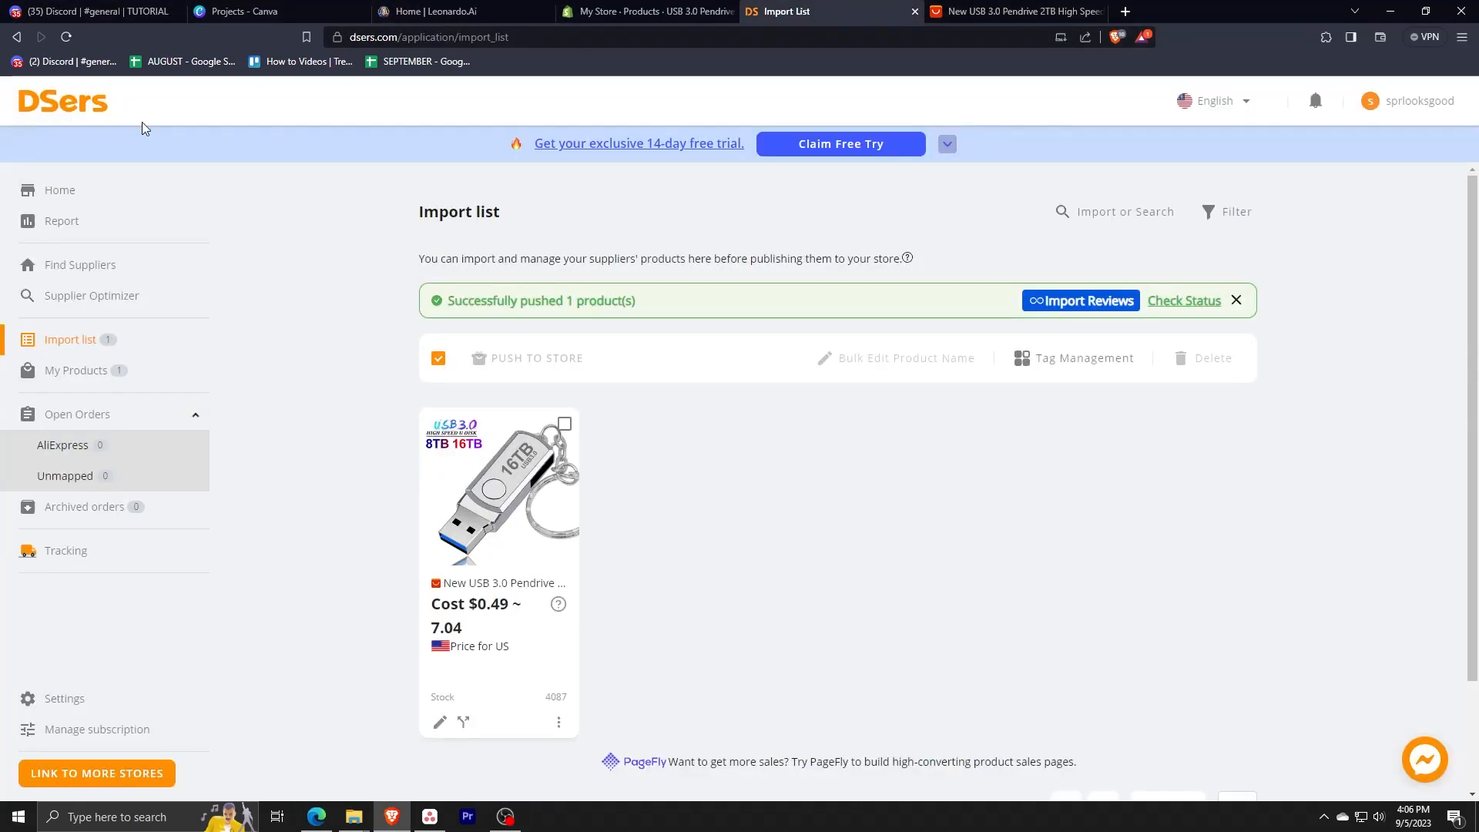
- Search Supplier Optimizer for similar offers using the pen drive's AliExpress URL
{"action": "left_click", "coordinate": [91, 295]}
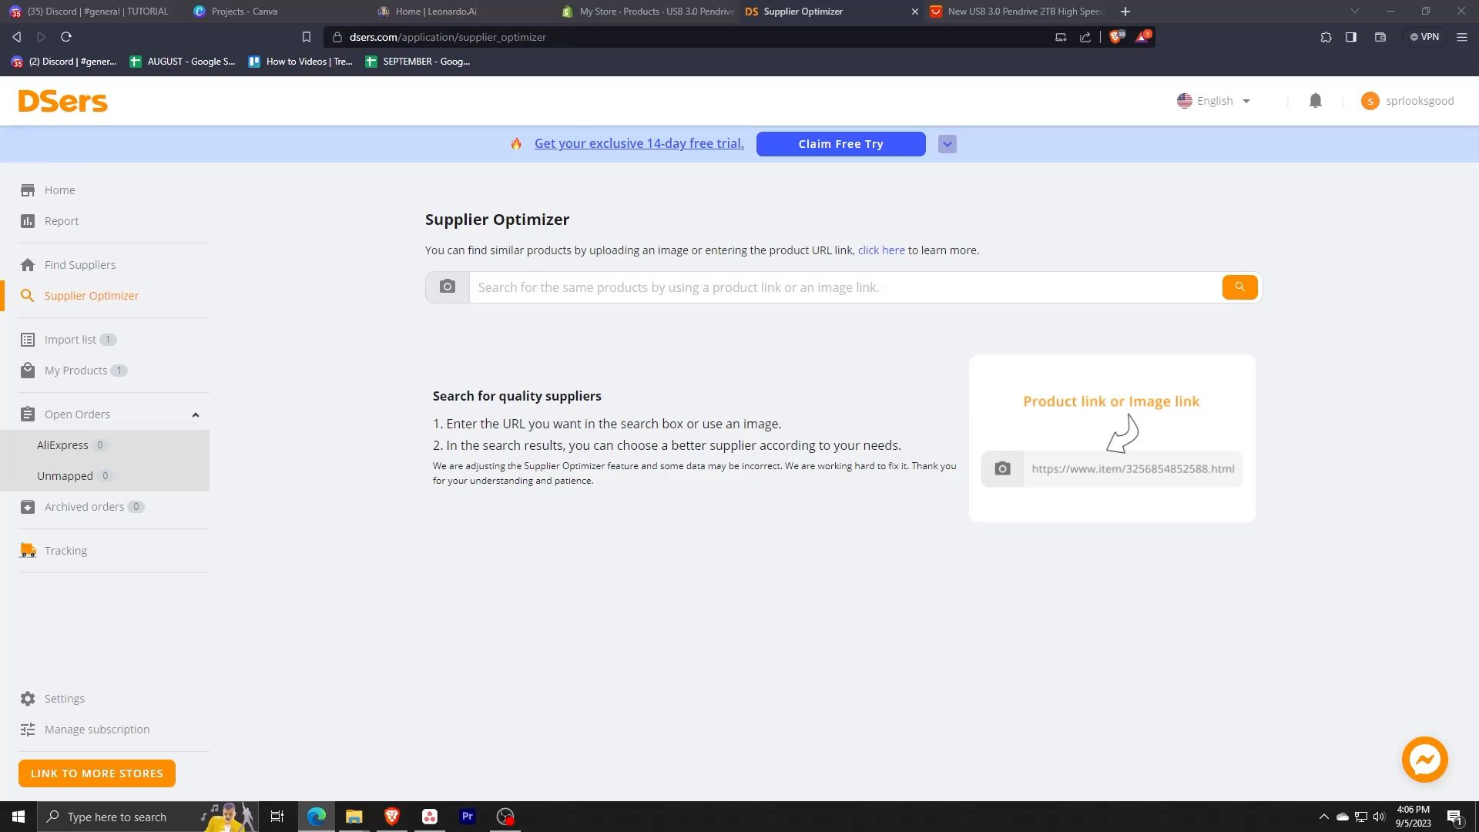
{"action": "left_click", "coordinate": [1021, 11]}
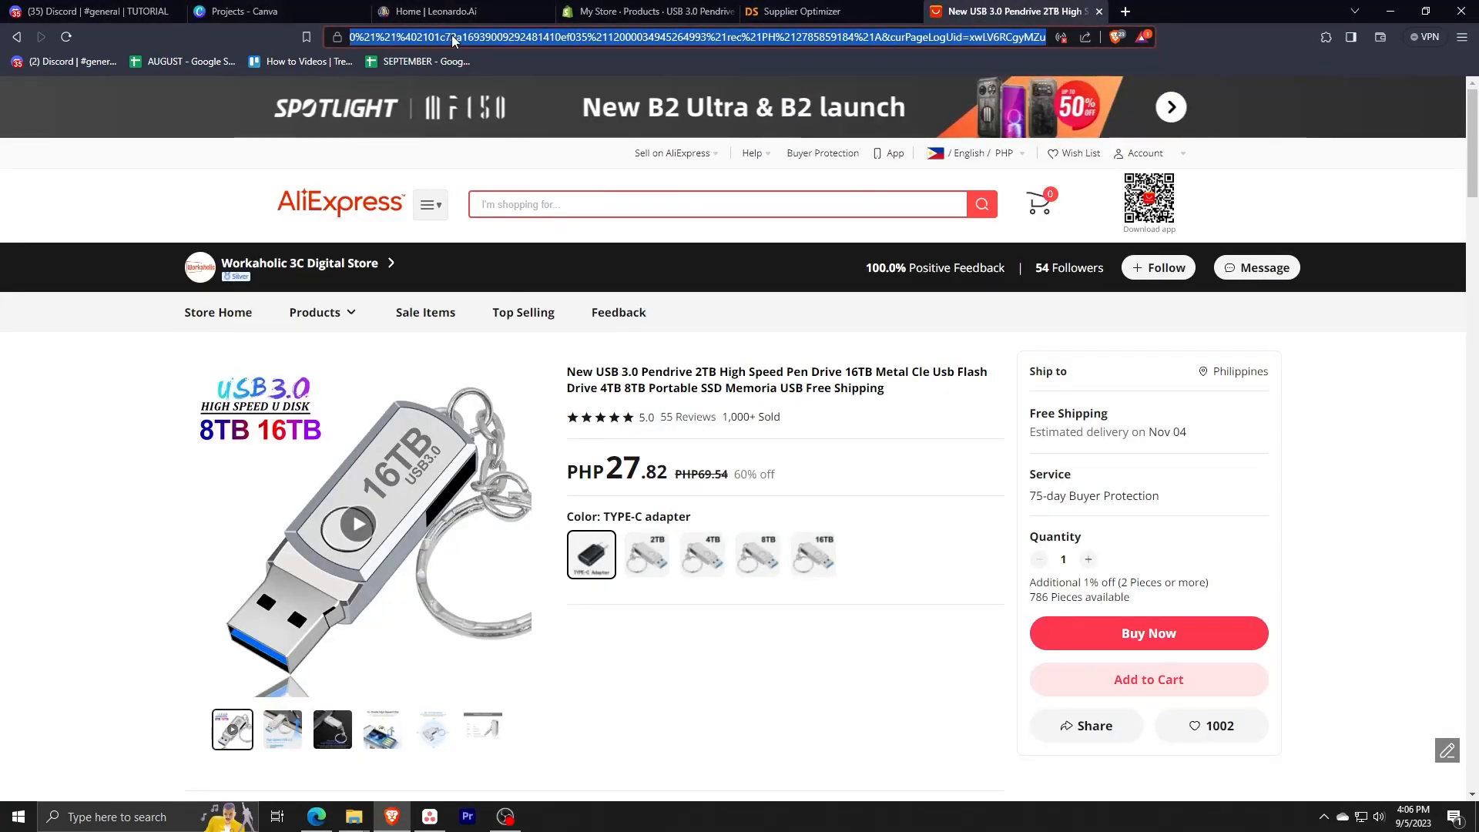
{"action": "mouse_move", "coordinate": [515, 128]}
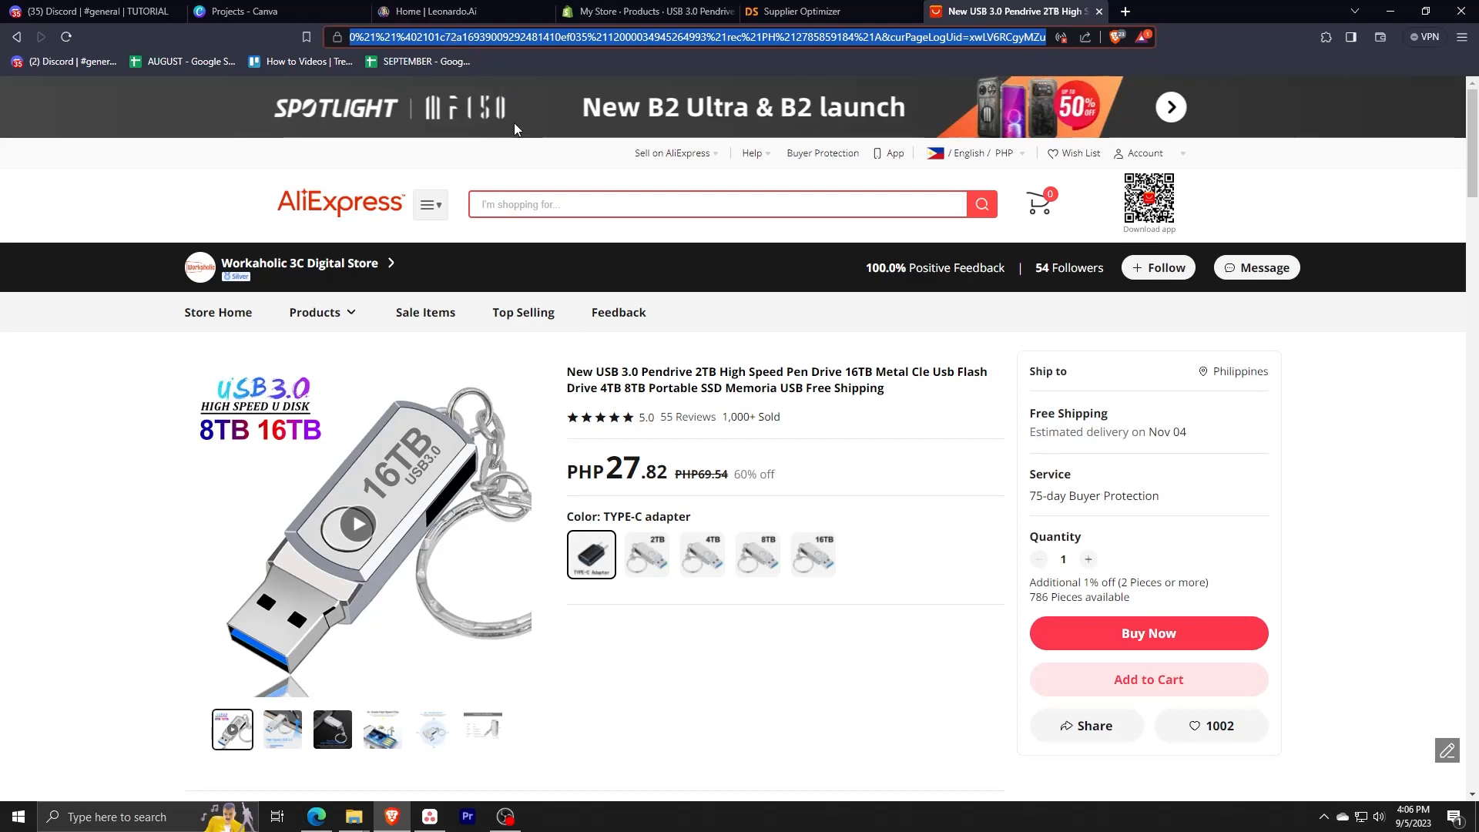
{"action": "left_click", "coordinate": [800, 11]}
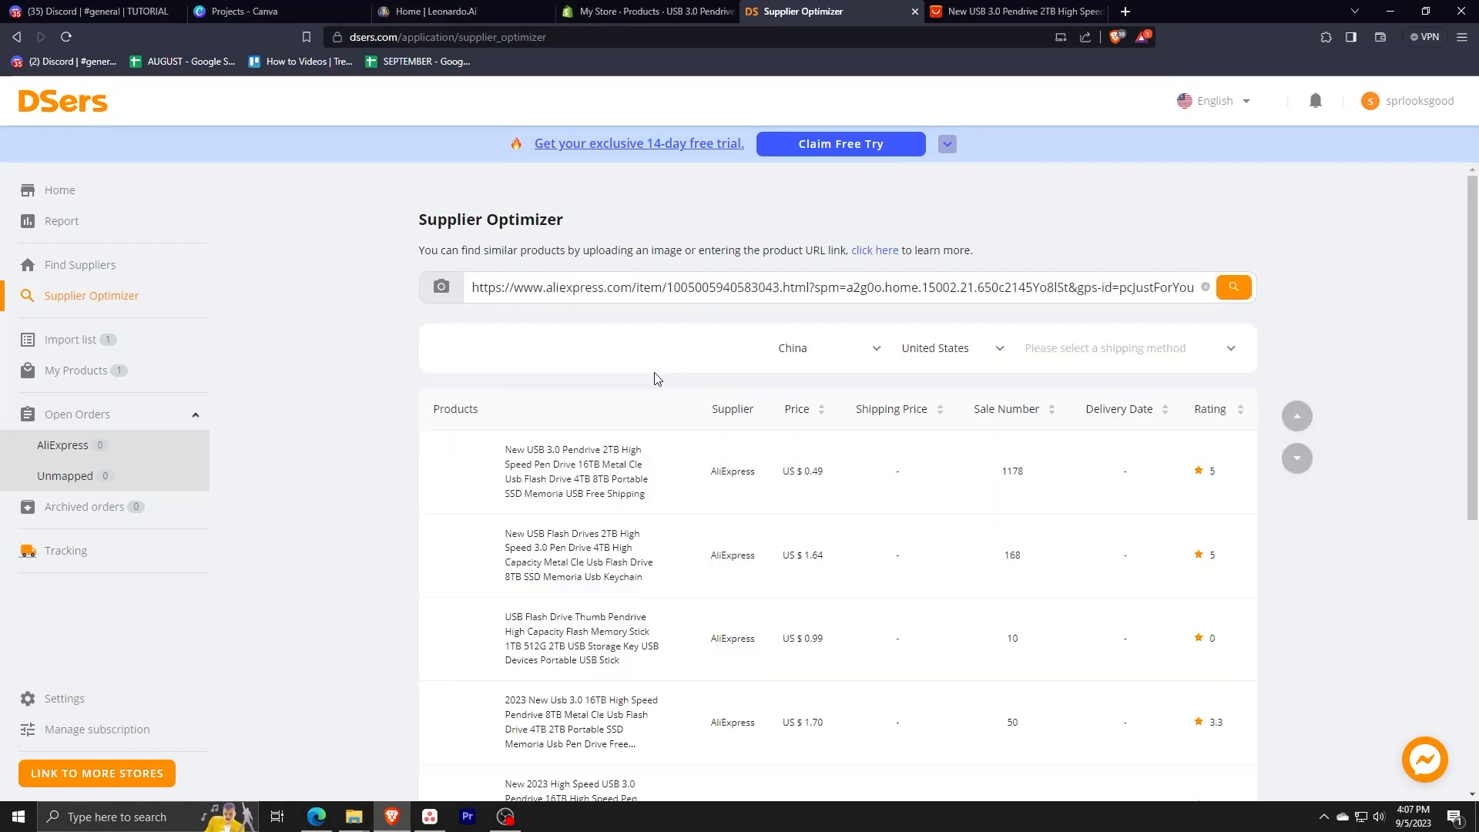
- Go to the AliExpress tab and search for anti-dust laptop USB plugs
{"action": "scroll", "scroll_direction": "down", "scroll_amount": 3}
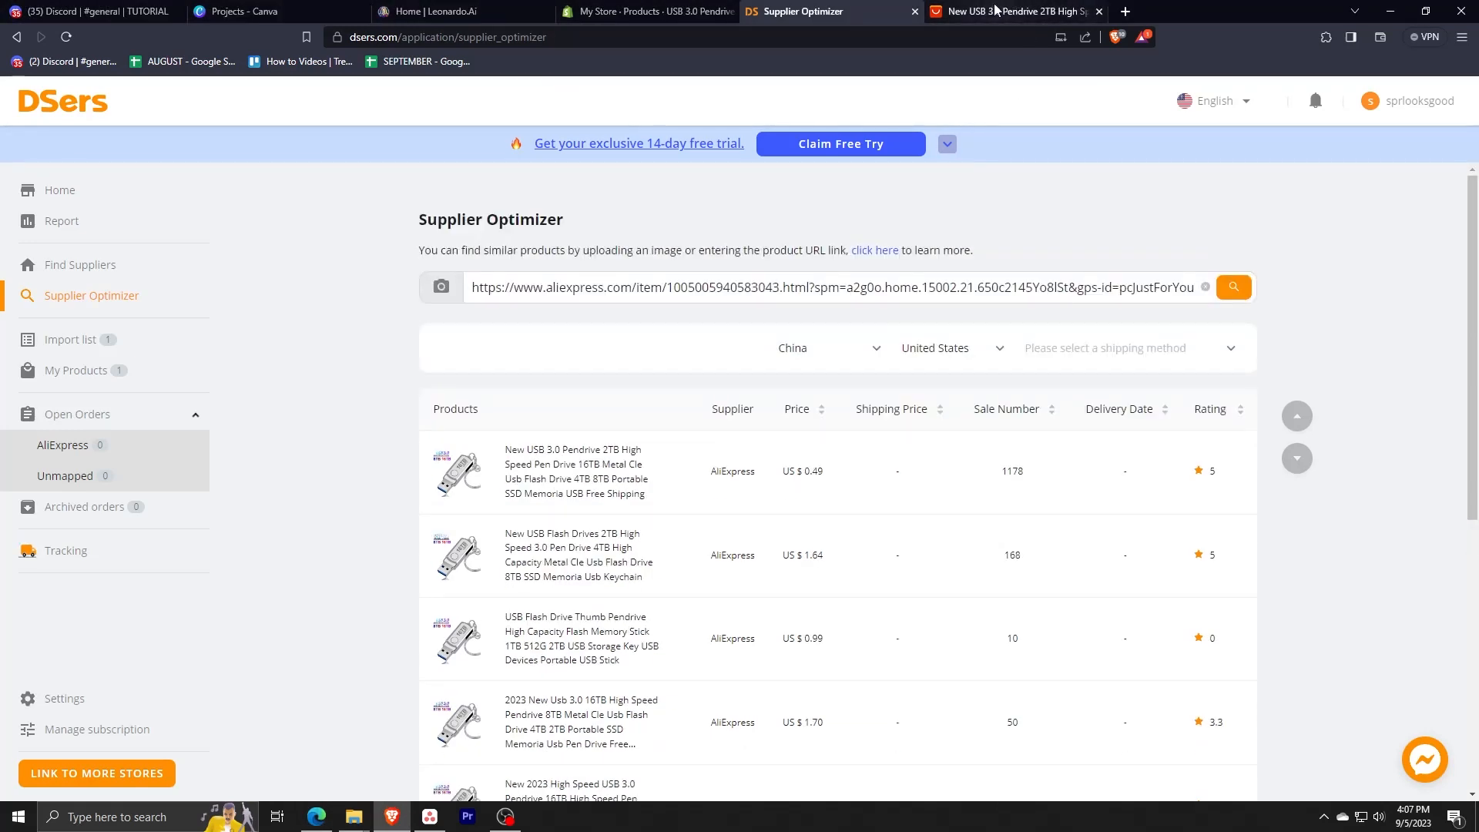
{"action": "left_click", "coordinate": [1009, 11]}
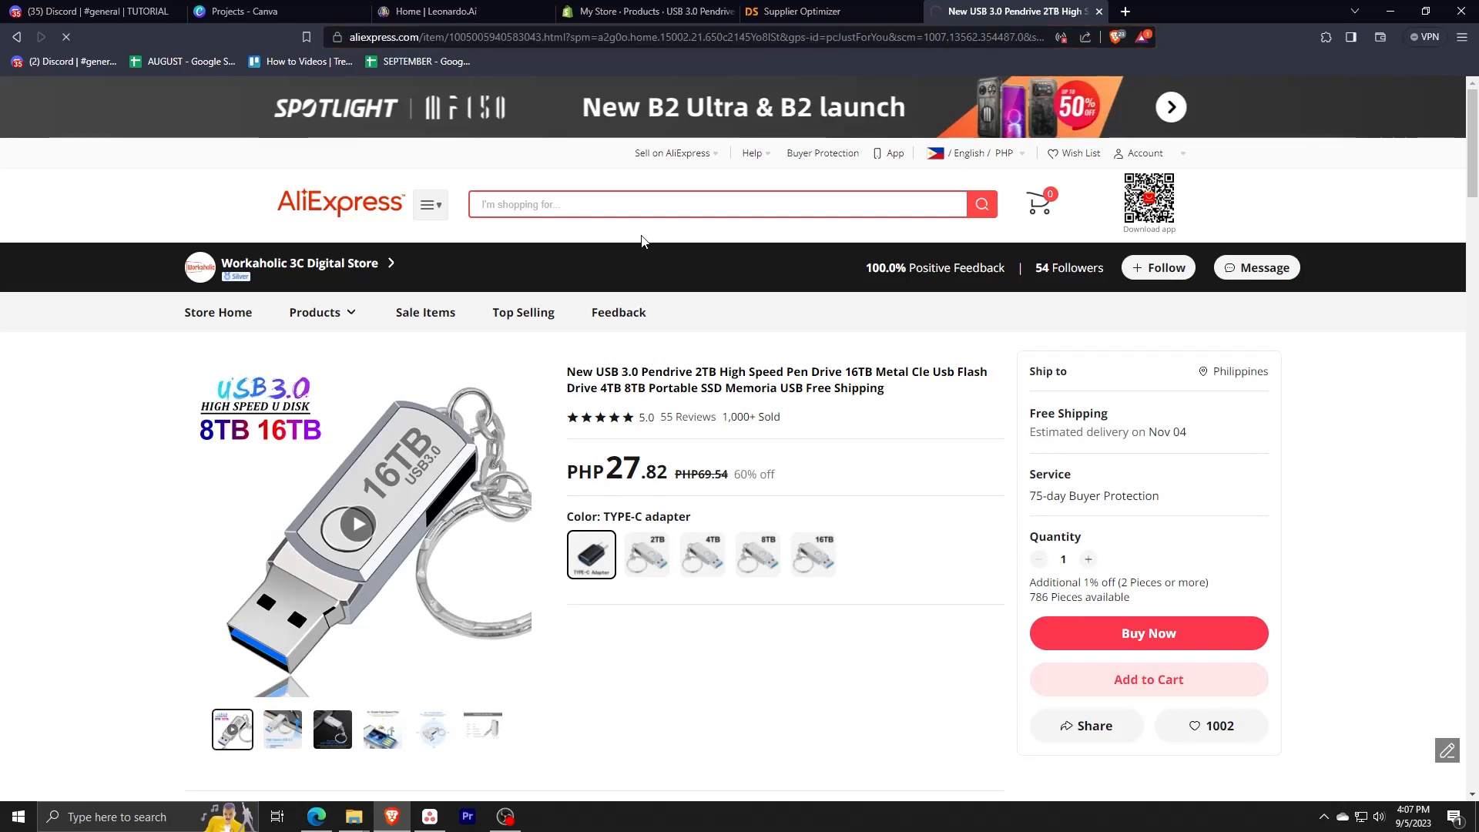
{"action": "mouse_move", "coordinate": [968, 326]}
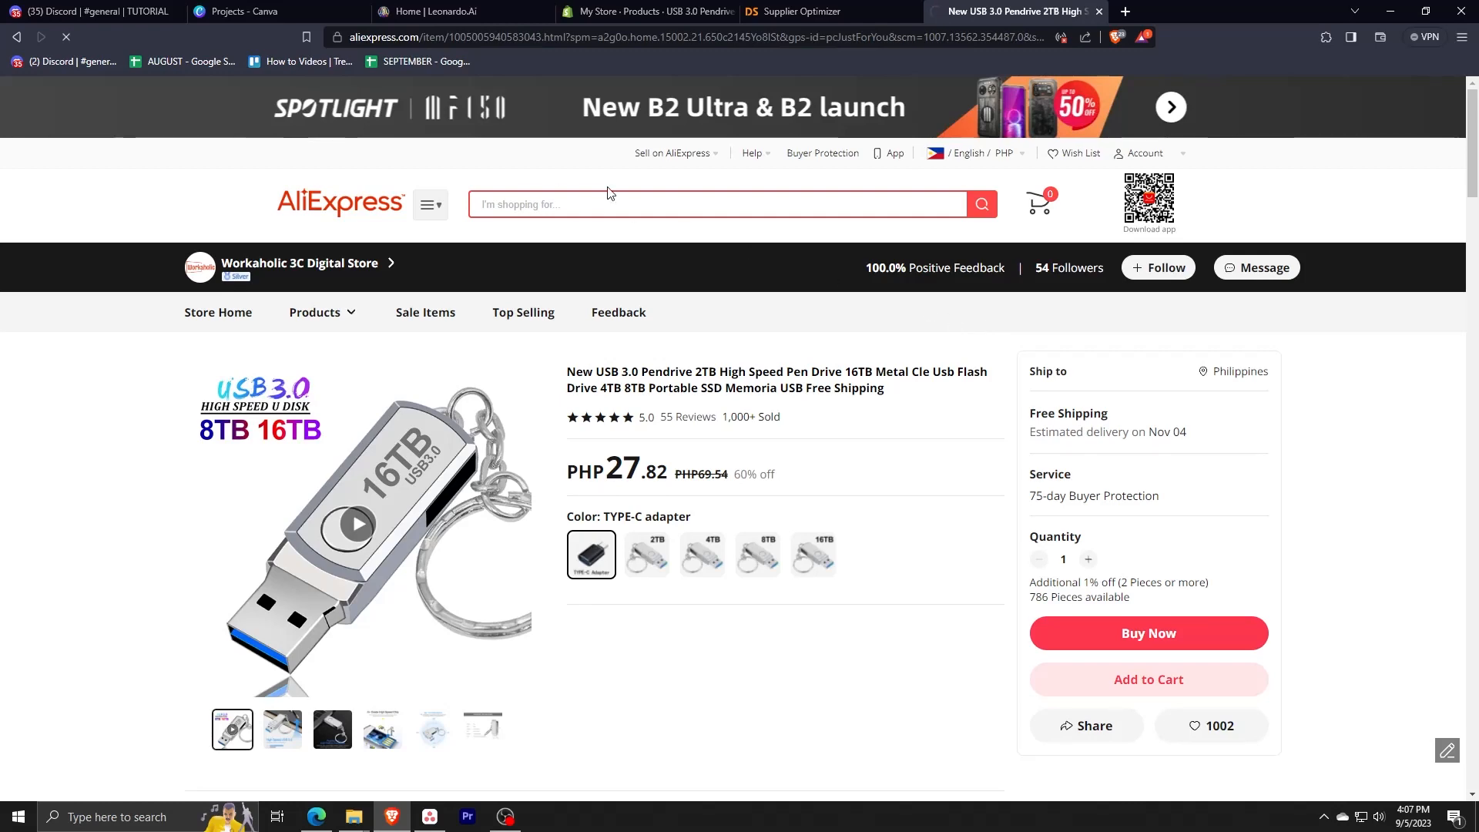
{"action": "left_click", "coordinate": [340, 203]}
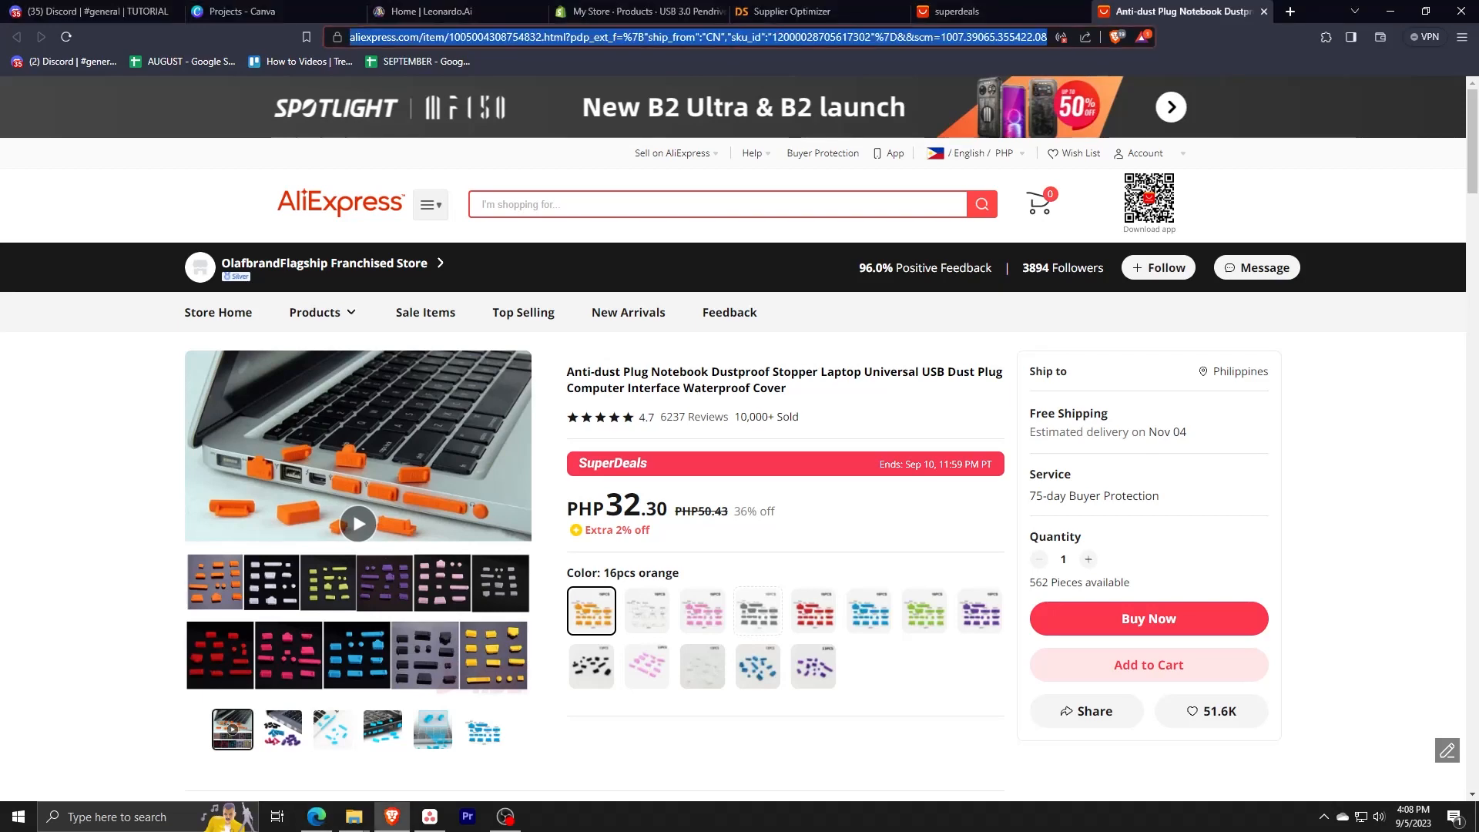
- Search Supplier Optimizer with the dust plug product URL, then open the Import list
{"action": "left_click", "coordinate": [793, 11]}
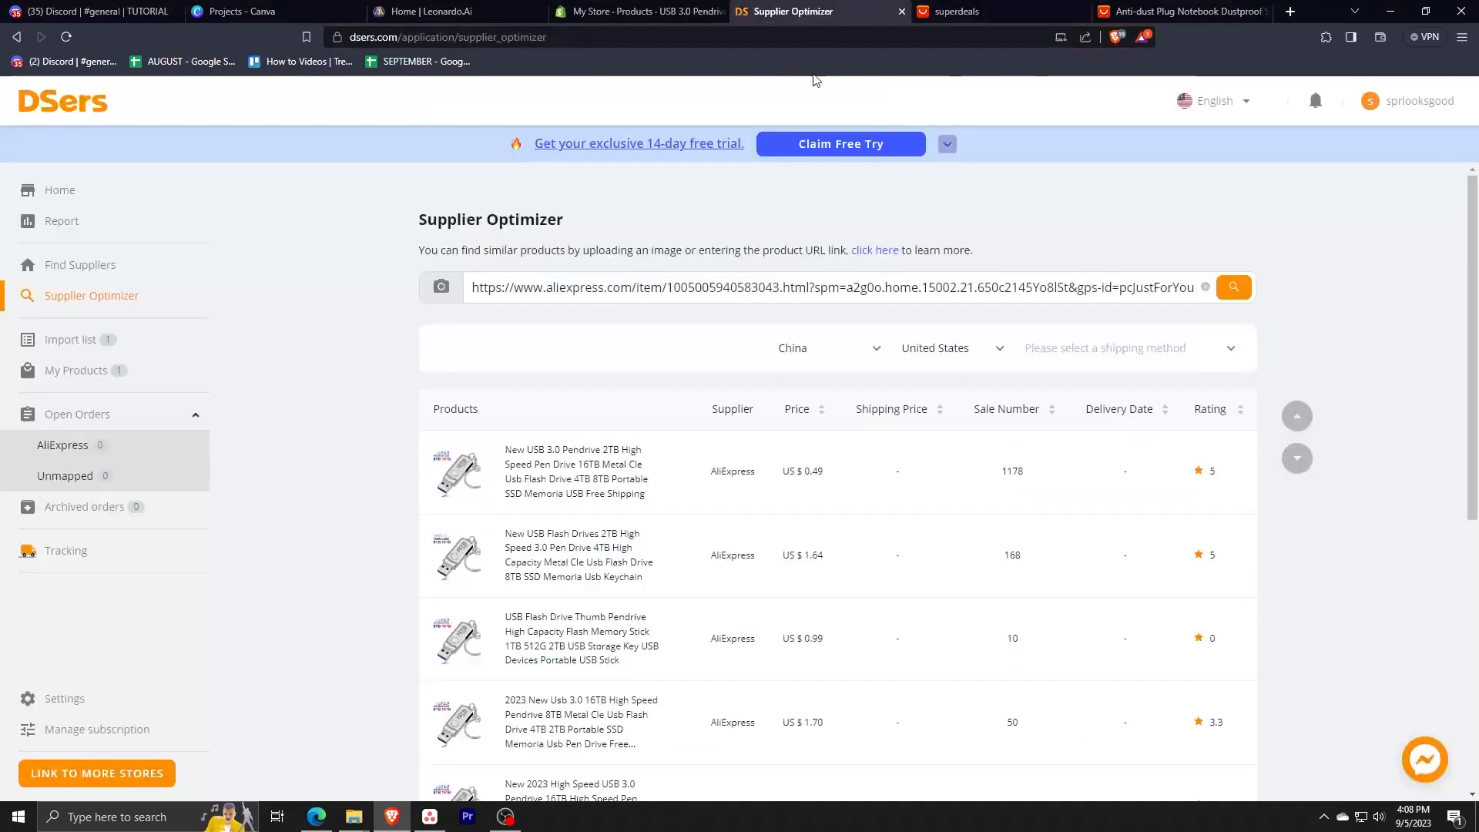
{"action": "type", "text": "16939012728876430e67f6%2112000028705617302%21gdf%21%21&spm=a2g0o.tm1000001522.8284335990.d0&aecmd=true"}
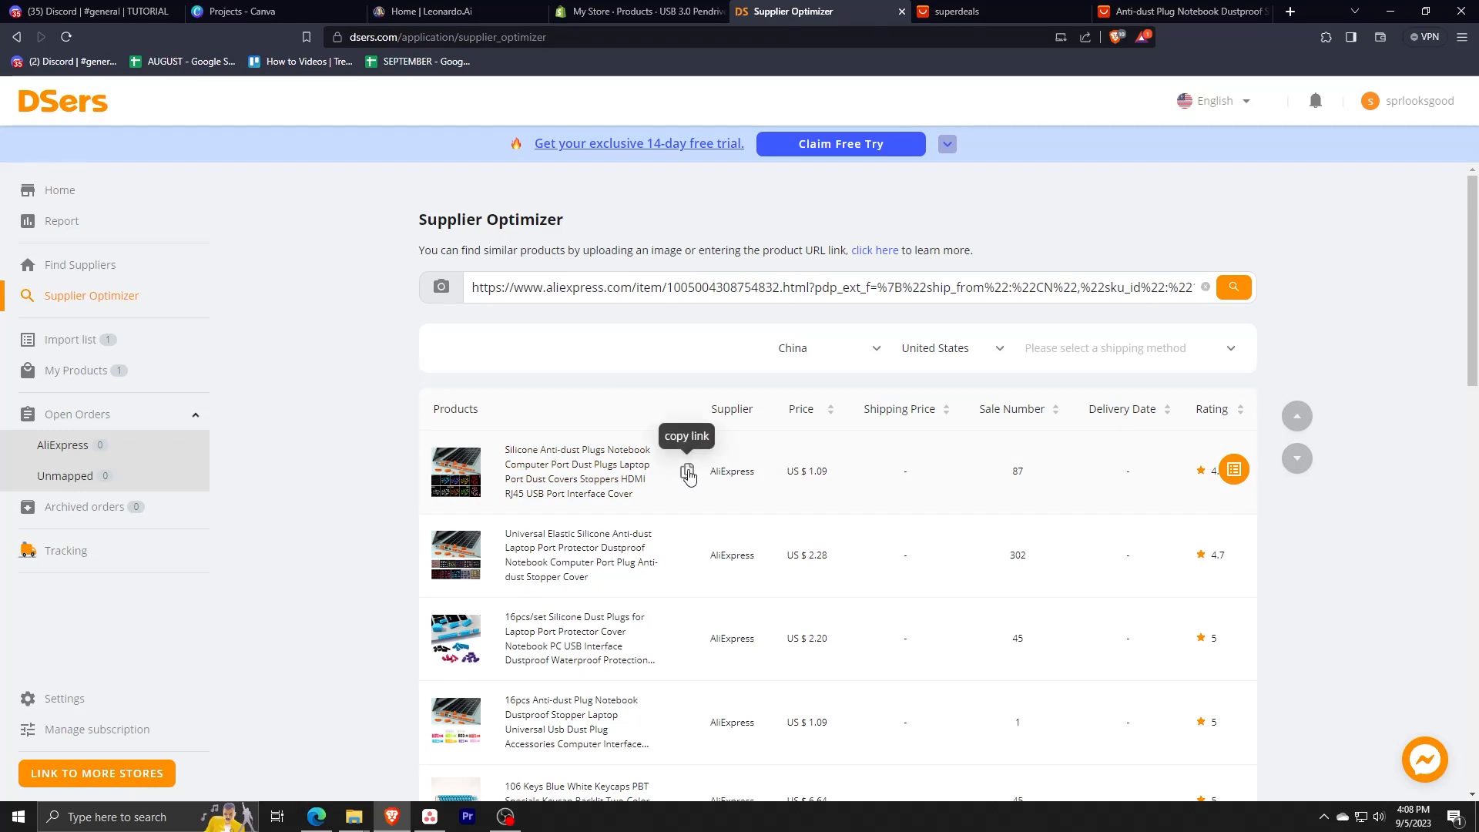
{"action": "mouse_move", "coordinate": [677, 427]}
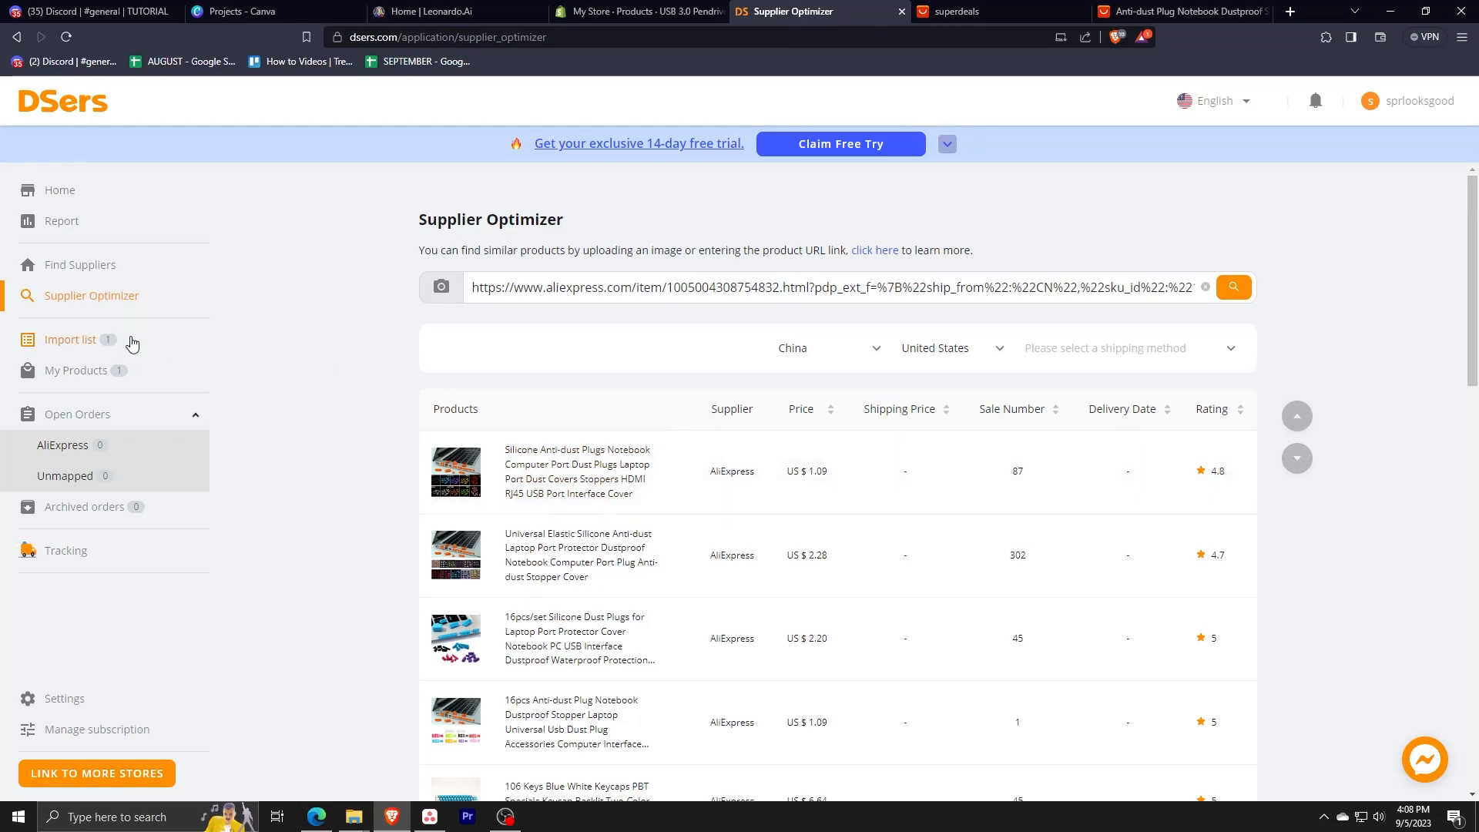
{"action": "left_click", "coordinate": [69, 339]}
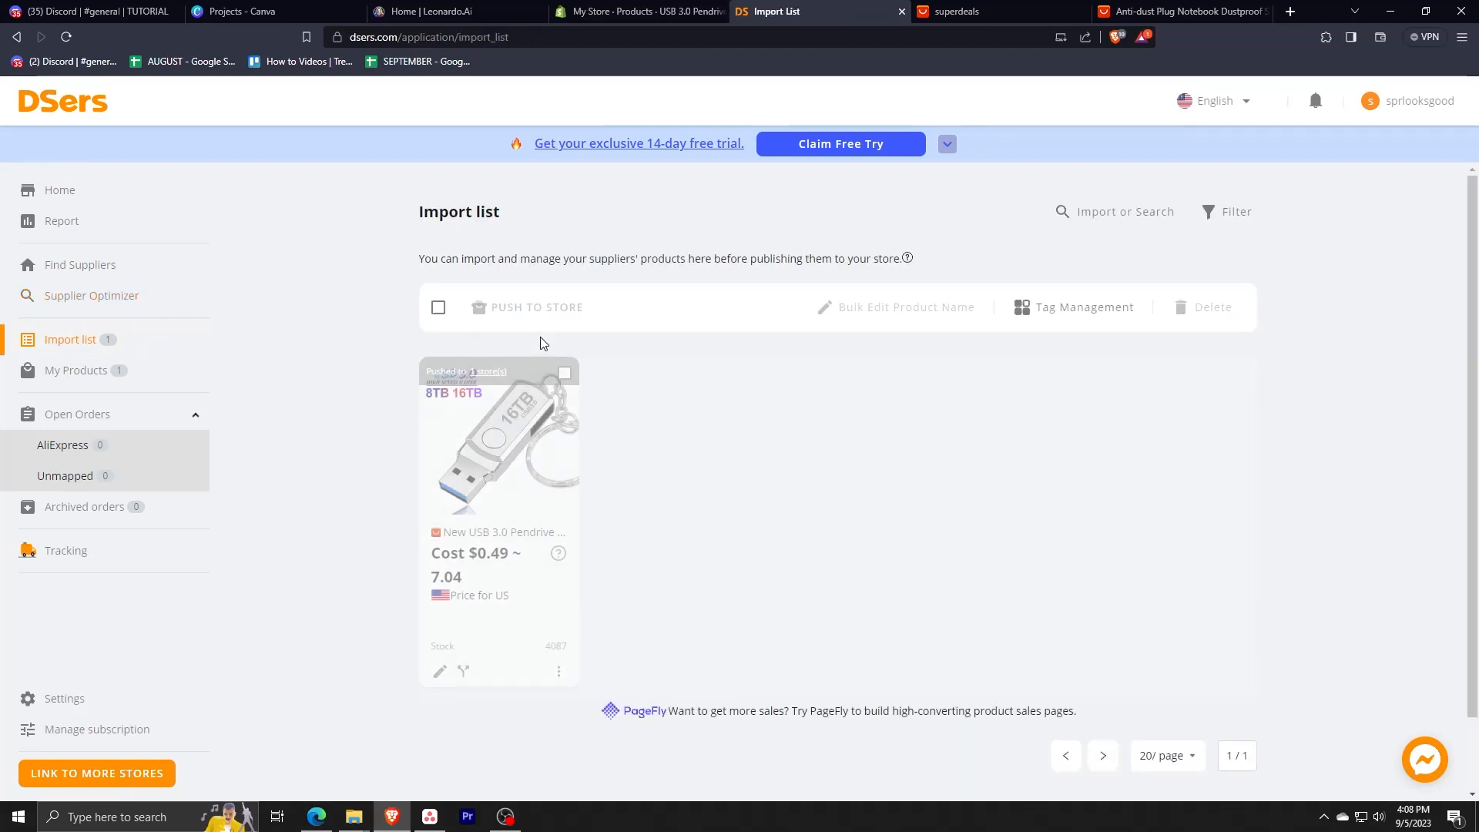
- Import the $1.09 silicone anti-dust plug from its AliExpress link and open its editor
{"action": "left_click", "coordinate": [1115, 211]}
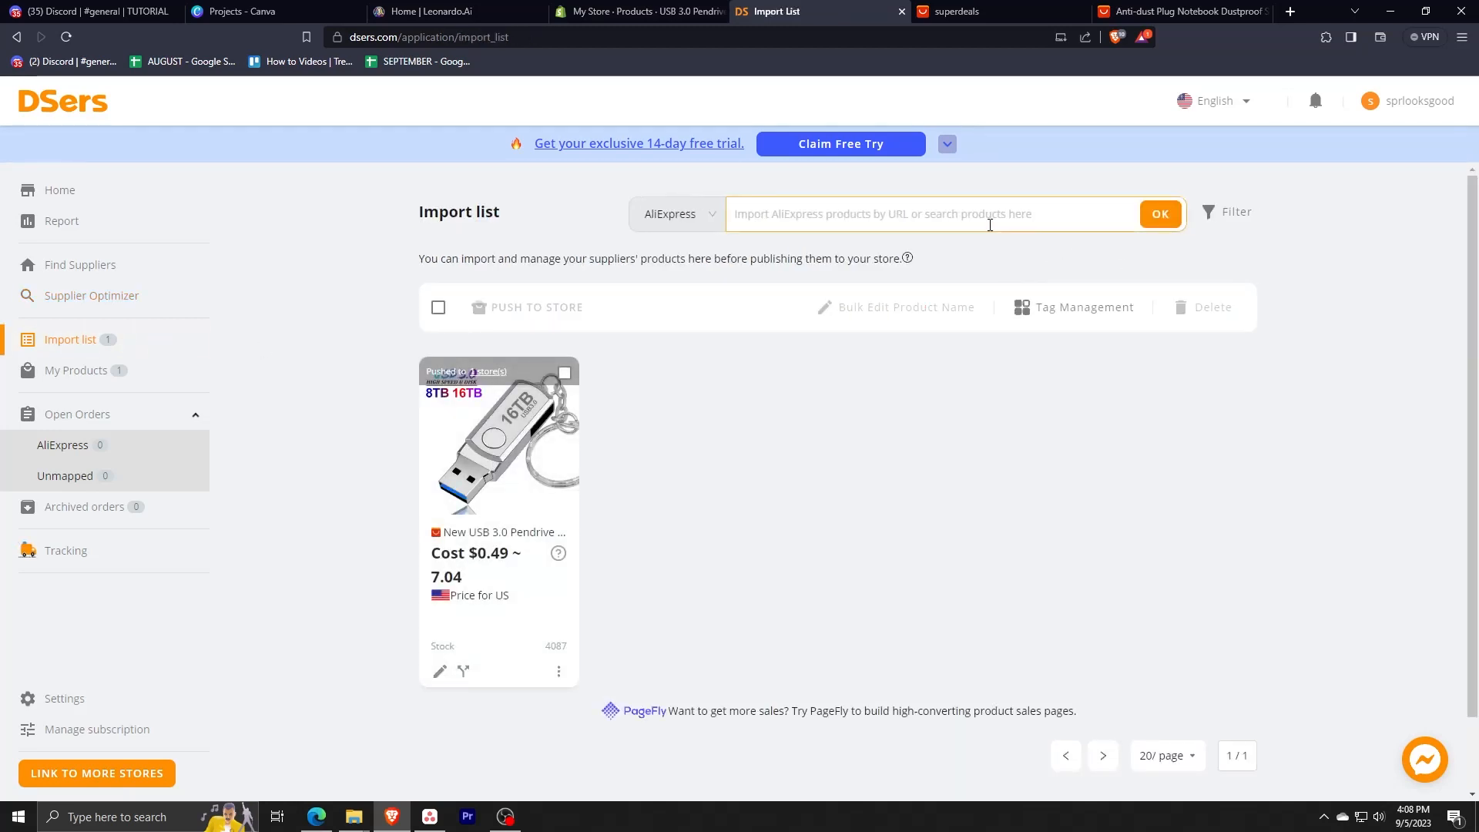
{"action": "type", "text": "aliexpress.com/item/product/3256805365535999.html?supplyId=159831080"}
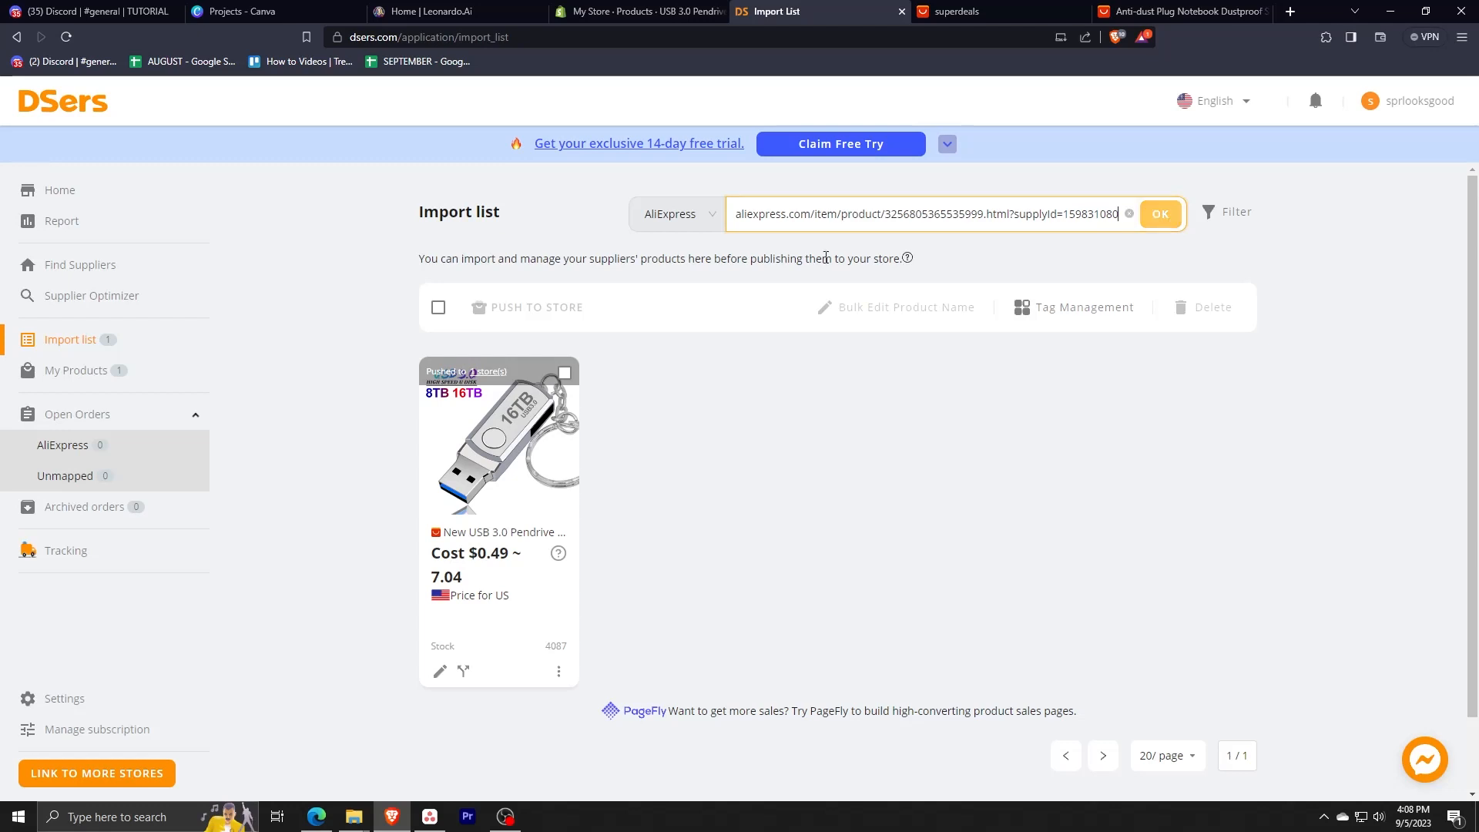
{"action": "left_click", "coordinate": [1160, 213]}
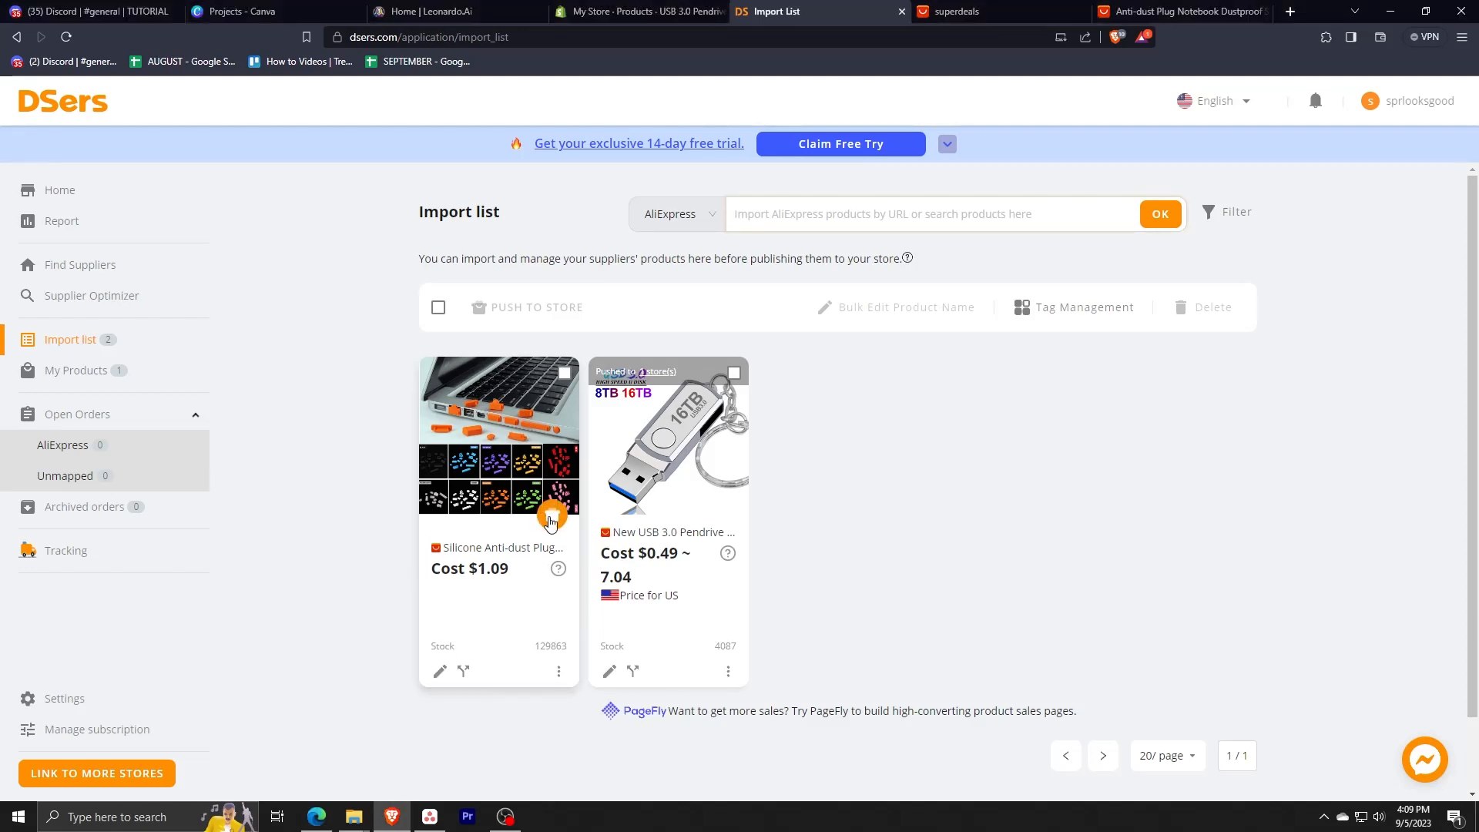
{"action": "left_click", "coordinate": [439, 671]}
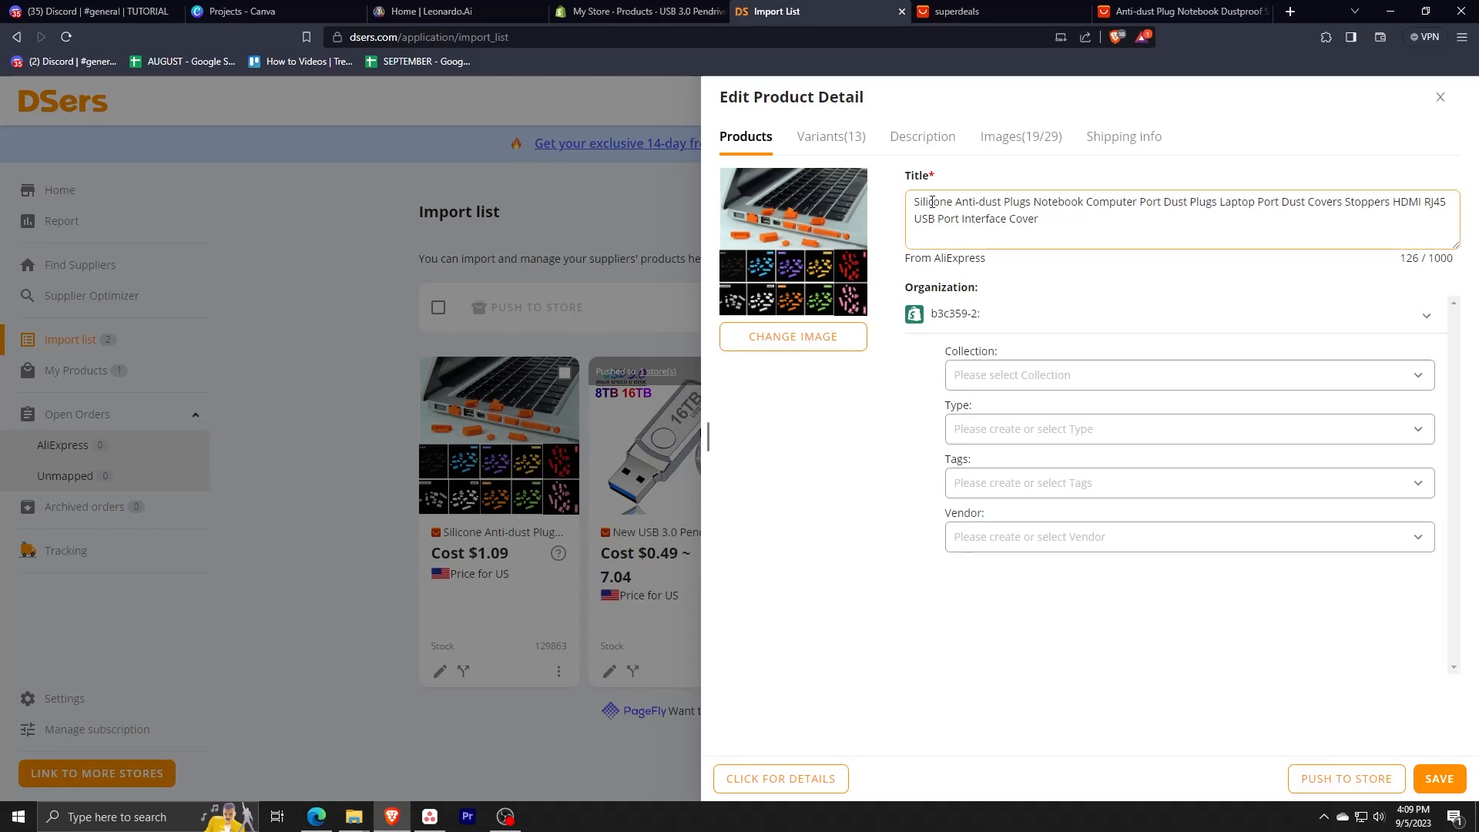
{"action": "mouse_move", "coordinate": [1155, 214]}
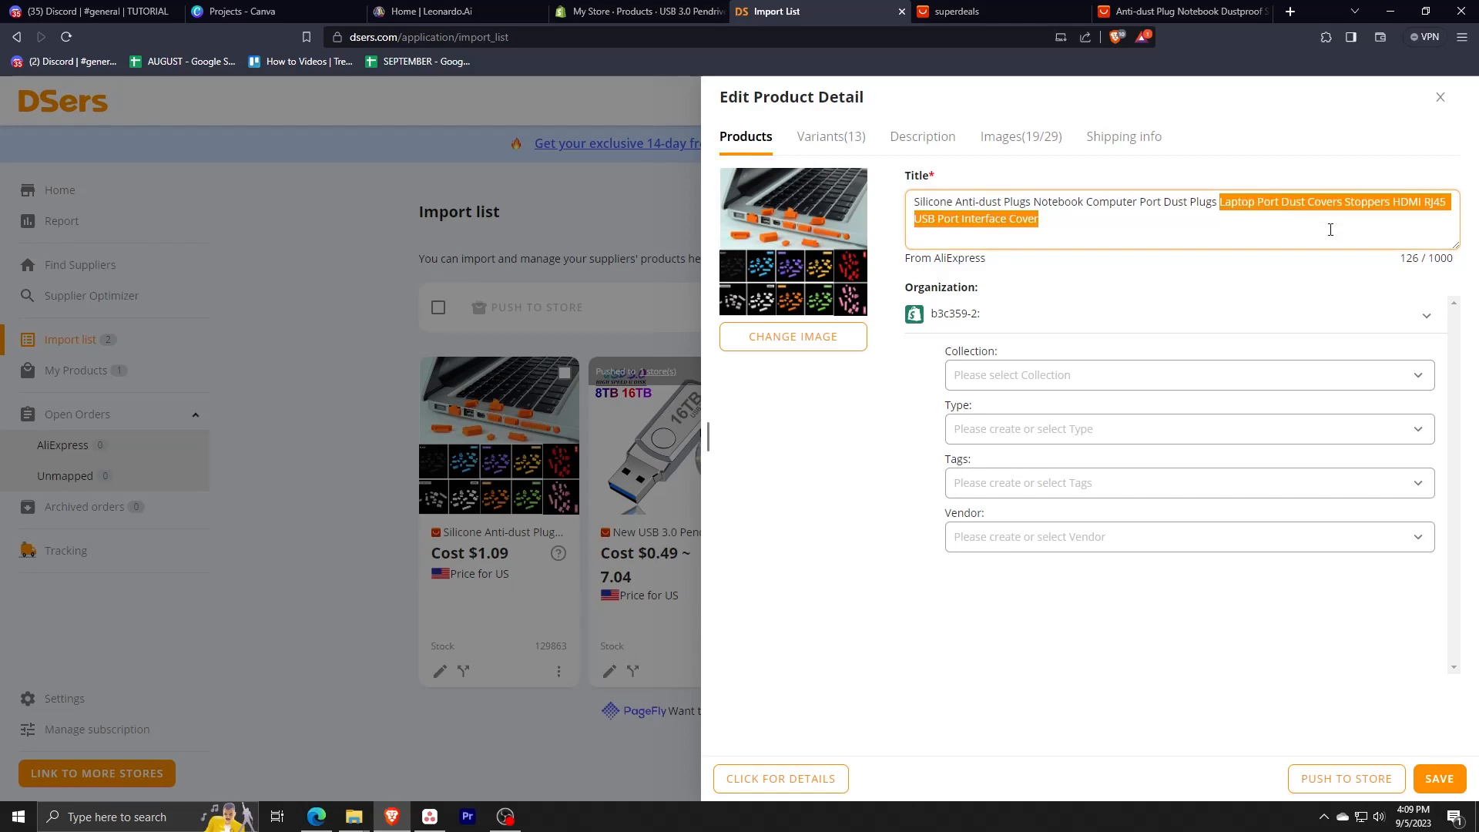
- Trim the title to 'Silicone Anti-dust Plugs Notebook Computer Port Dust Plugs', review the tabs, and save
{"action": "key", "text": "Delete"}
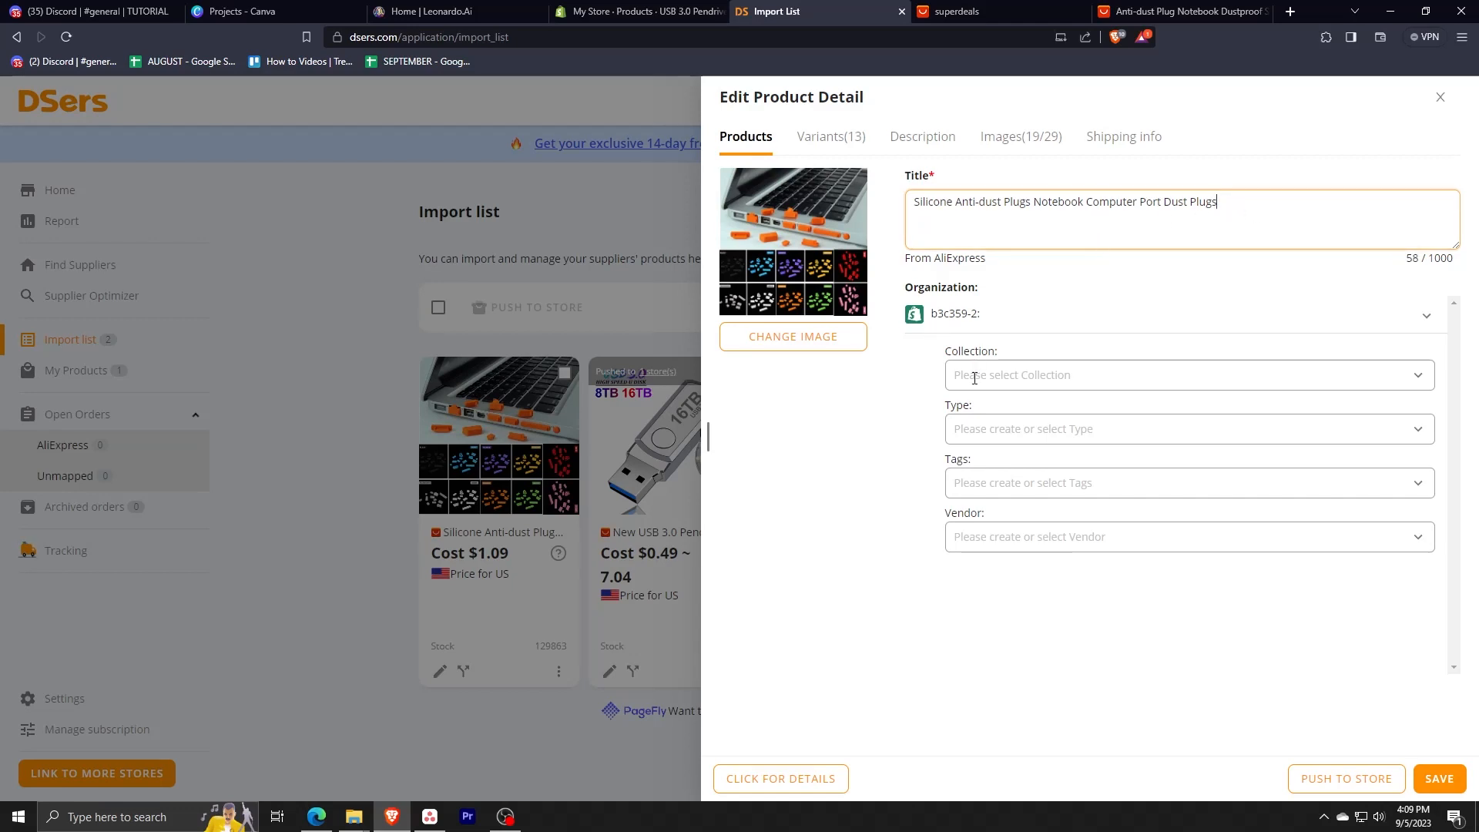
{"action": "left_click", "coordinate": [831, 137]}
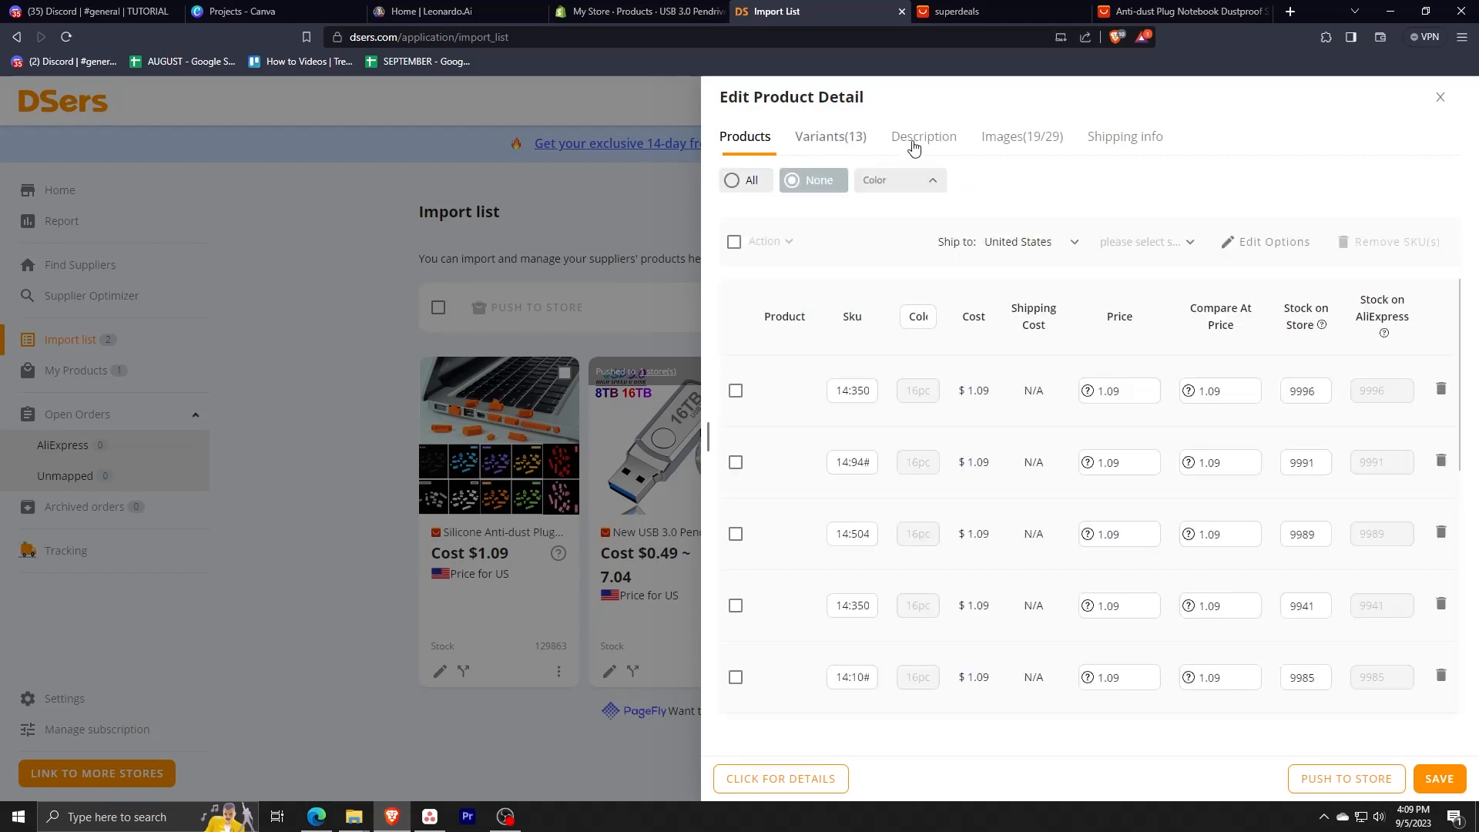
{"action": "left_click", "coordinate": [922, 136]}
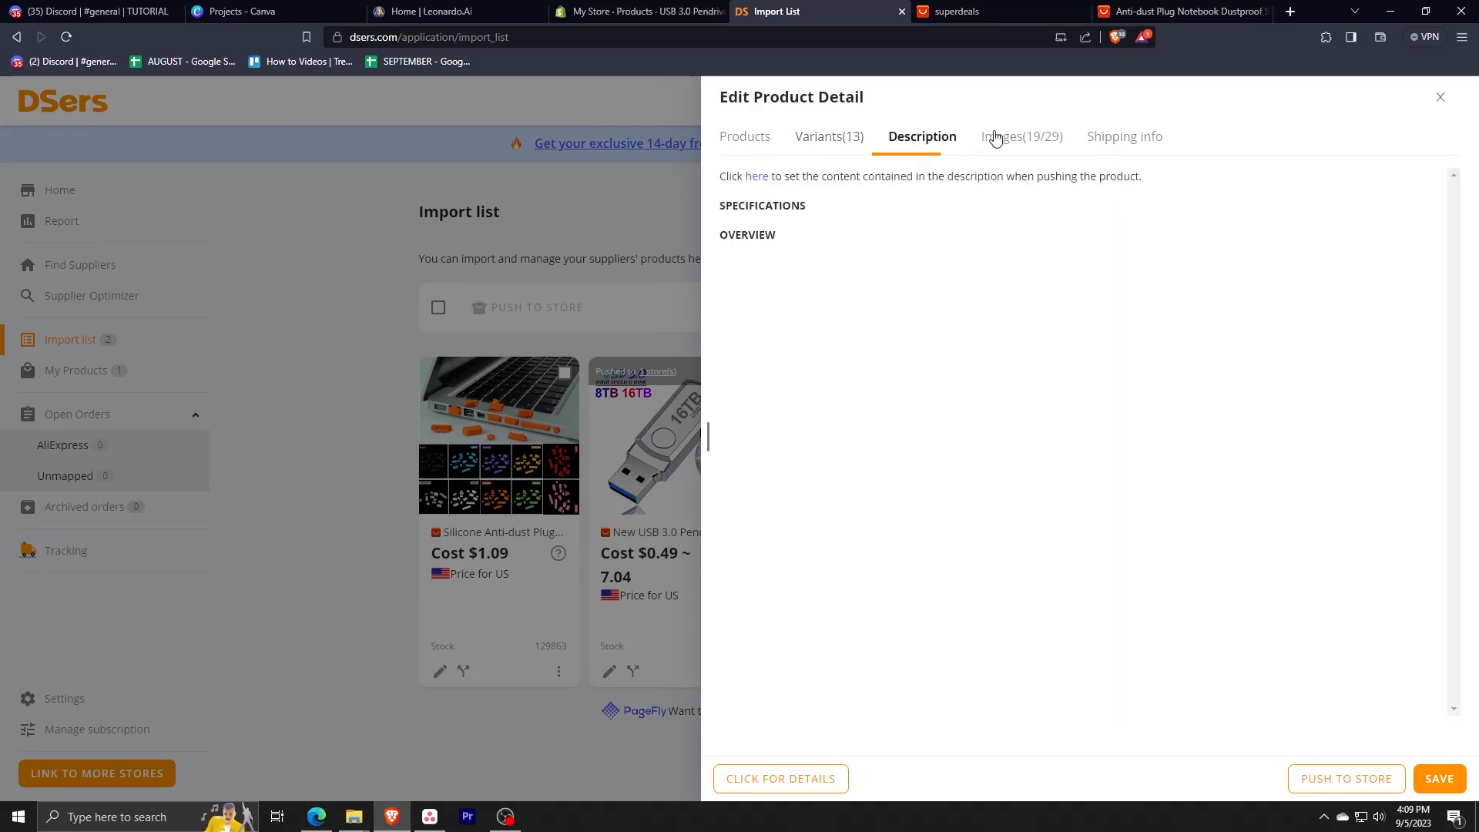
{"action": "left_click", "coordinate": [1021, 136]}
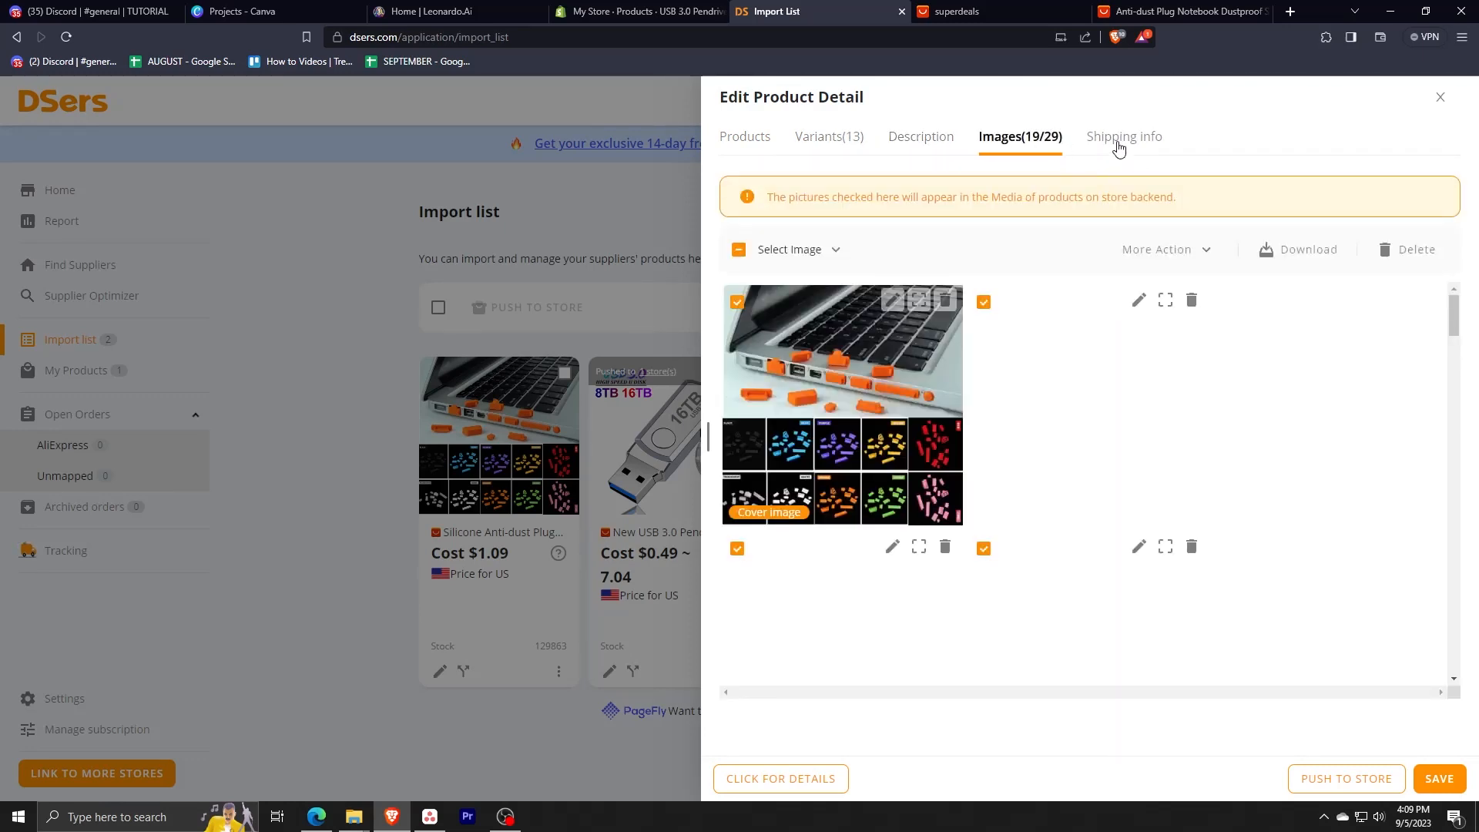
{"action": "left_click", "coordinate": [745, 137]}
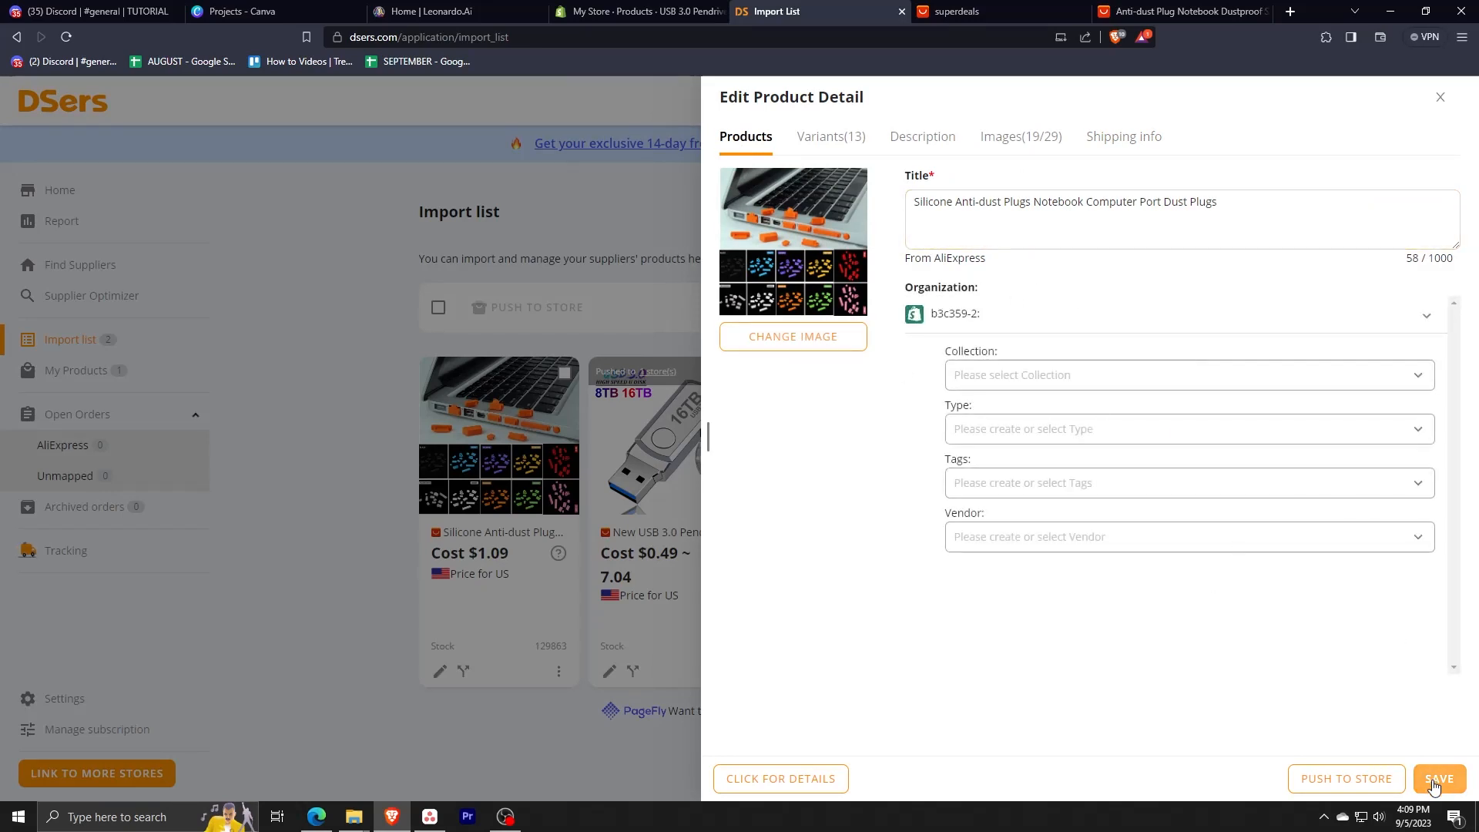
{"action": "left_click", "coordinate": [1439, 778]}
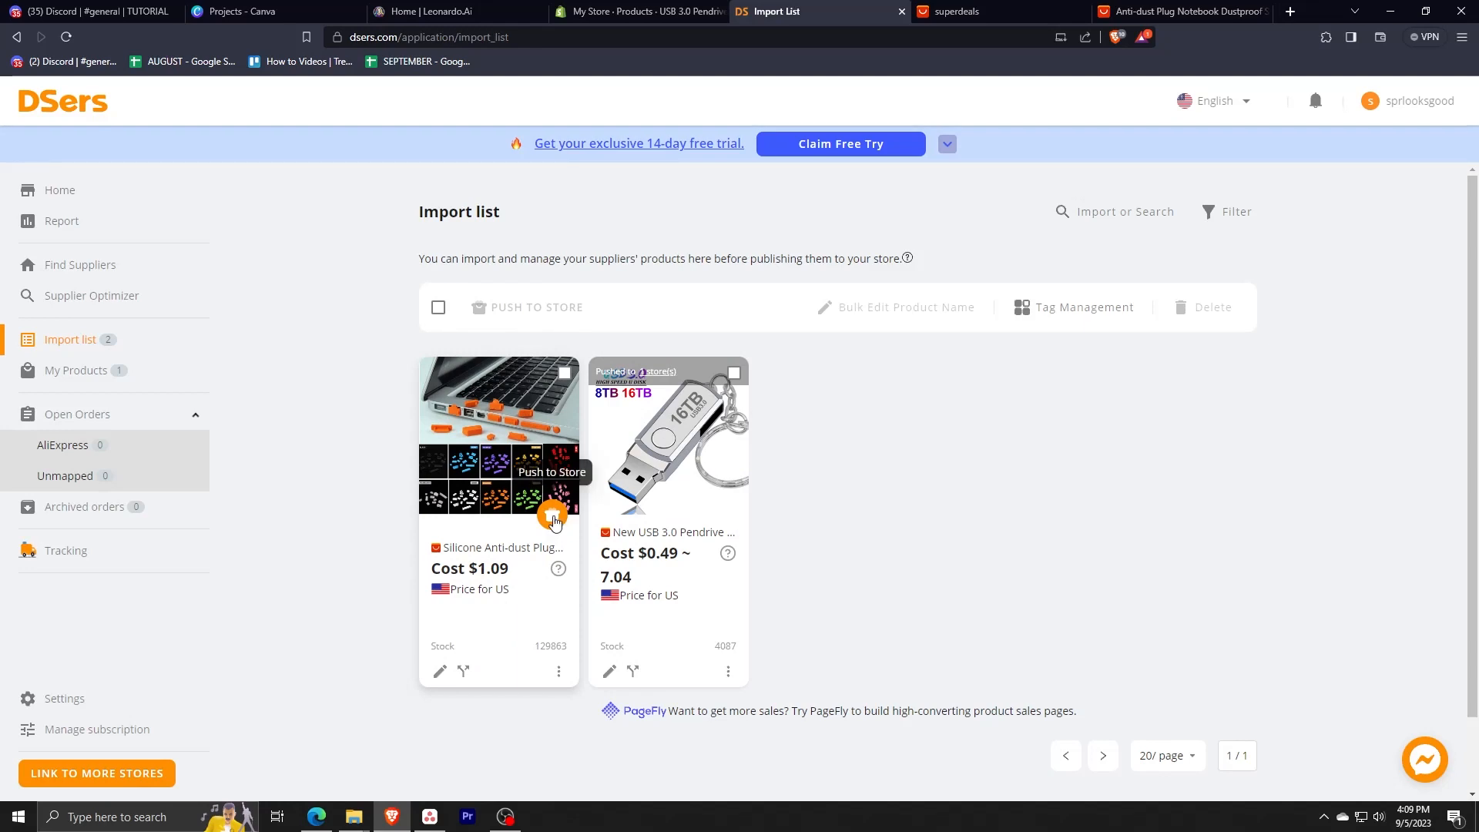
- Push the silicone plugs to the store and confirm Shopify Products lists them as Active
{"action": "left_click", "coordinate": [552, 514]}
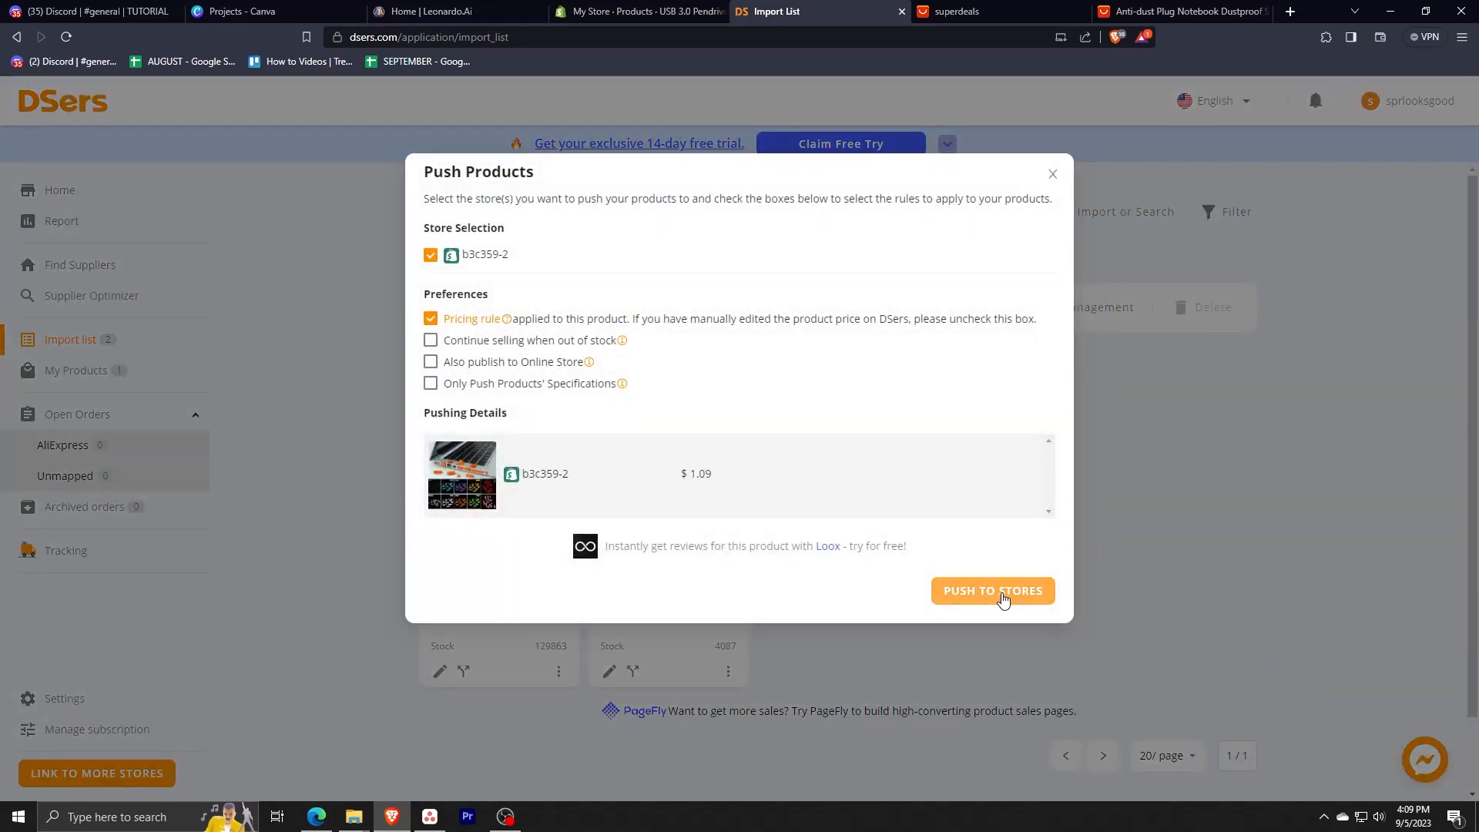
{"action": "left_click", "coordinate": [993, 589]}
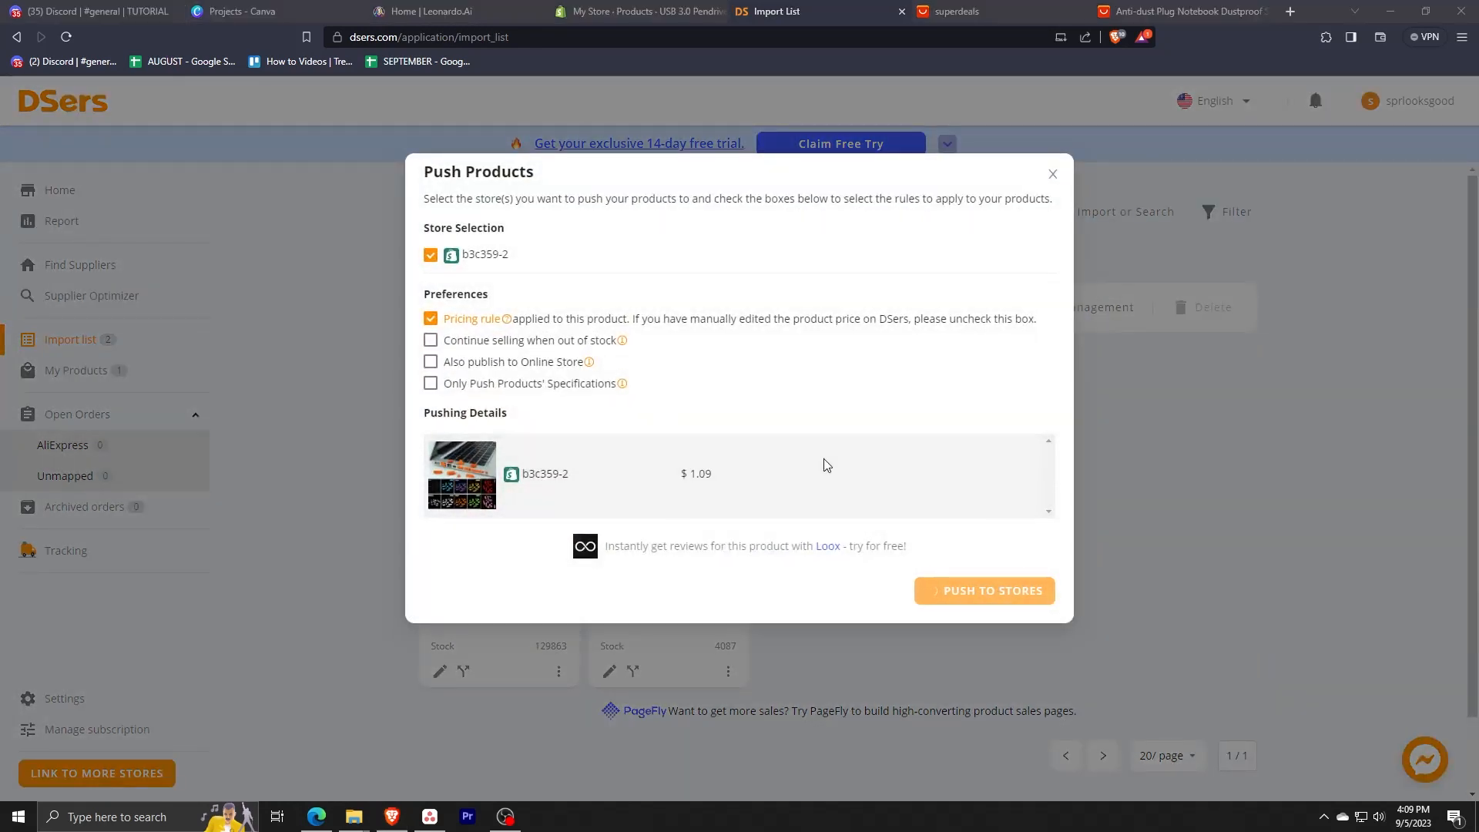
{"action": "left_click", "coordinate": [984, 590]}
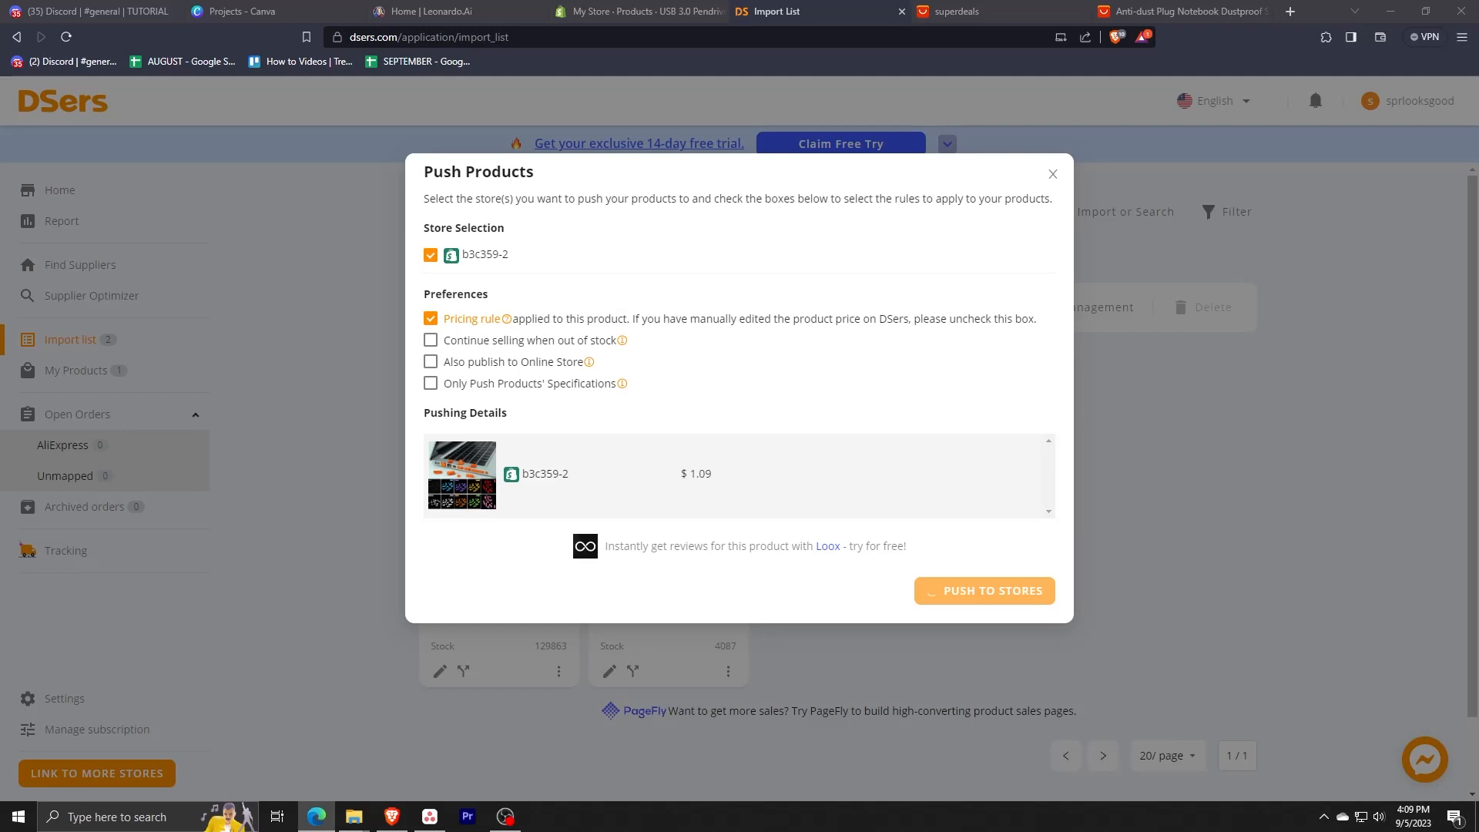
{"action": "left_click", "coordinate": [983, 590]}
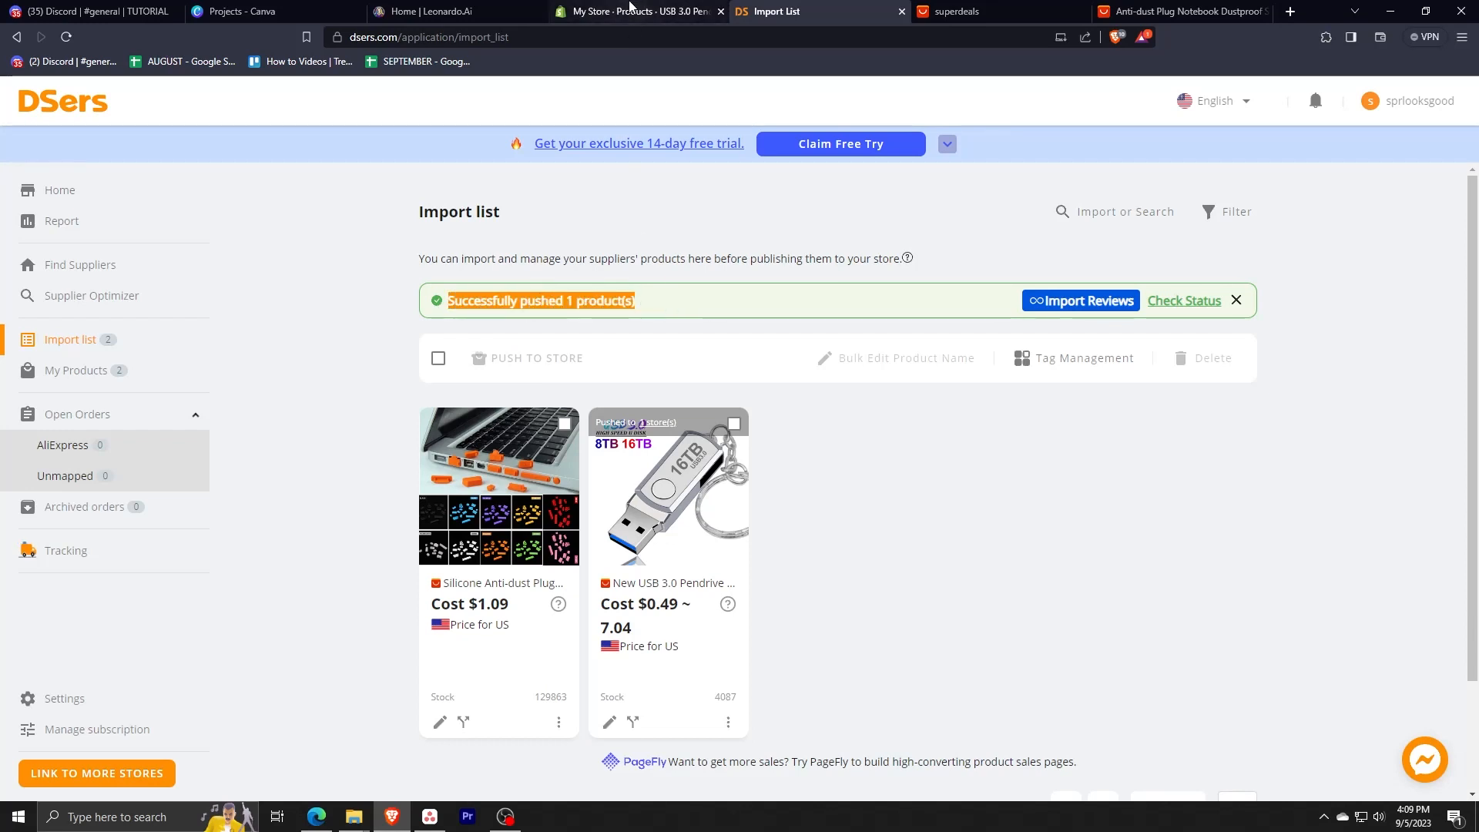
{"action": "left_click", "coordinate": [631, 12]}
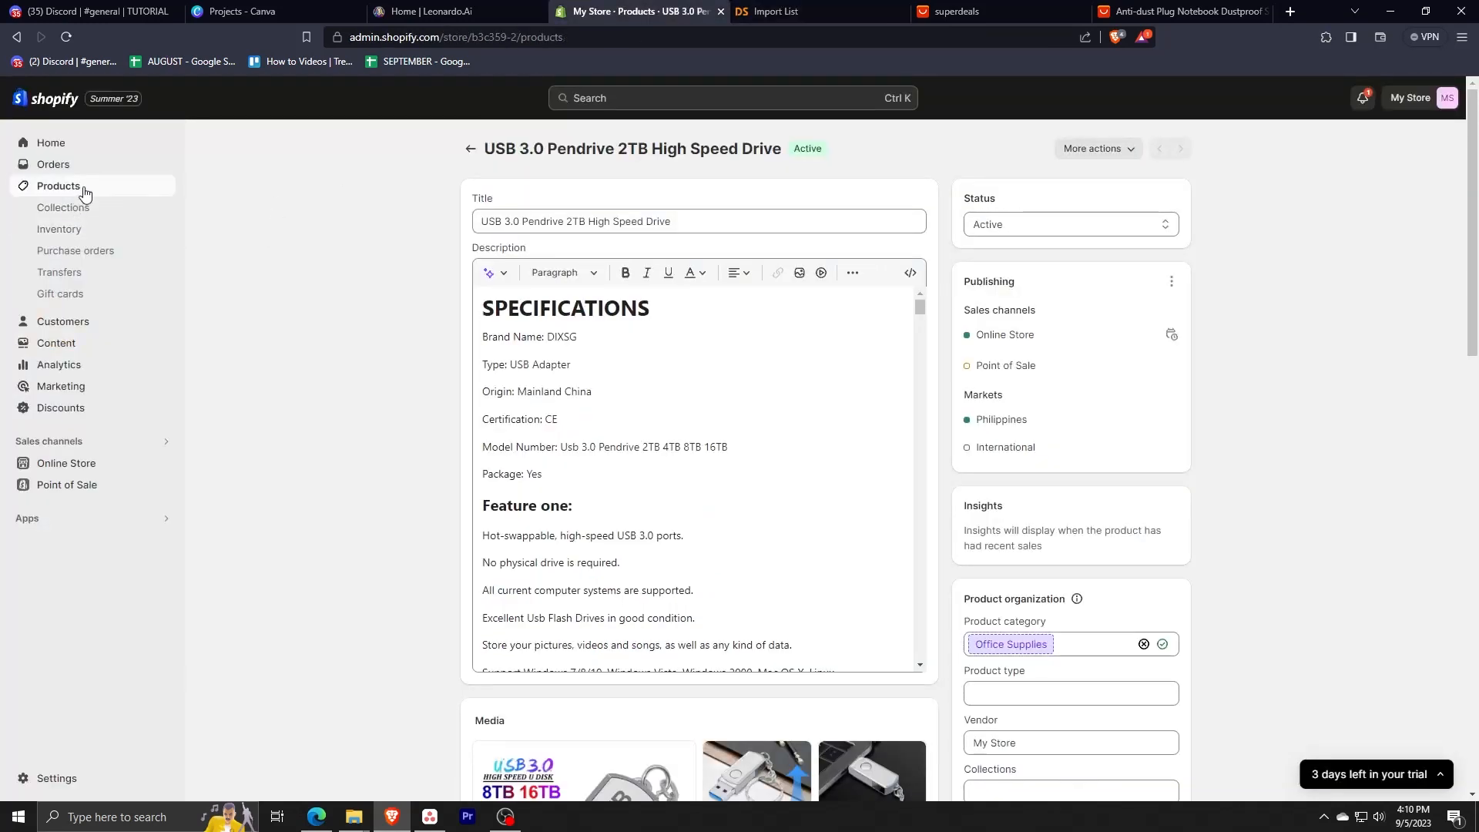
{"action": "left_click", "coordinate": [58, 186]}
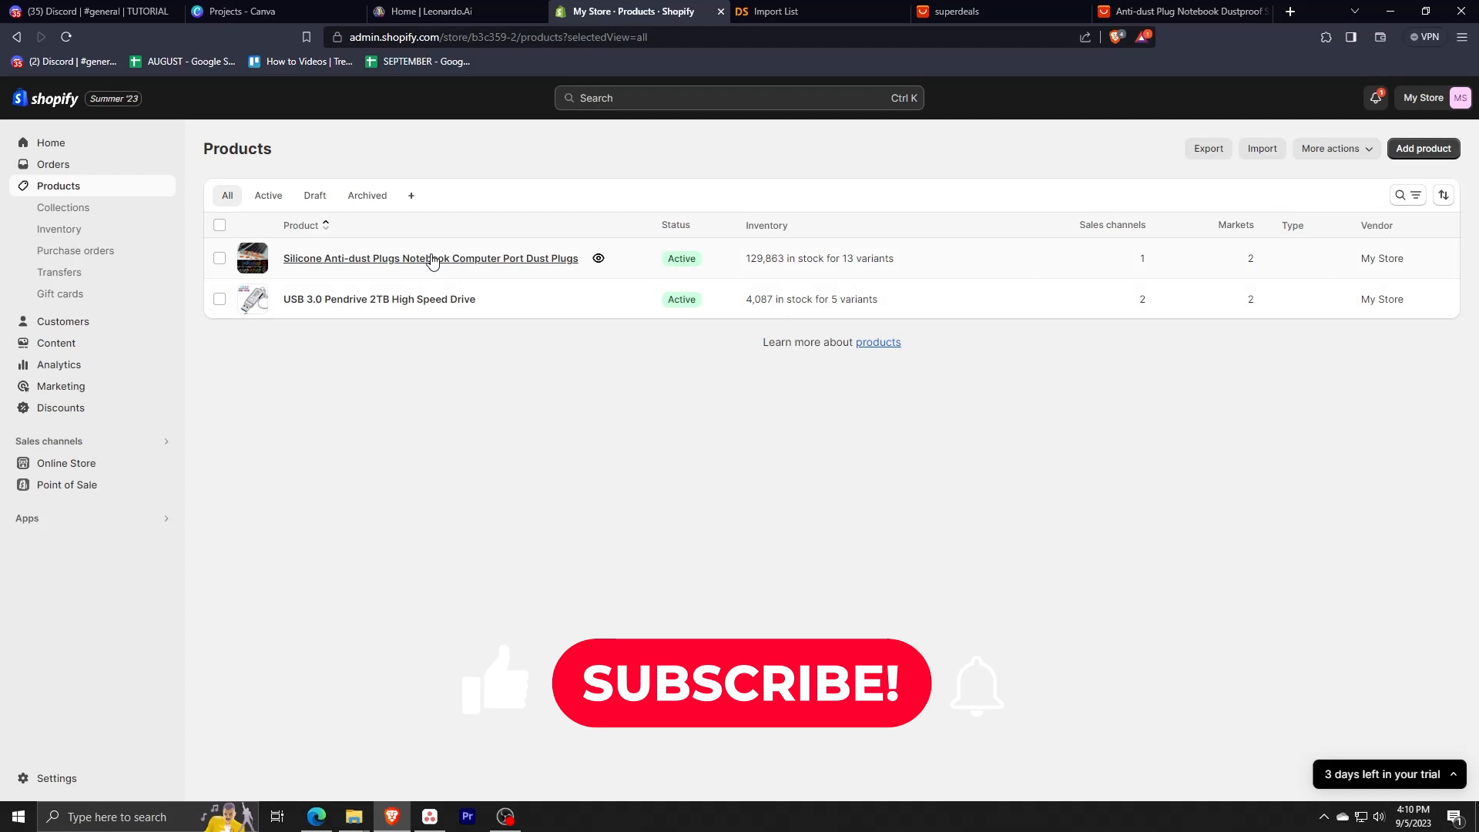